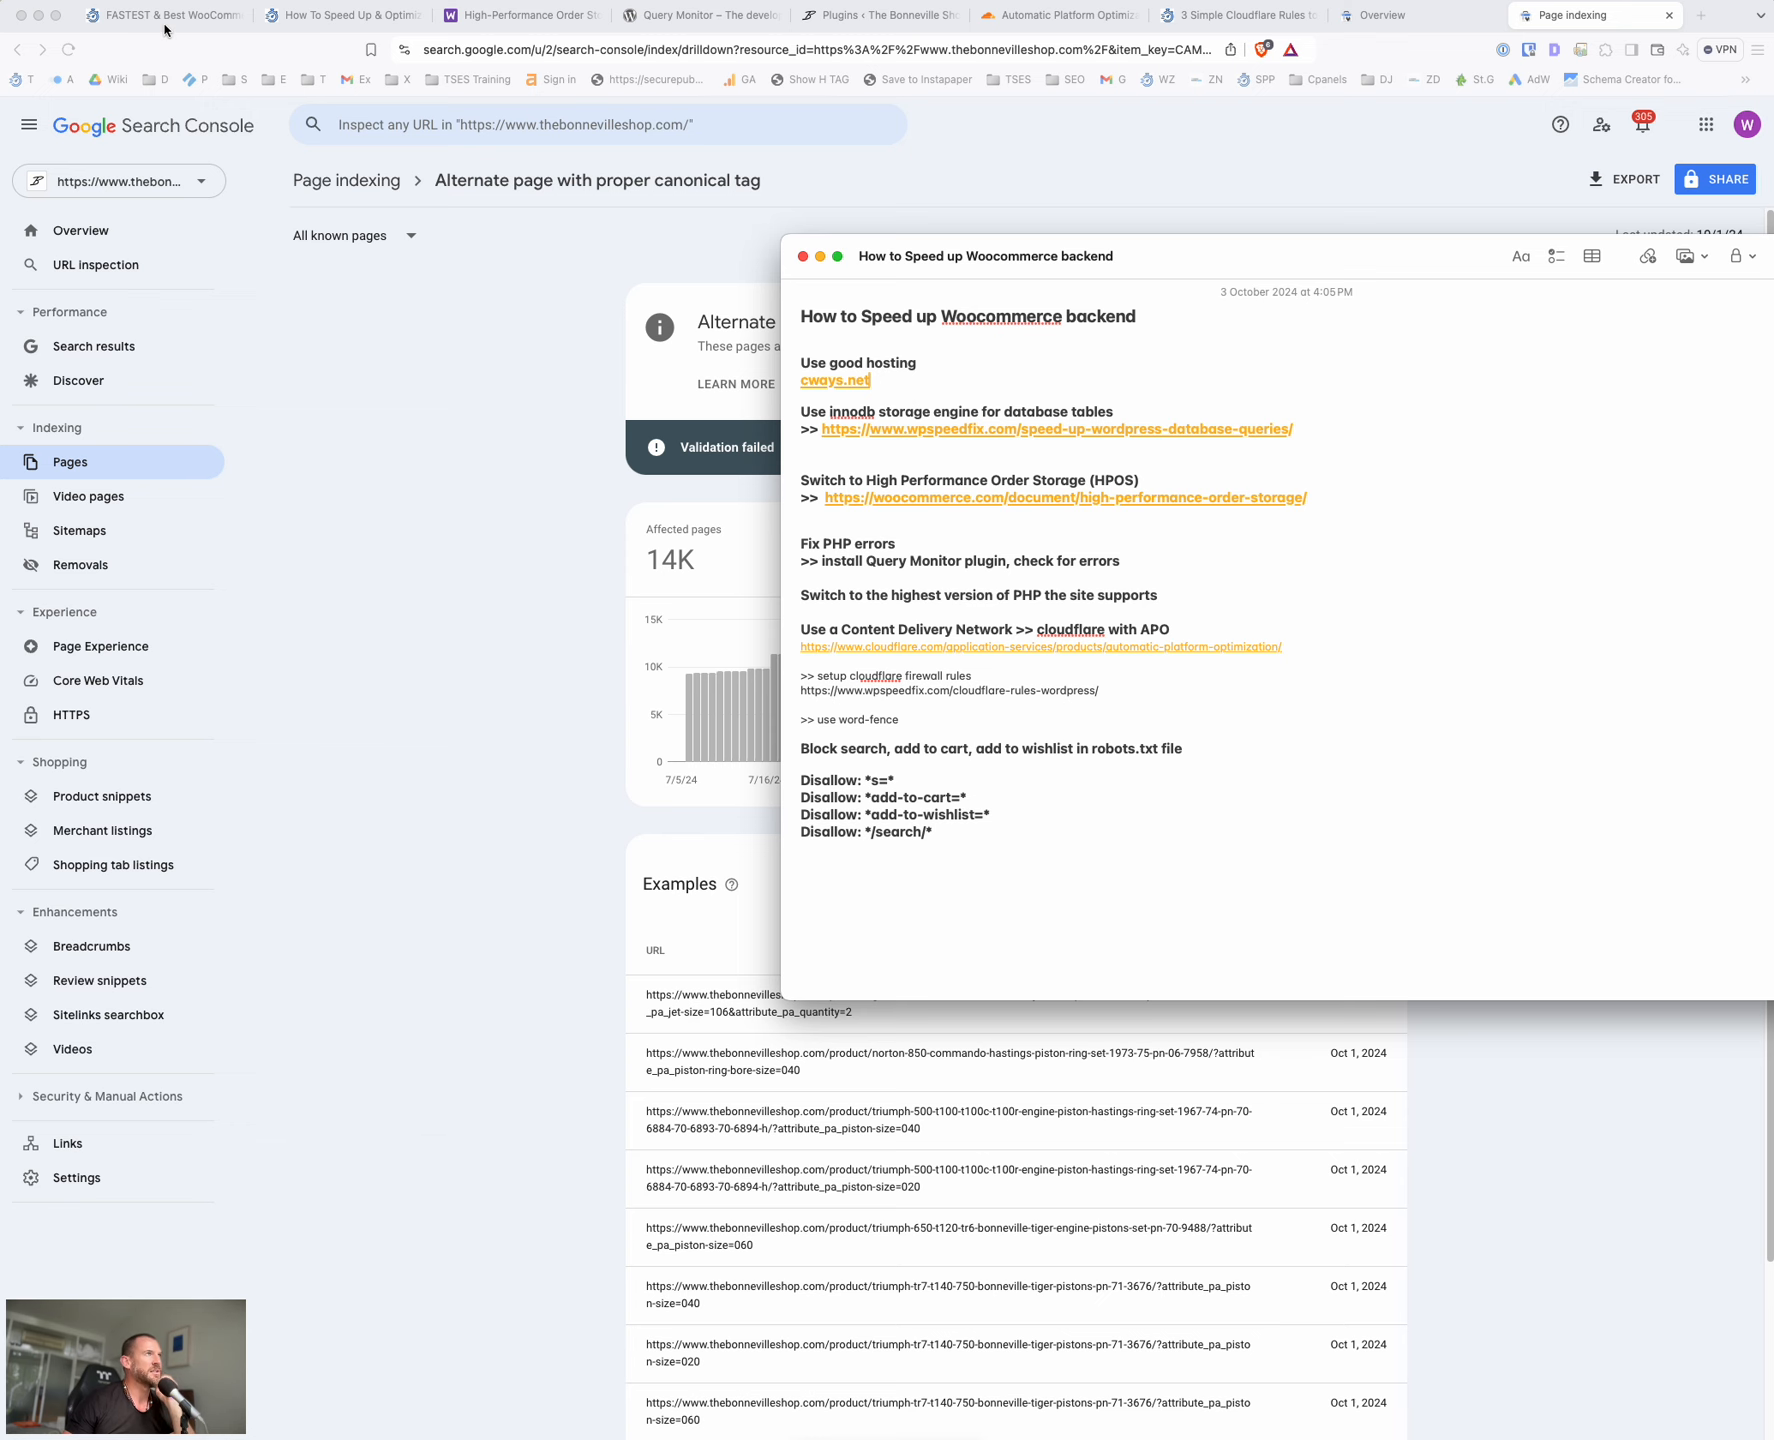
Show the Fastest WooCommerce Hosting page's recommended hosts: Cloudways, Kinsta and SiteGround
click(160, 16)
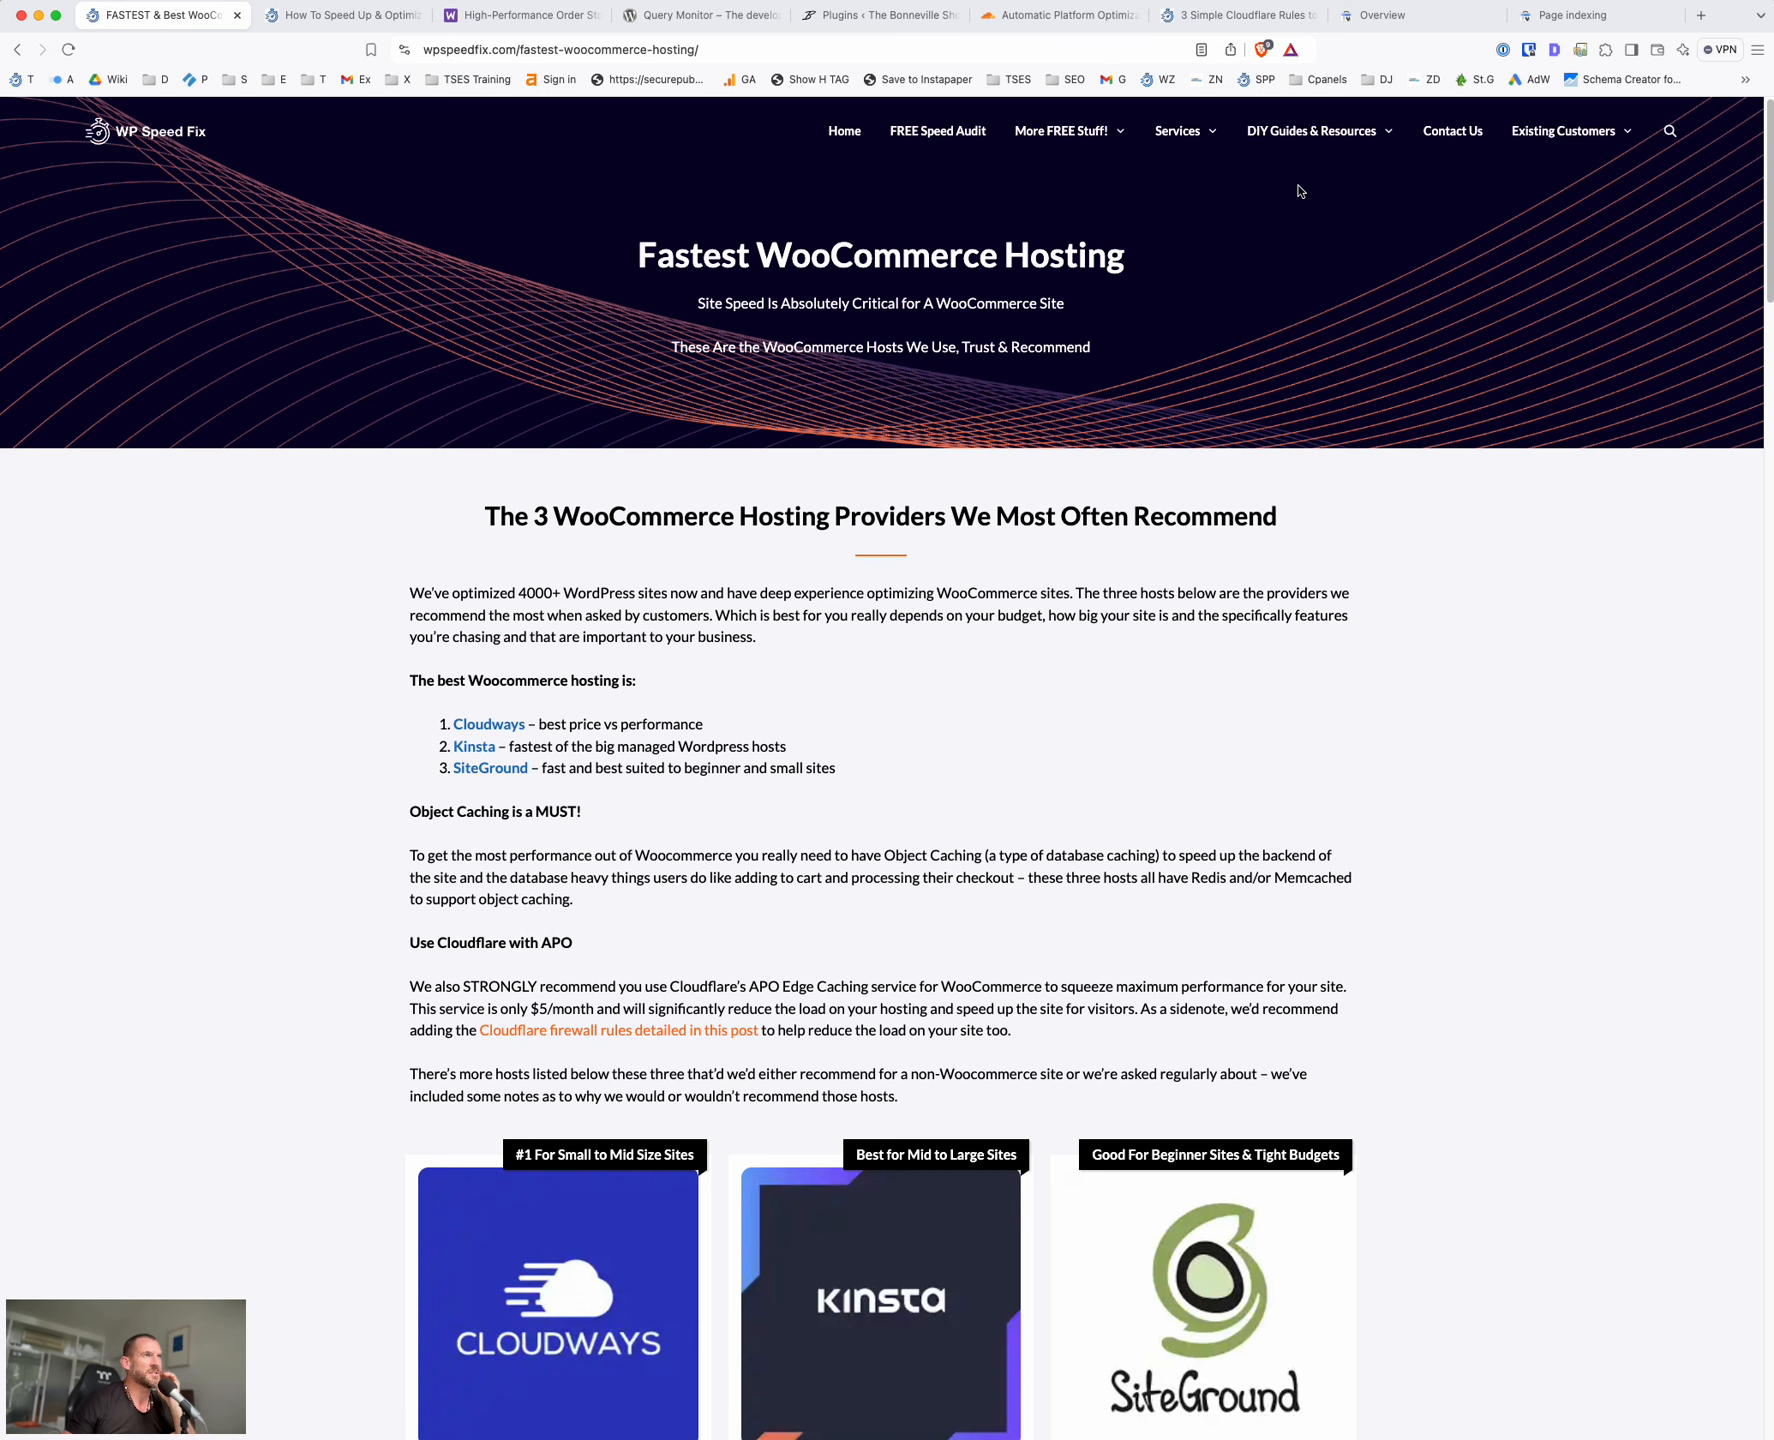
click(1312, 130)
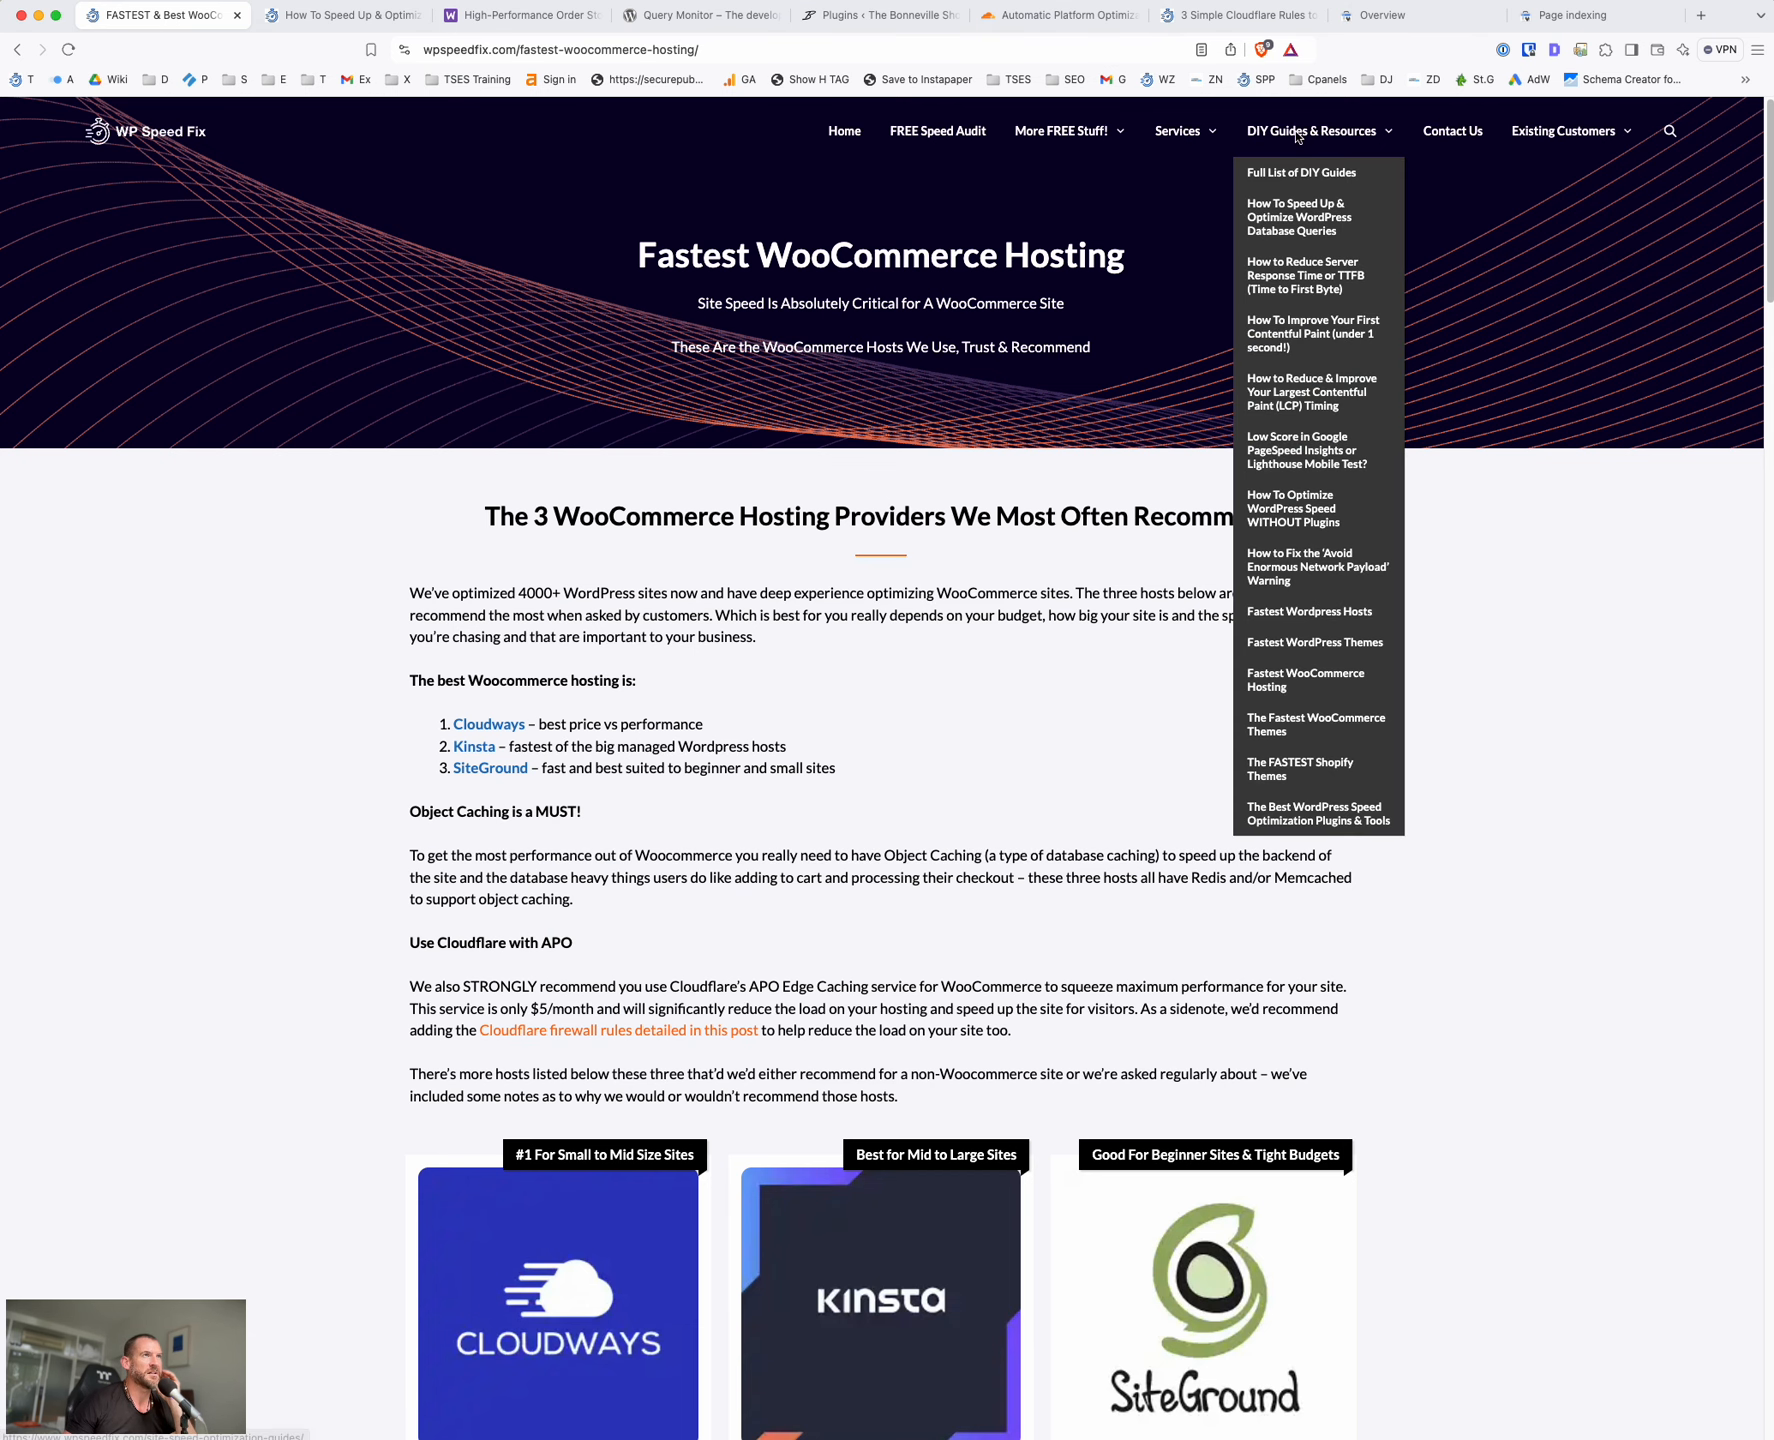
mouse_move(1296, 696)
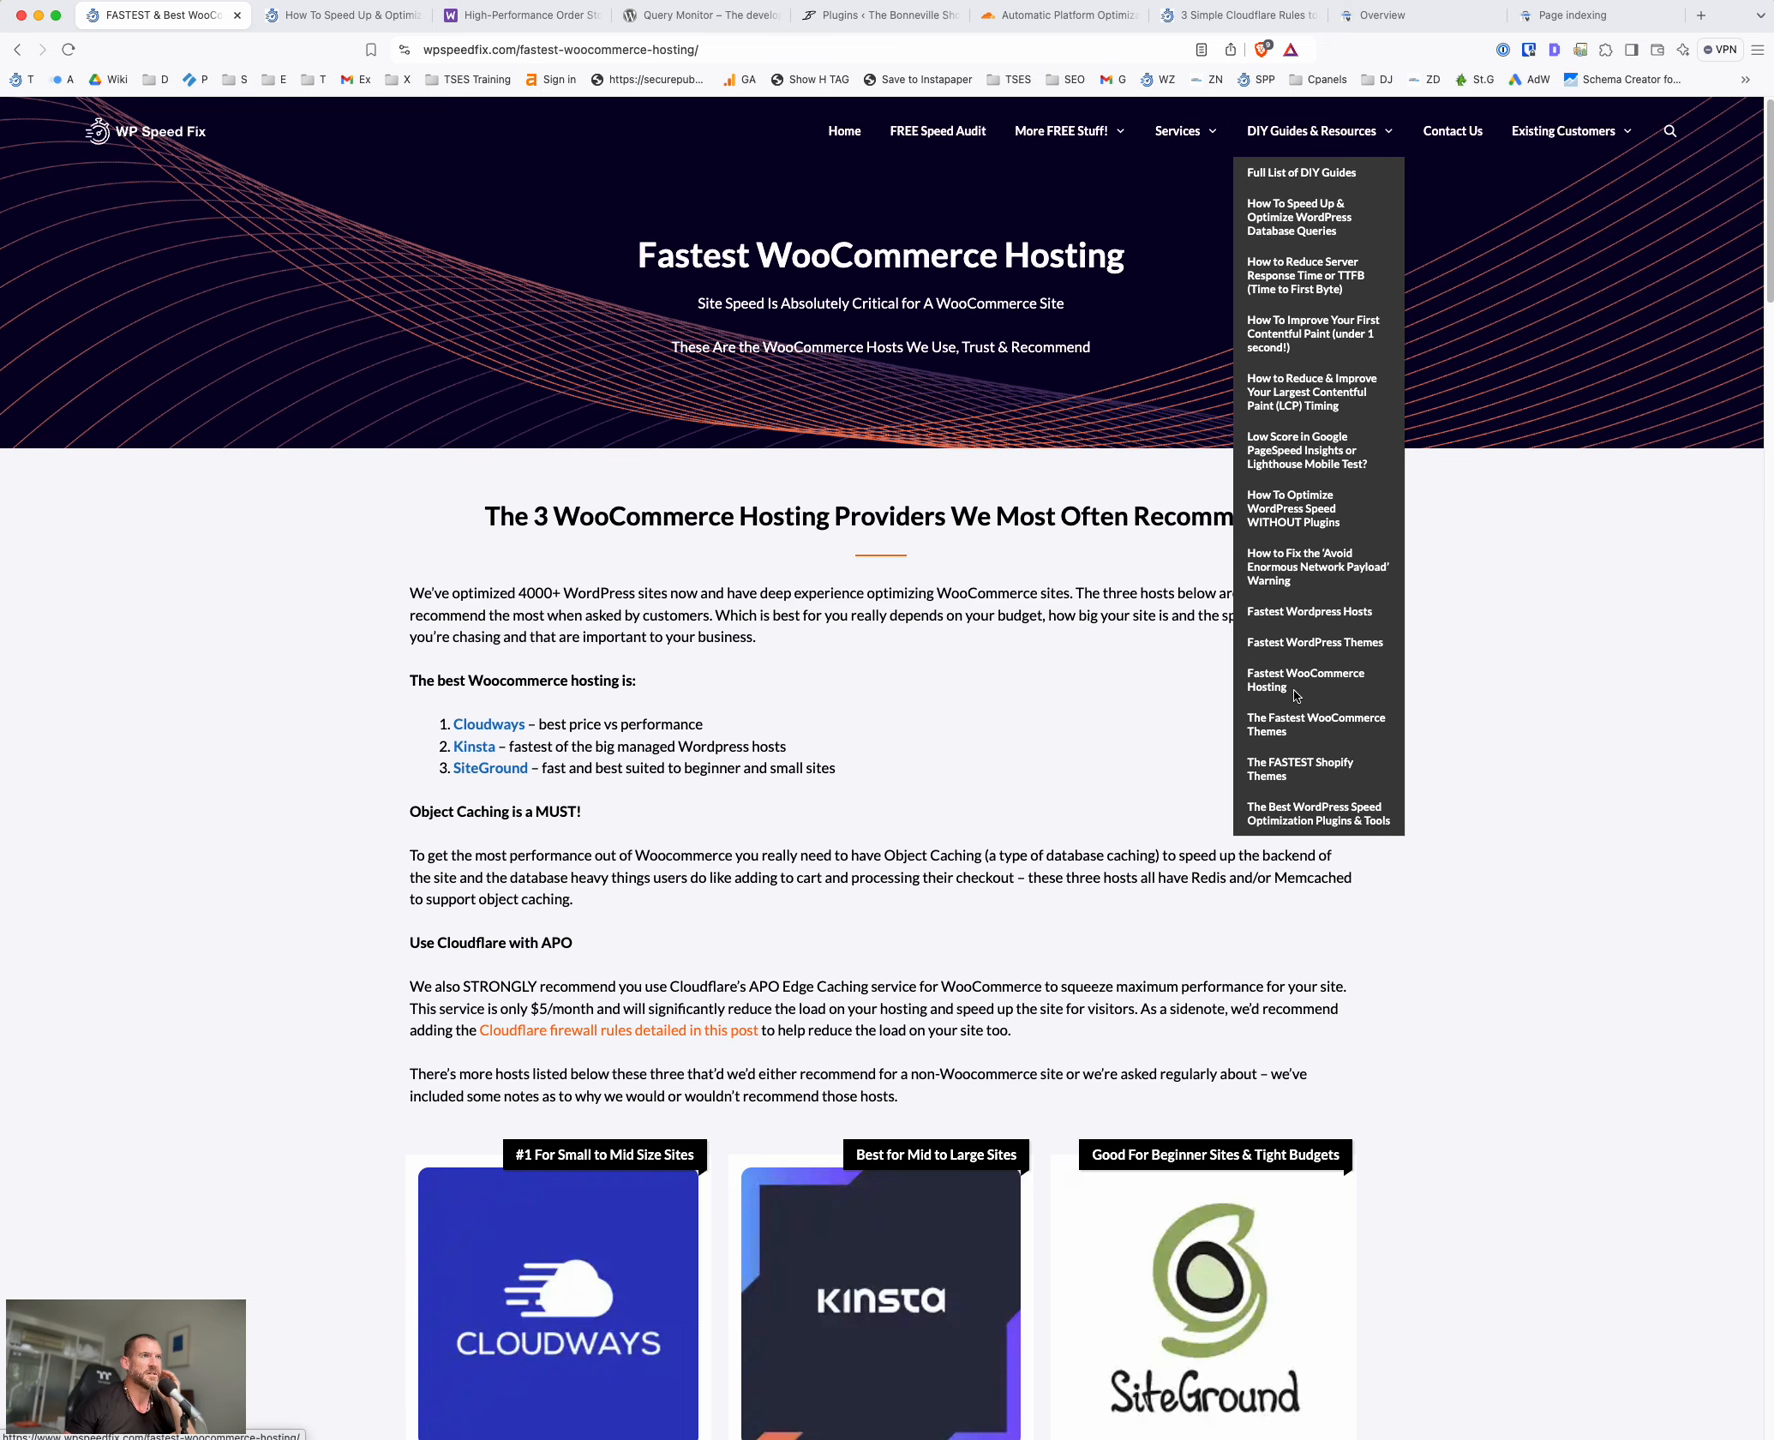
scroll(down, 3)
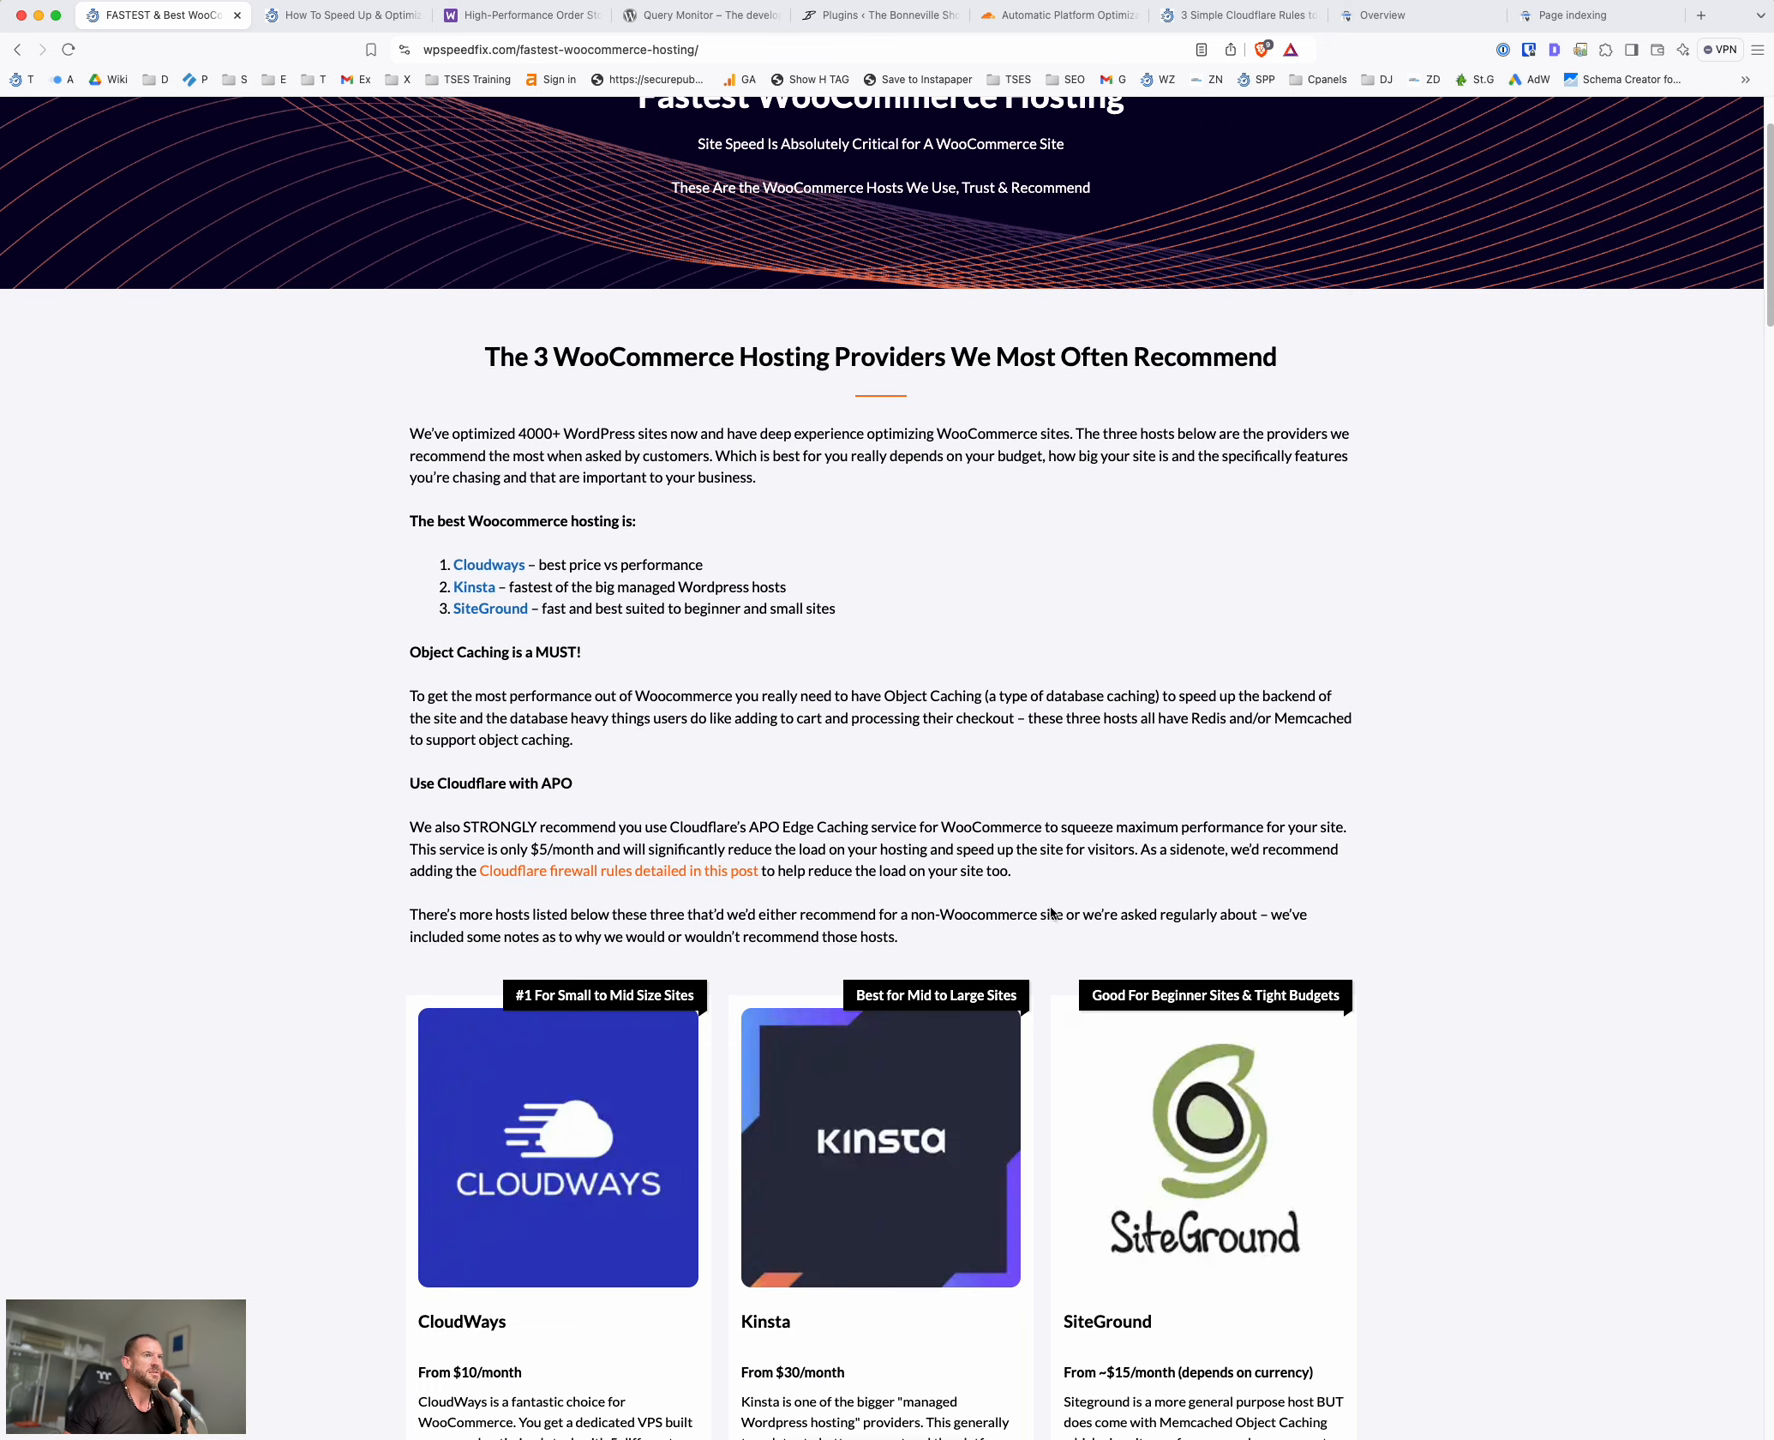
mouse_move(1260, 870)
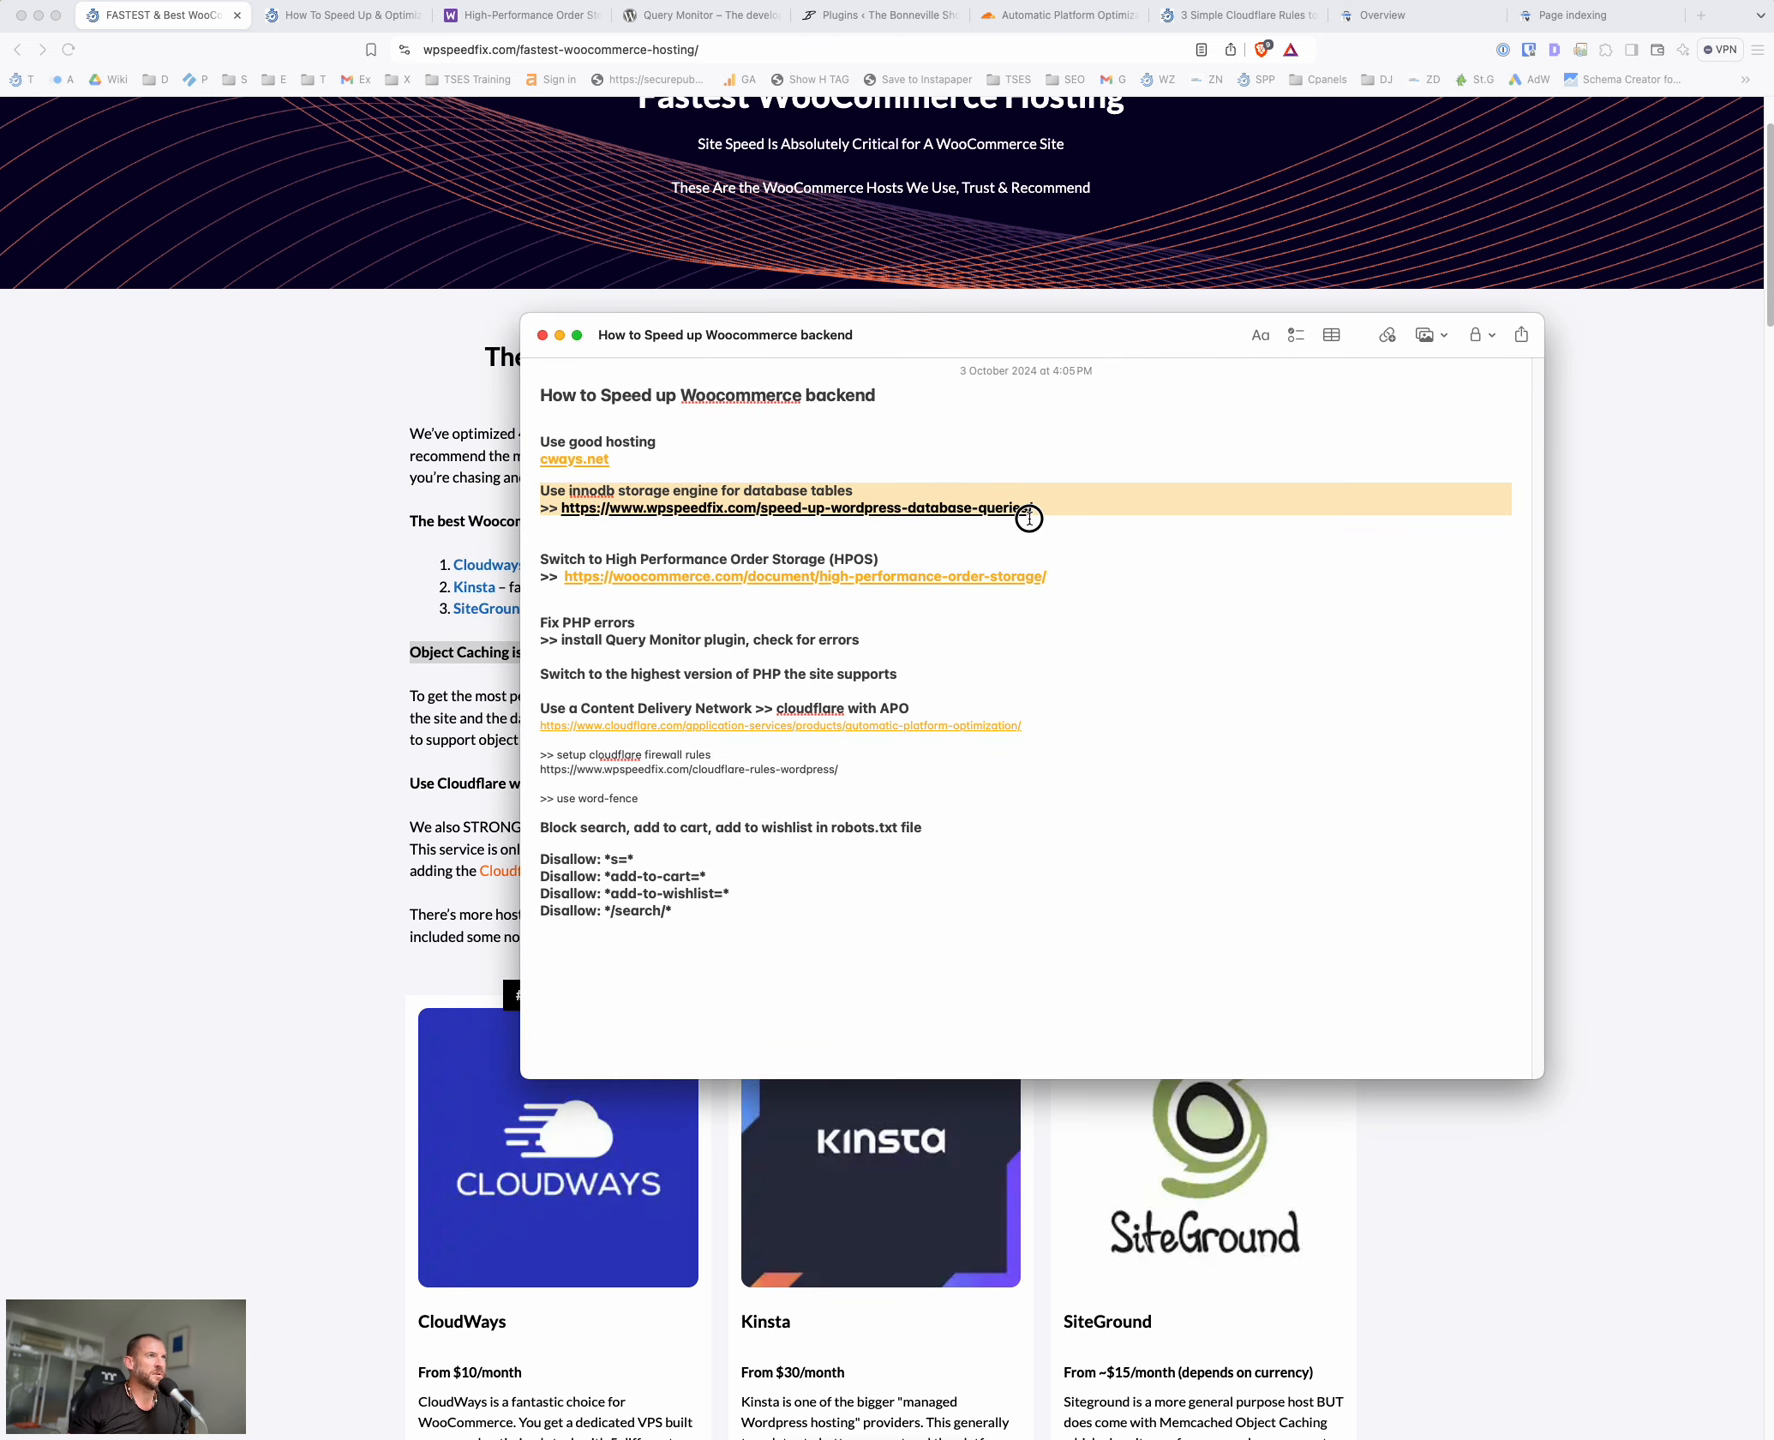
mouse_move(1054, 480)
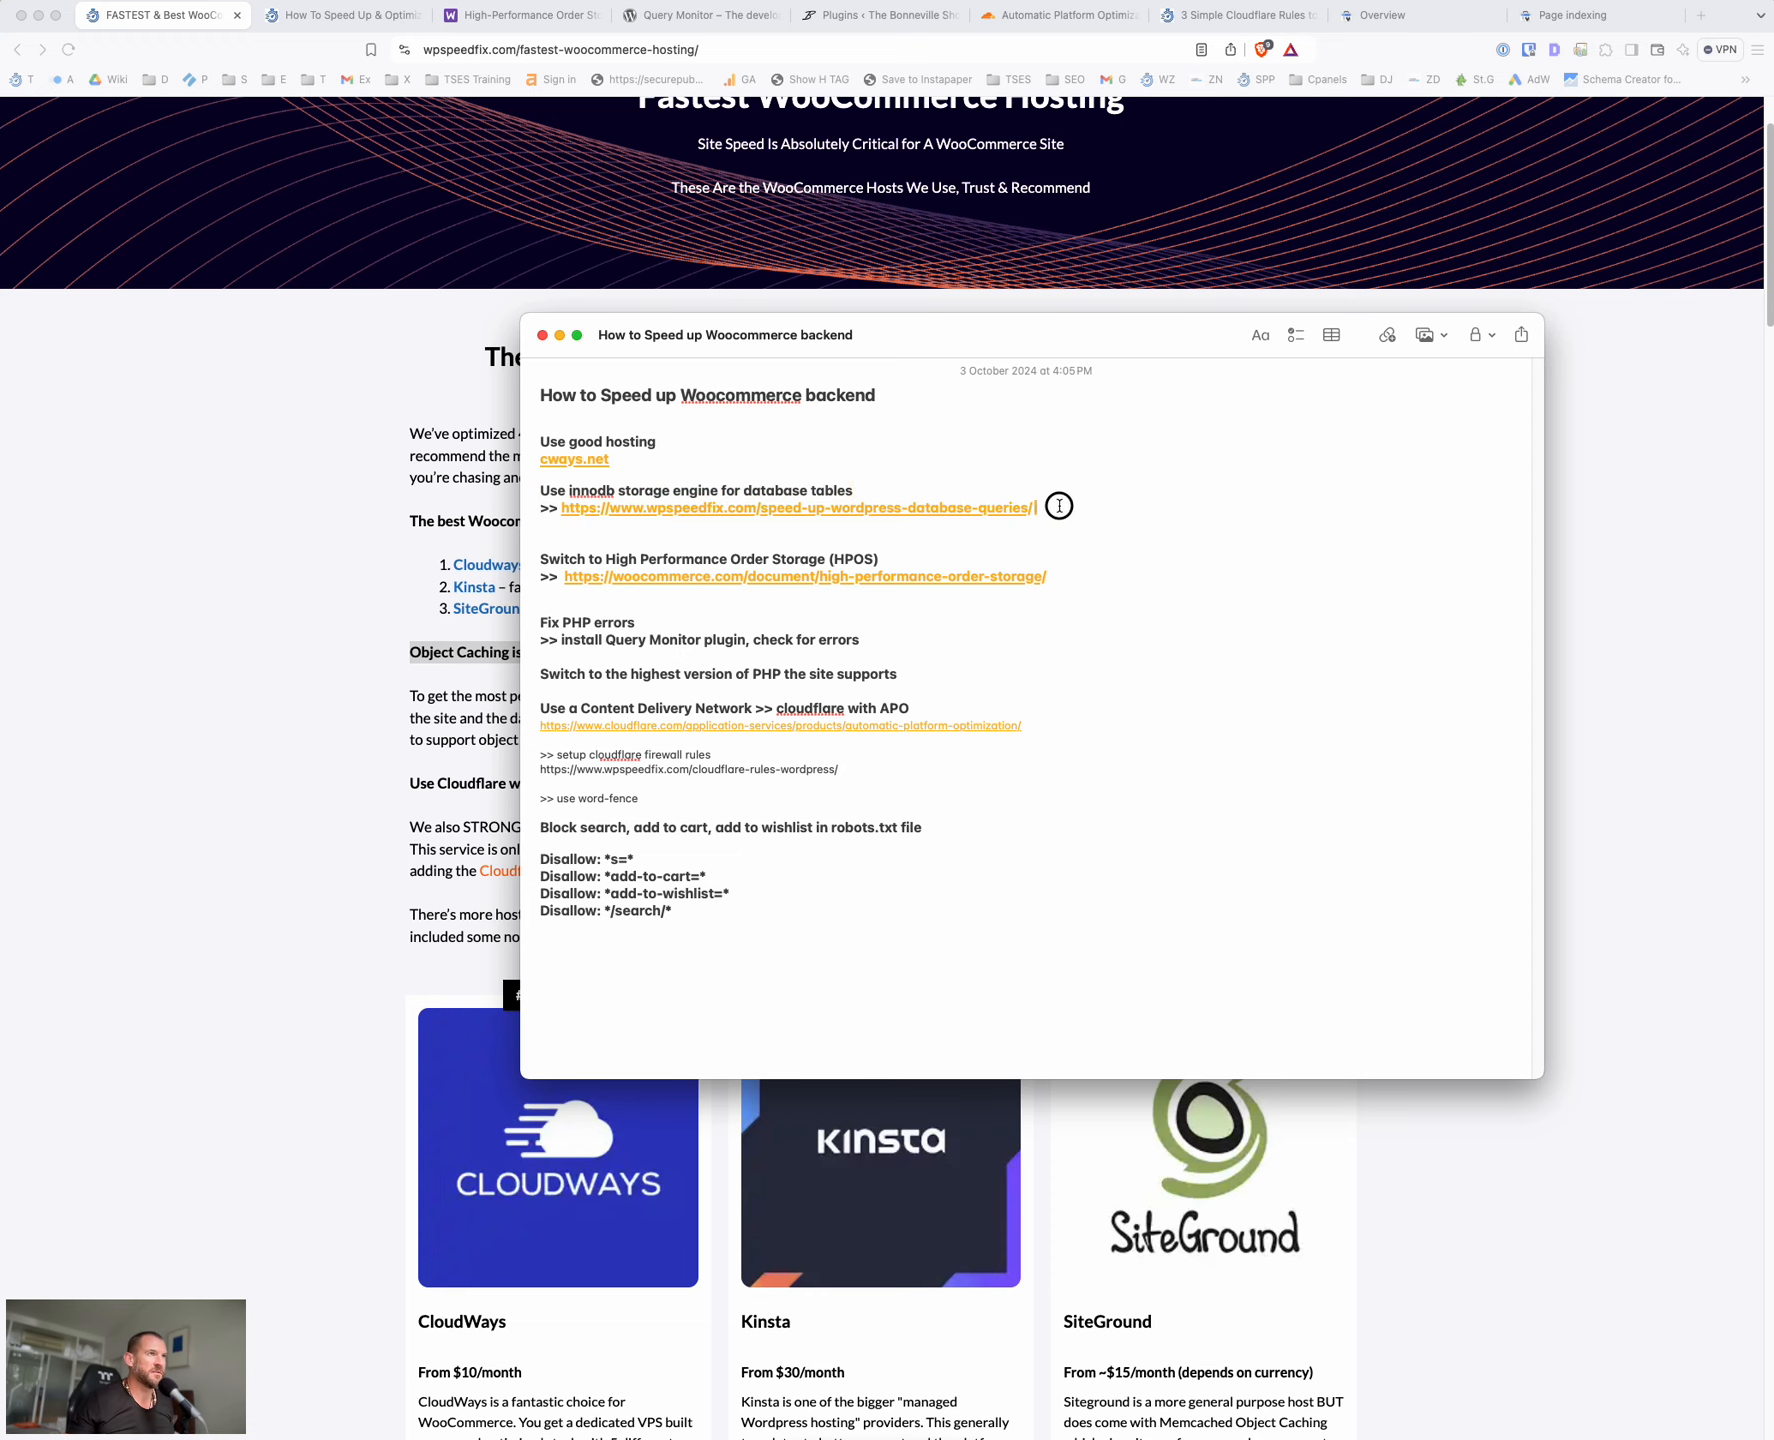
Drag the checklist note rightward to uncover the hosting page's Object Caching section
double_click(796, 506)
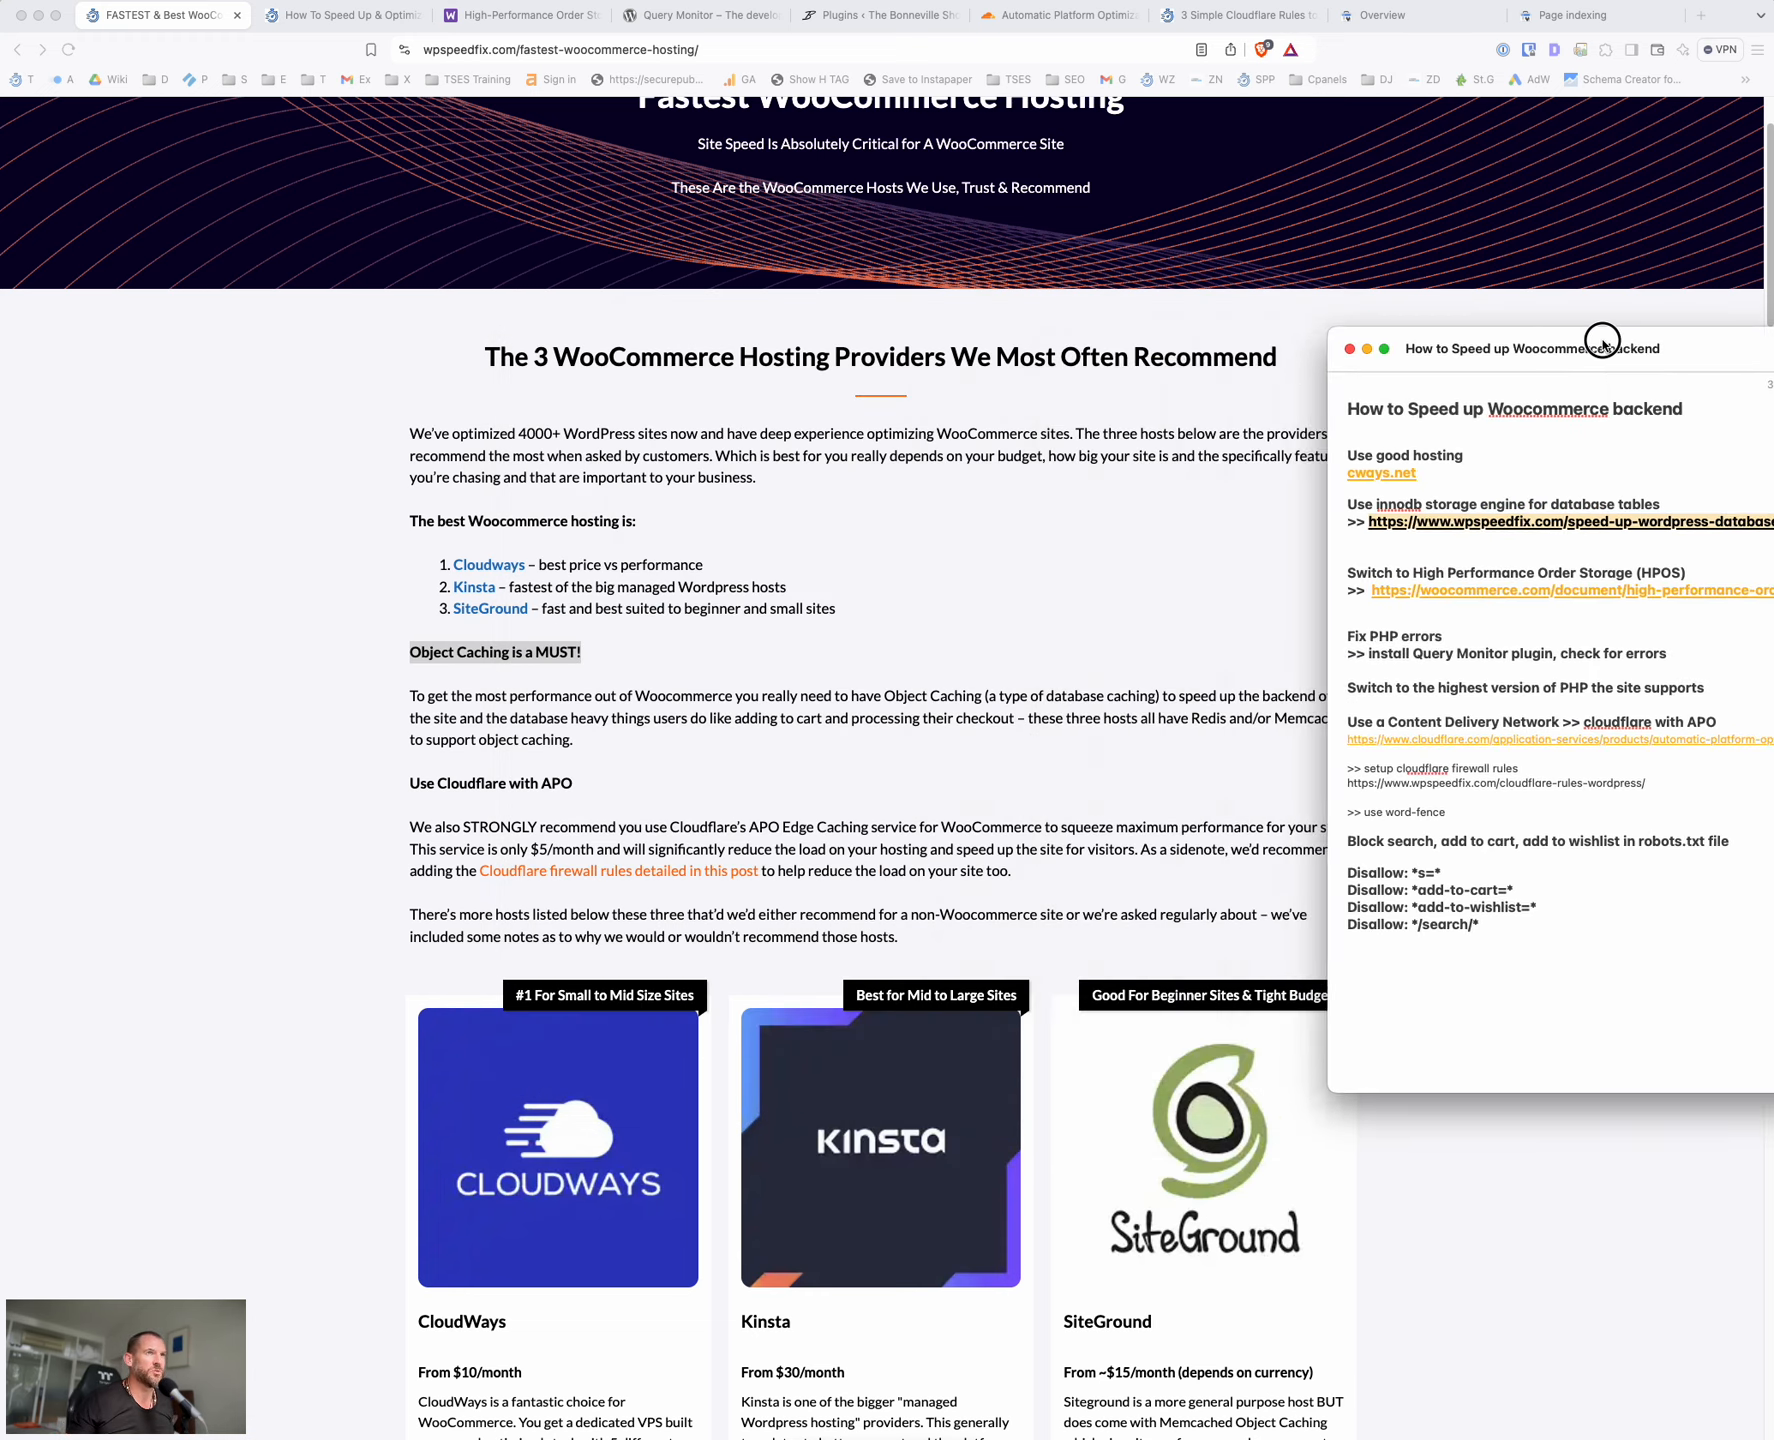
drag(1604, 346, 1426, 342)
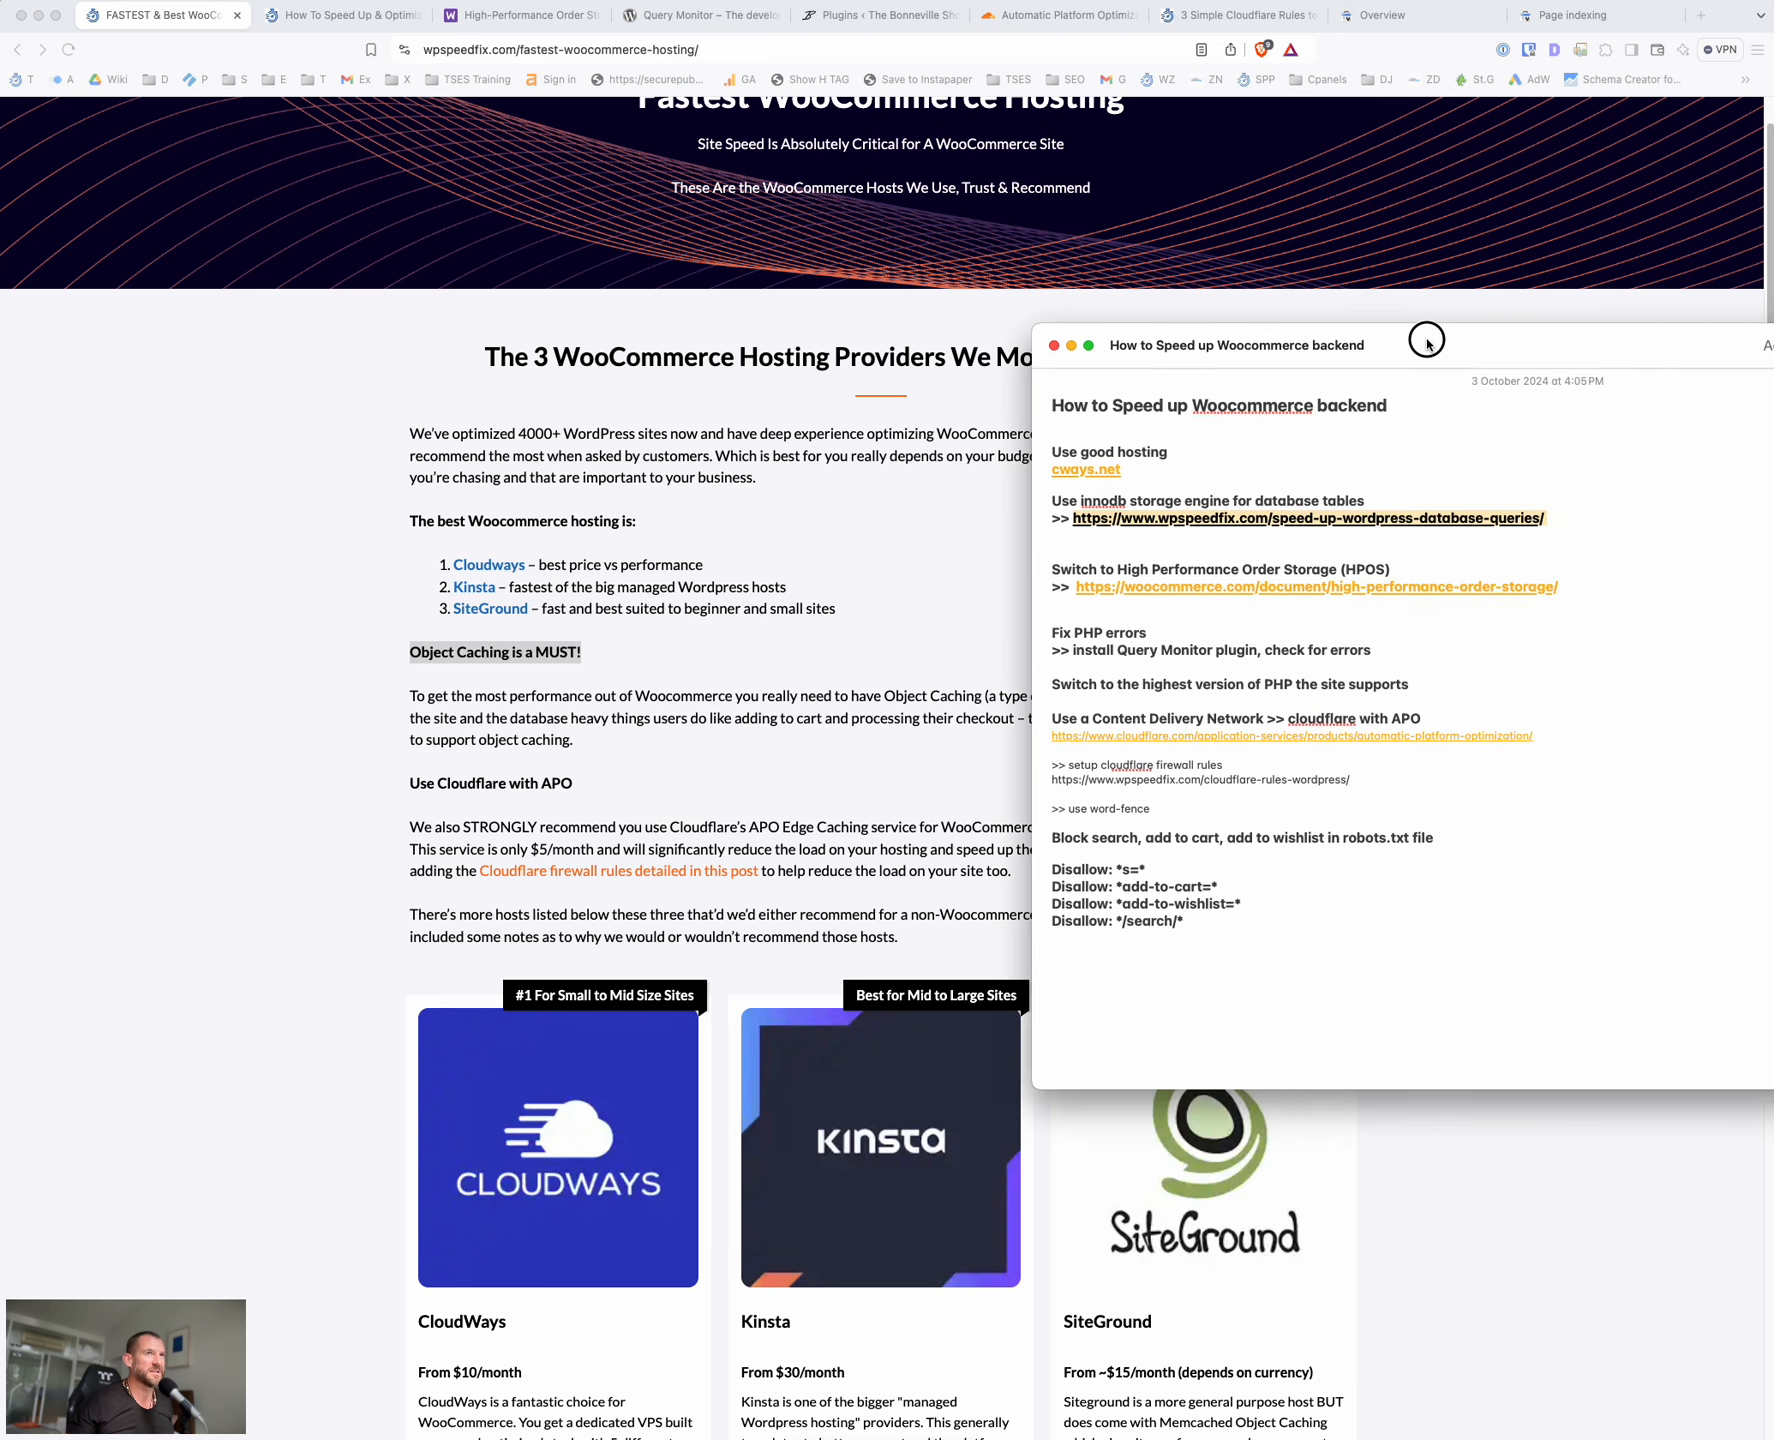
Reach the database queries article's InnoDB section and highlight the Servebolt Optimizer conversion paragraph
click(1308, 518)
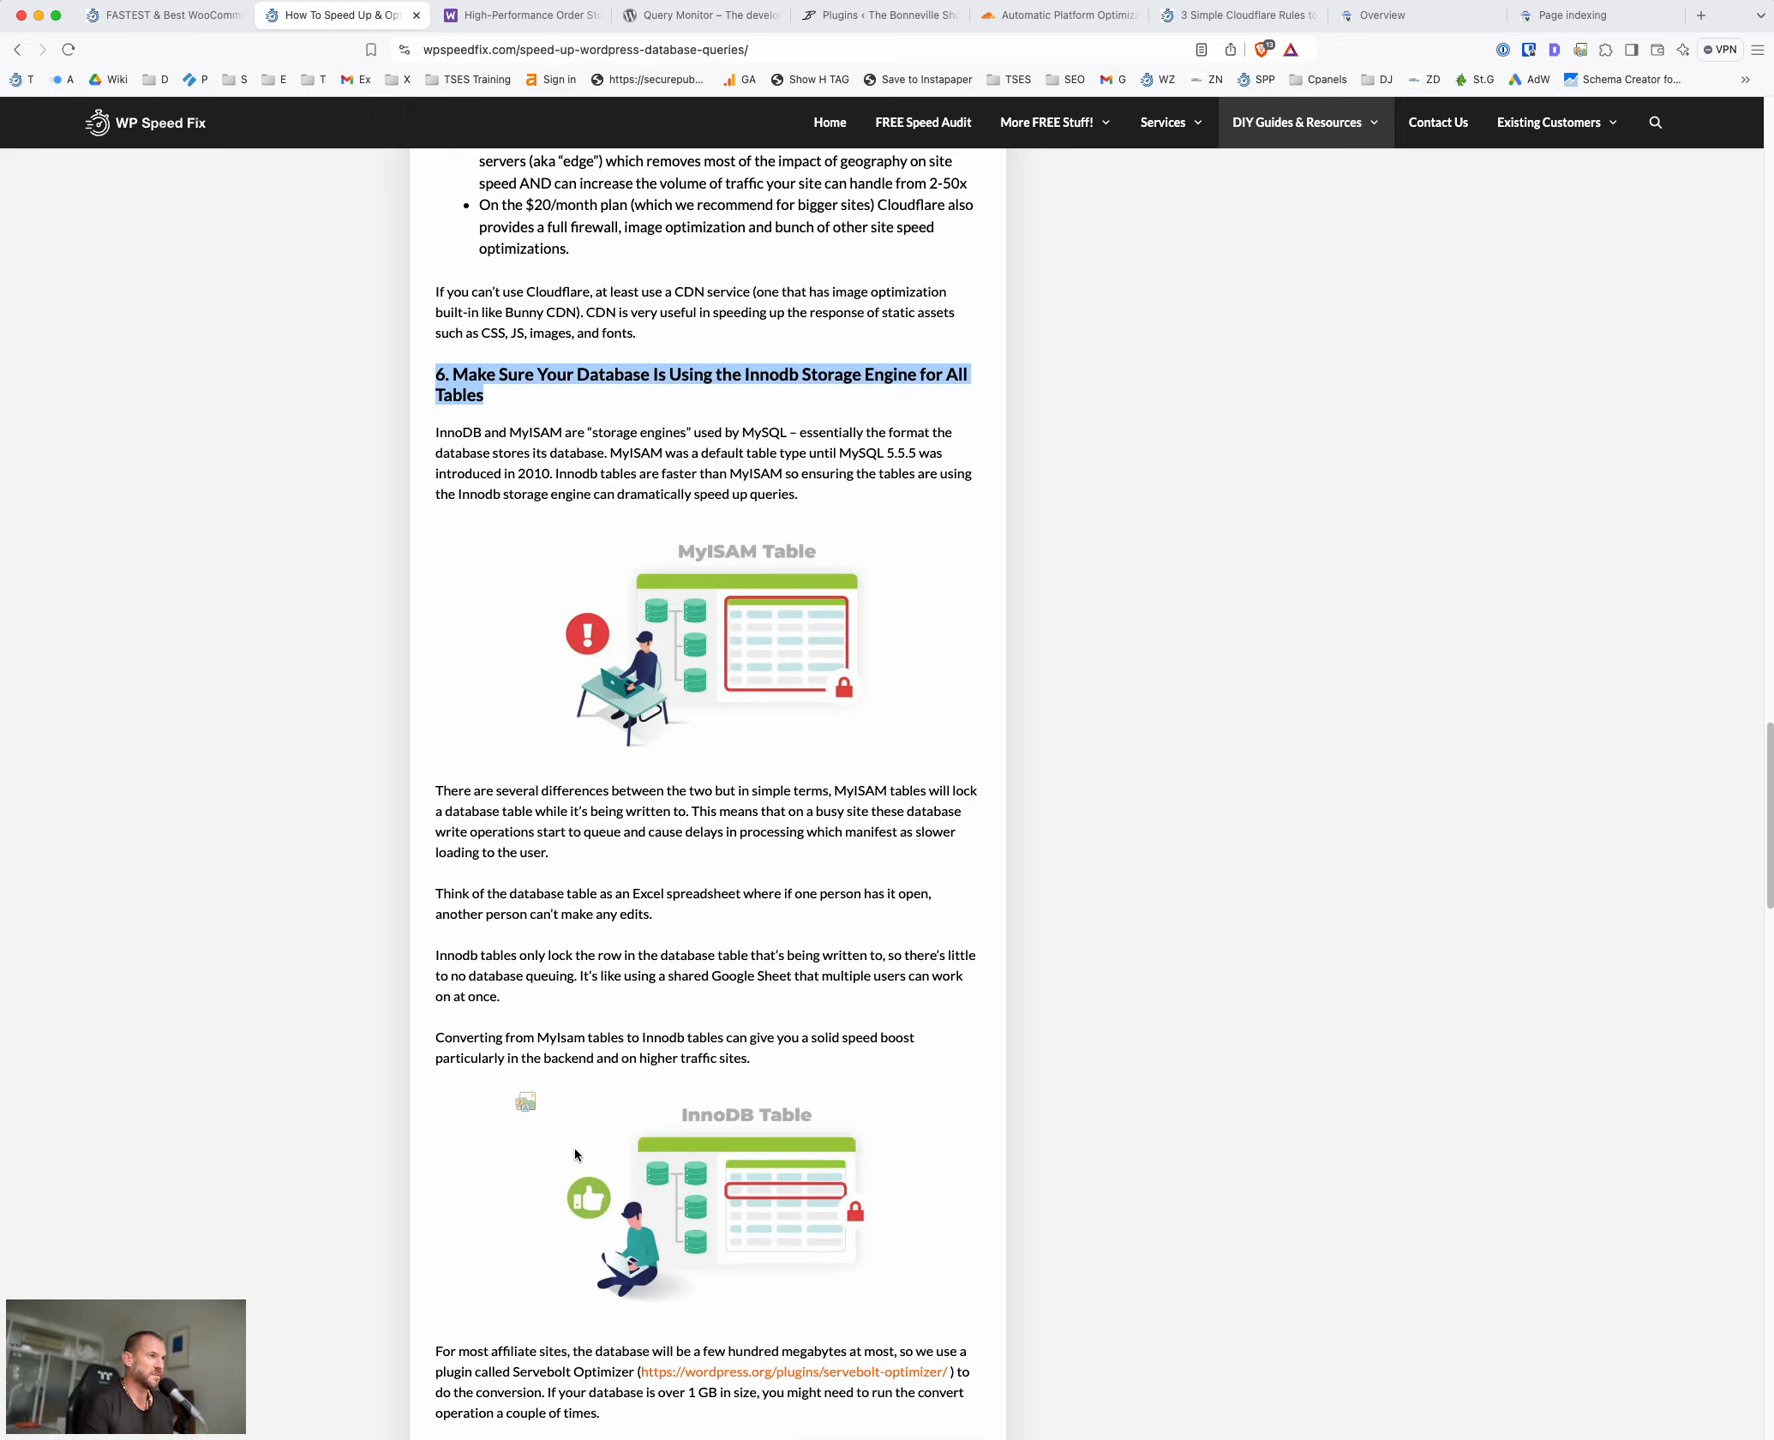
mouse_move(660, 916)
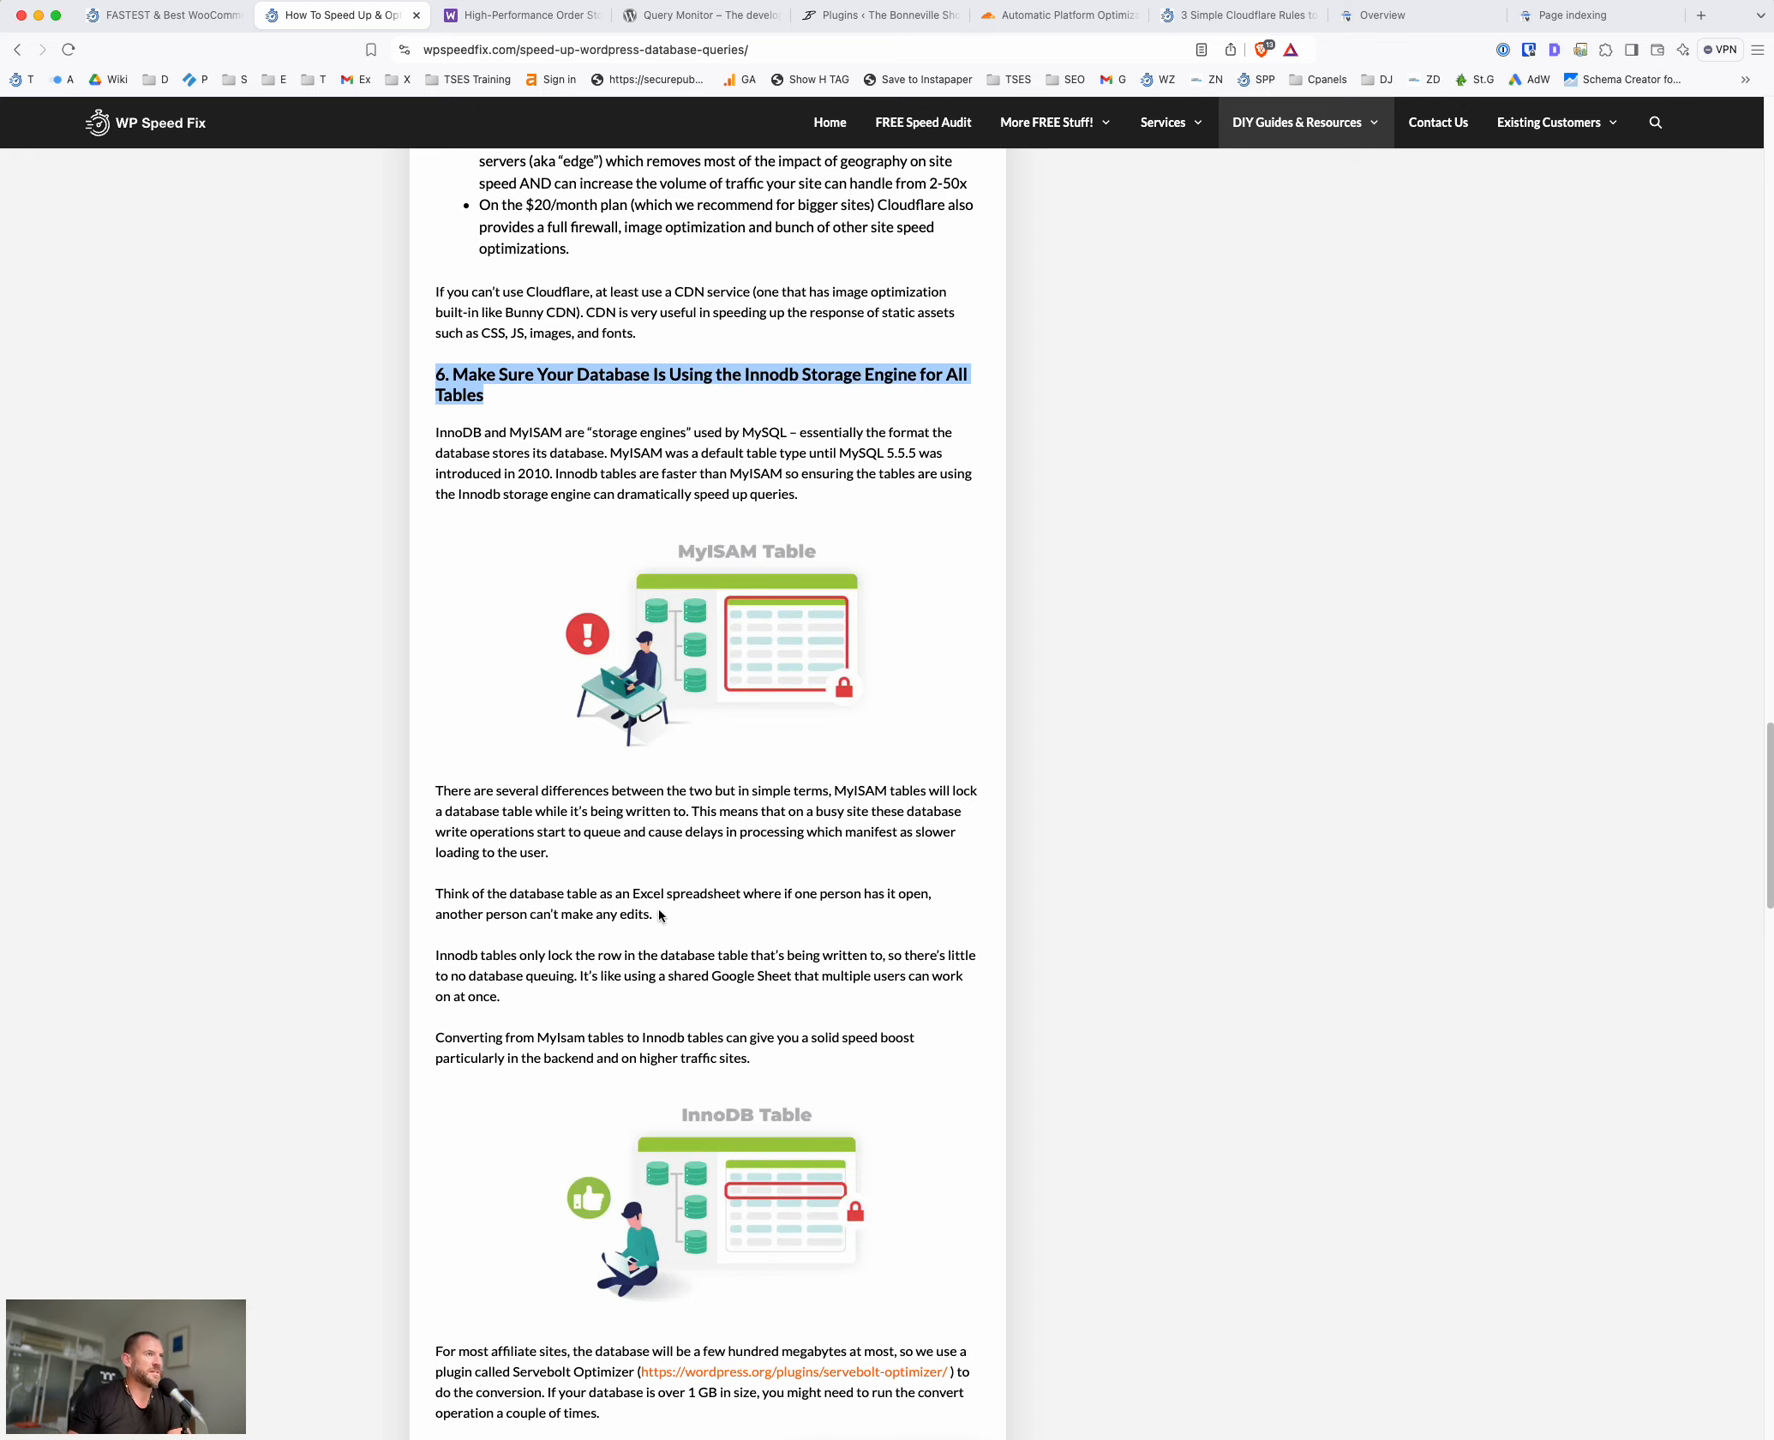
scroll(down, 3)
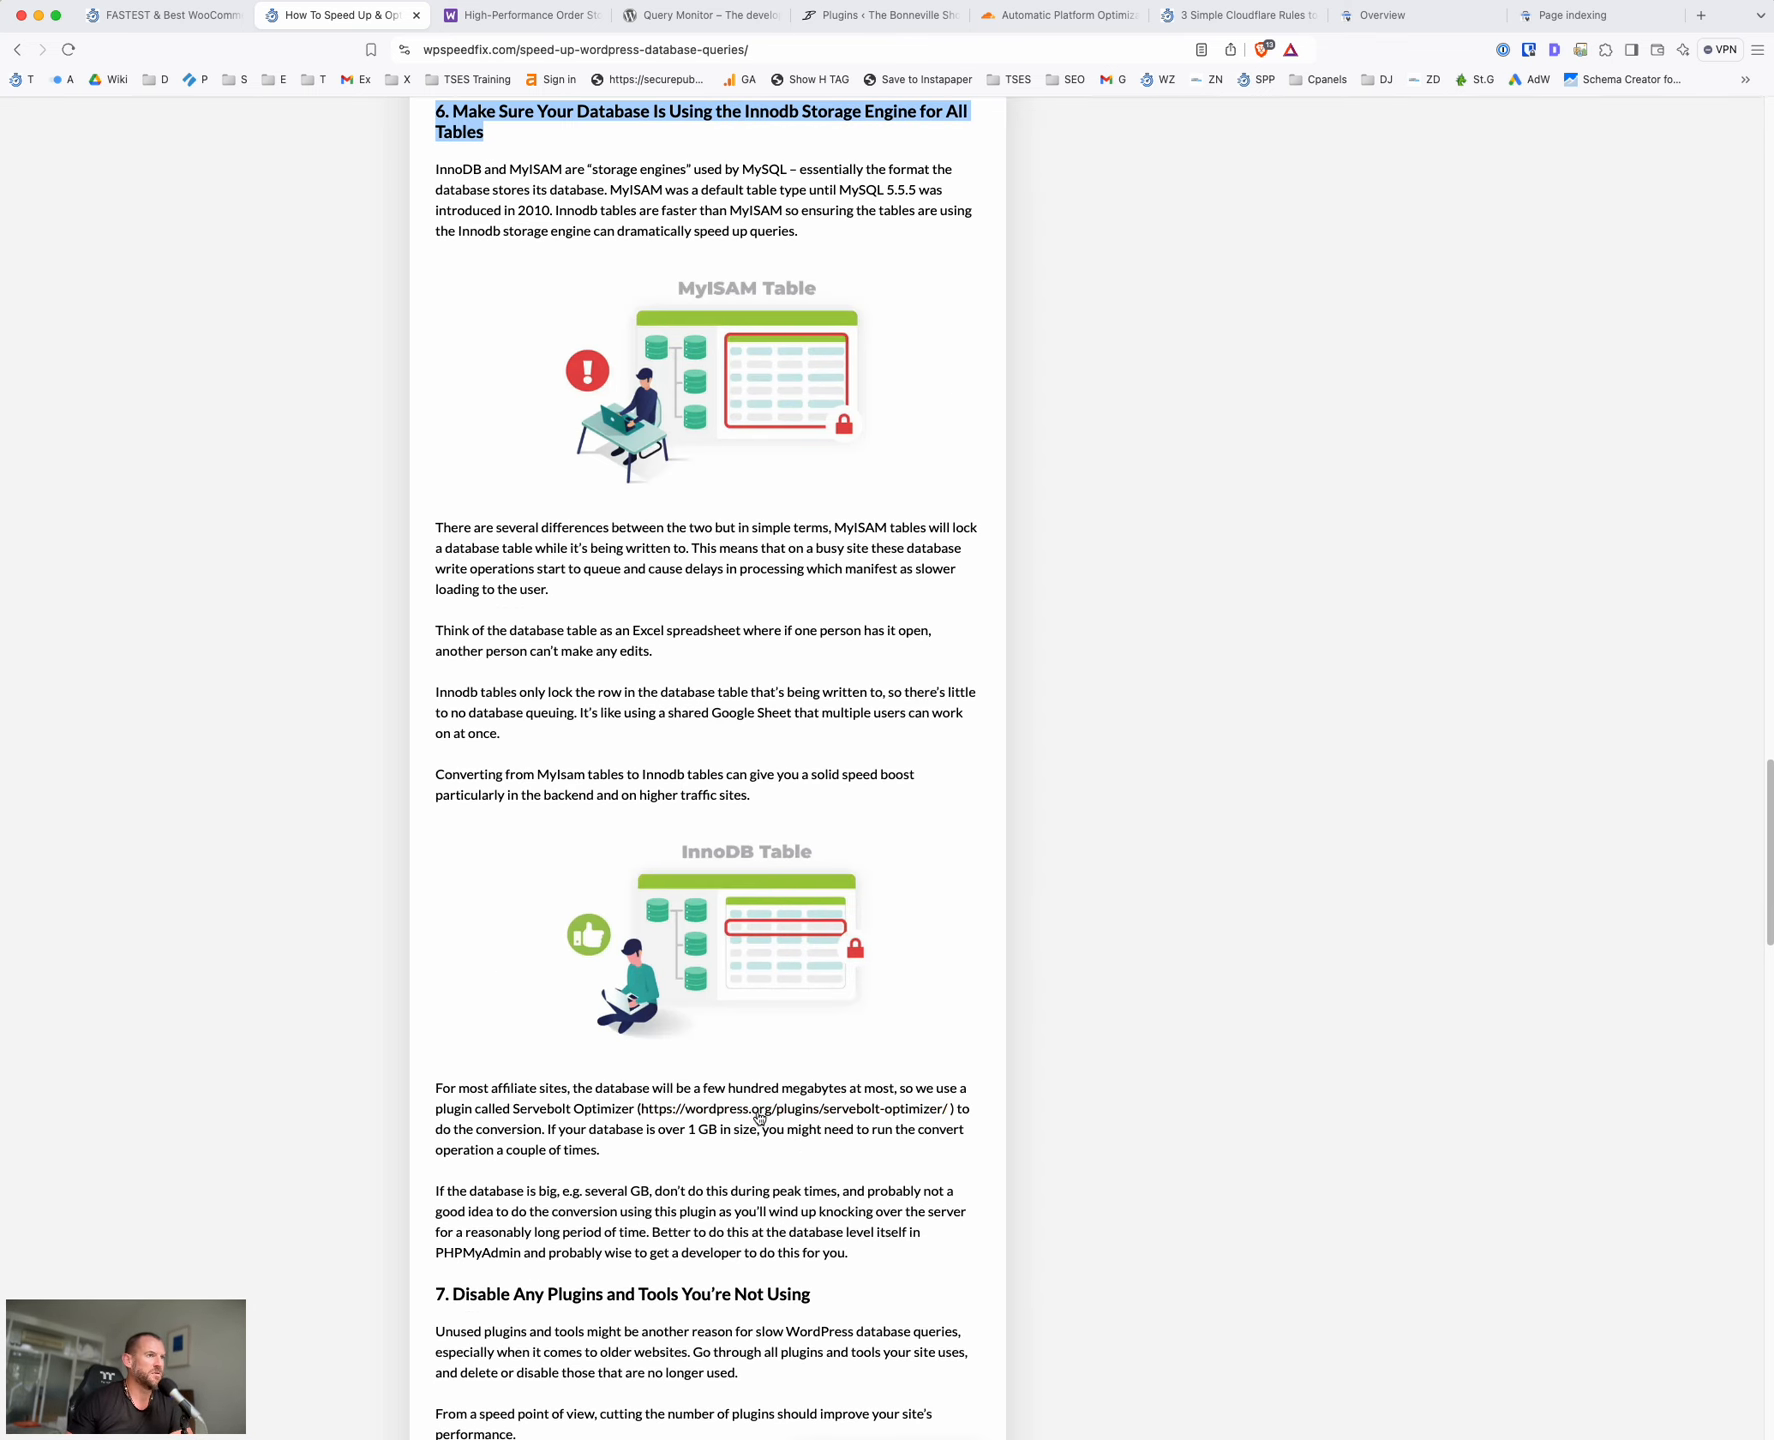
drag(436, 1088, 892, 1140)
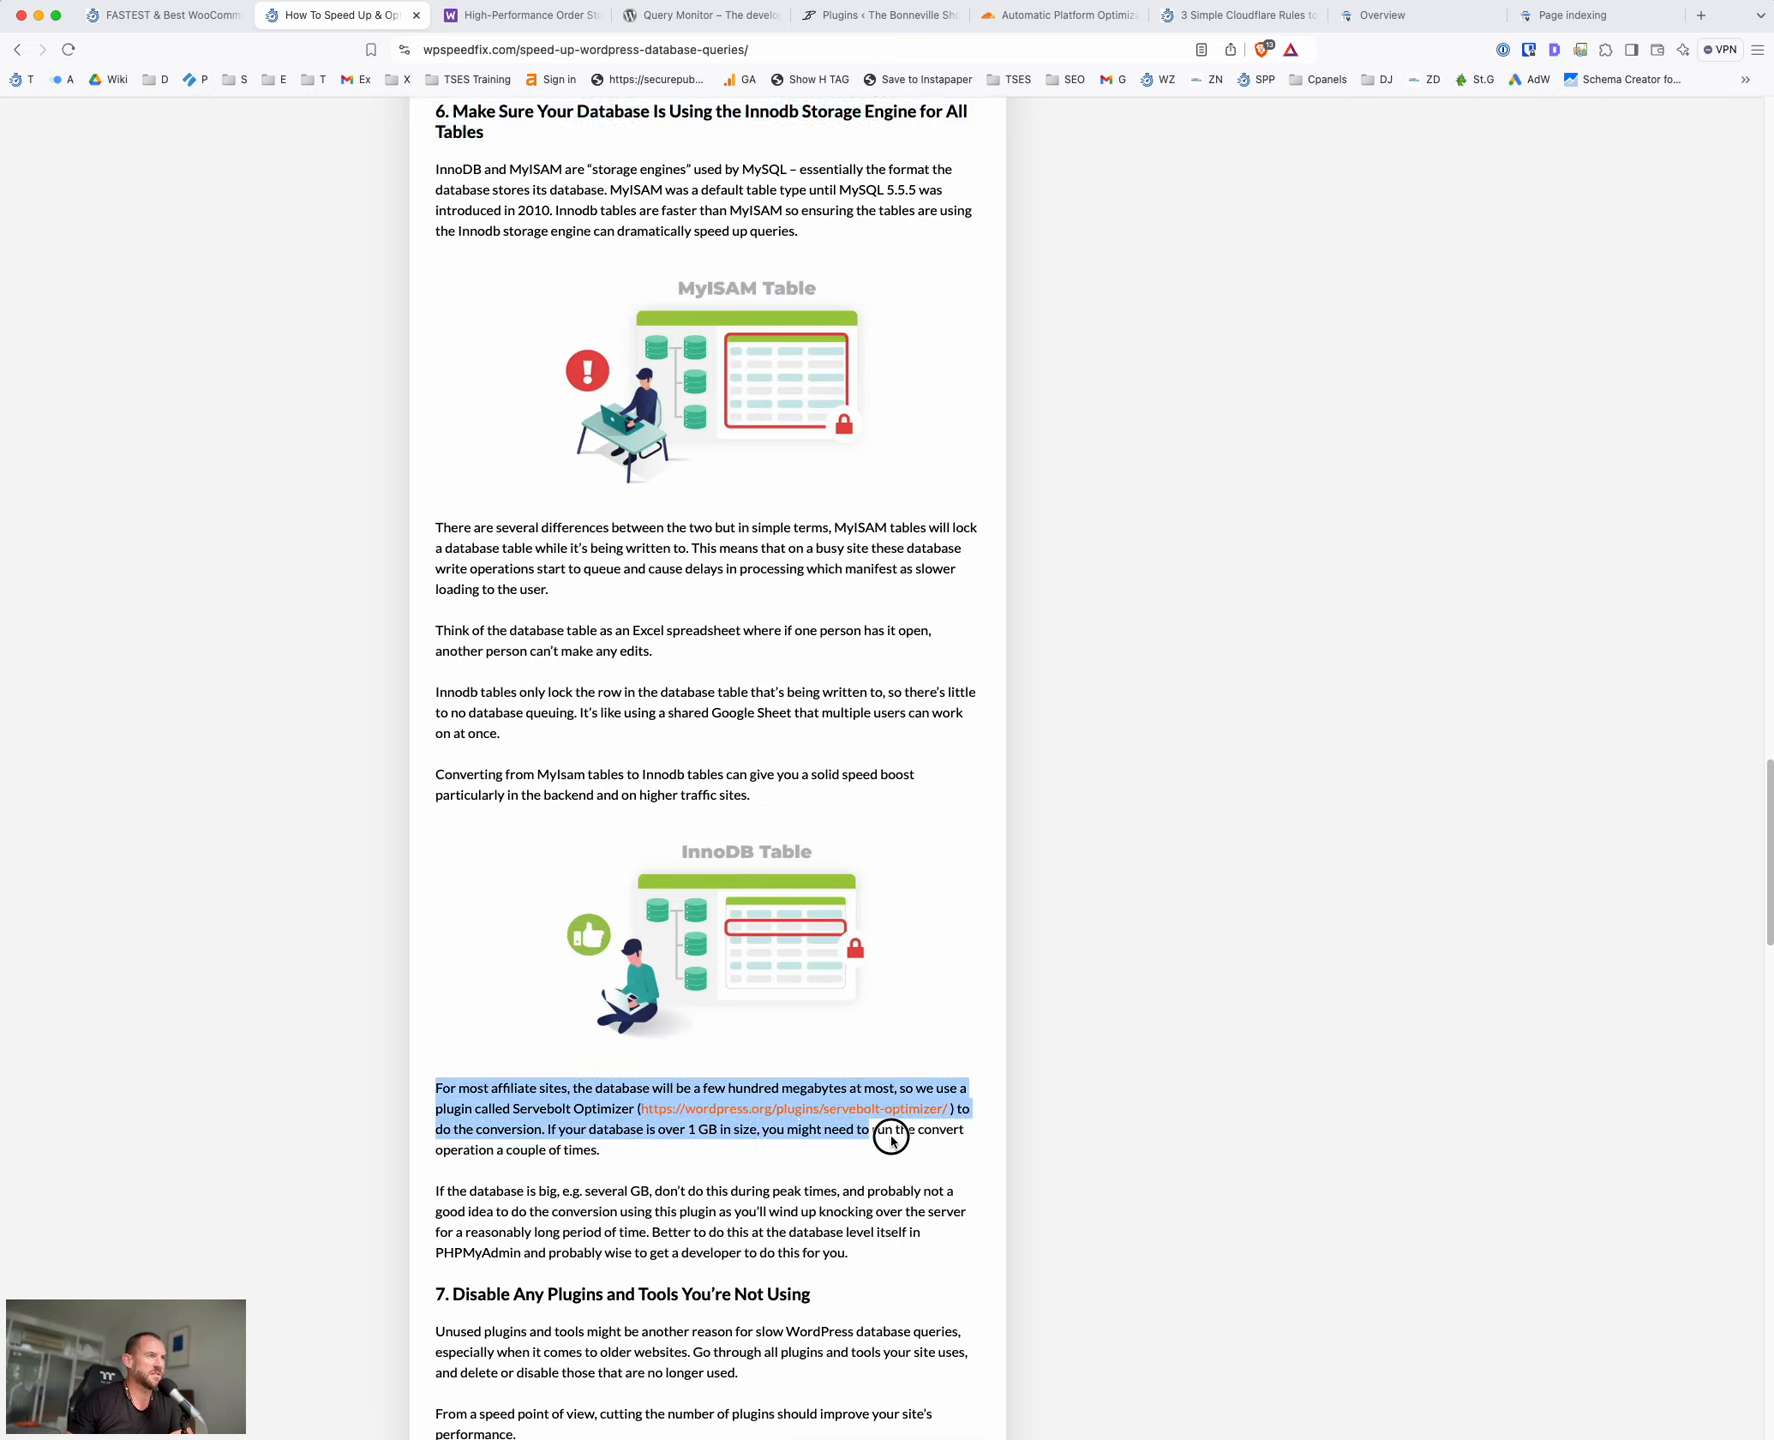
drag(888, 1140, 962, 1150)
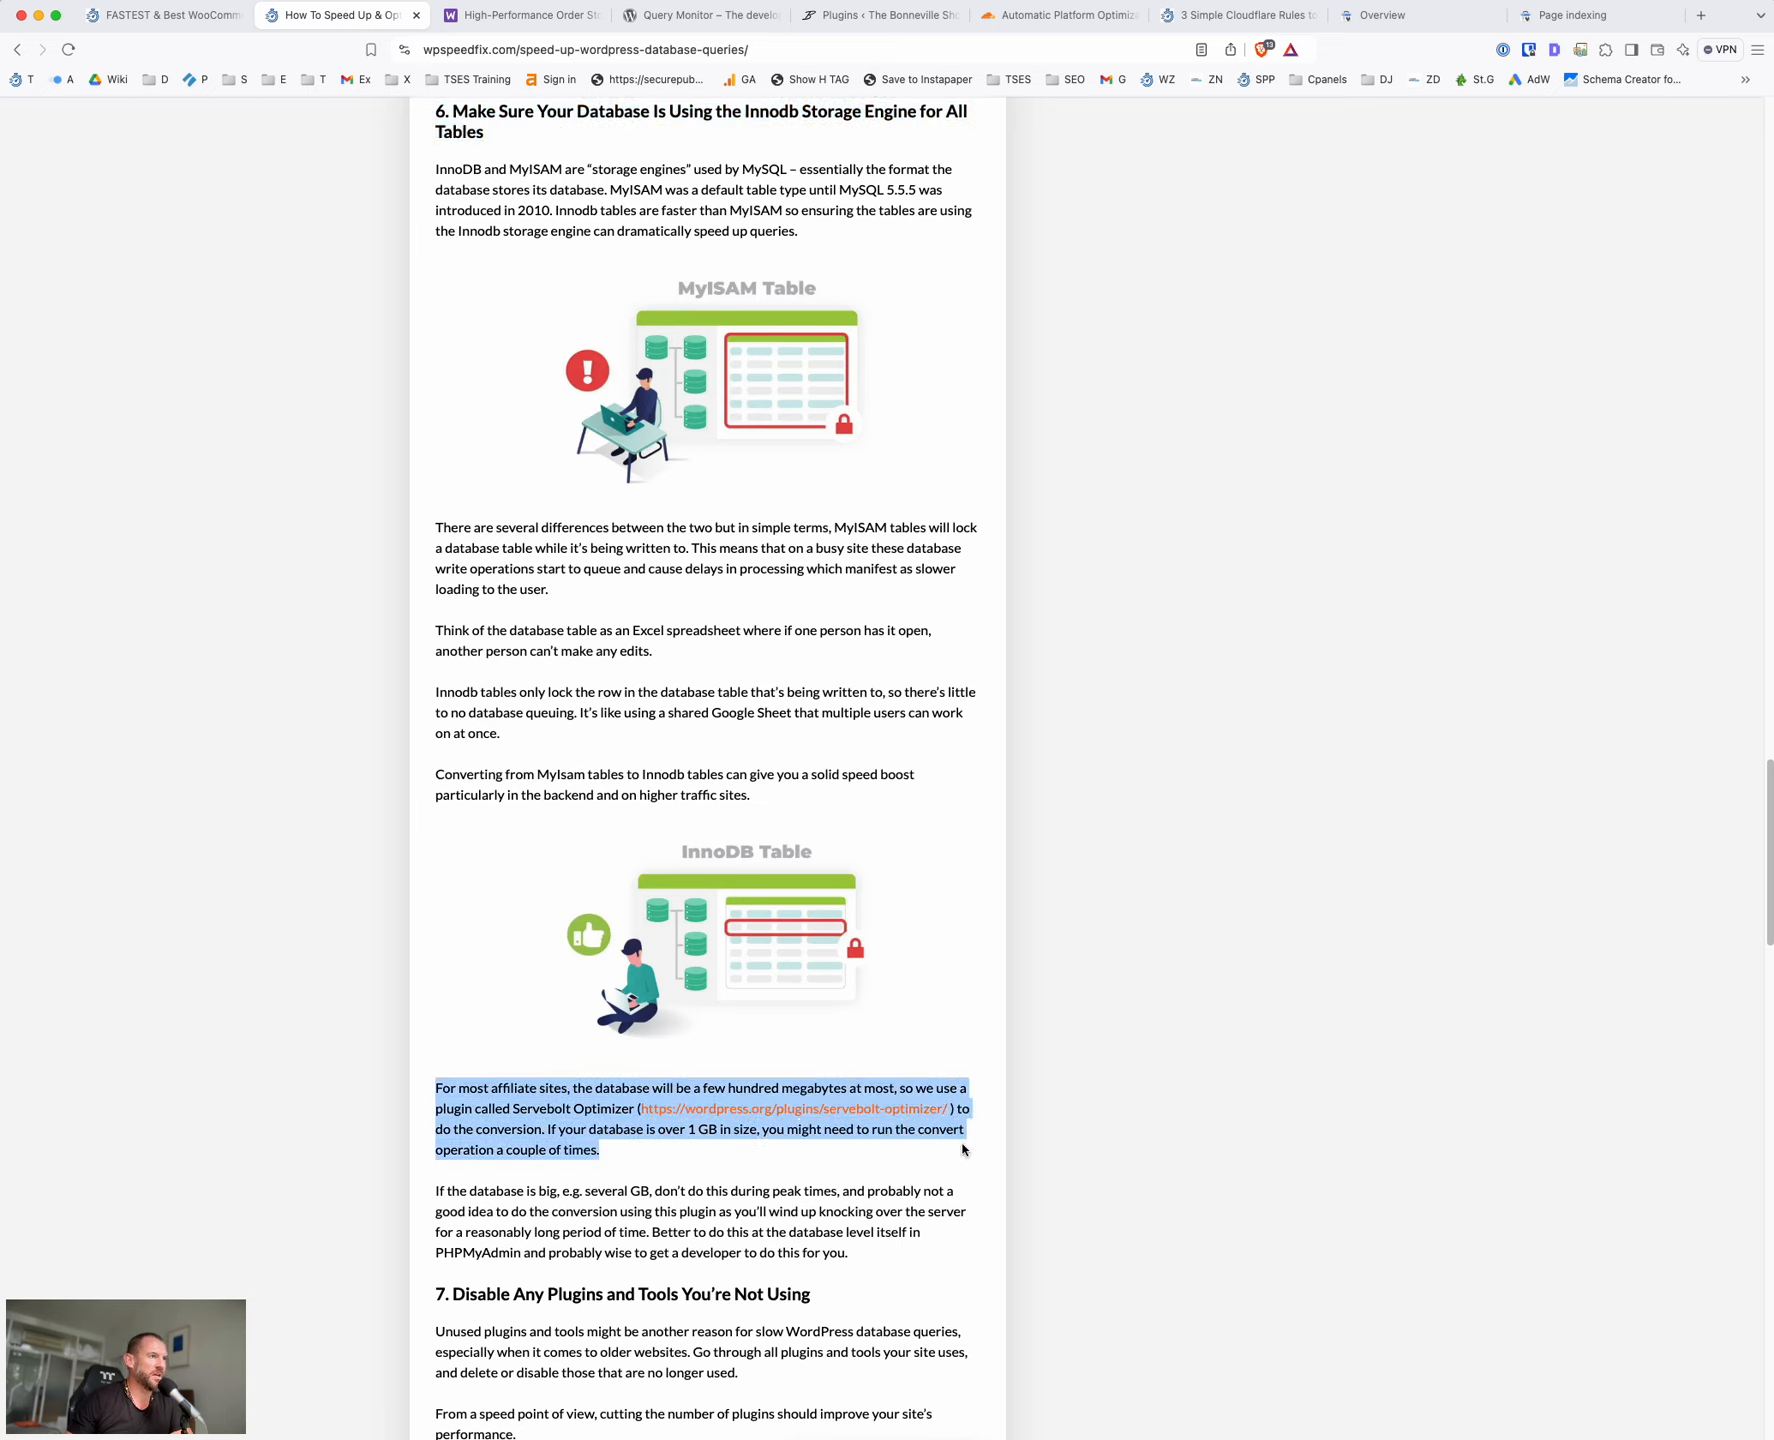
mouse_move(962, 1136)
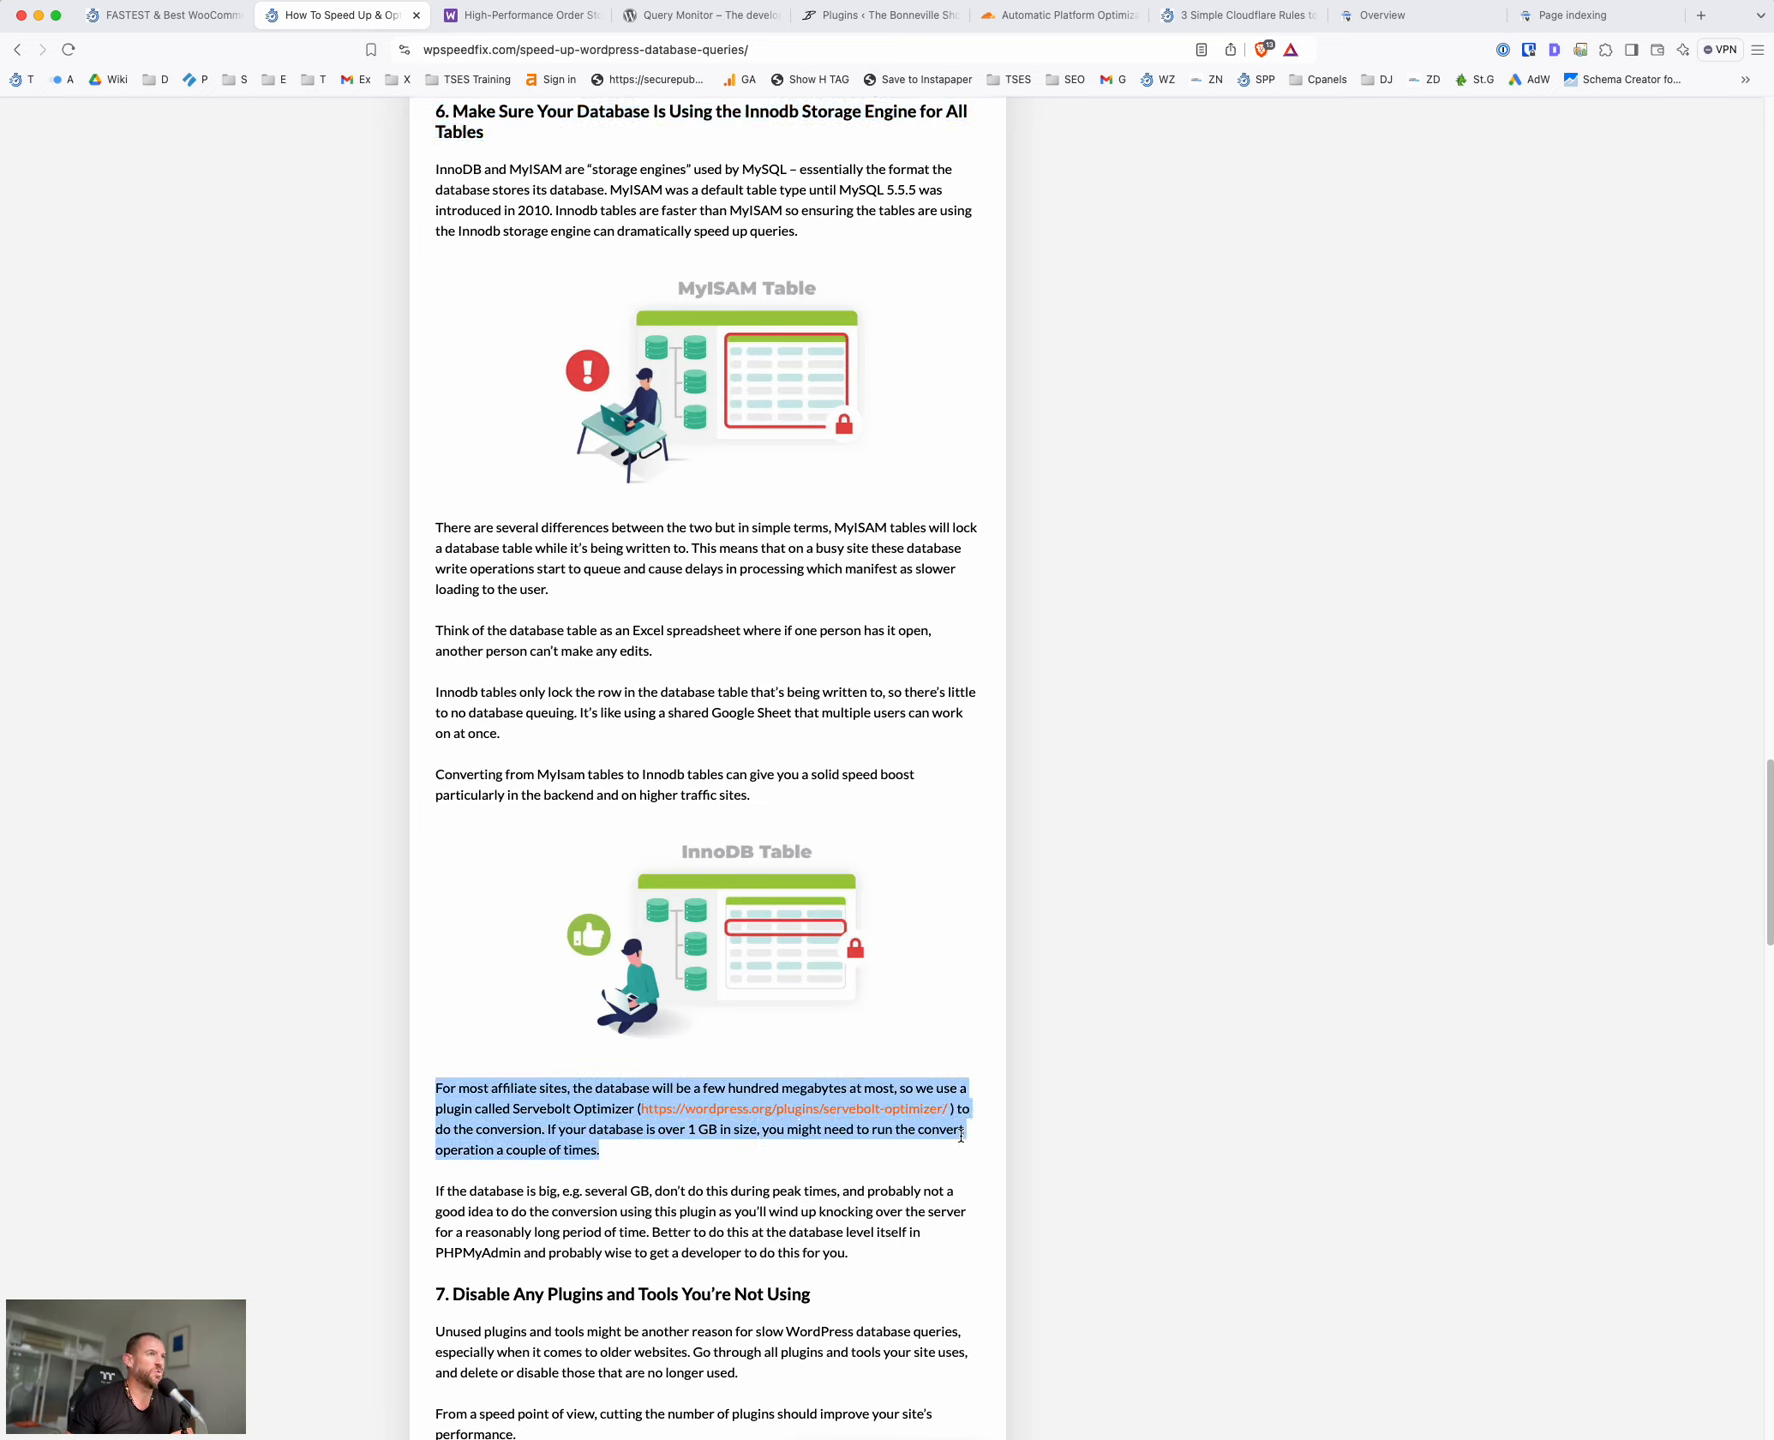
mouse_move(1464, 592)
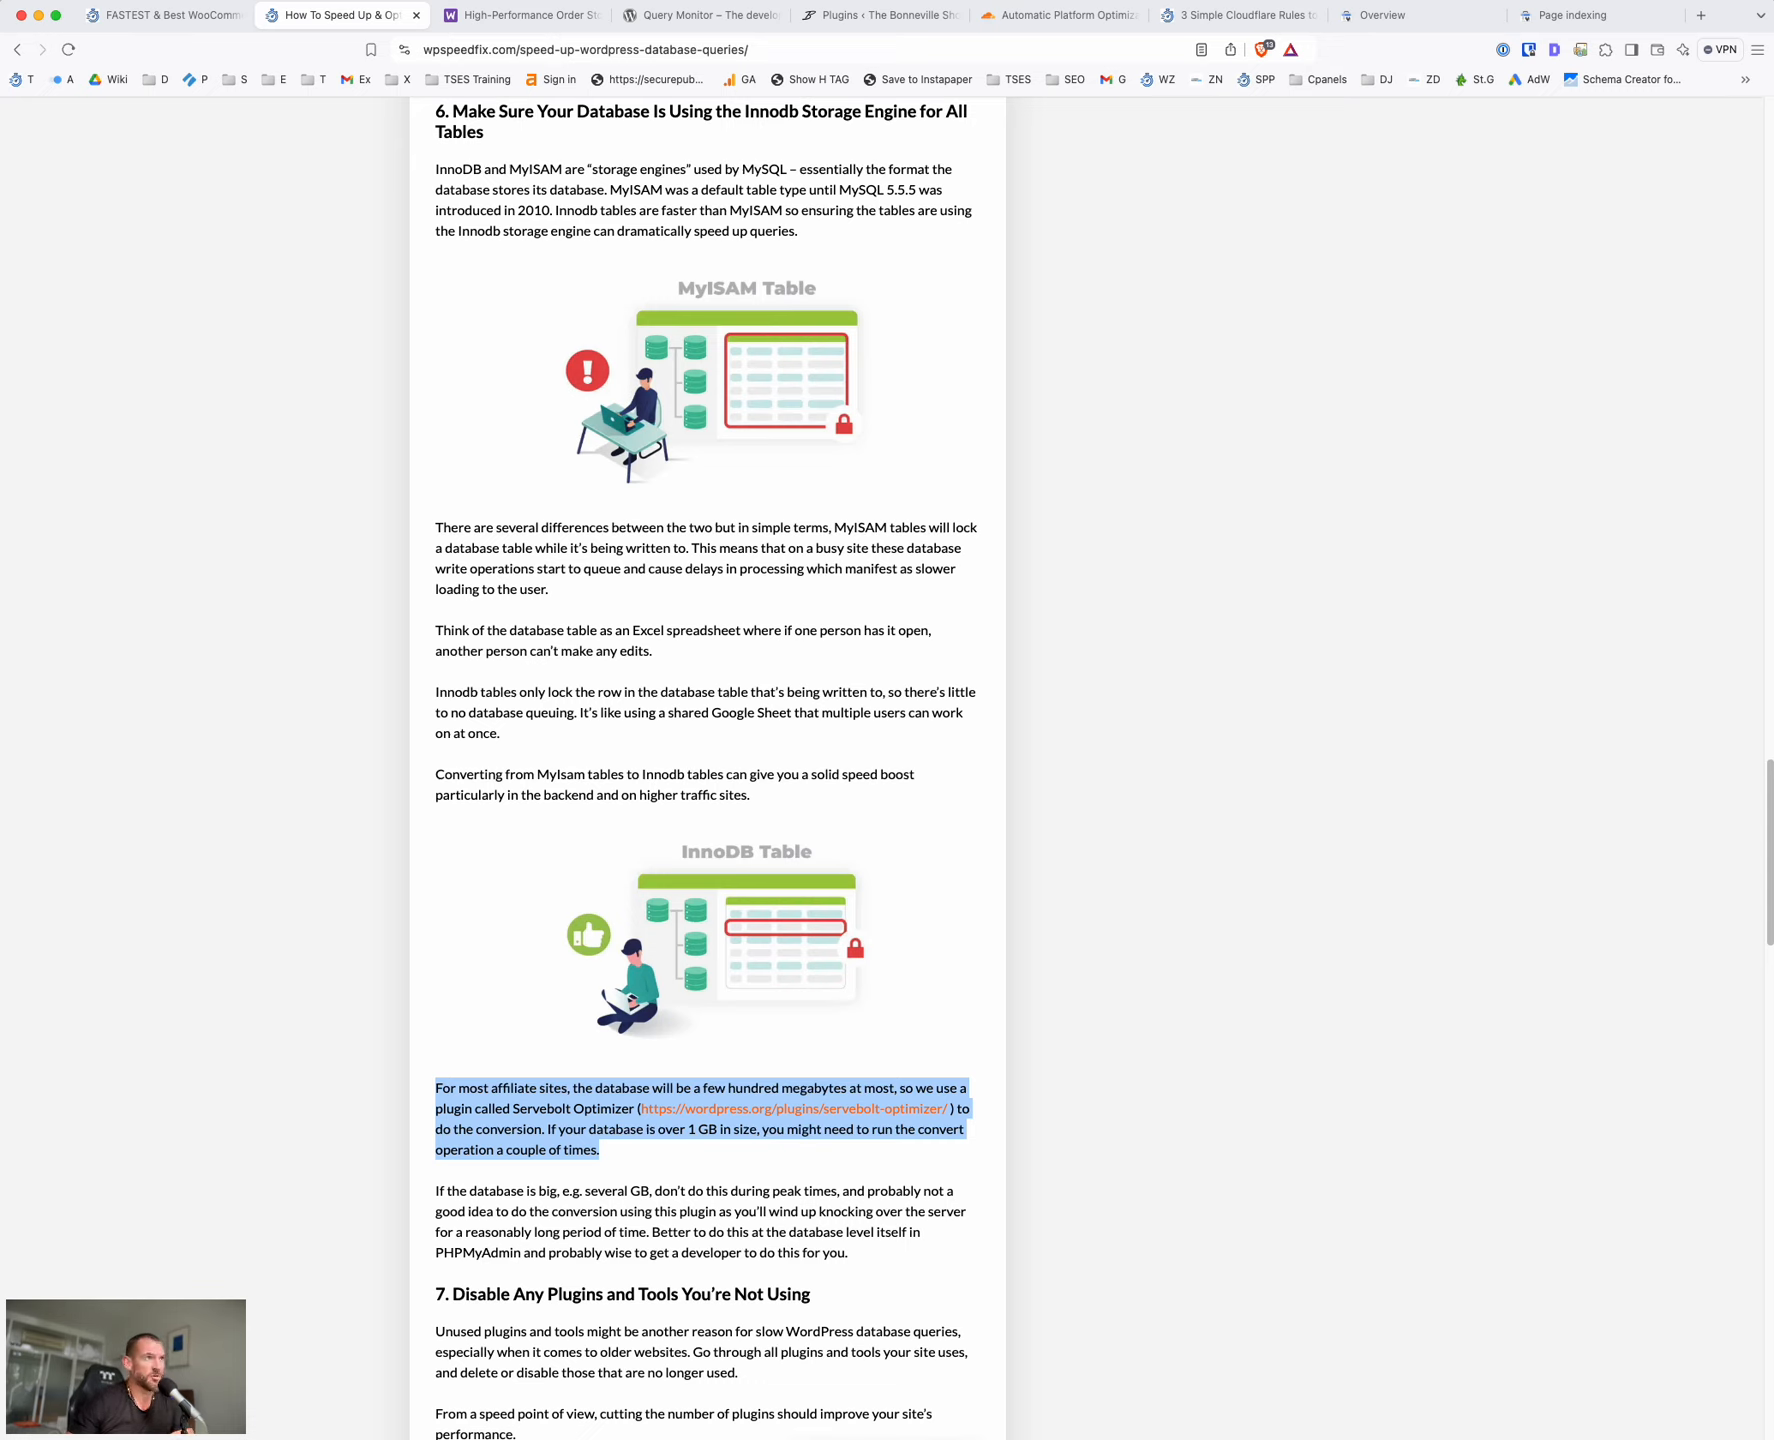
mouse_move(552, 858)
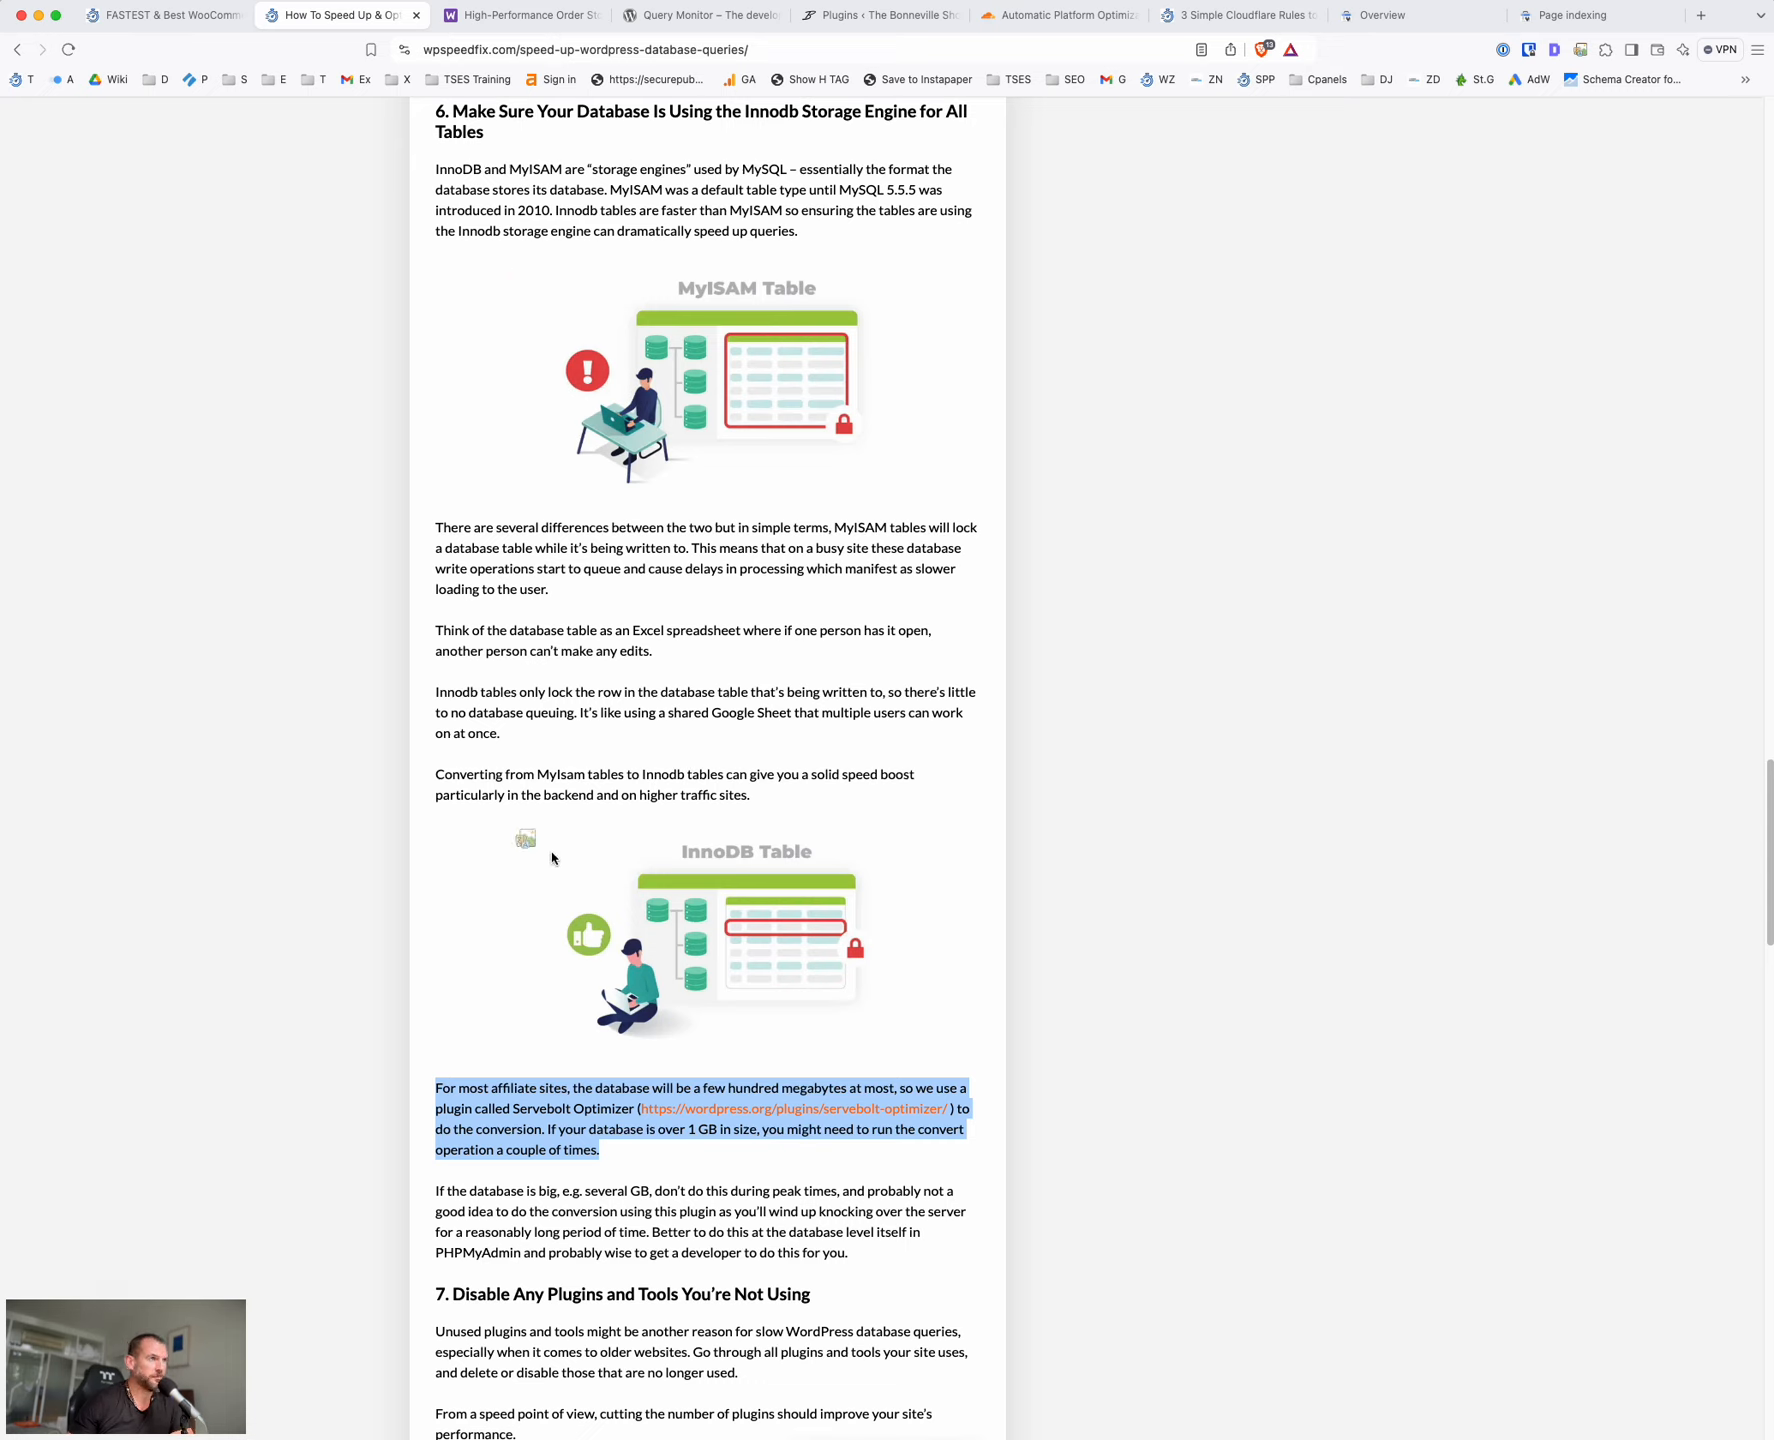
mouse_move(566, 384)
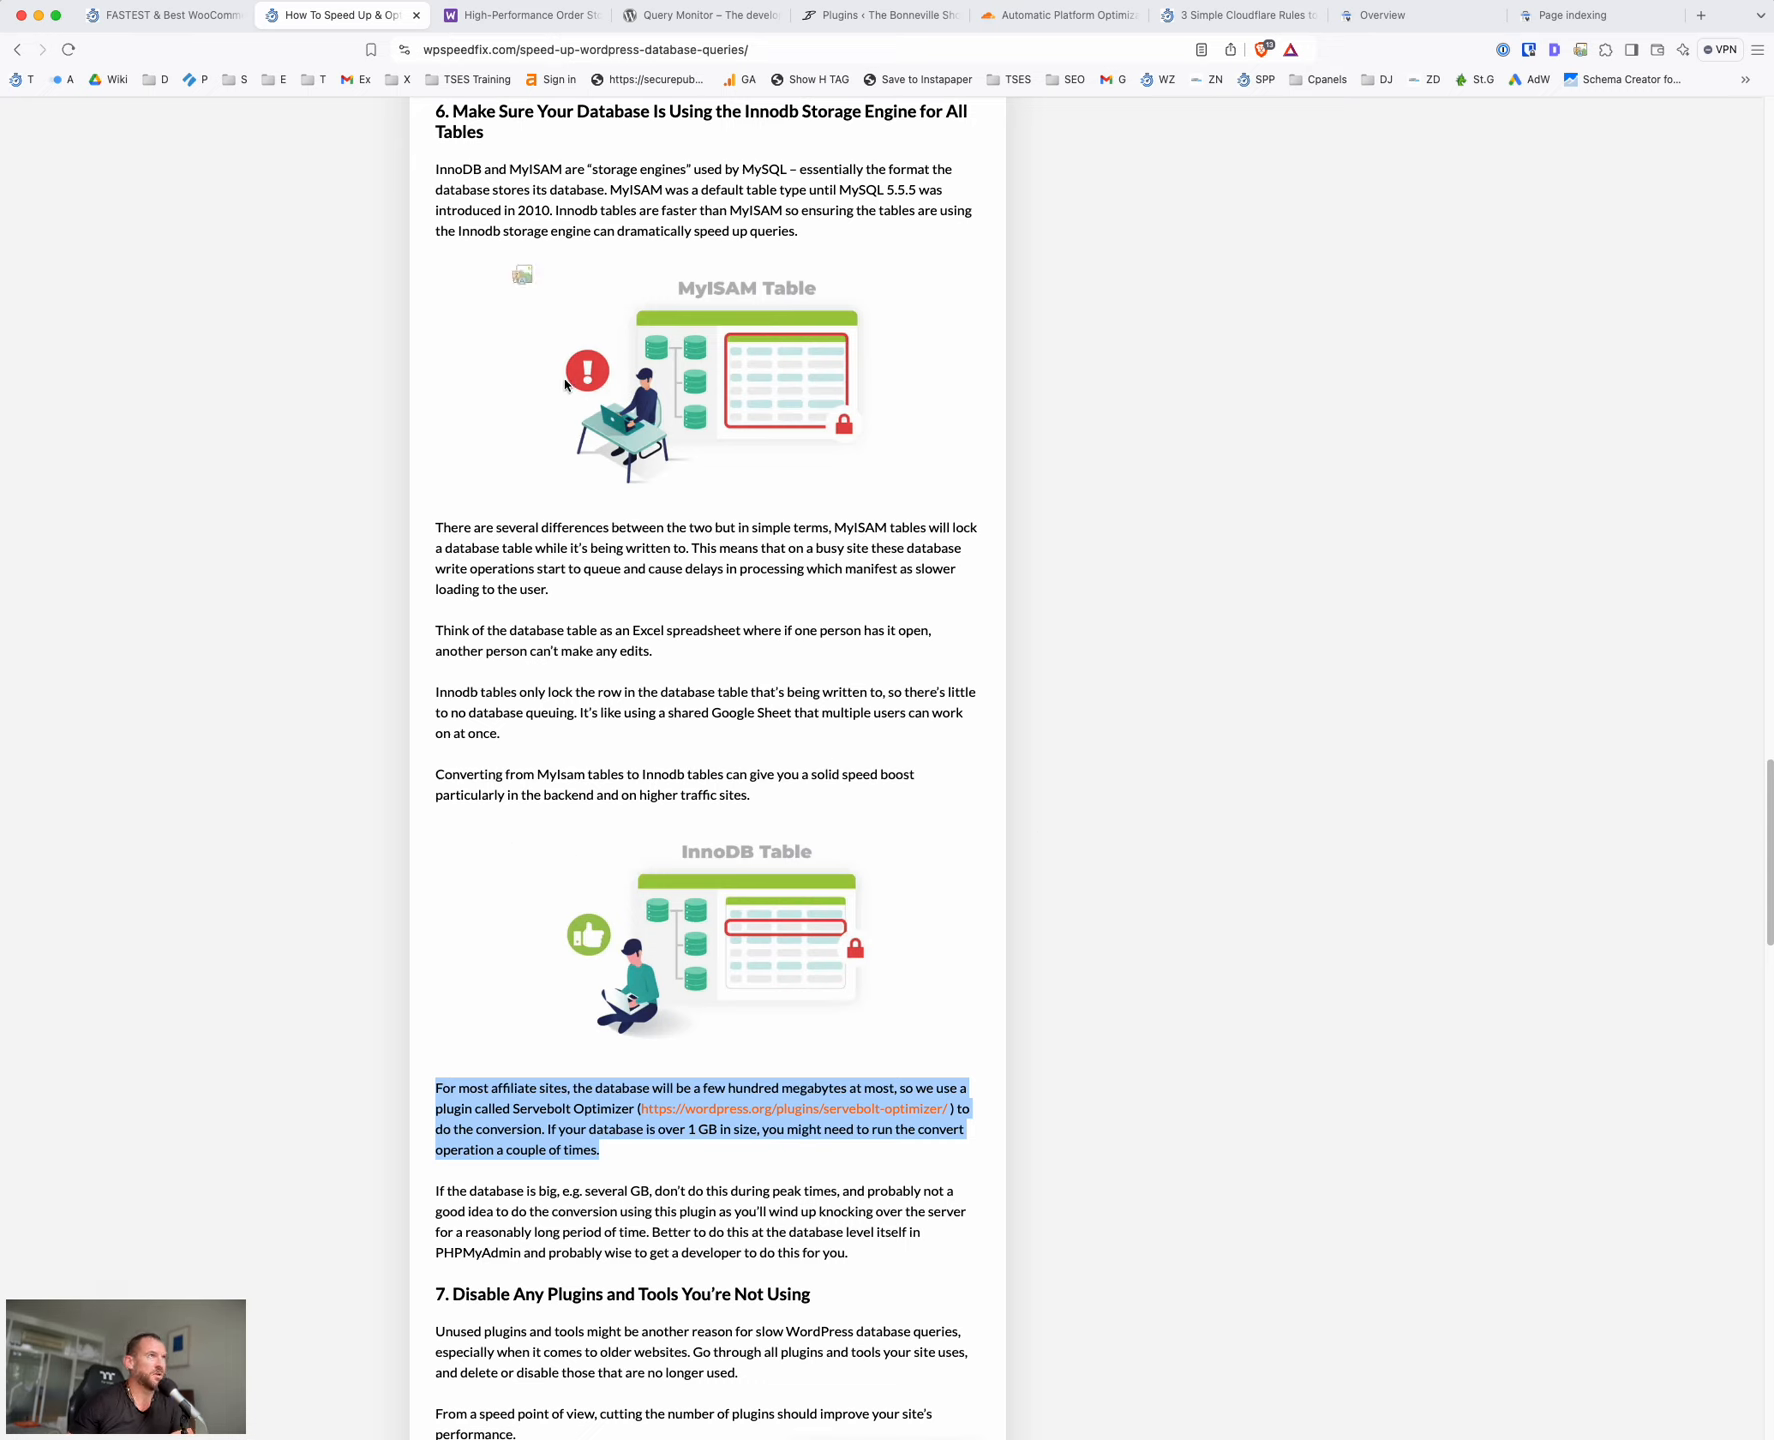
mouse_move(790, 416)
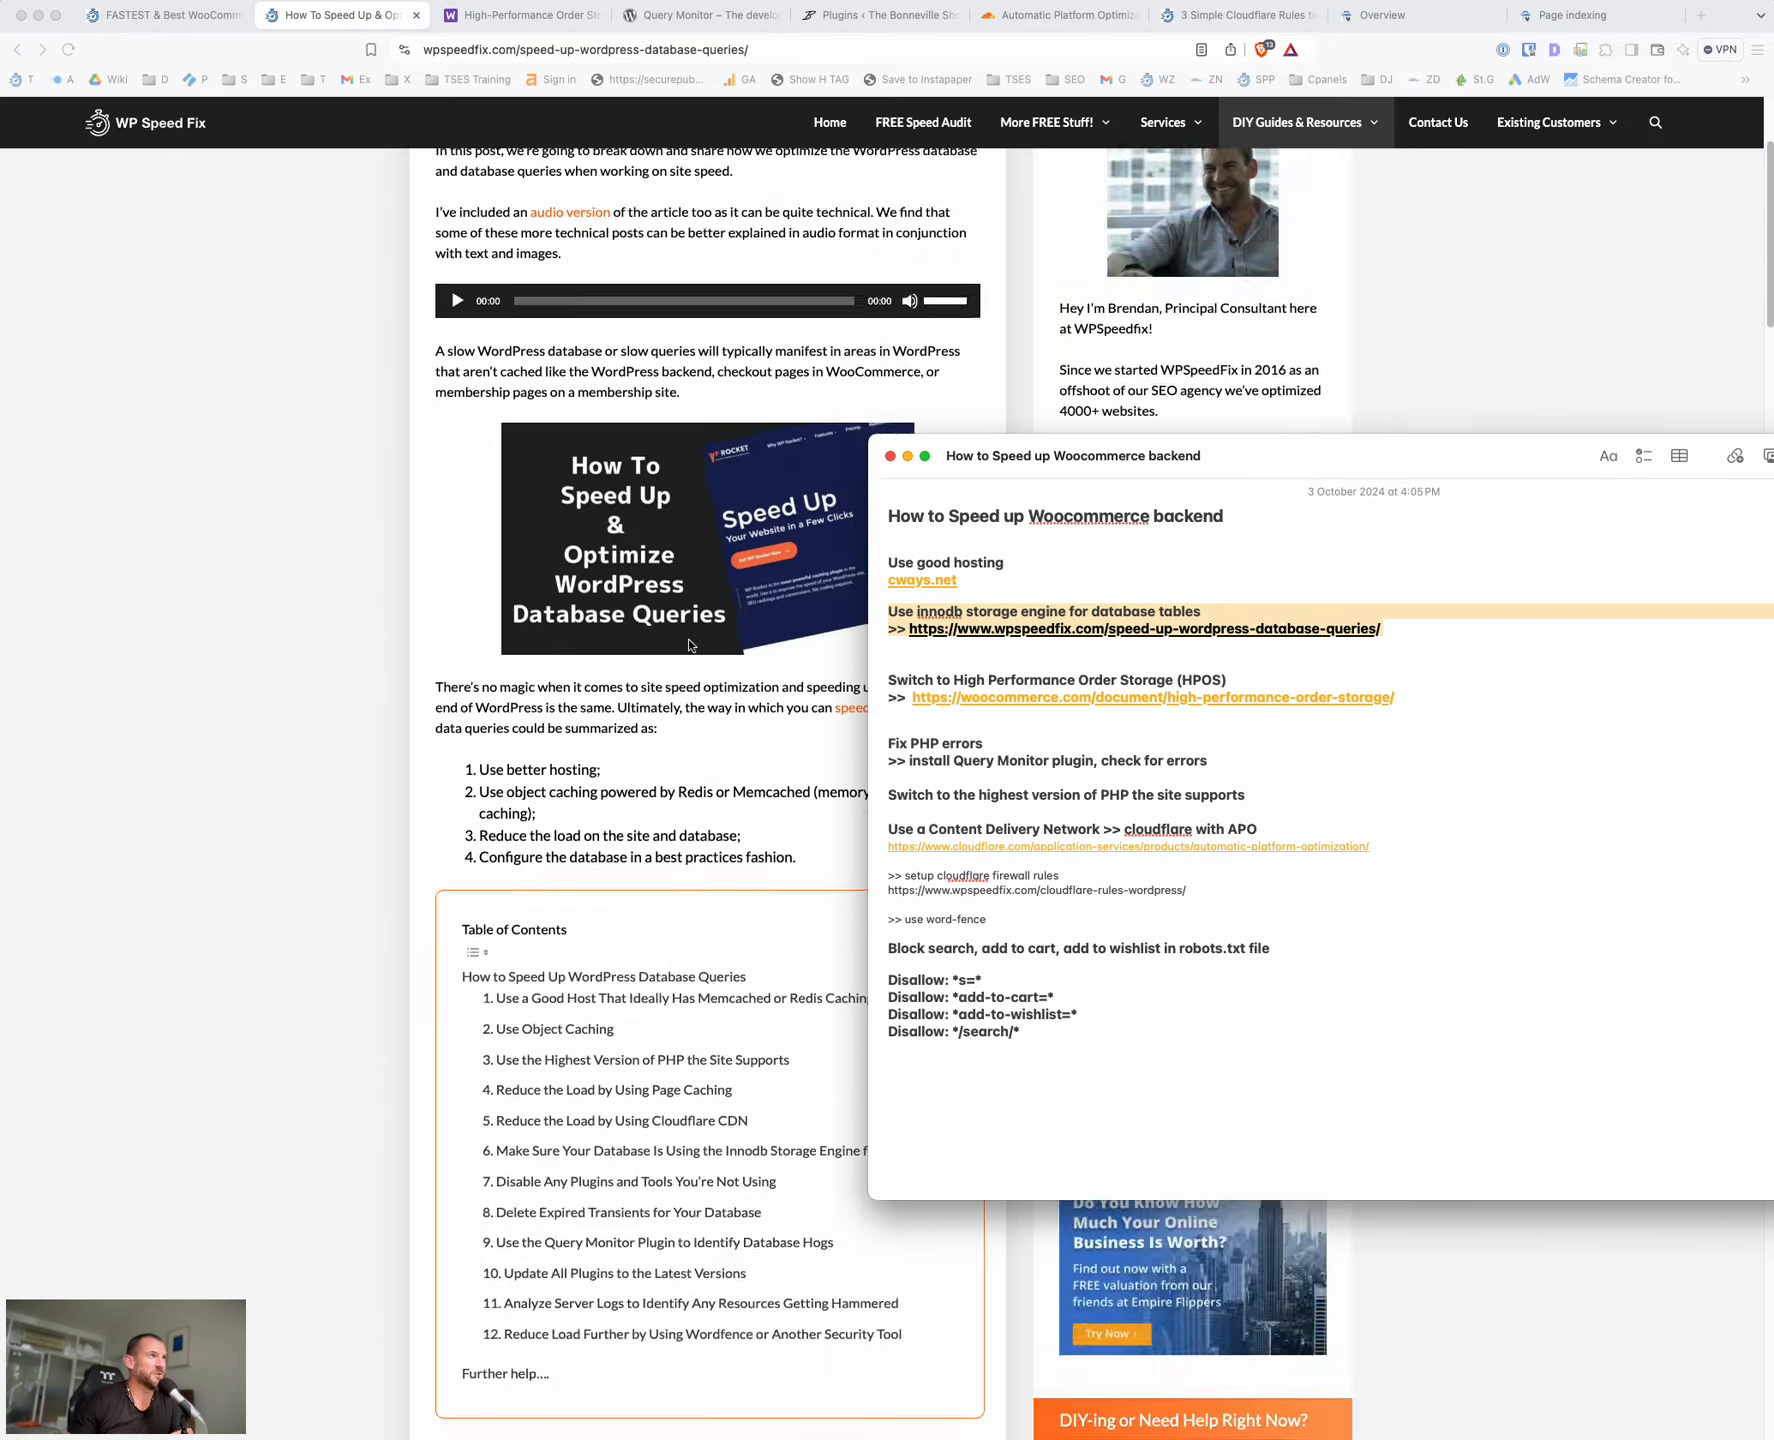
Follow the checklist's HPOS link to WooCommerce's High-Performance Order Storage documentation
scroll(down, 3)
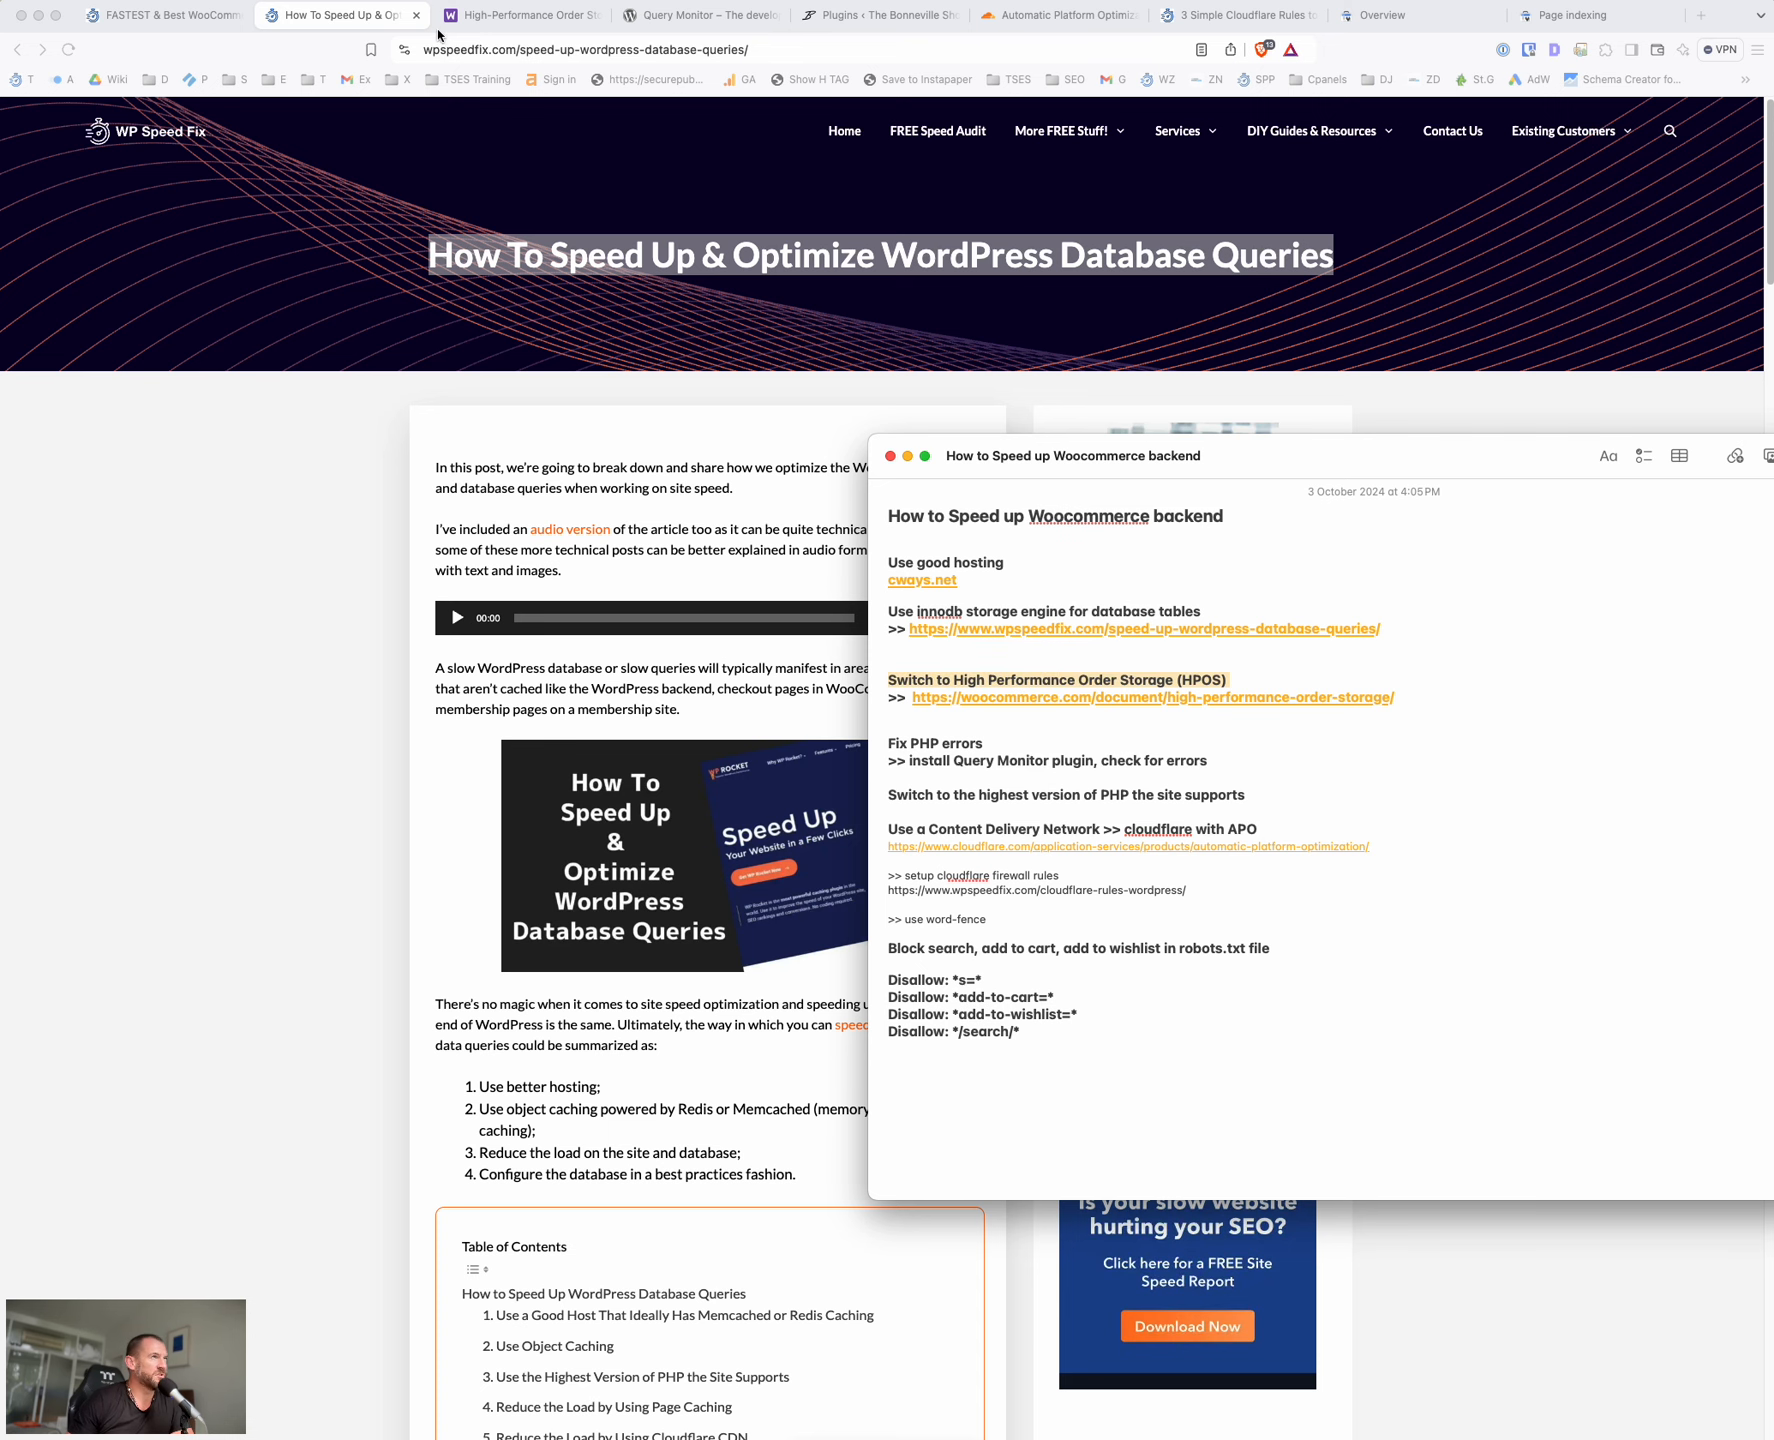
click(520, 14)
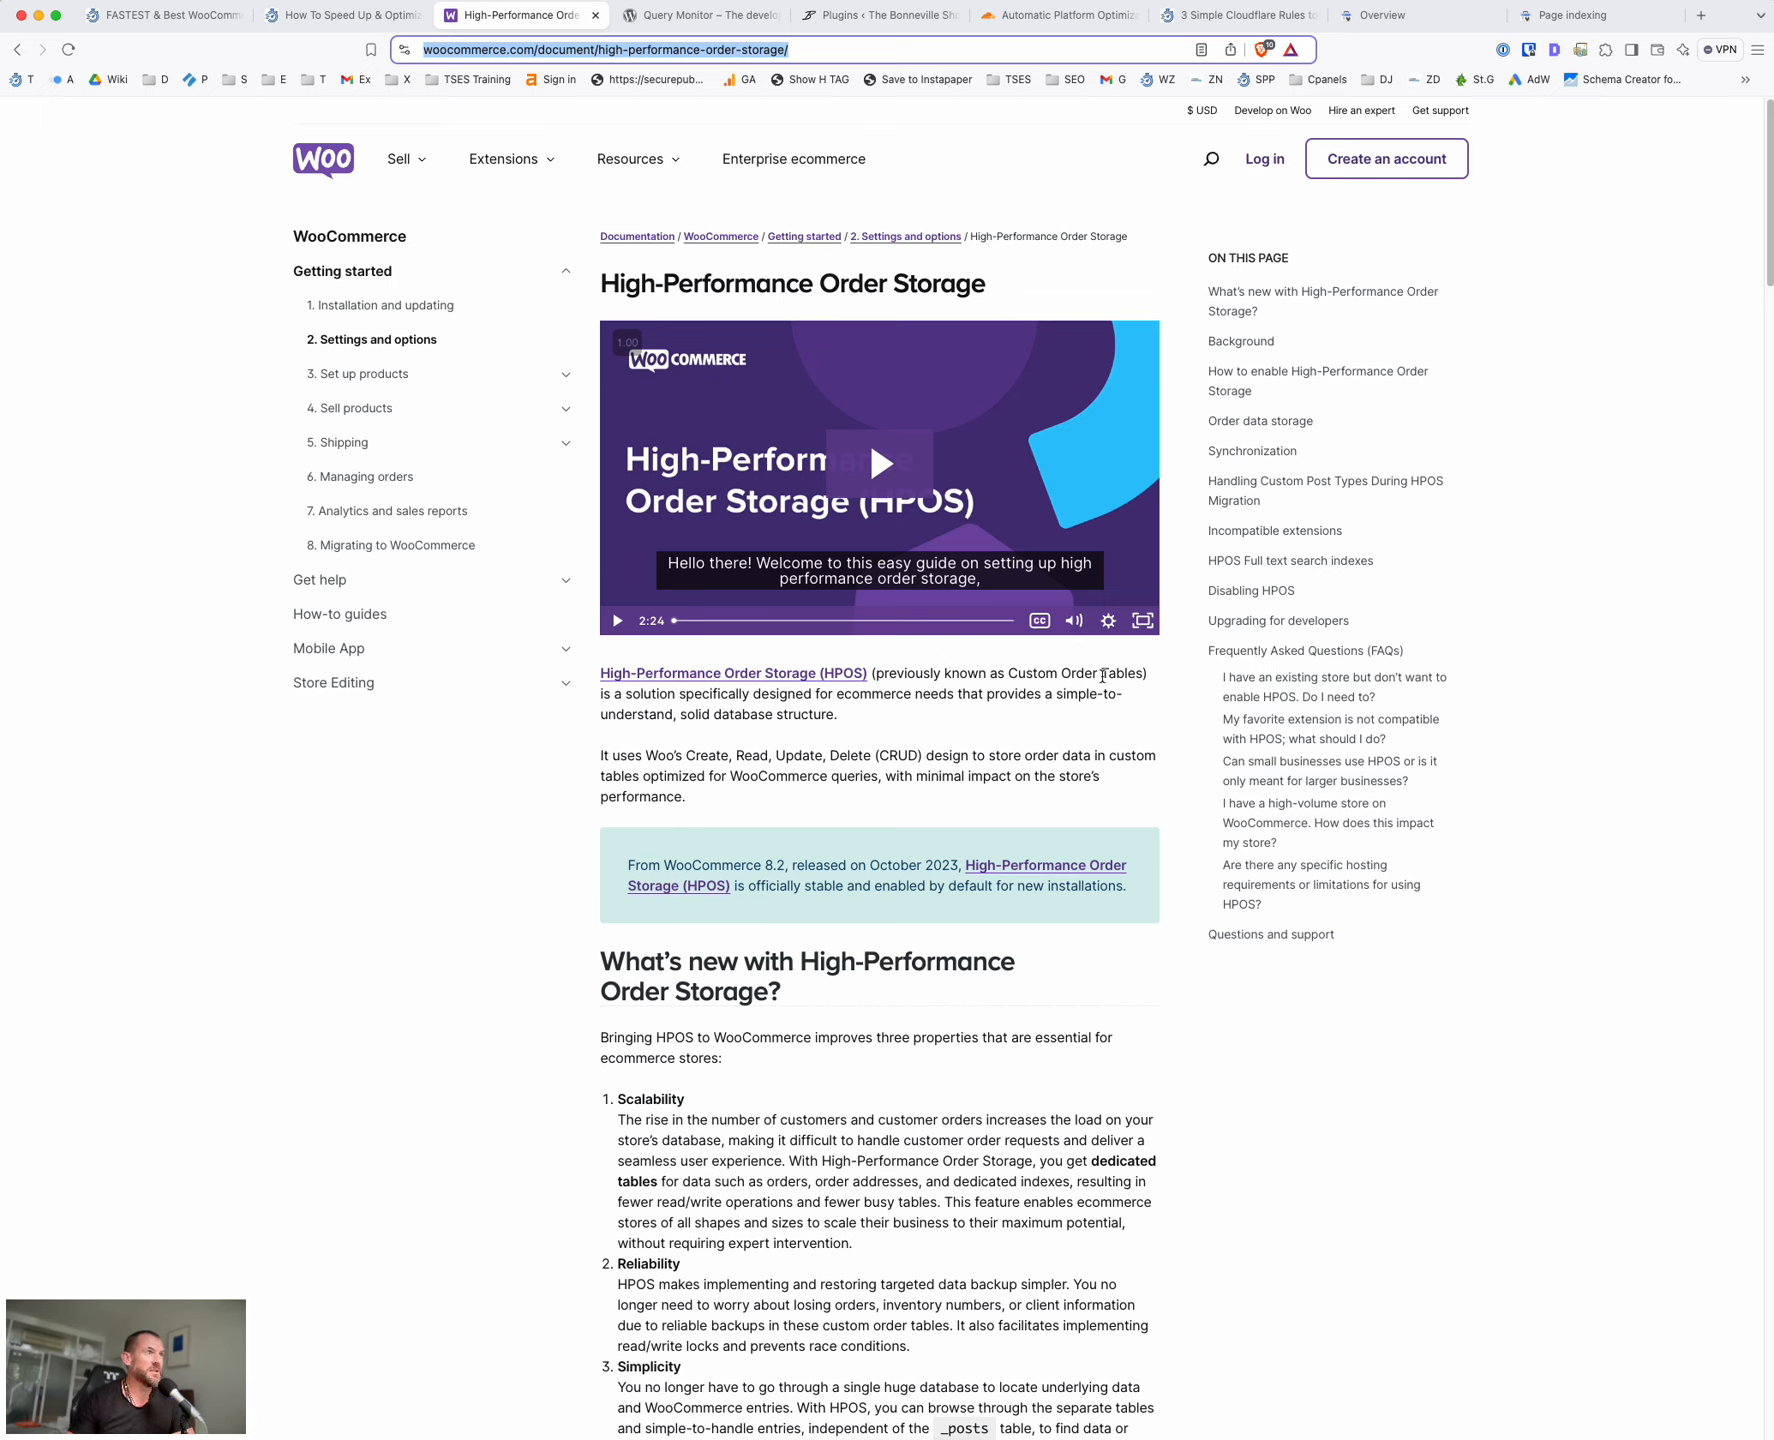
mouse_move(638, 872)
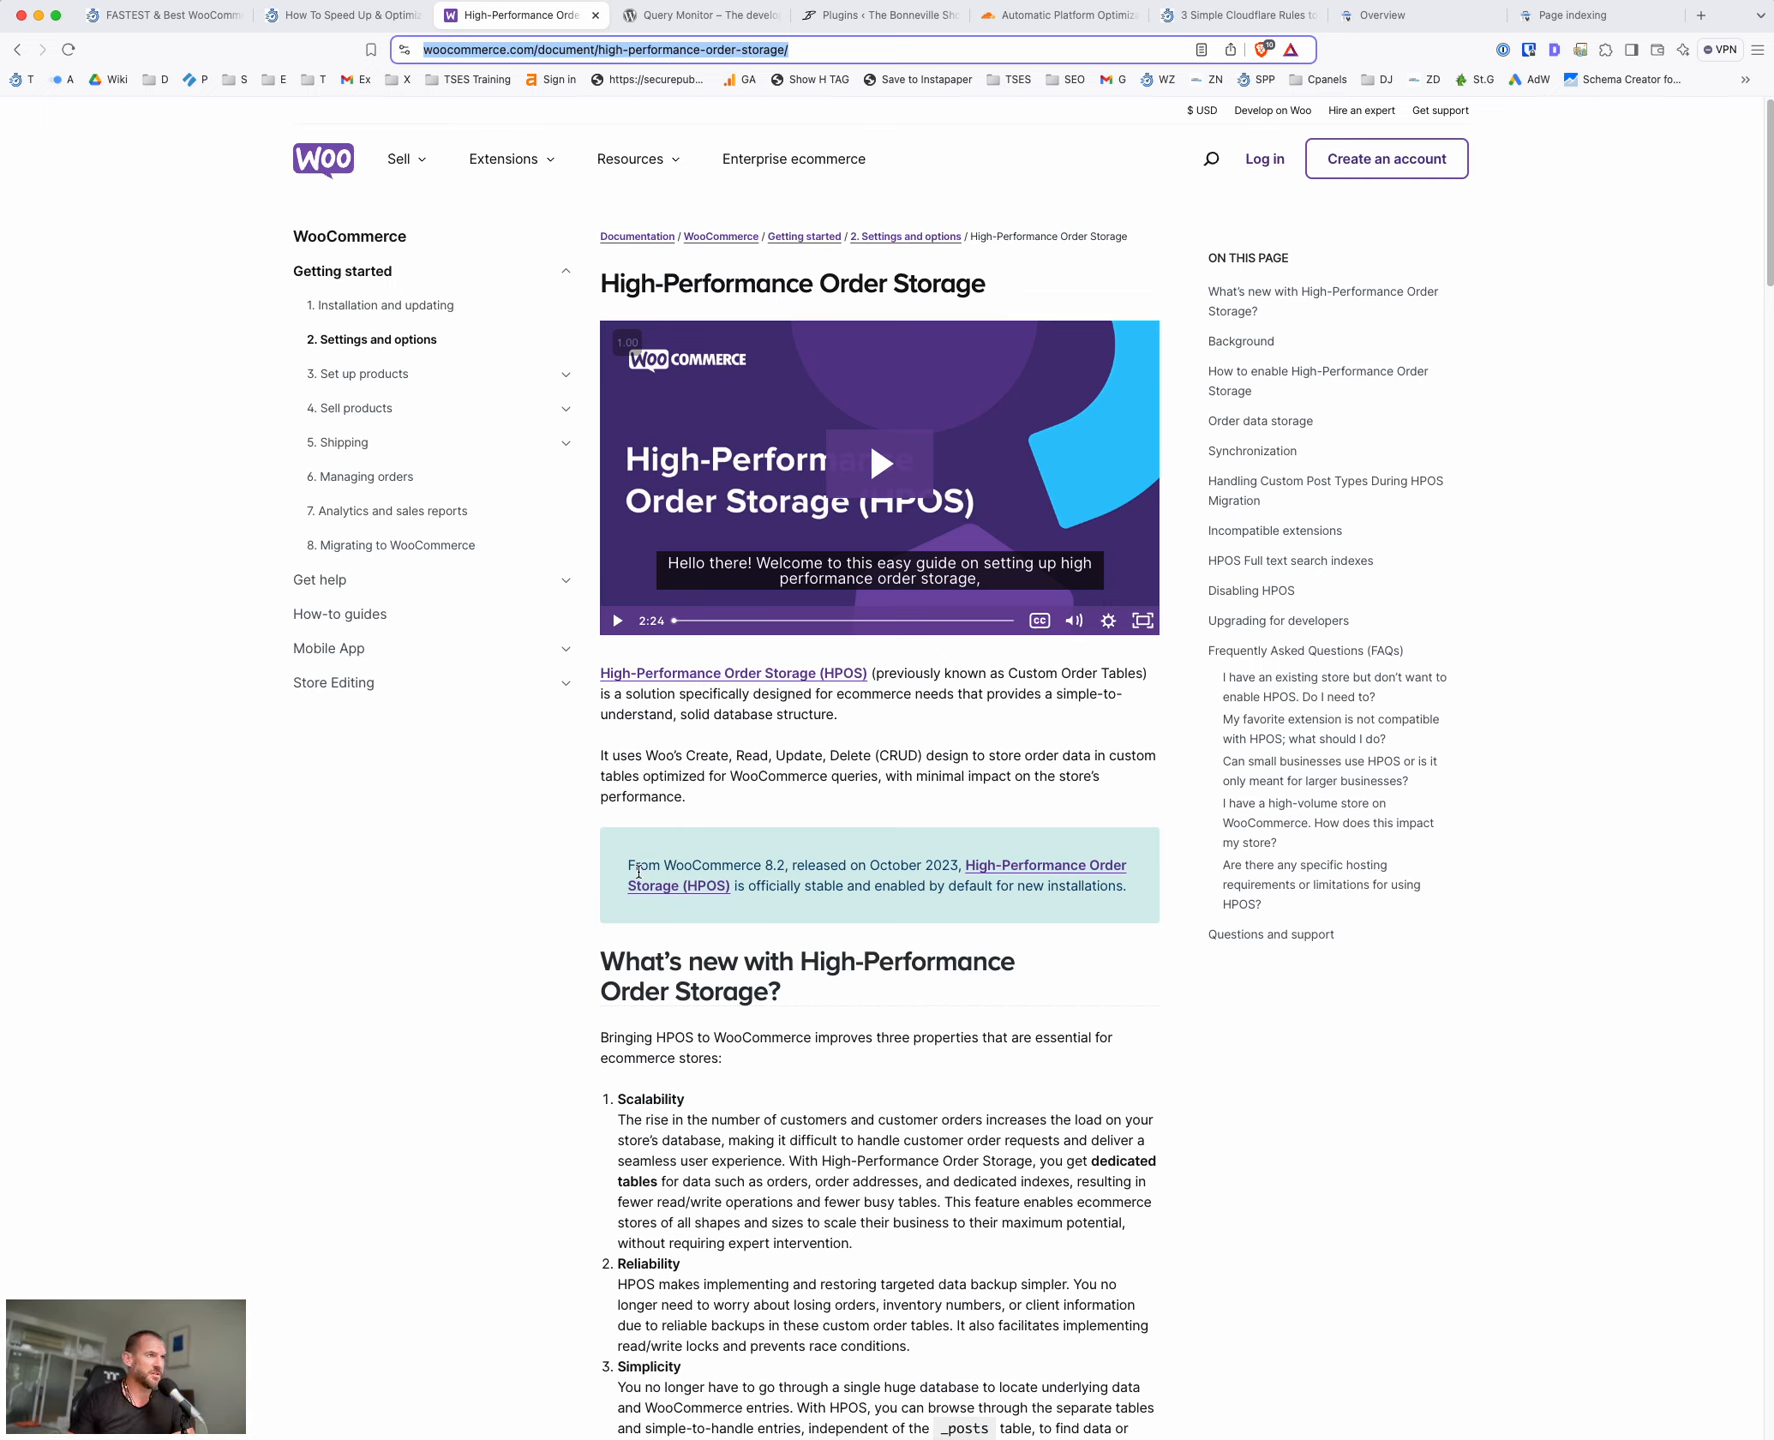
Highlight the HPOS-enabled-by-default note and read down to the Incompatible extensions section
drag(626, 866, 1142, 886)
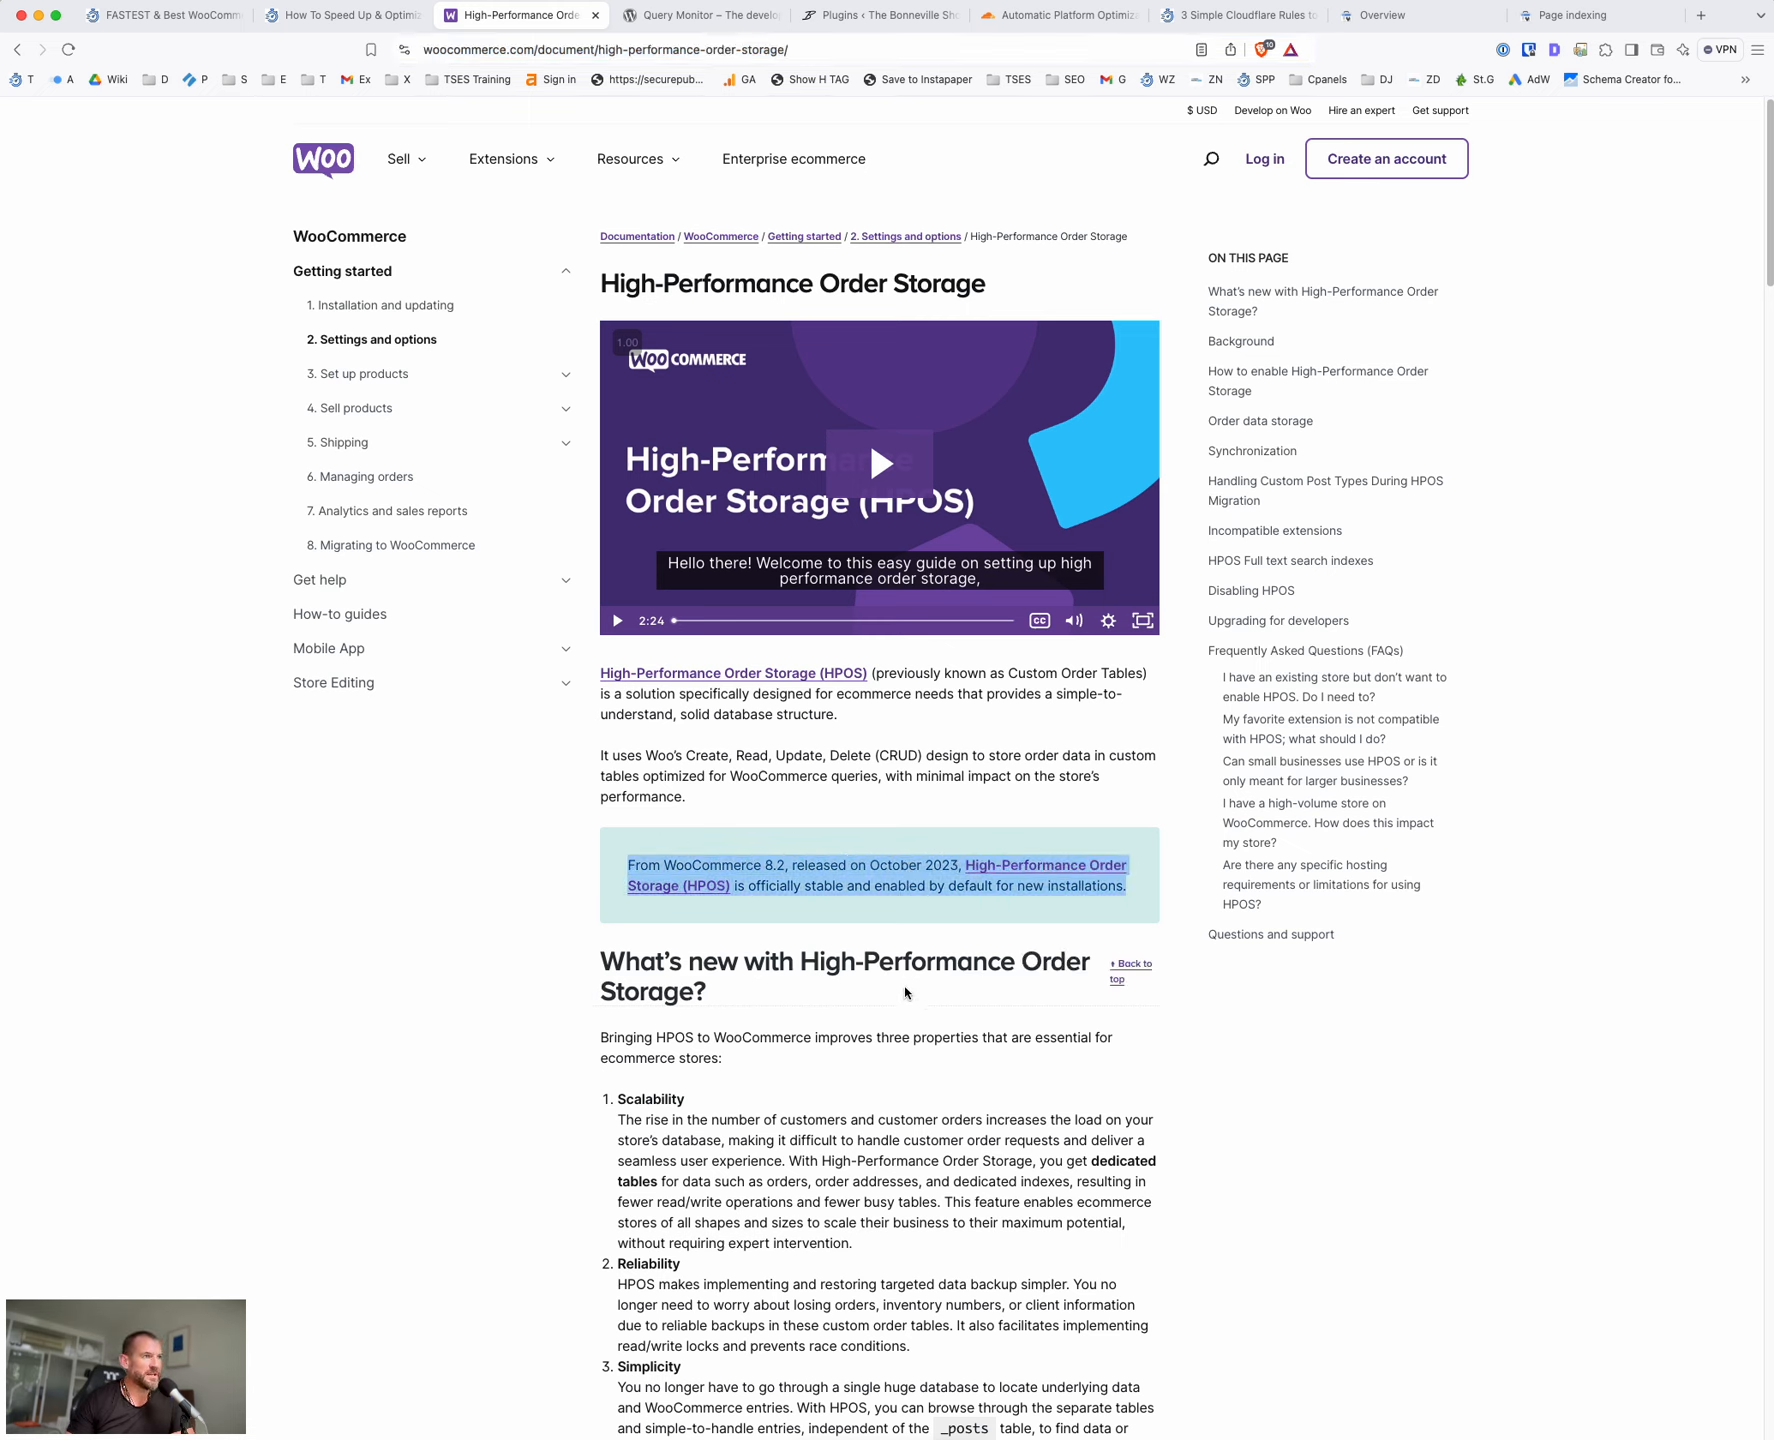
scroll(down, 3)
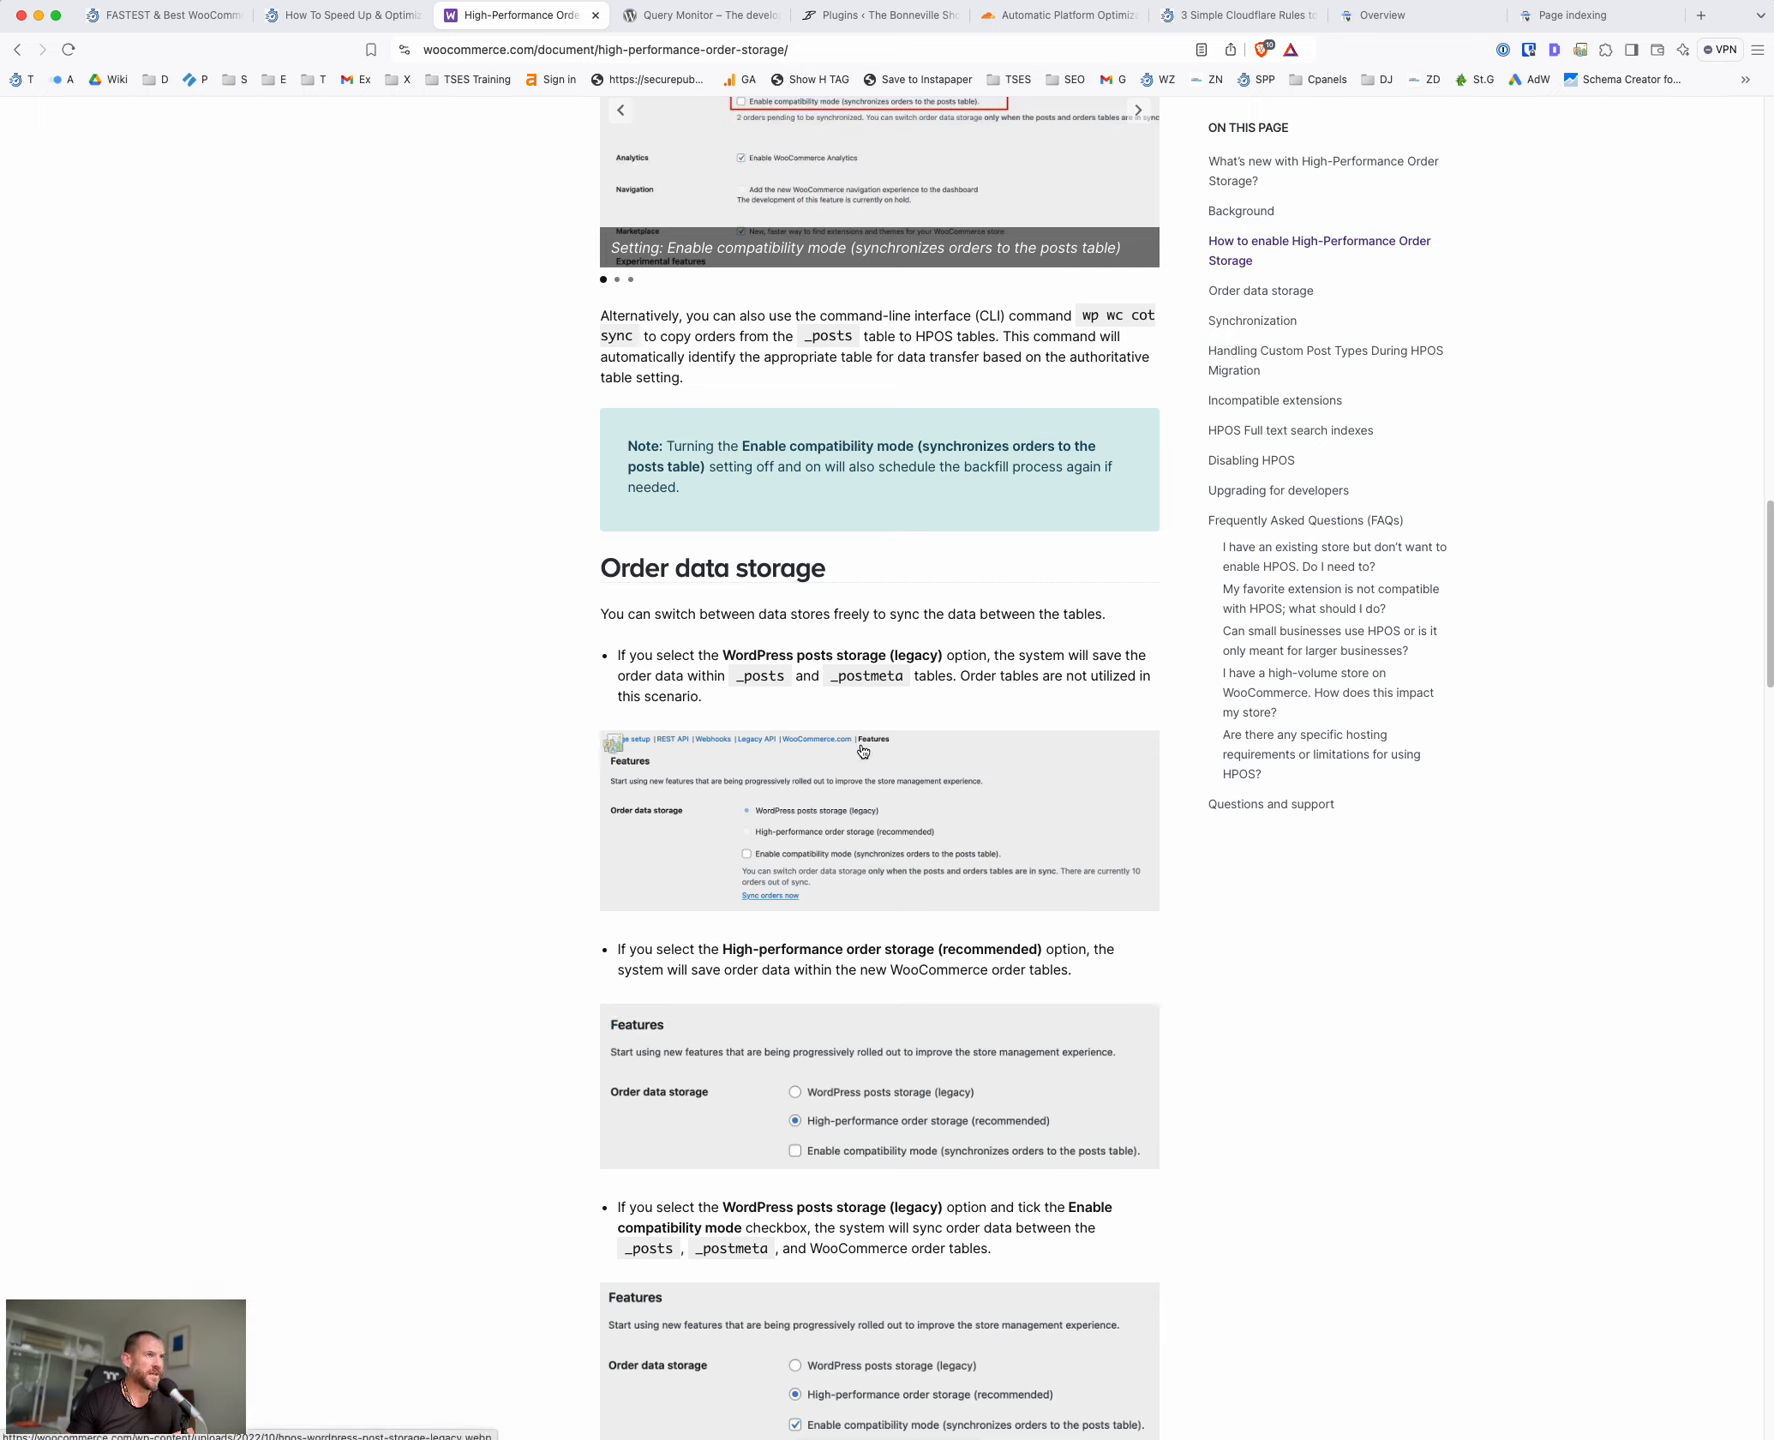
mouse_move(992, 822)
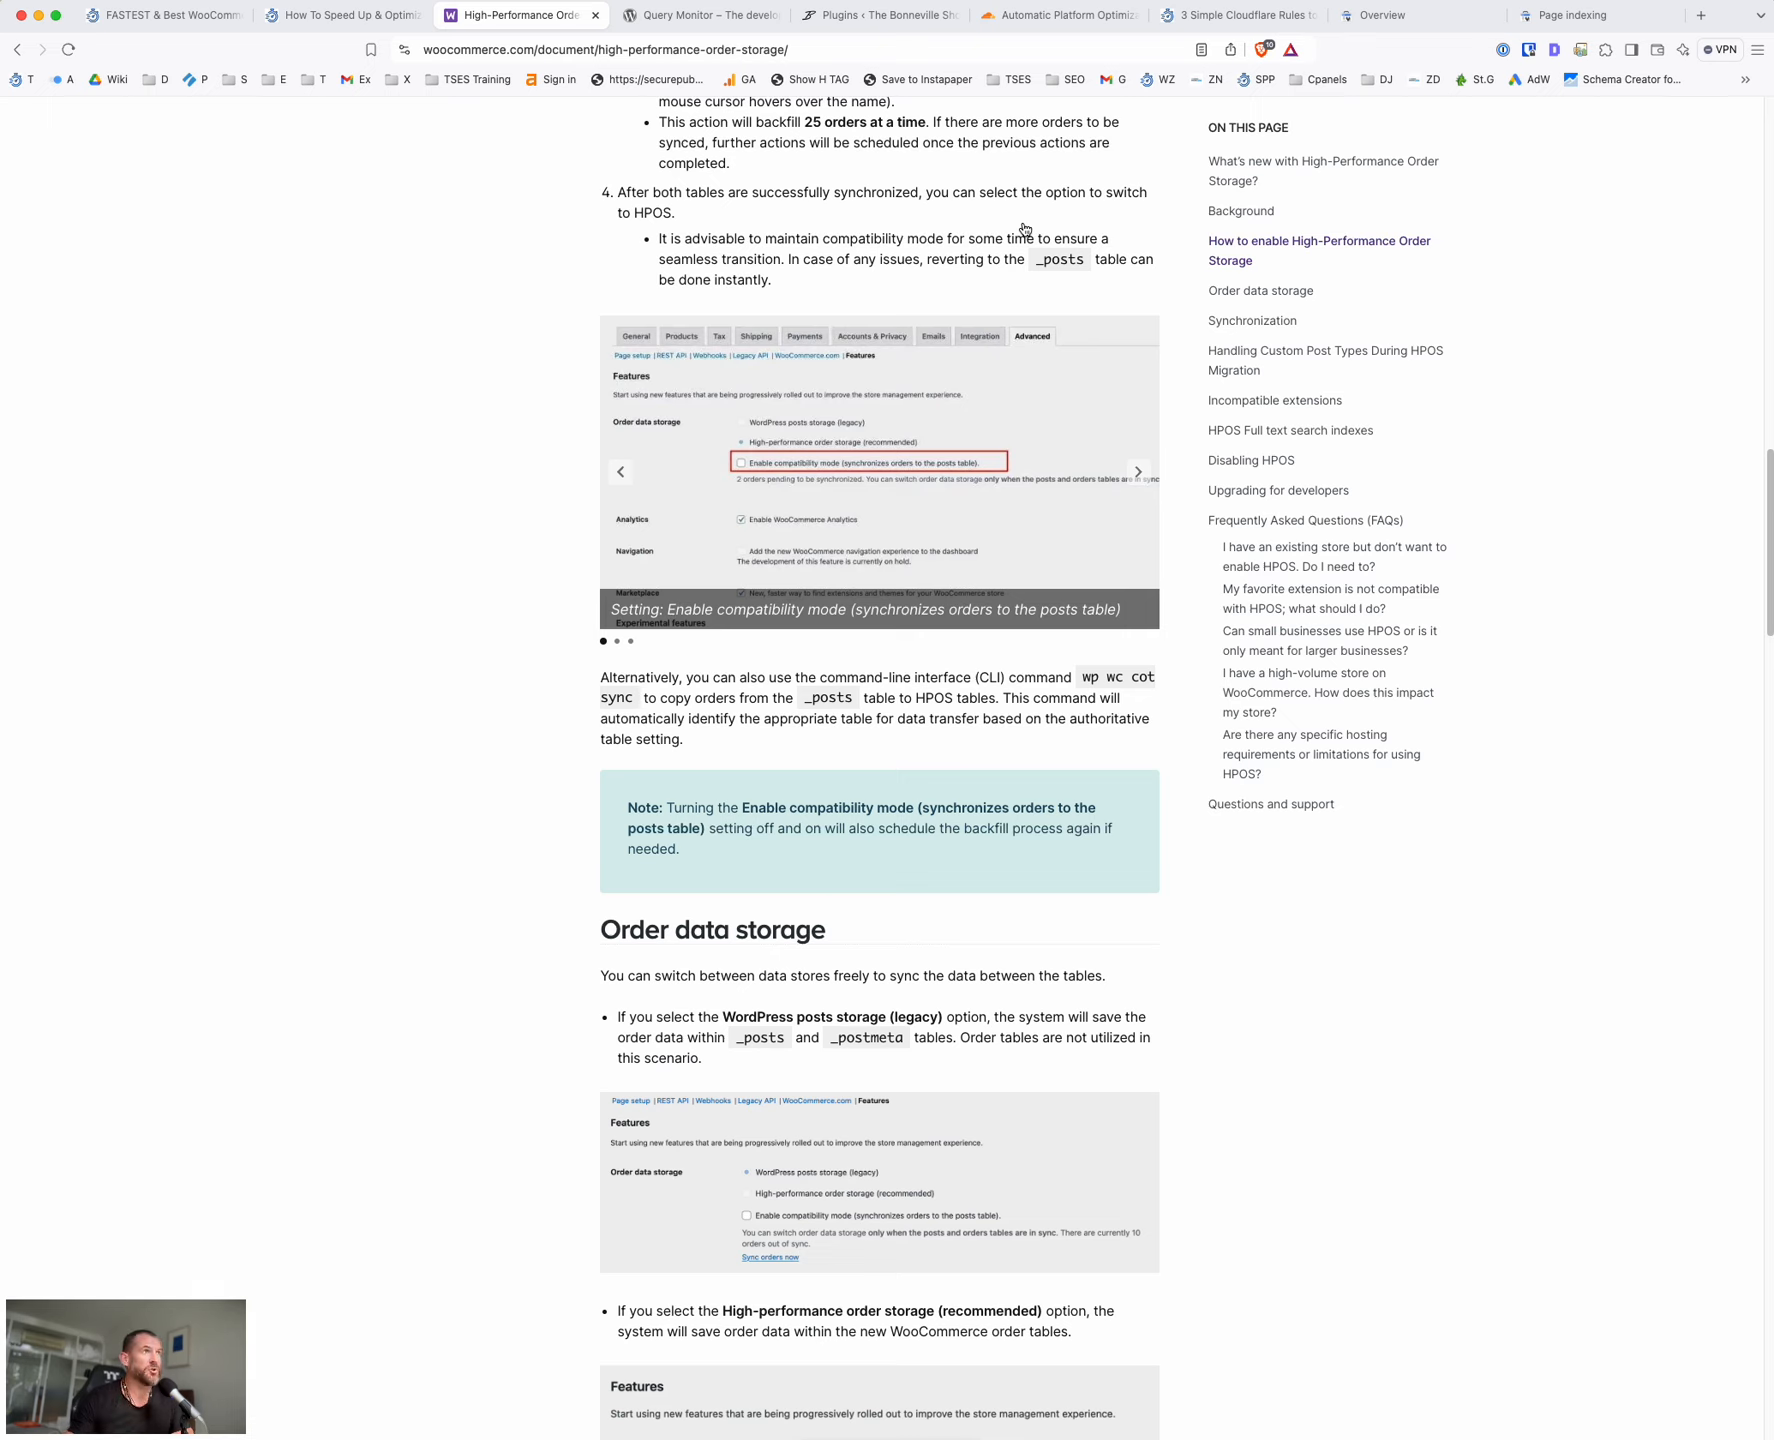
mouse_move(802, 416)
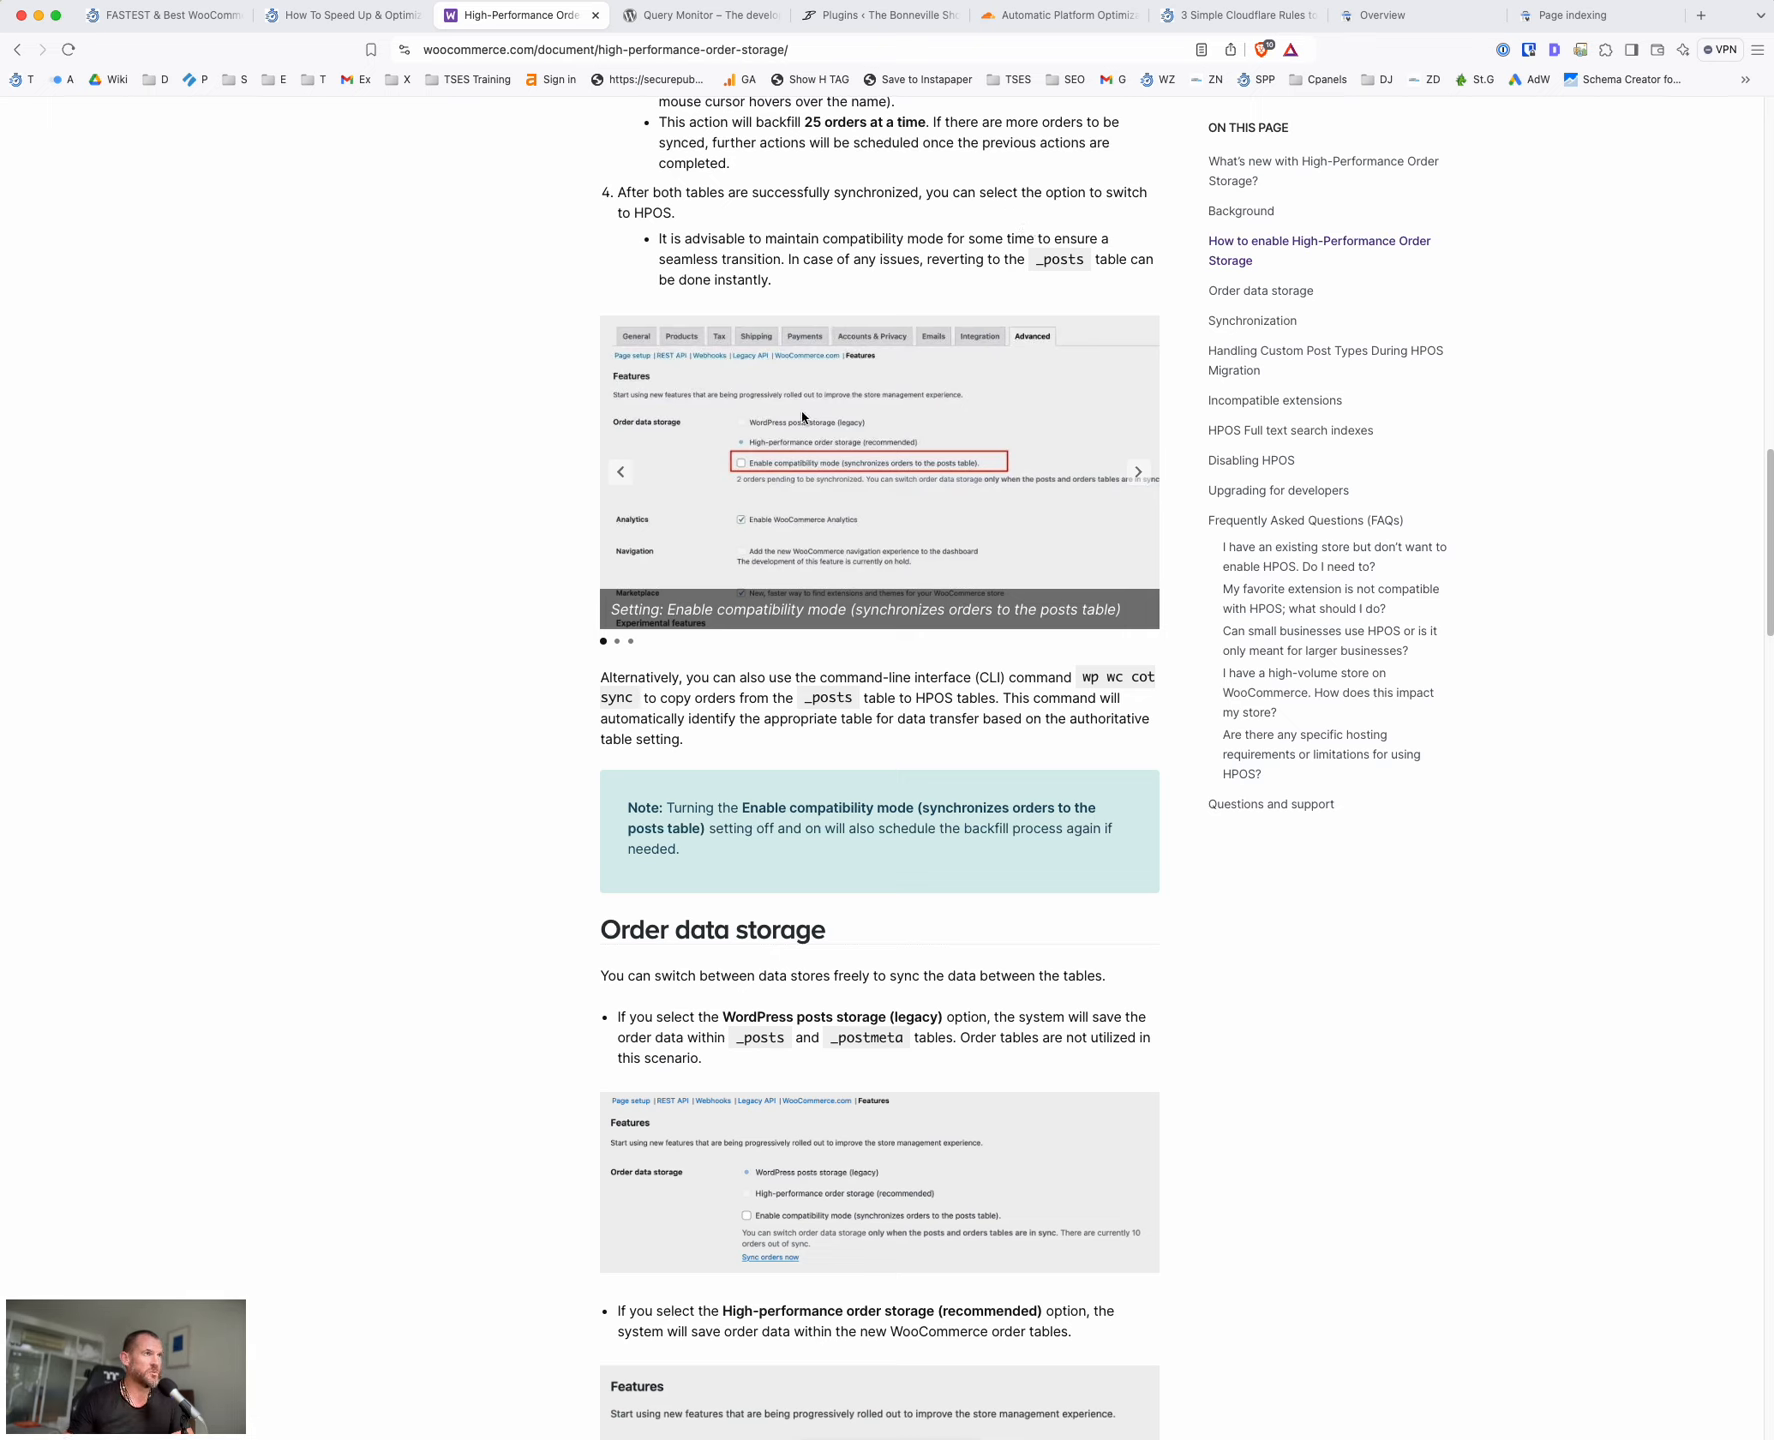
mouse_move(806, 414)
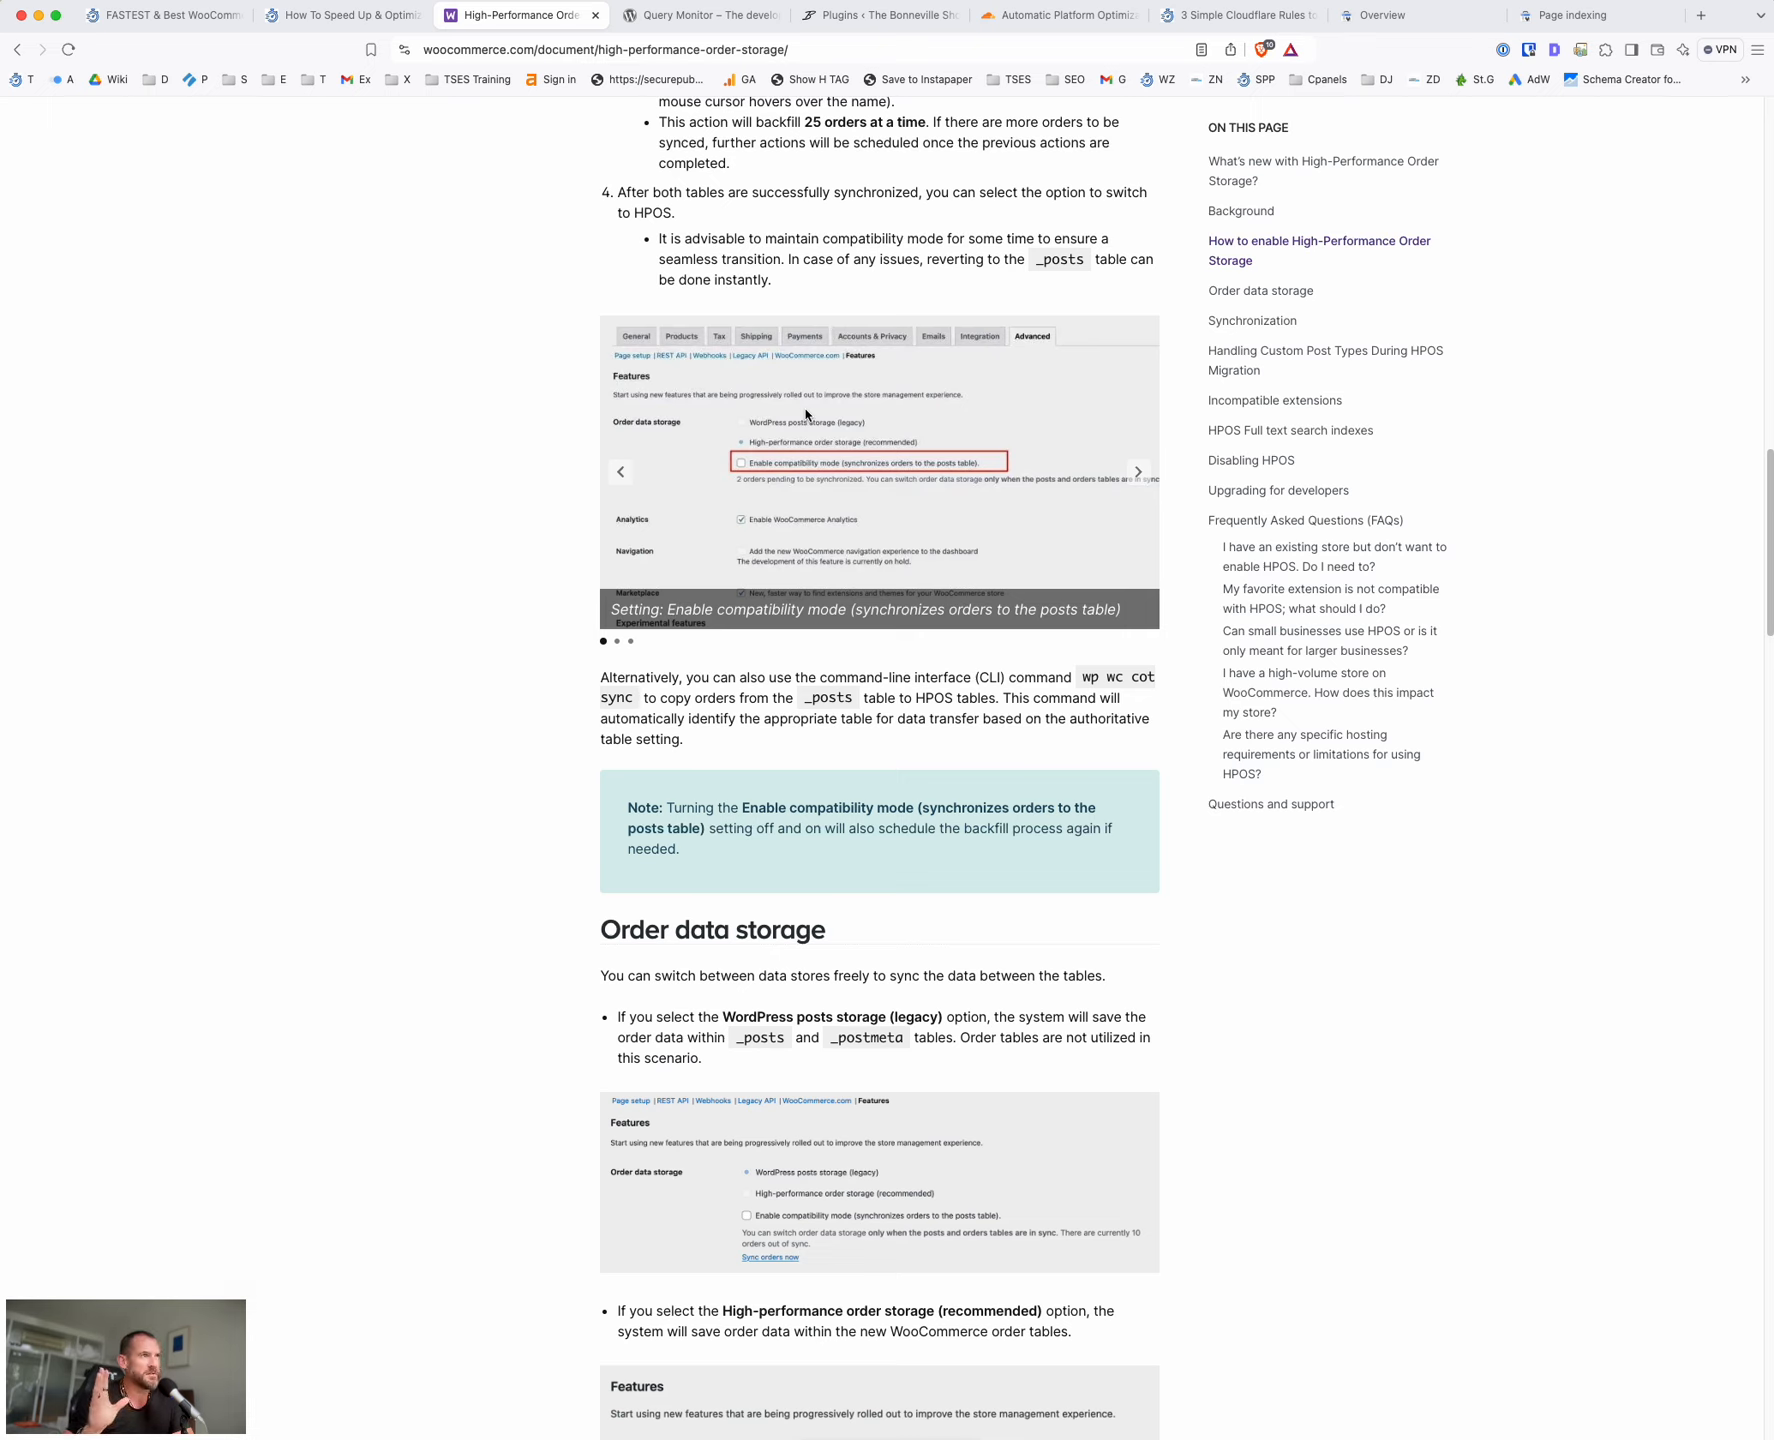
mouse_move(736, 414)
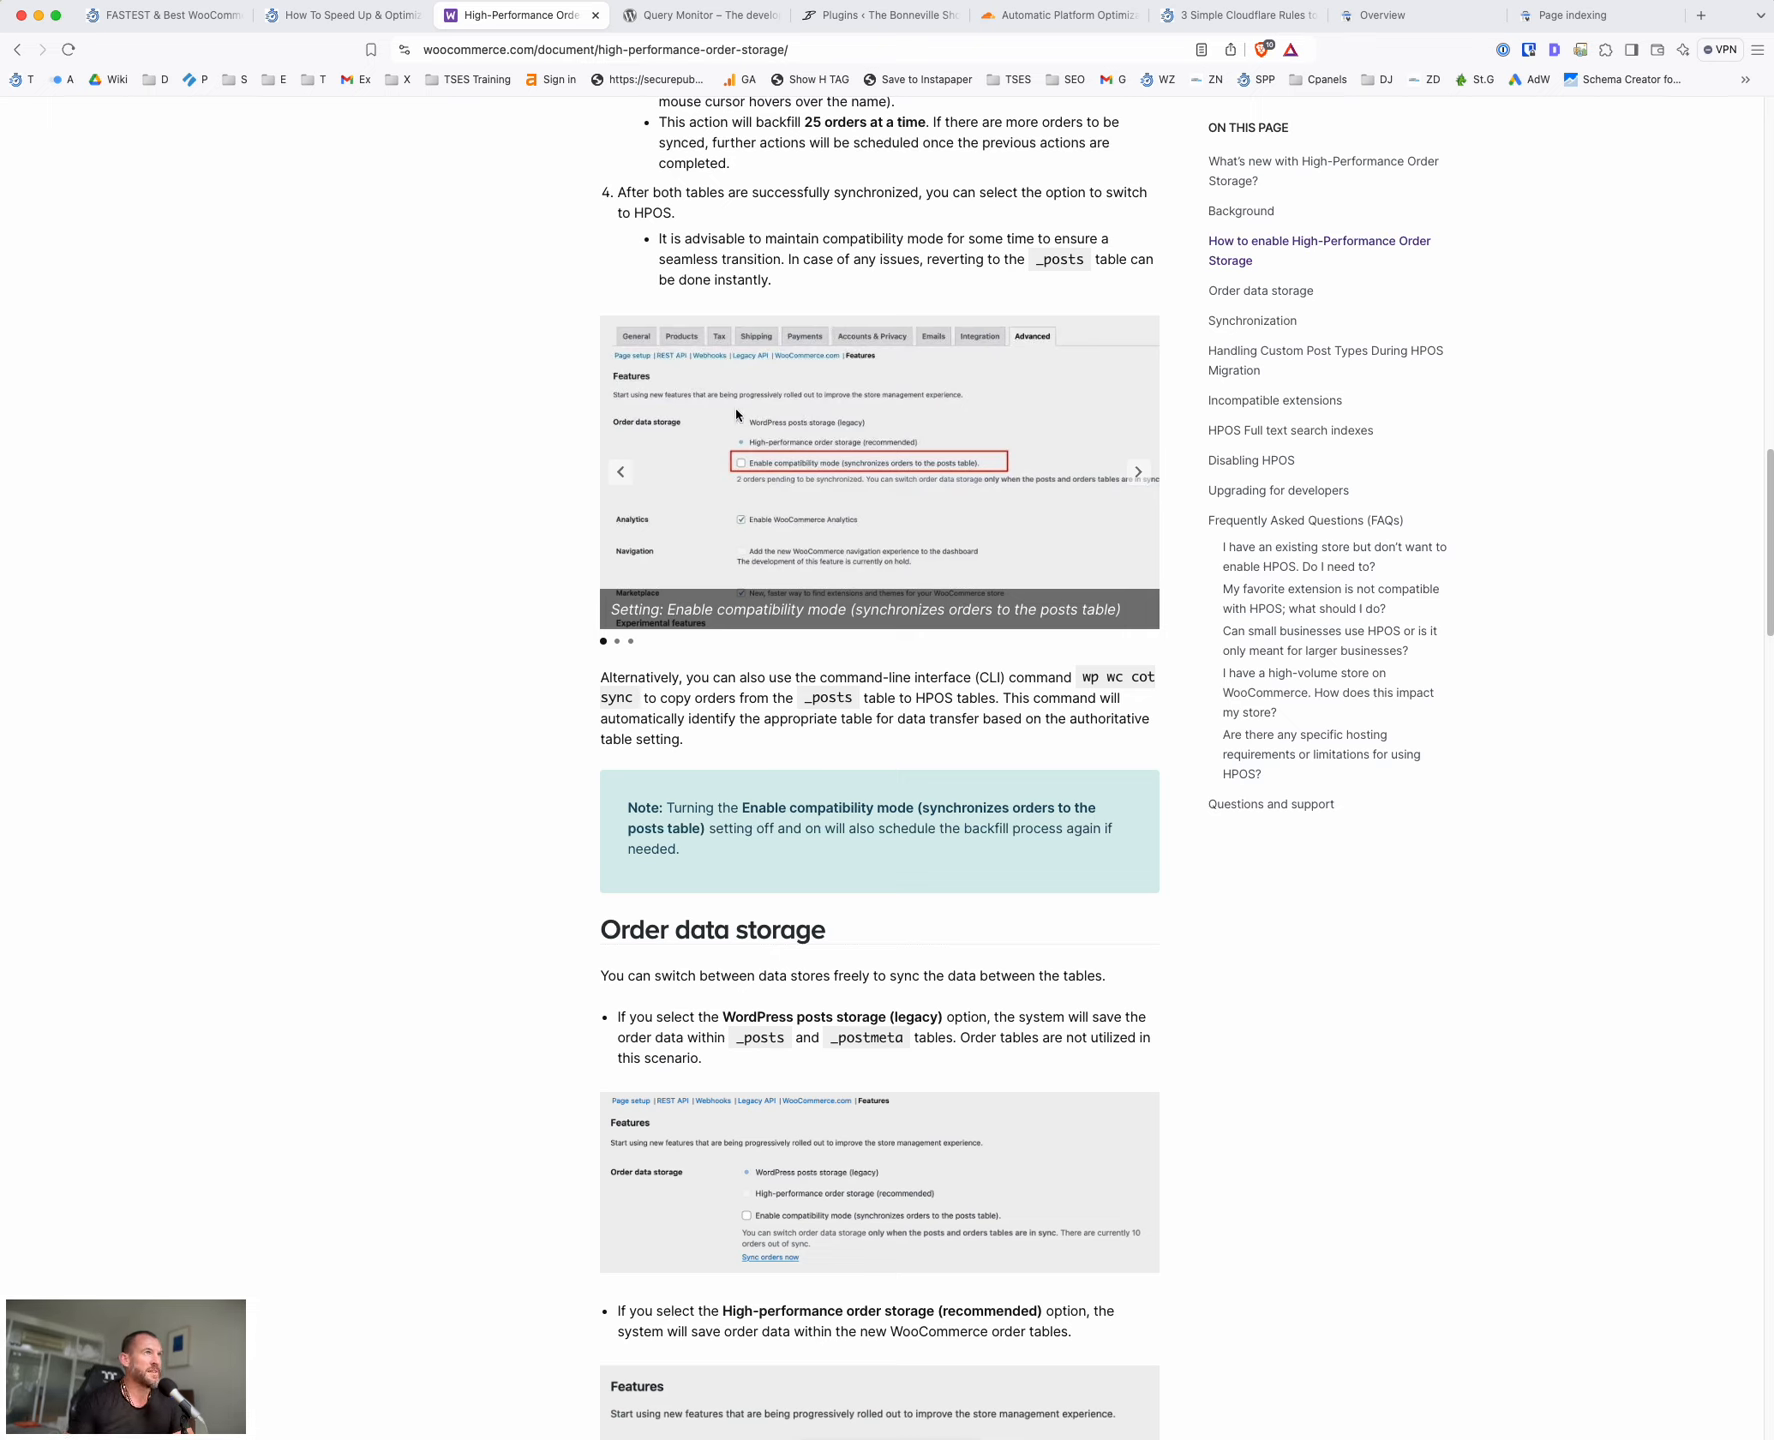
mouse_move(930, 470)
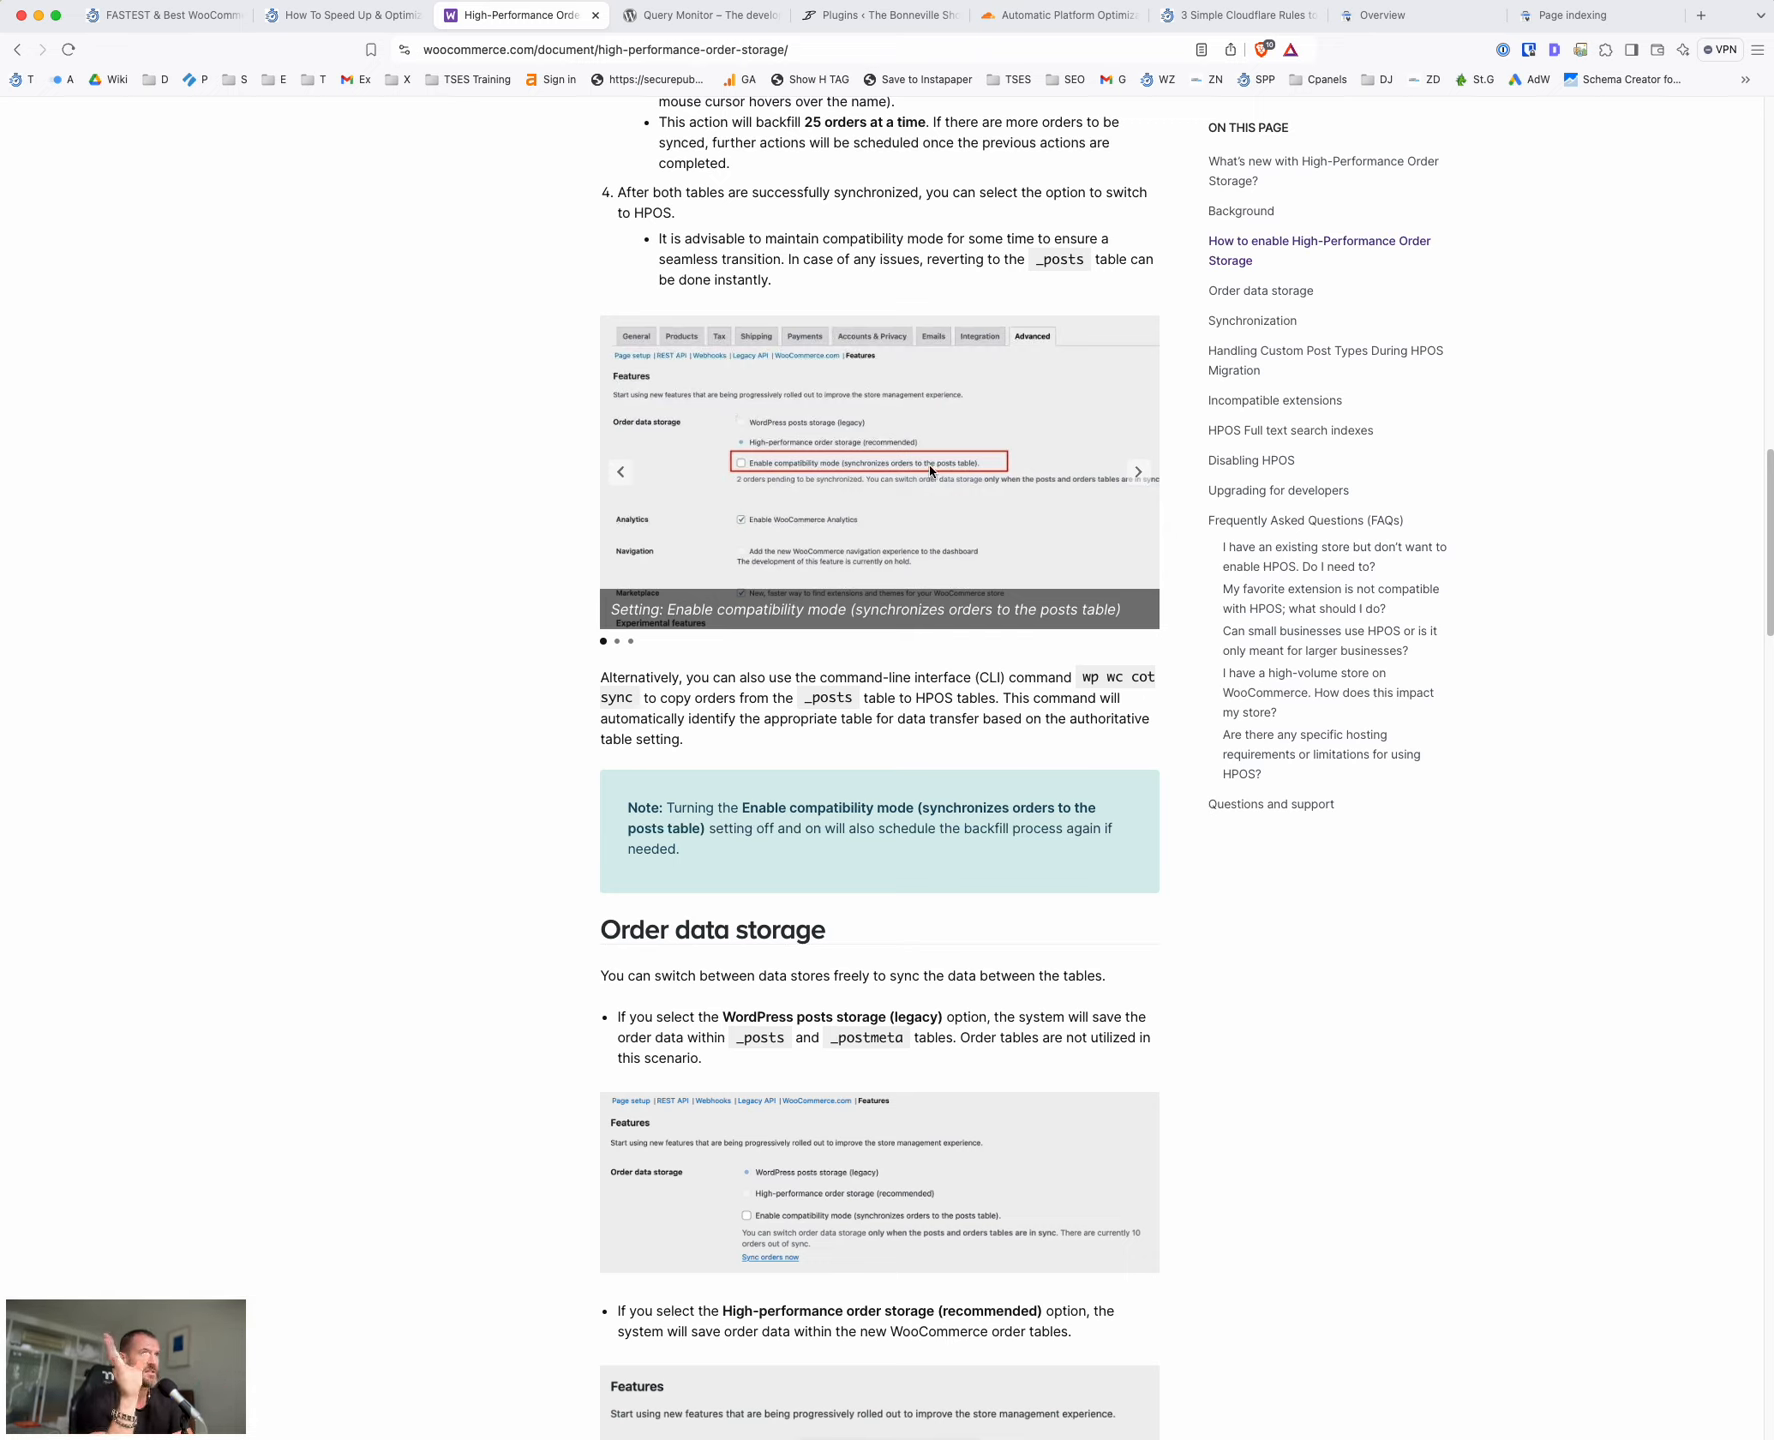
scroll(down, 3)
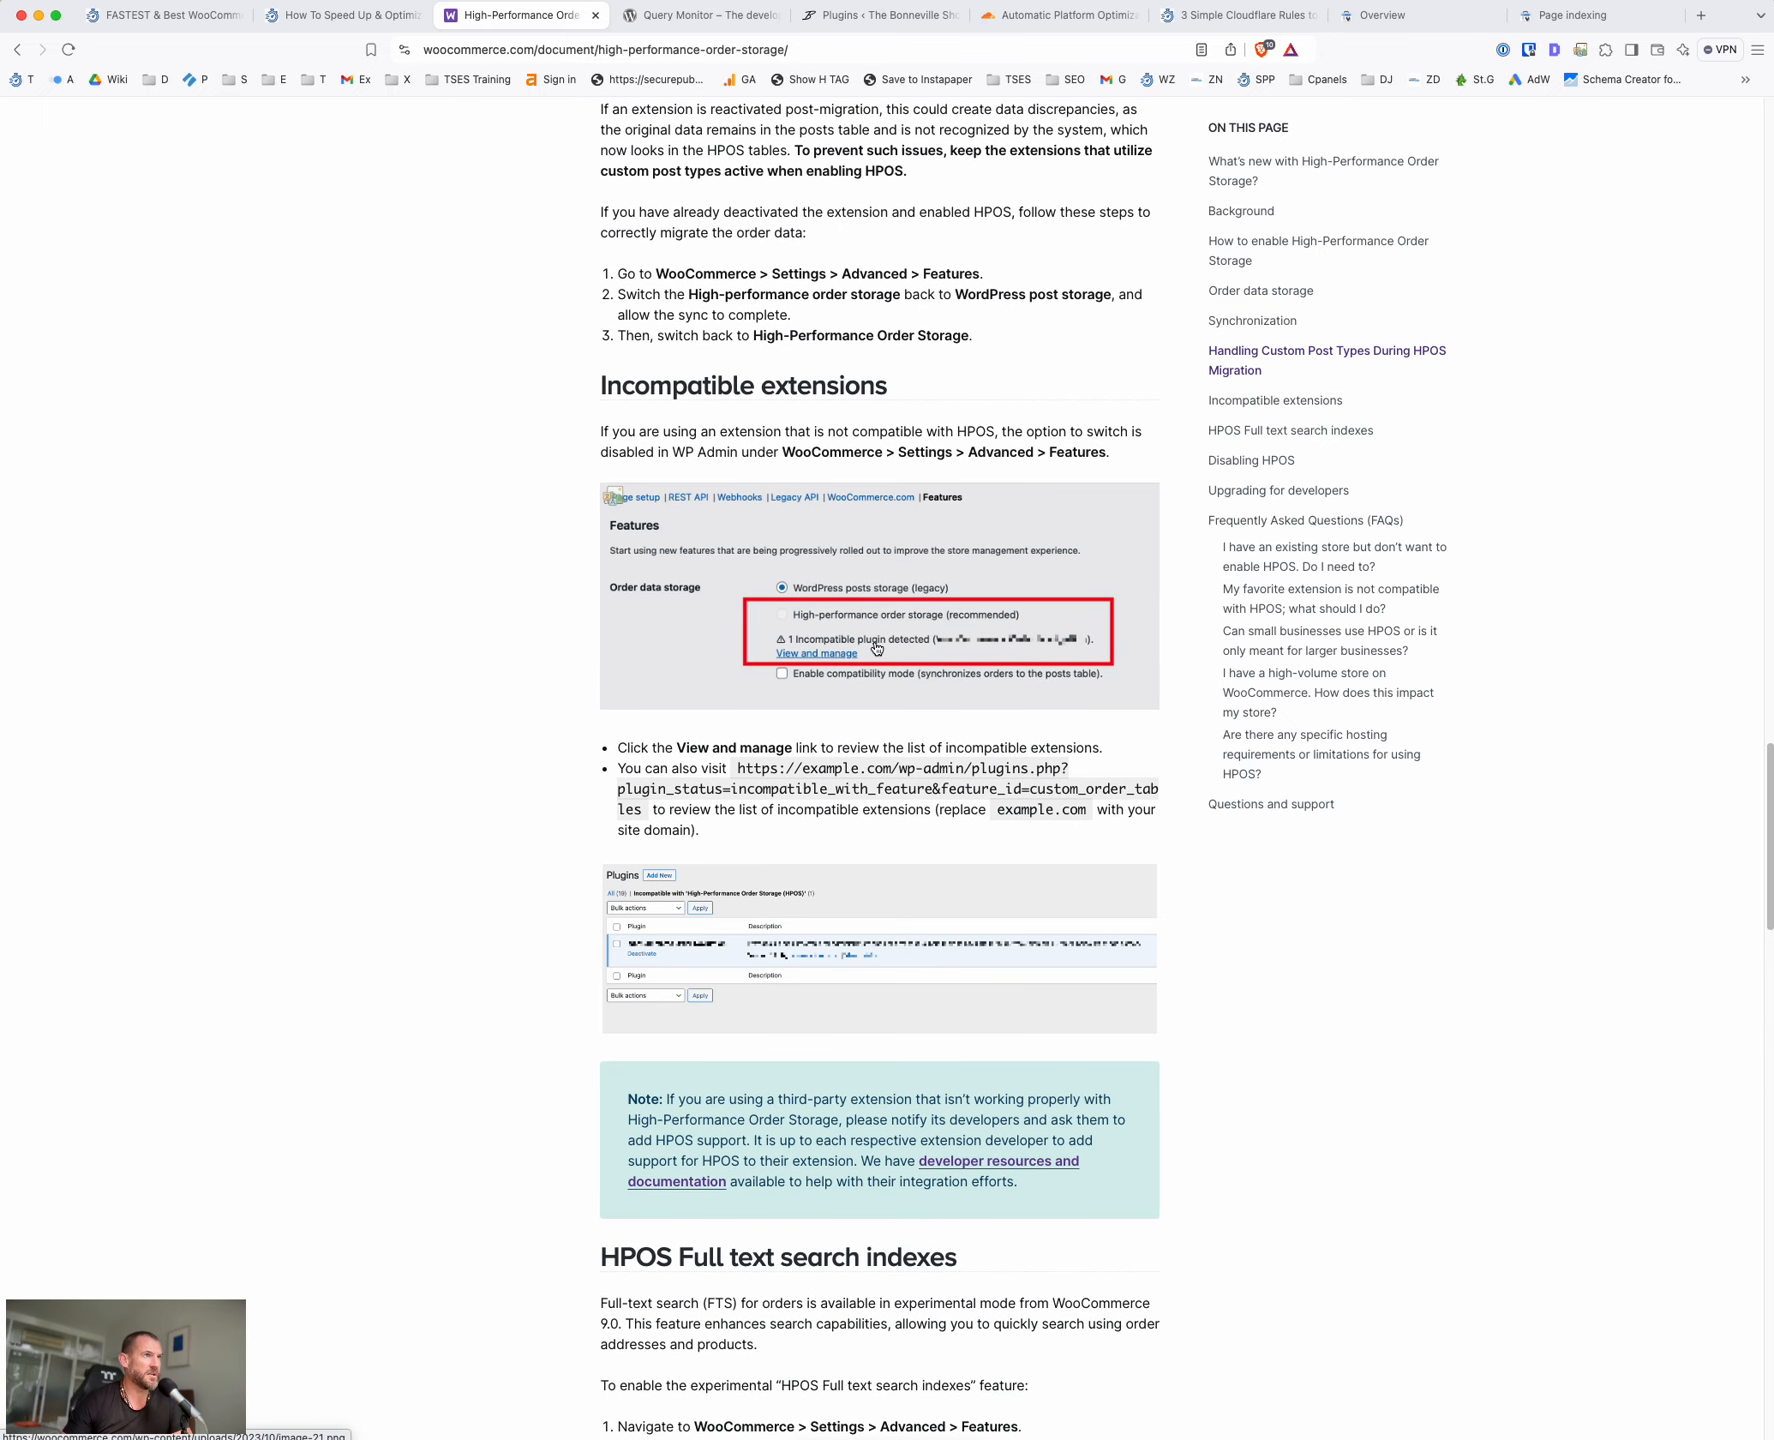
mouse_move(1022, 574)
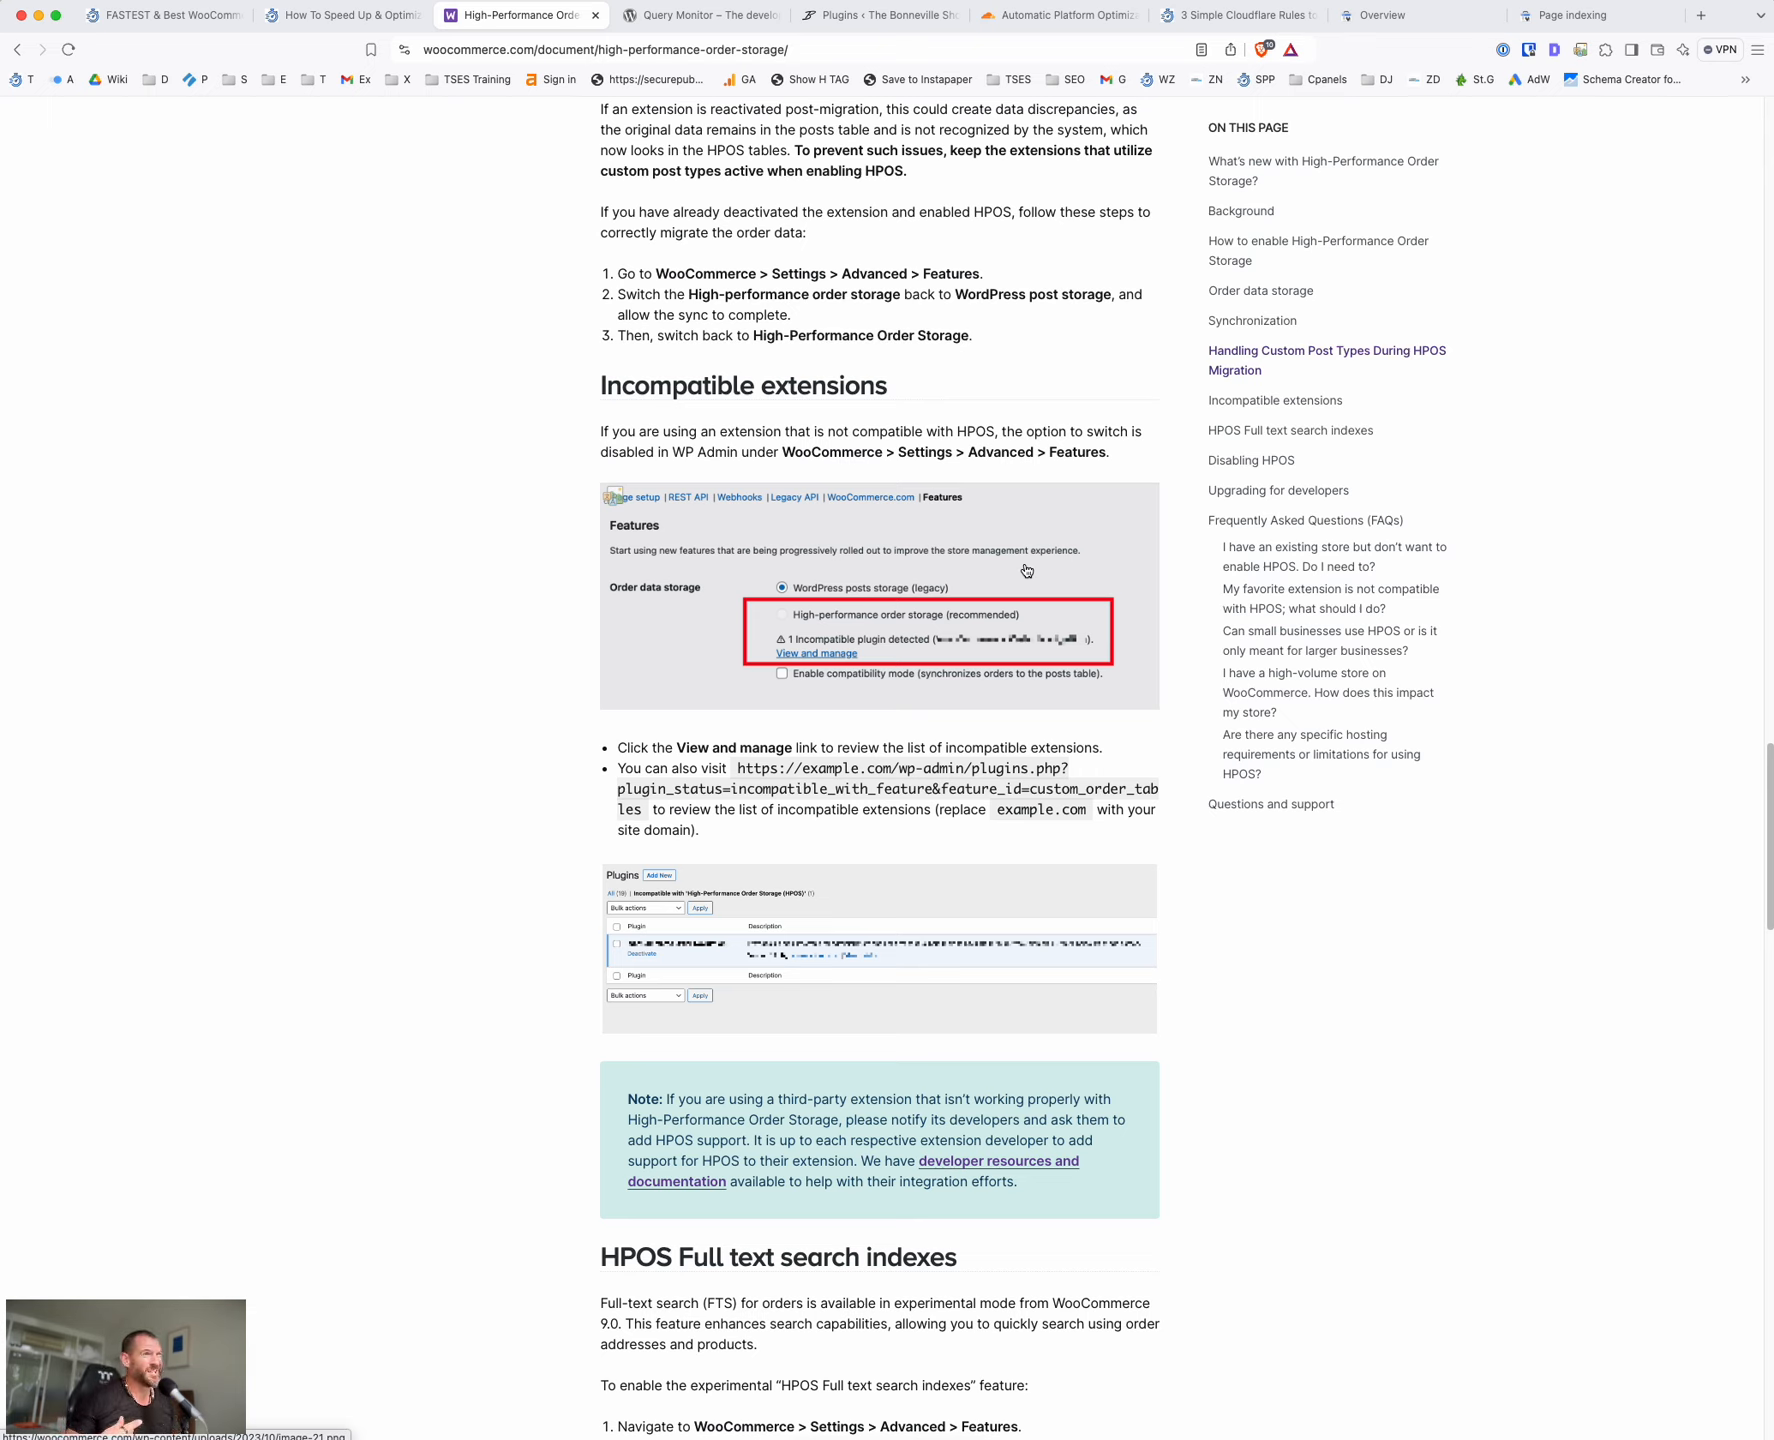
mouse_move(982, 730)
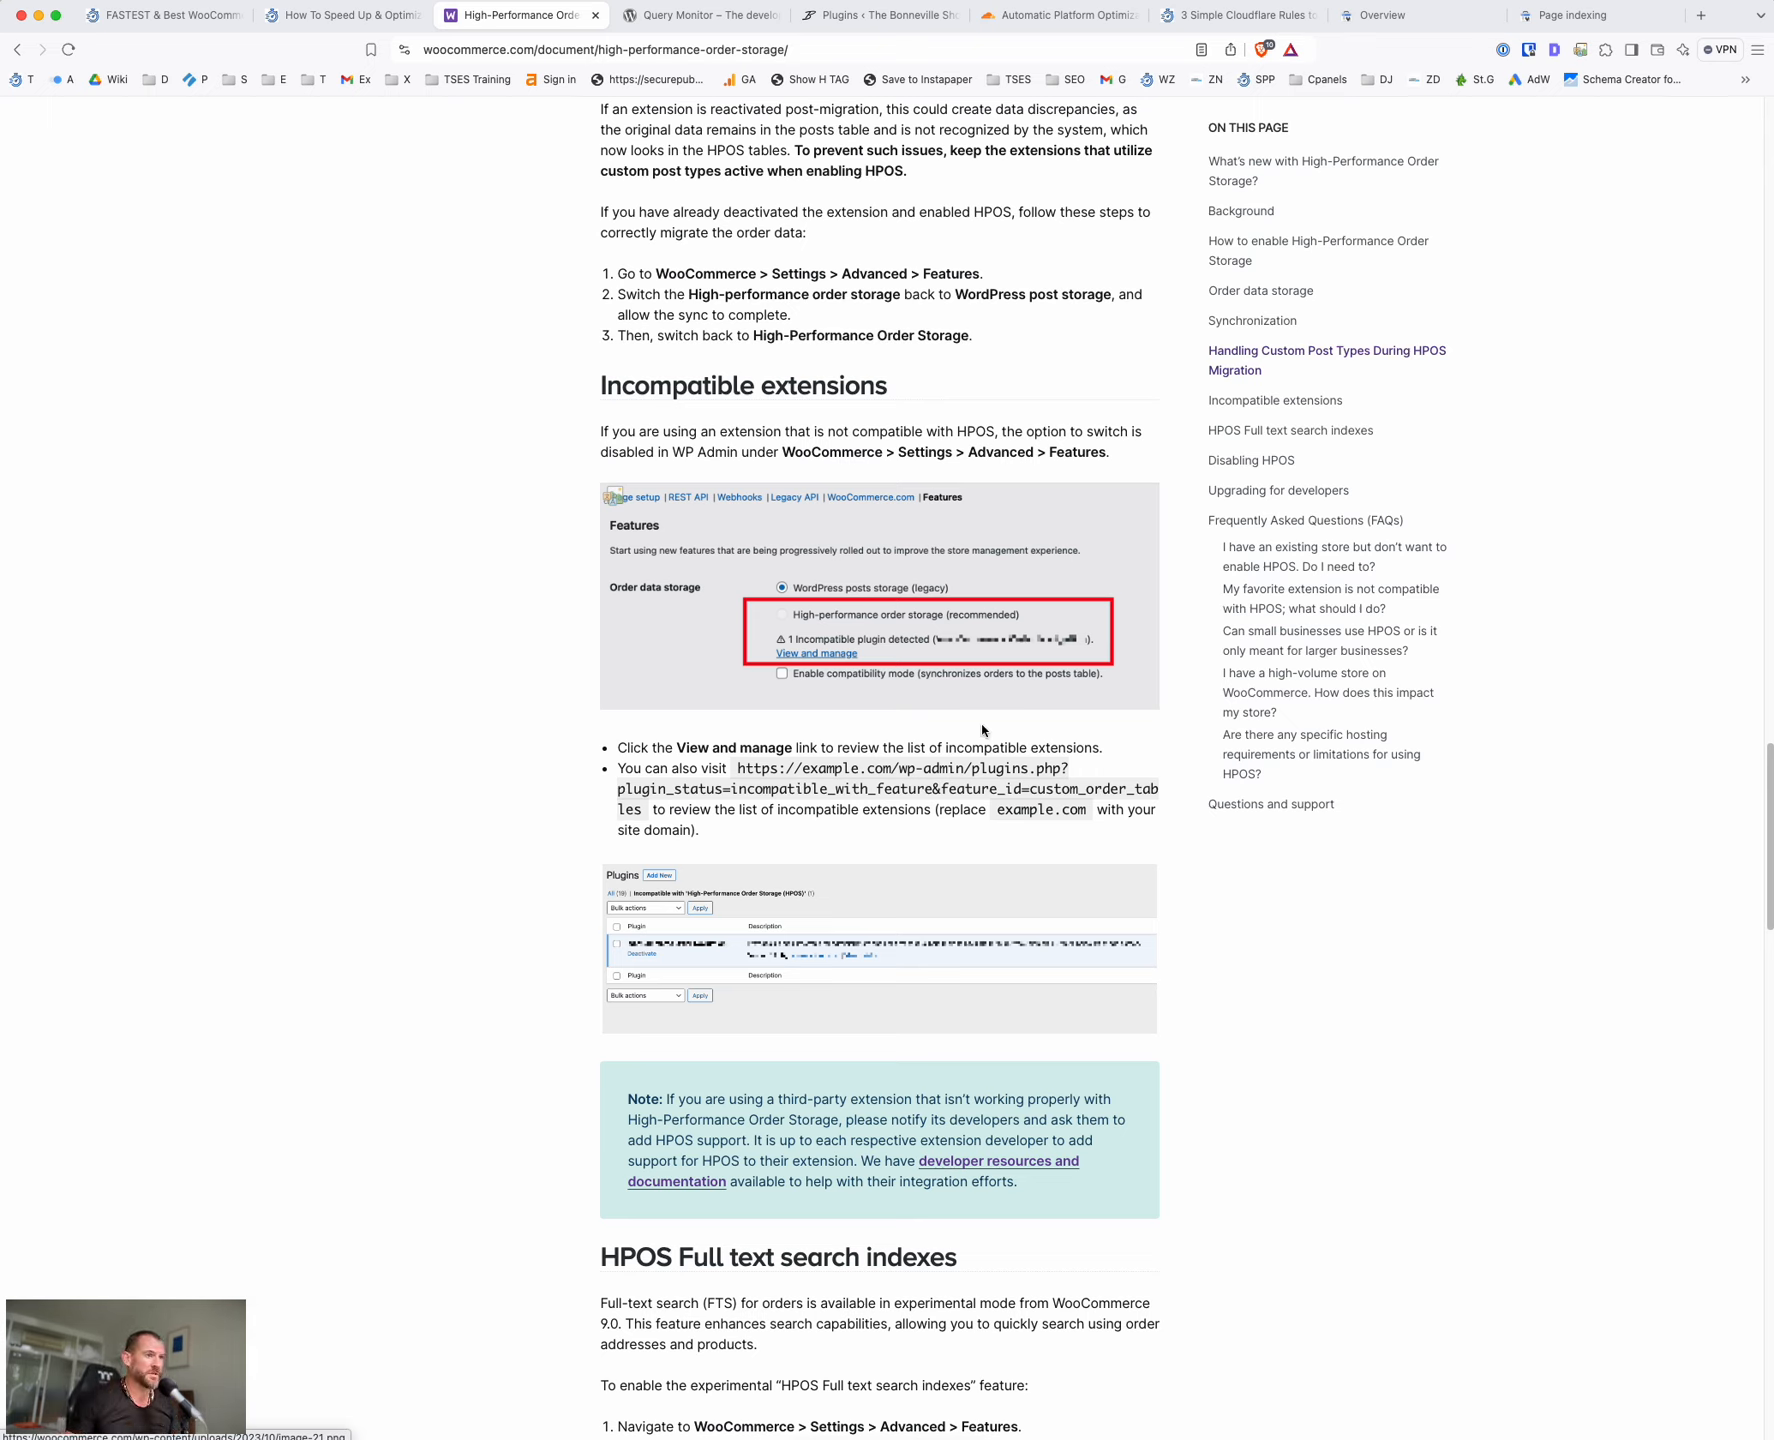
mouse_move(1148, 886)
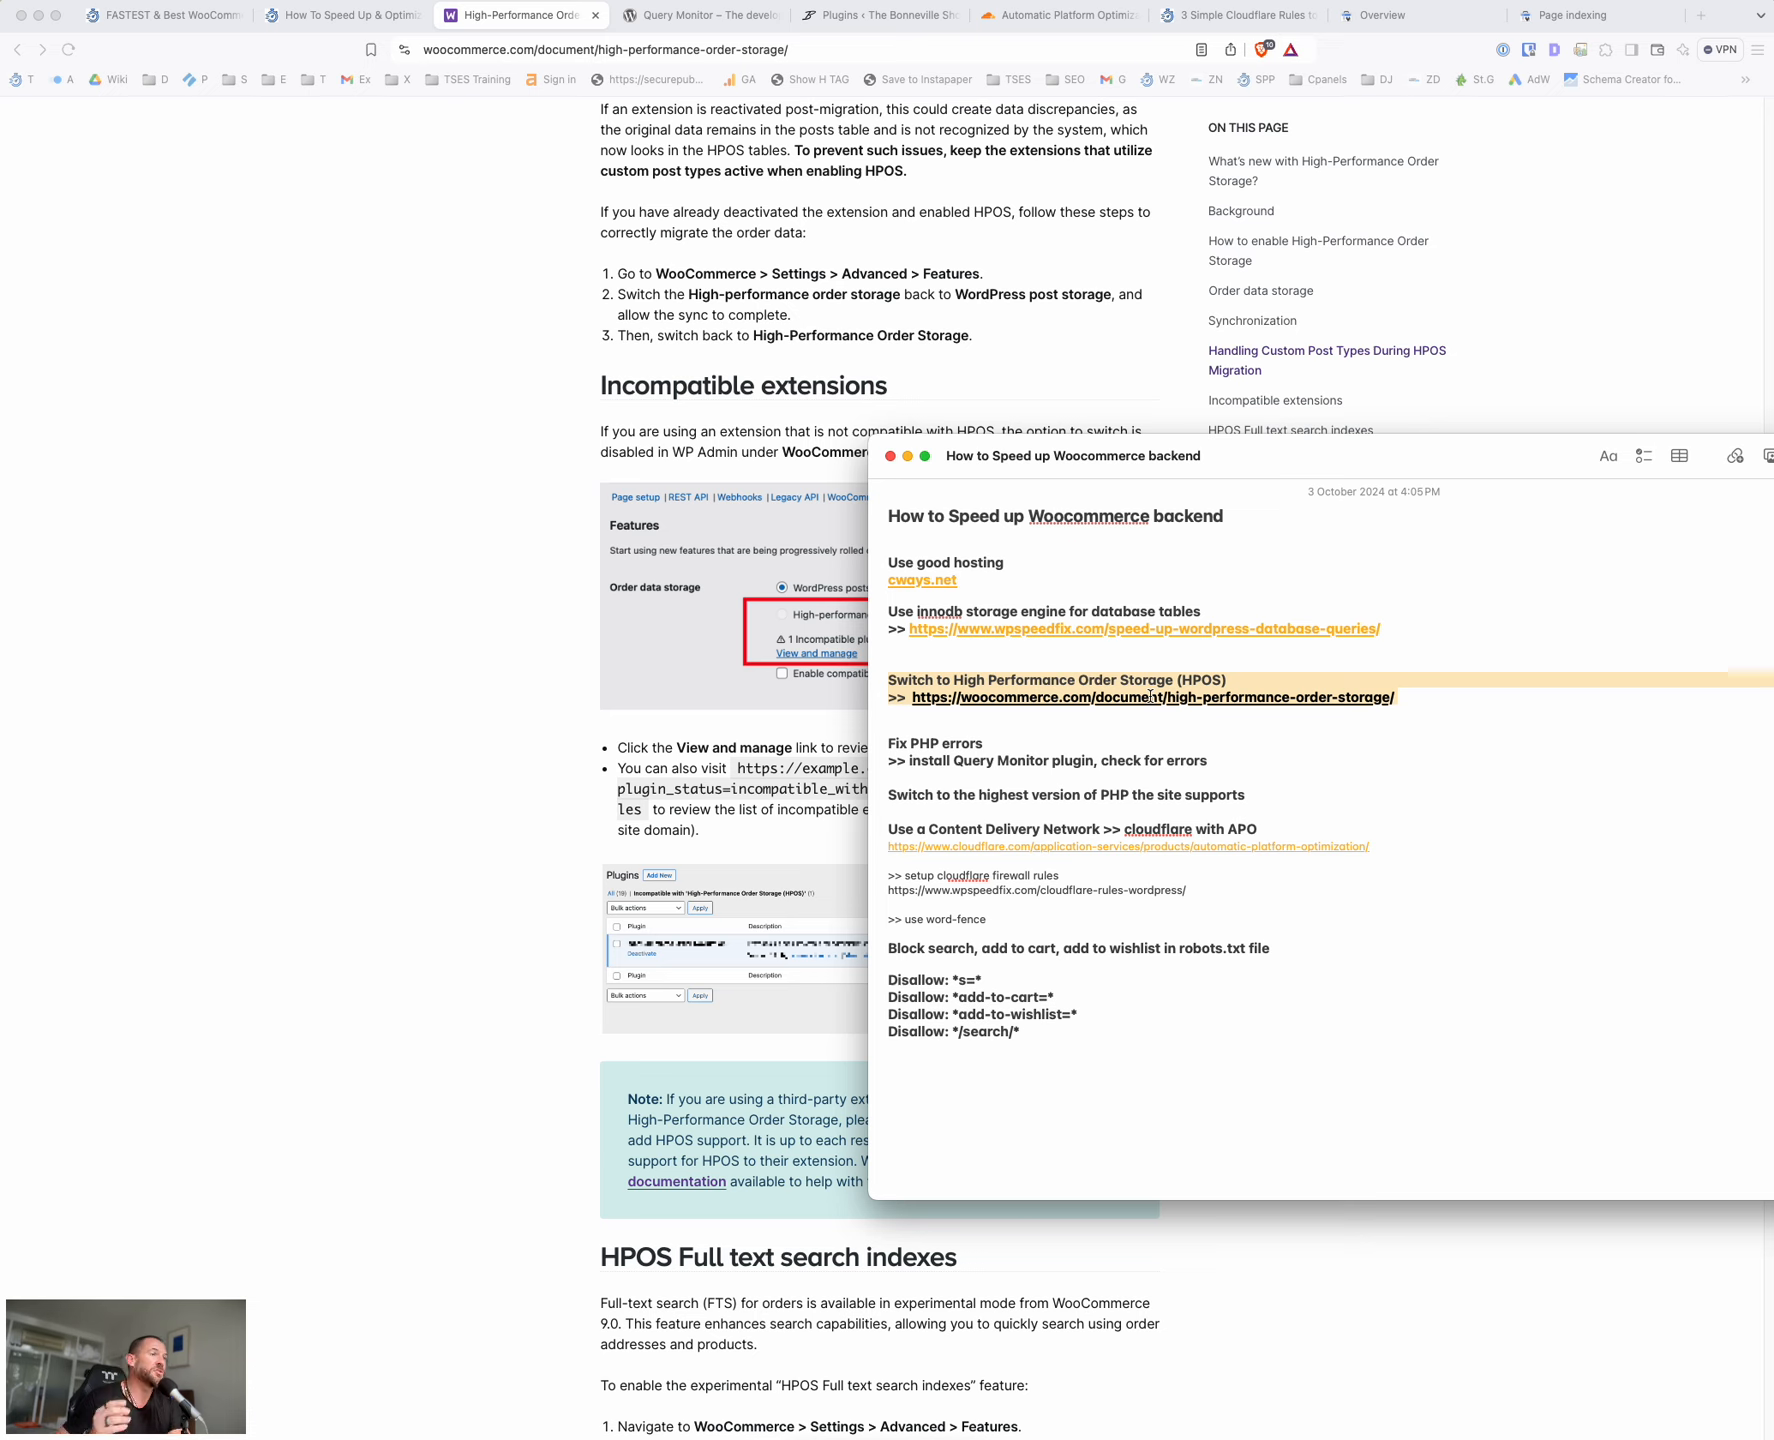
mouse_move(1150, 696)
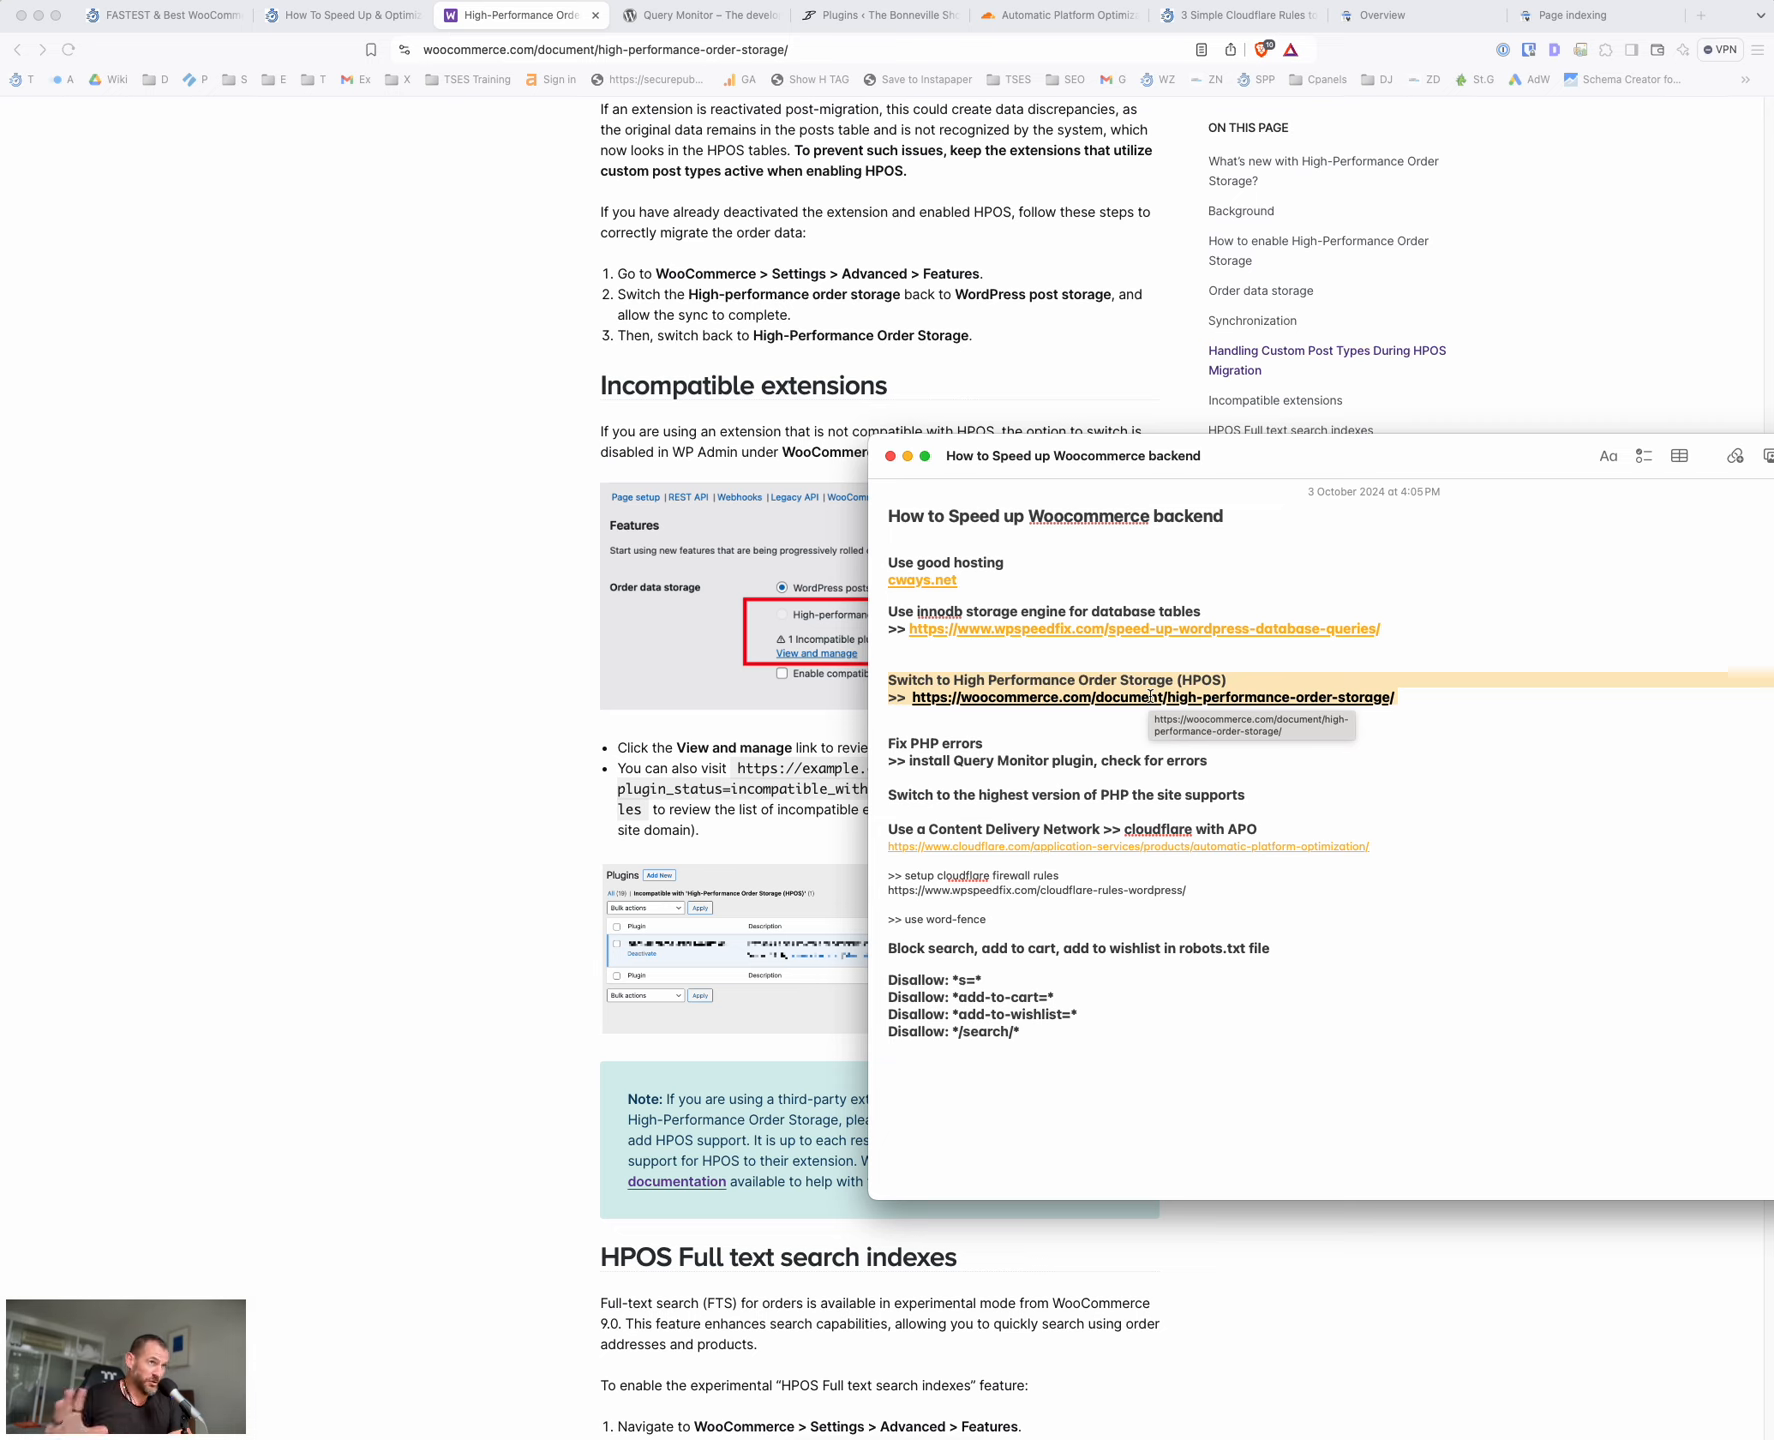
mouse_move(1142, 516)
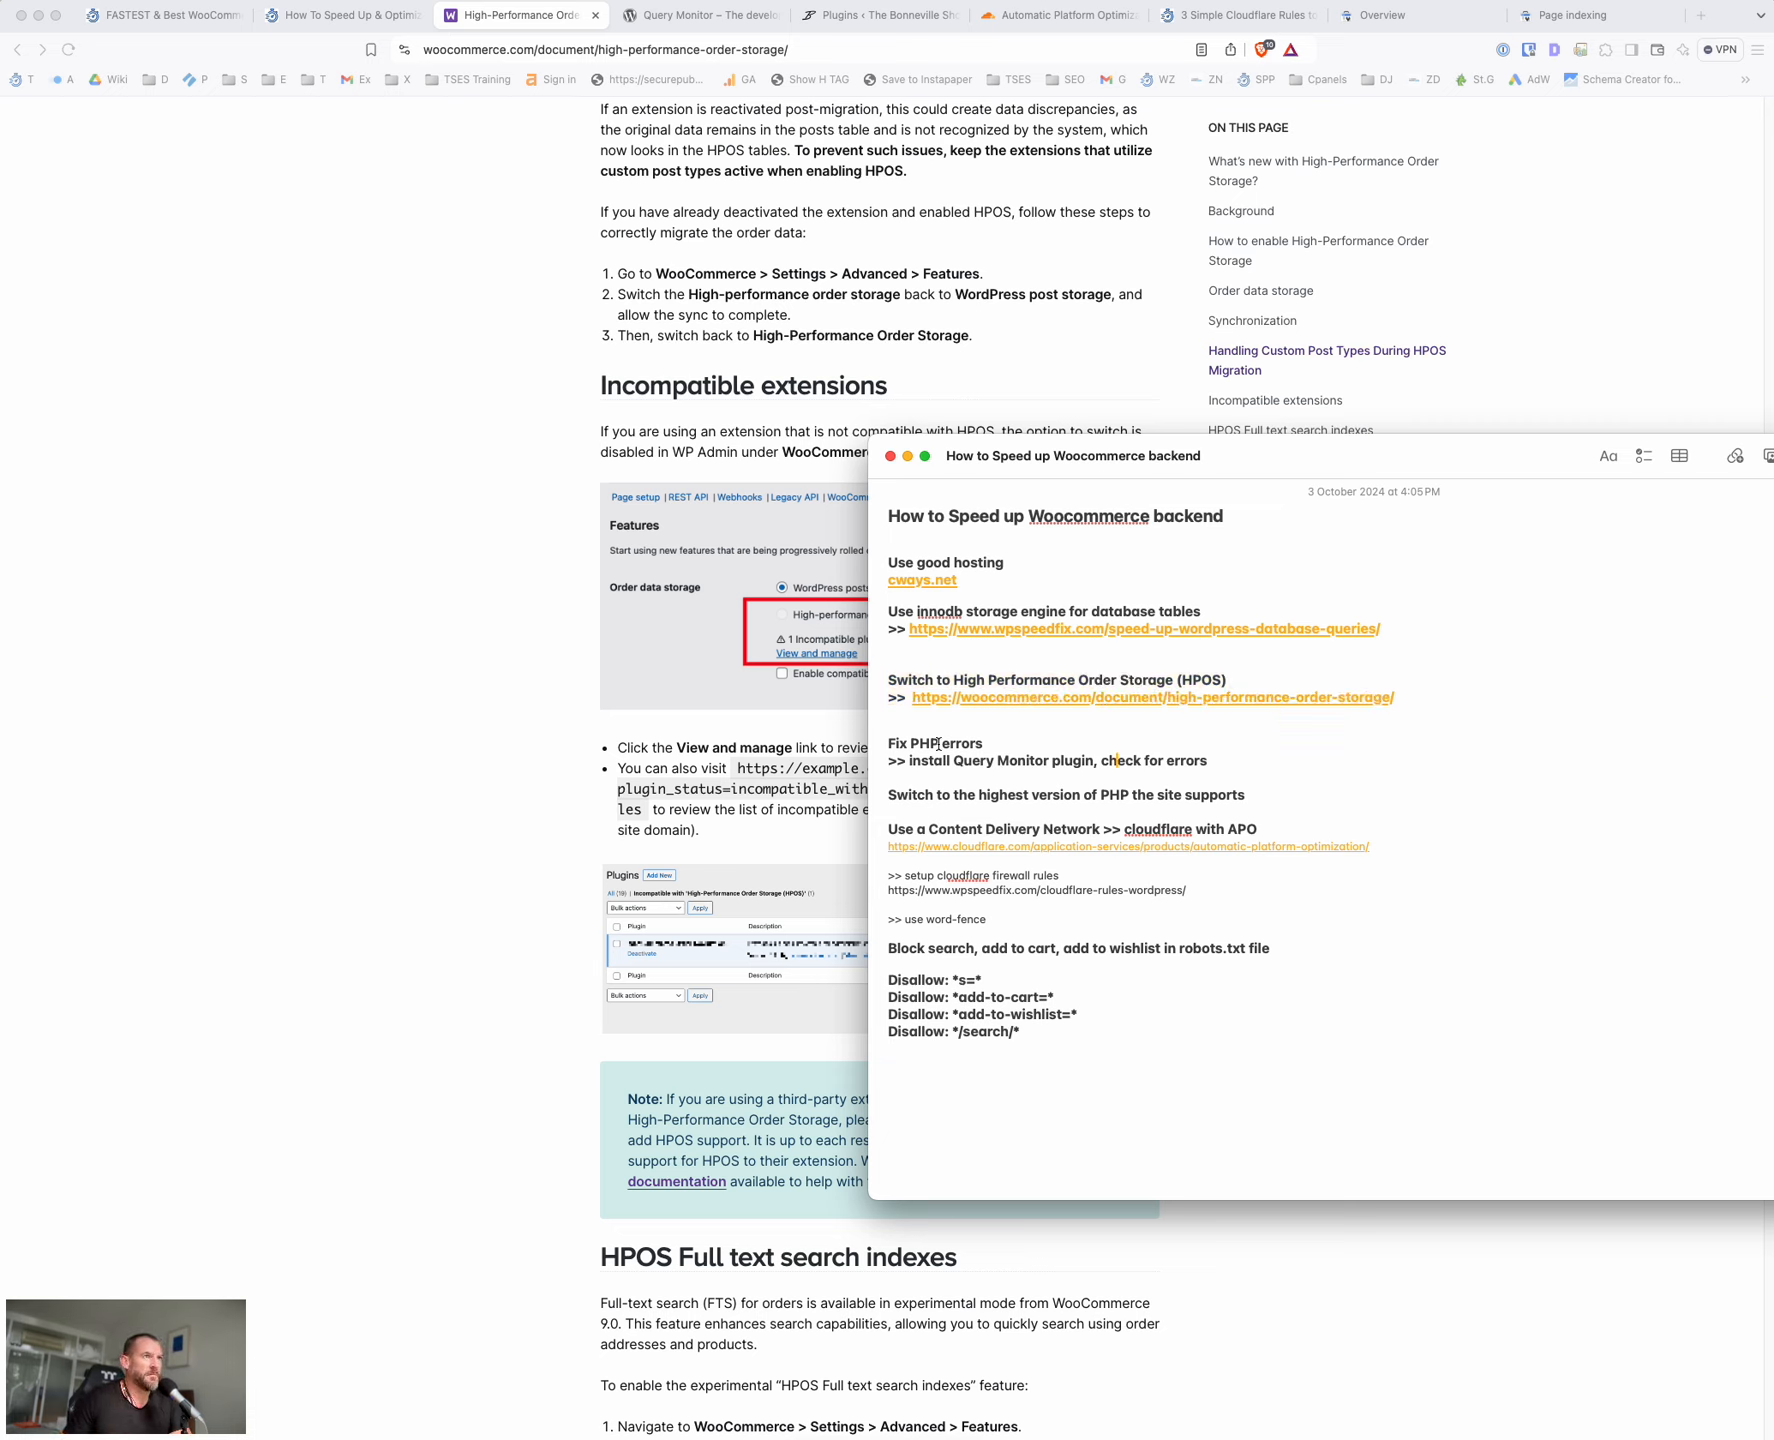
Select the 'Fix PHP errors' checklist item and switch to The Bonneville Shop plugins page with Query Monitor active
drag(888, 744, 1014, 984)
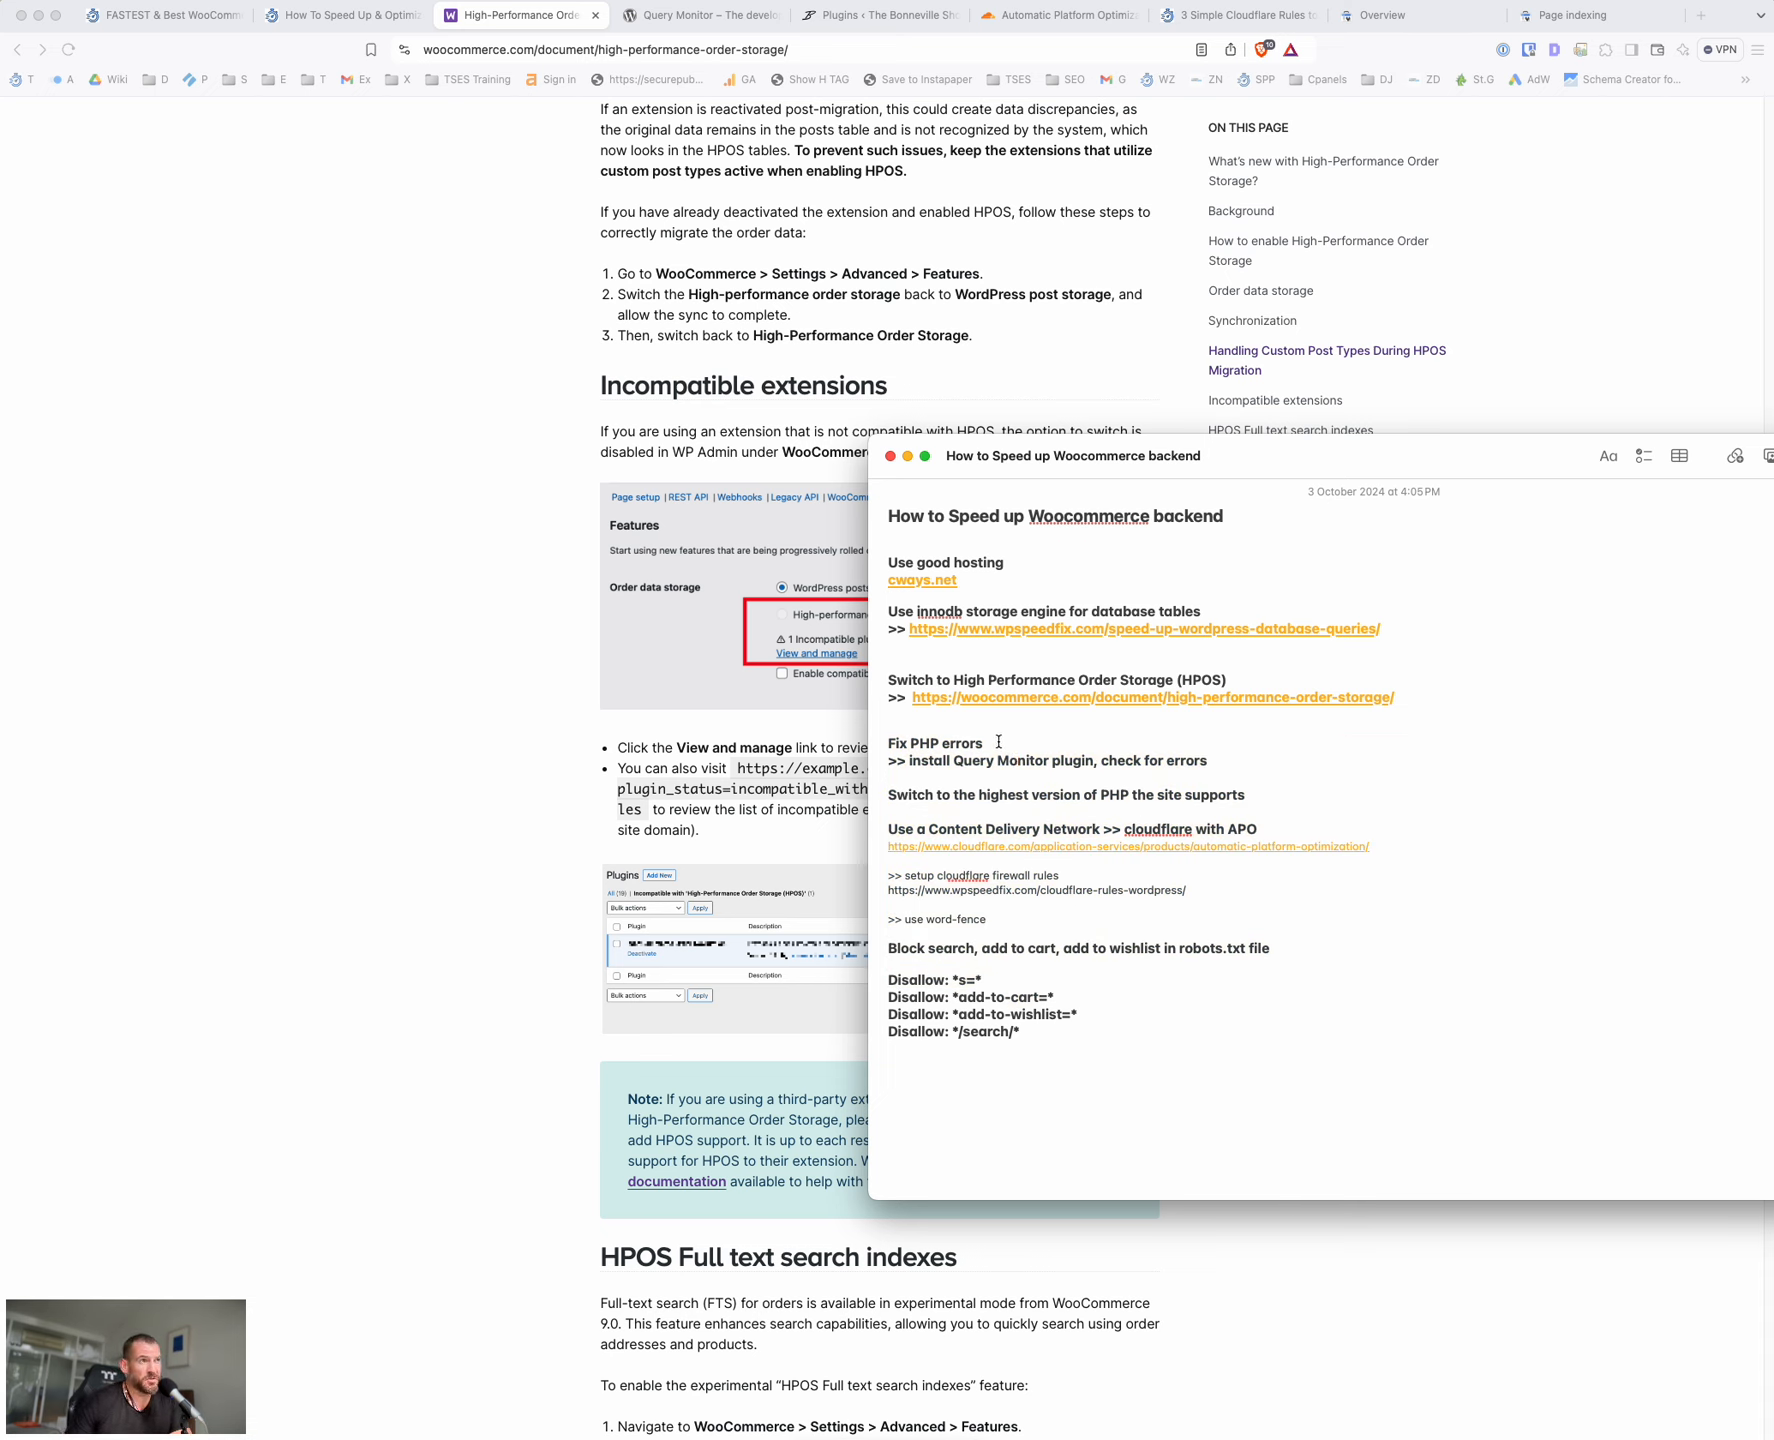
double_click(980, 754)
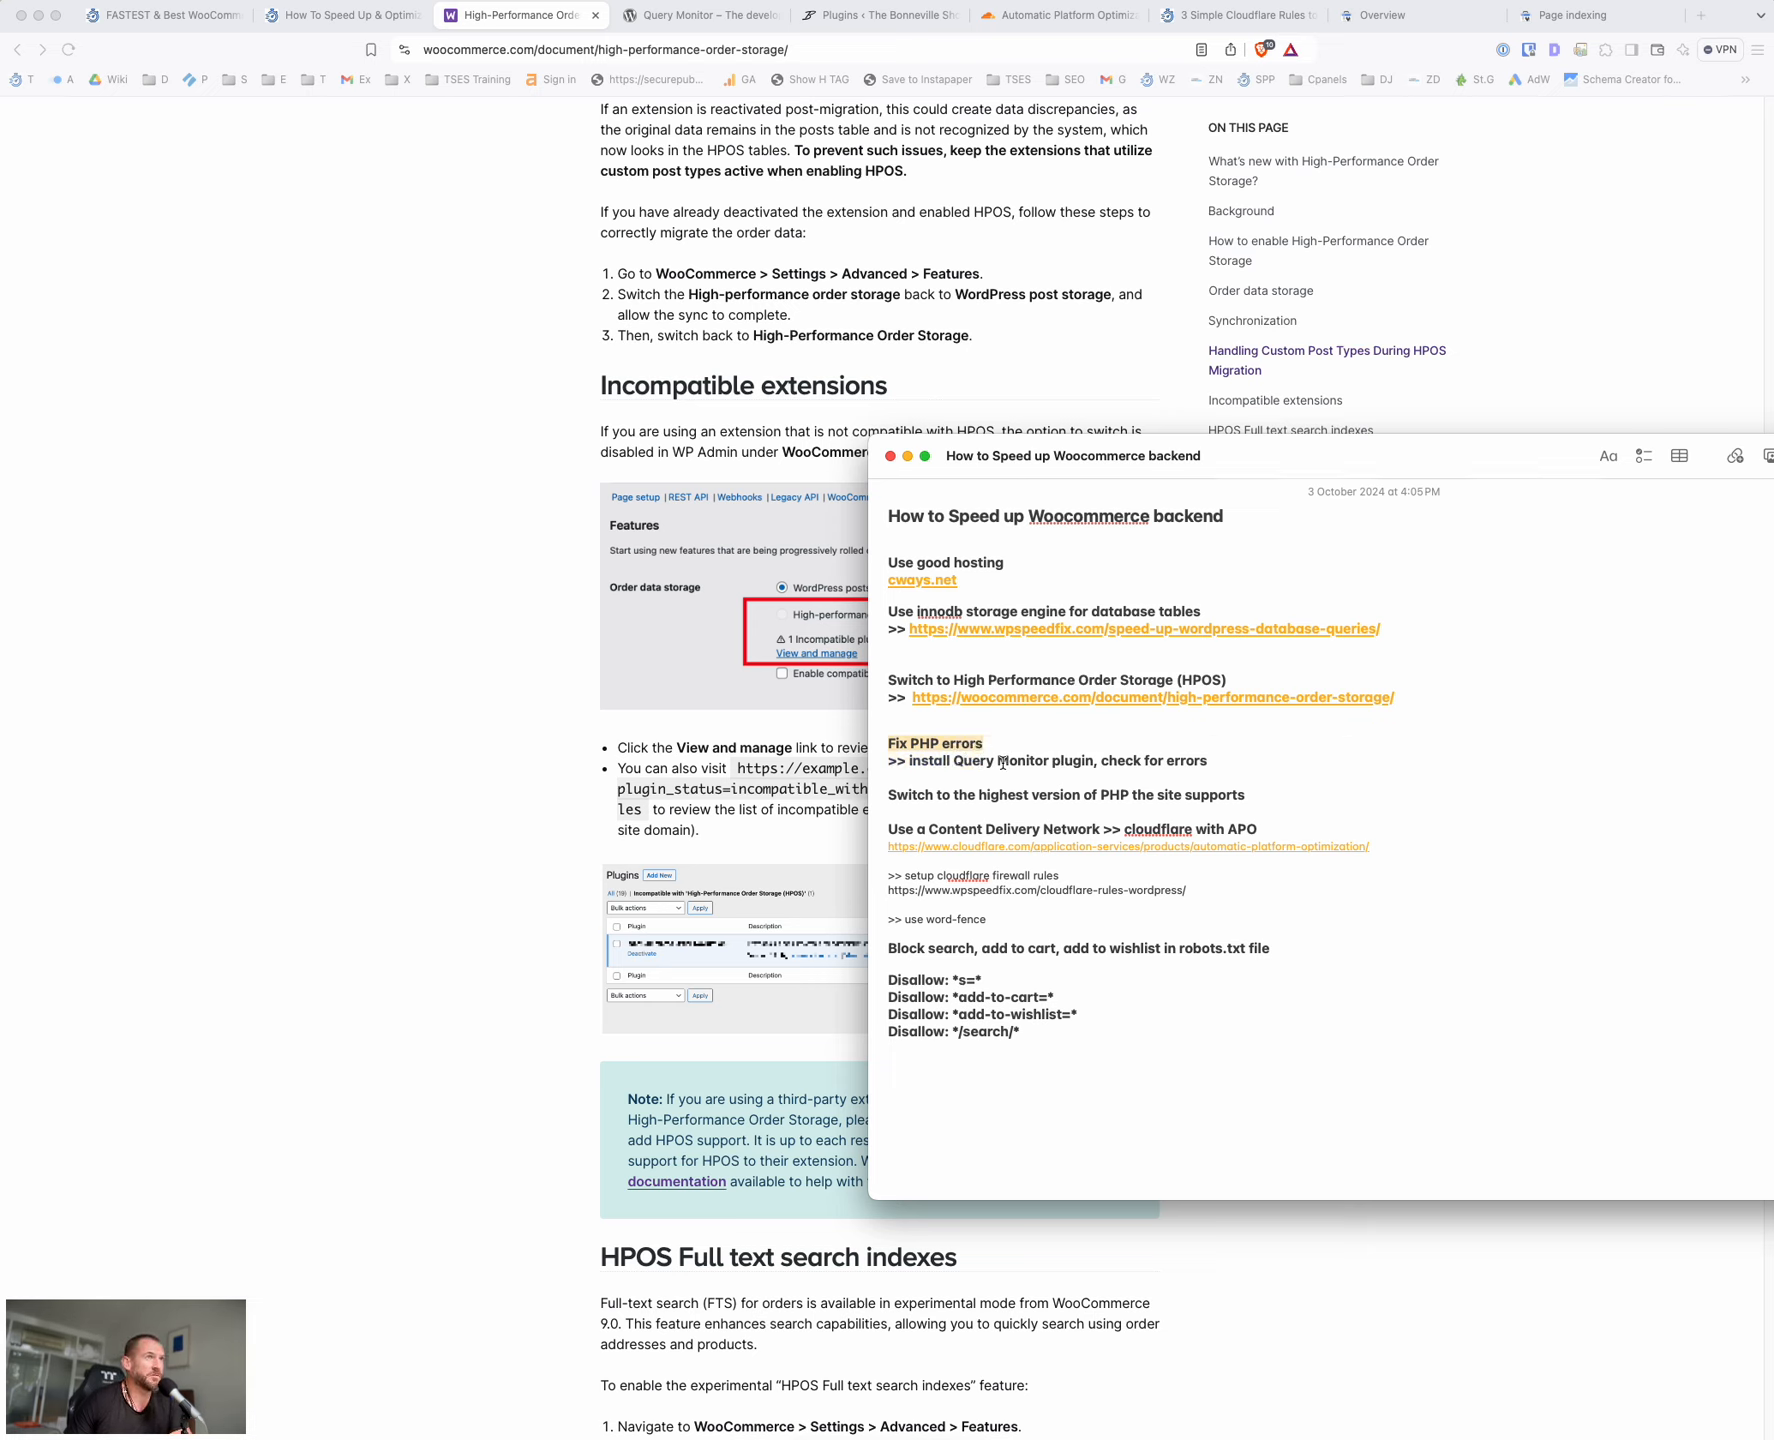
click(700, 14)
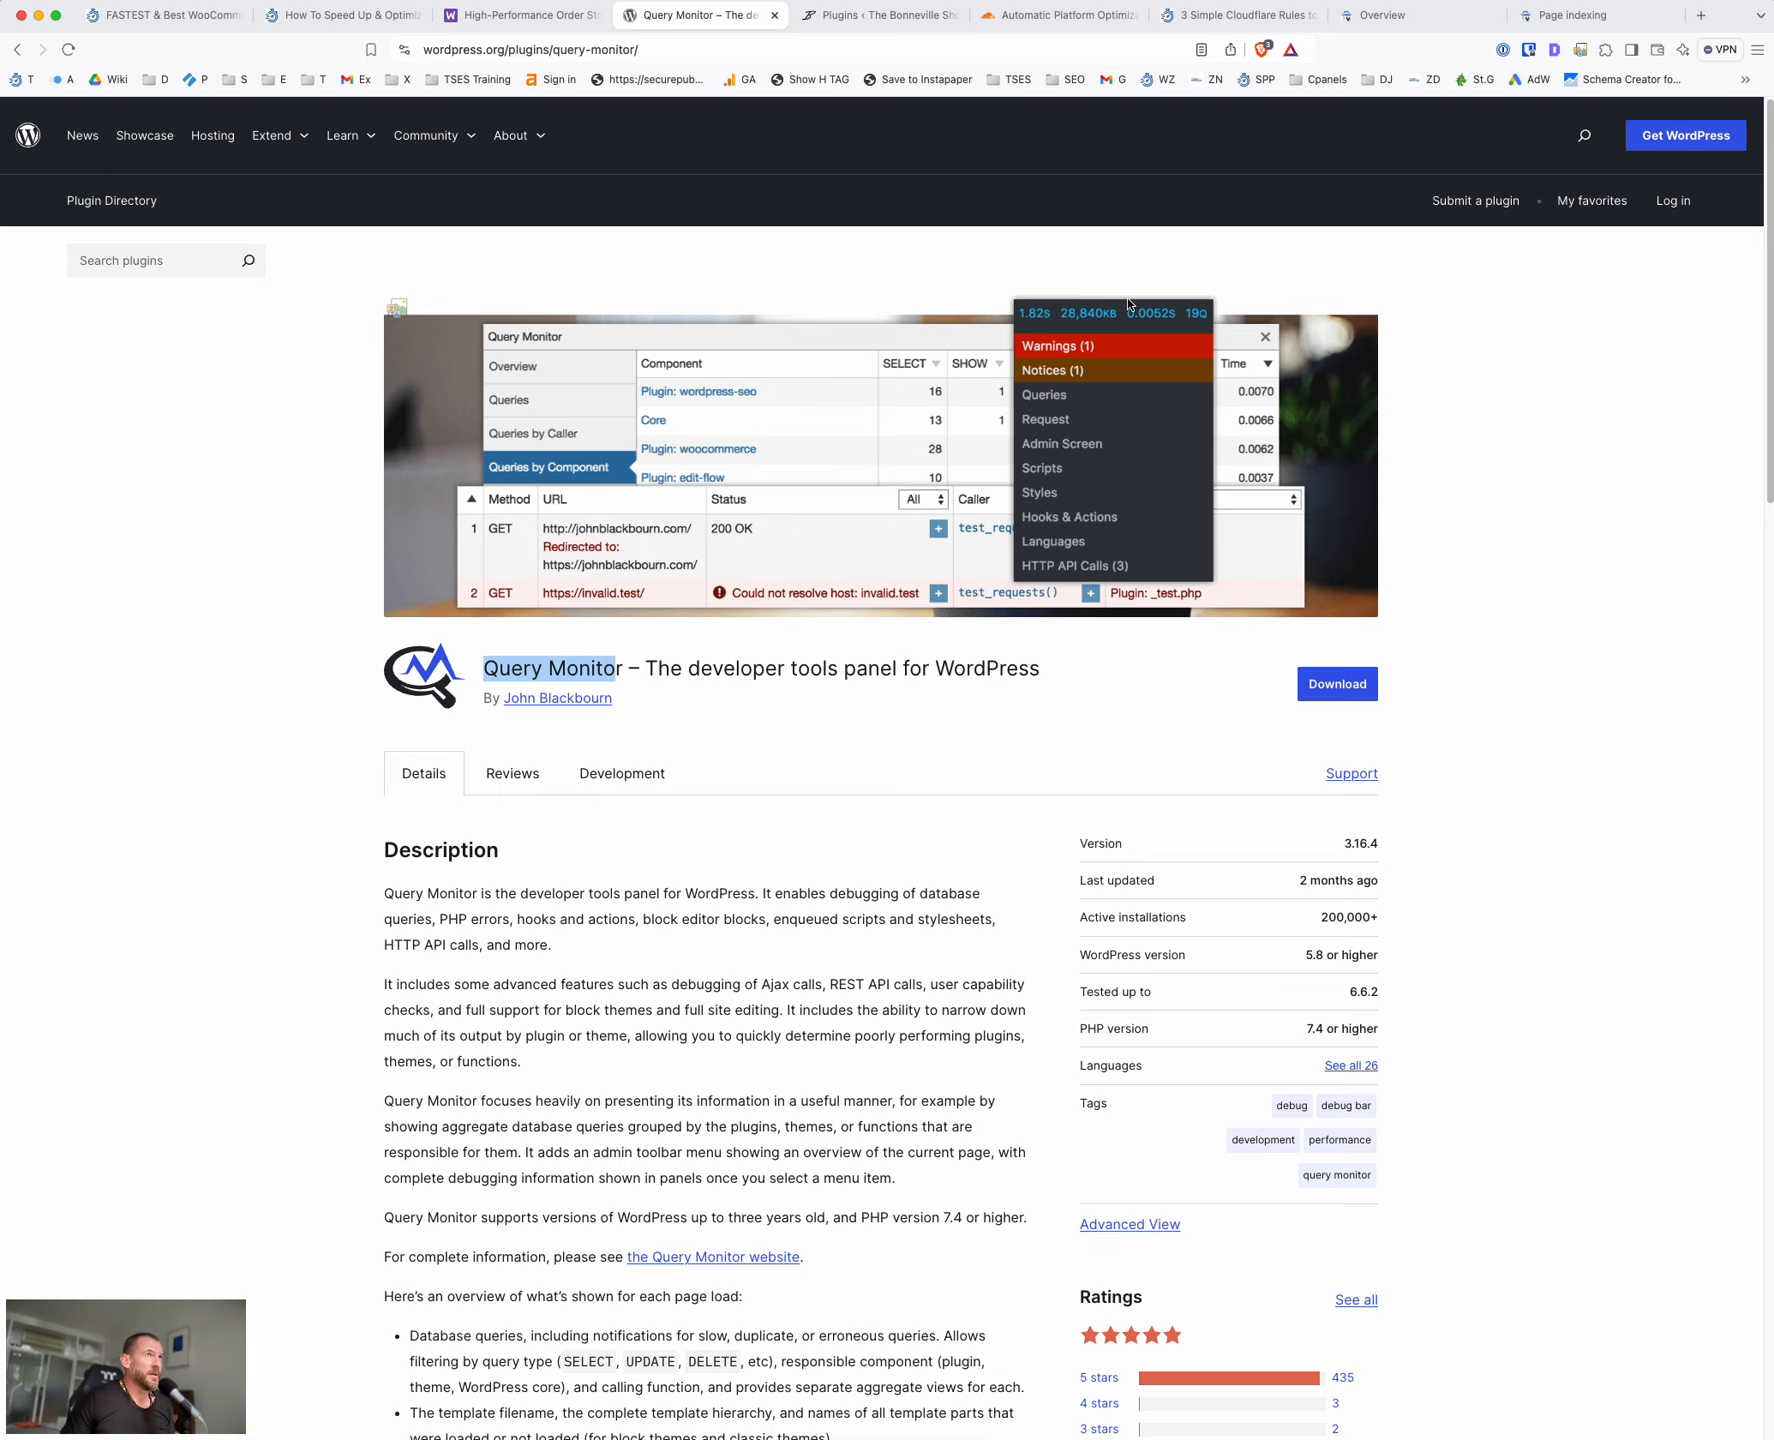
mouse_move(1054, 362)
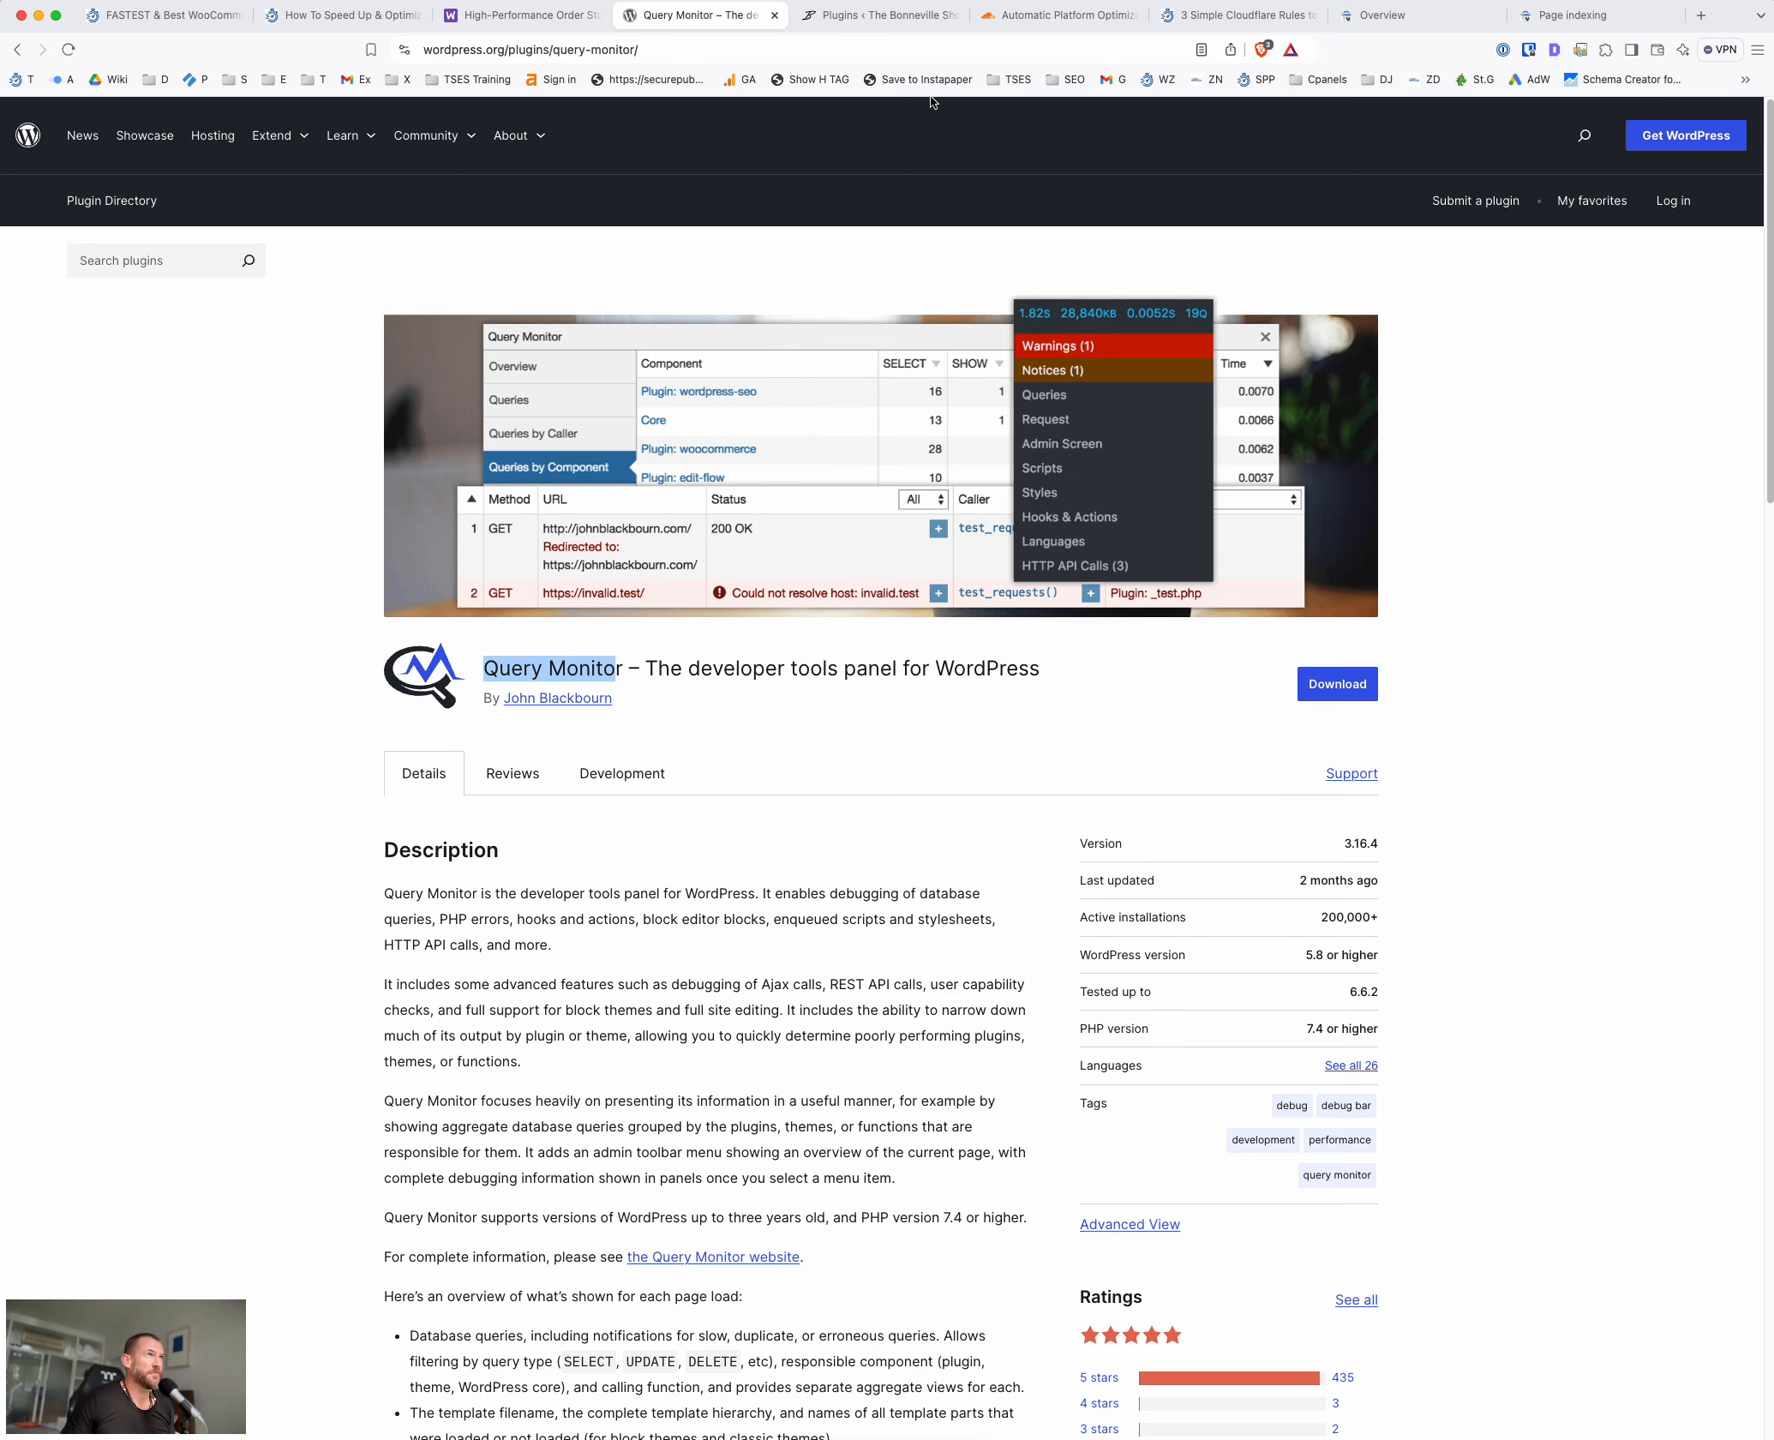
click(876, 14)
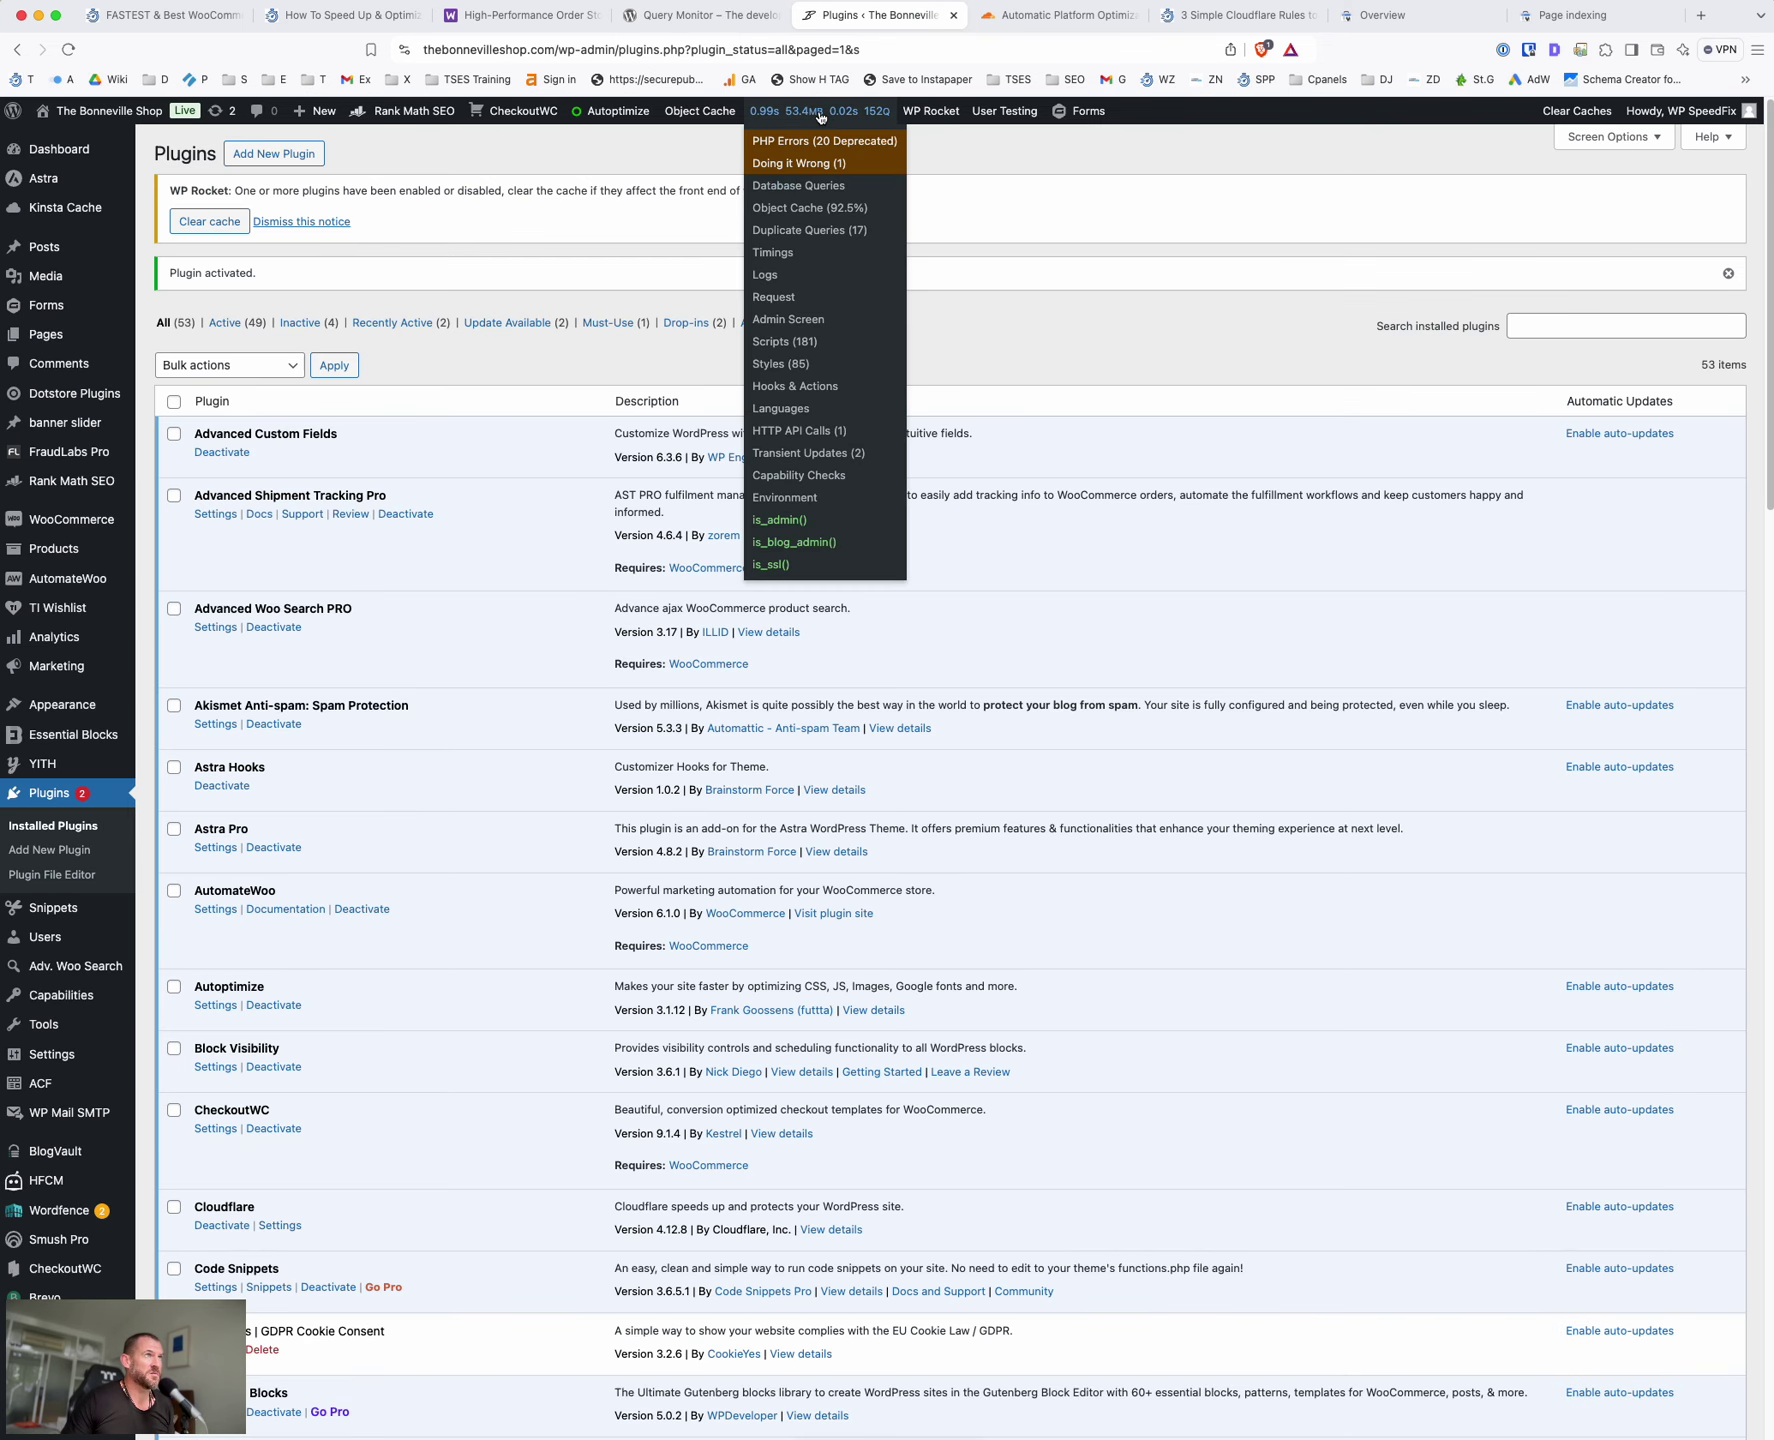
mouse_move(812, 158)
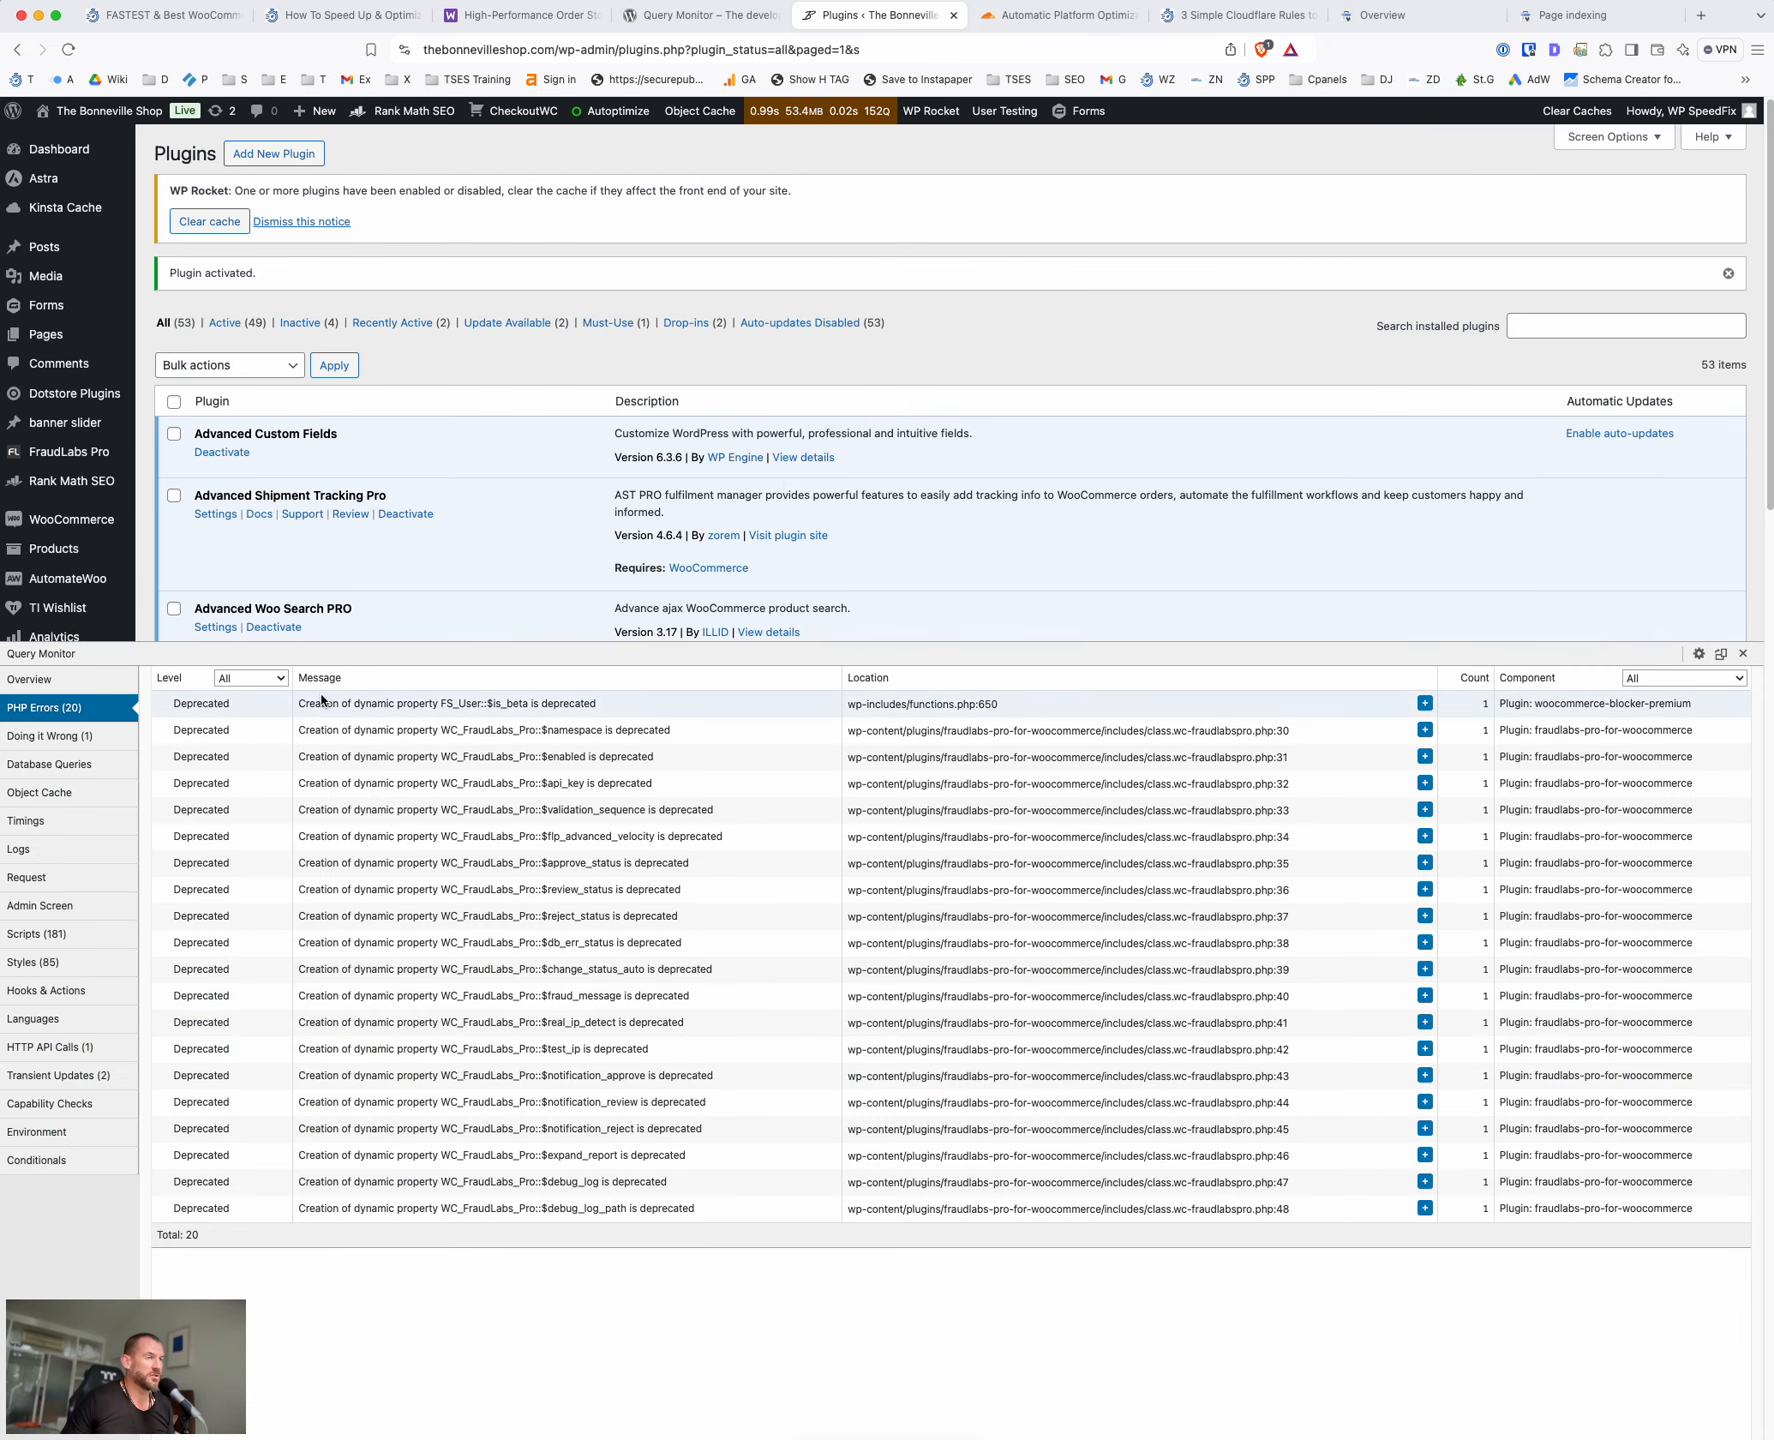
mouse_move(332, 694)
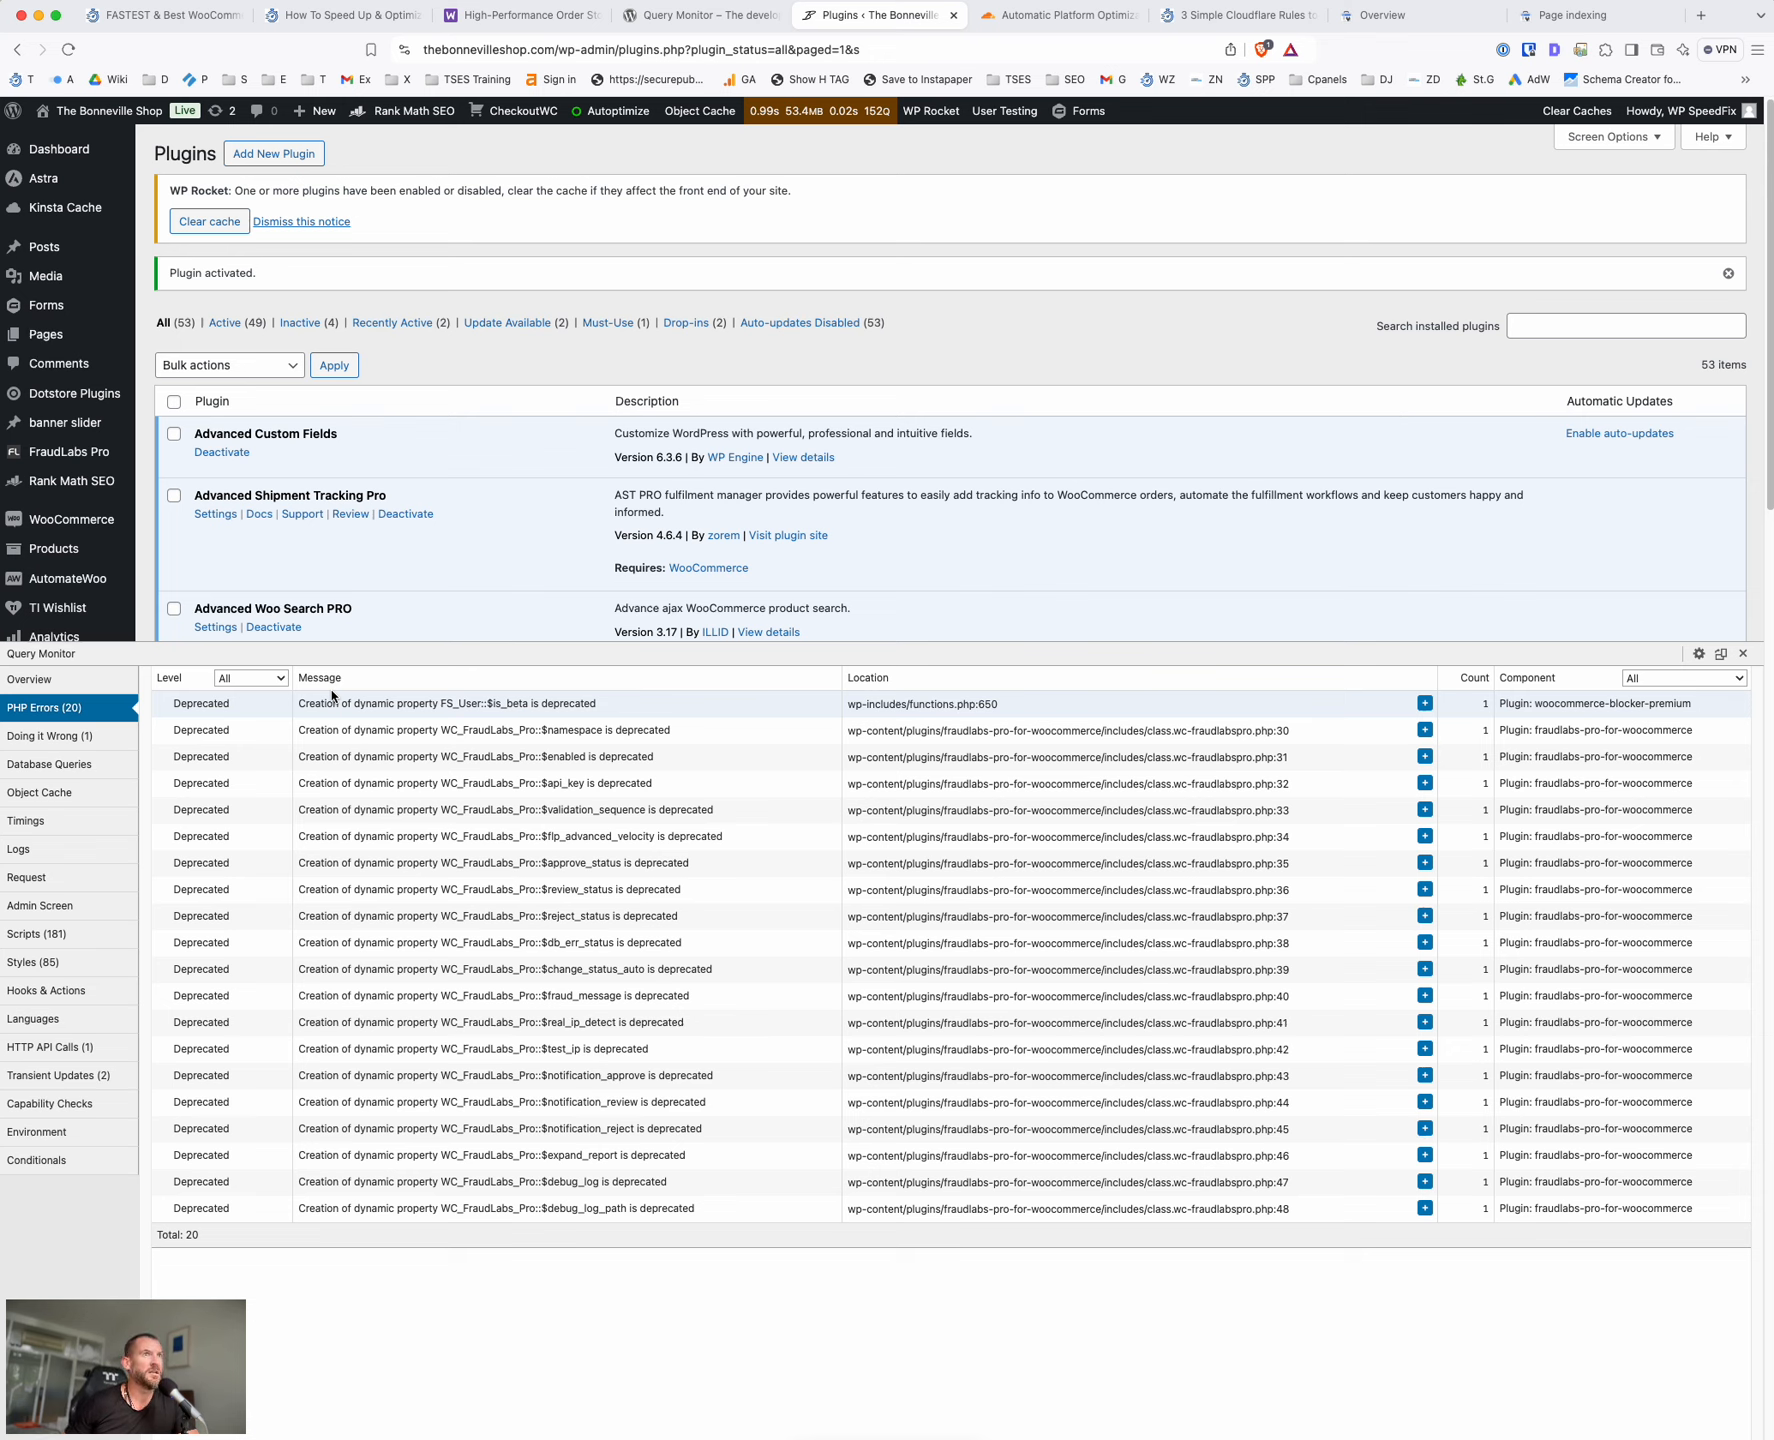
mouse_move(1094, 756)
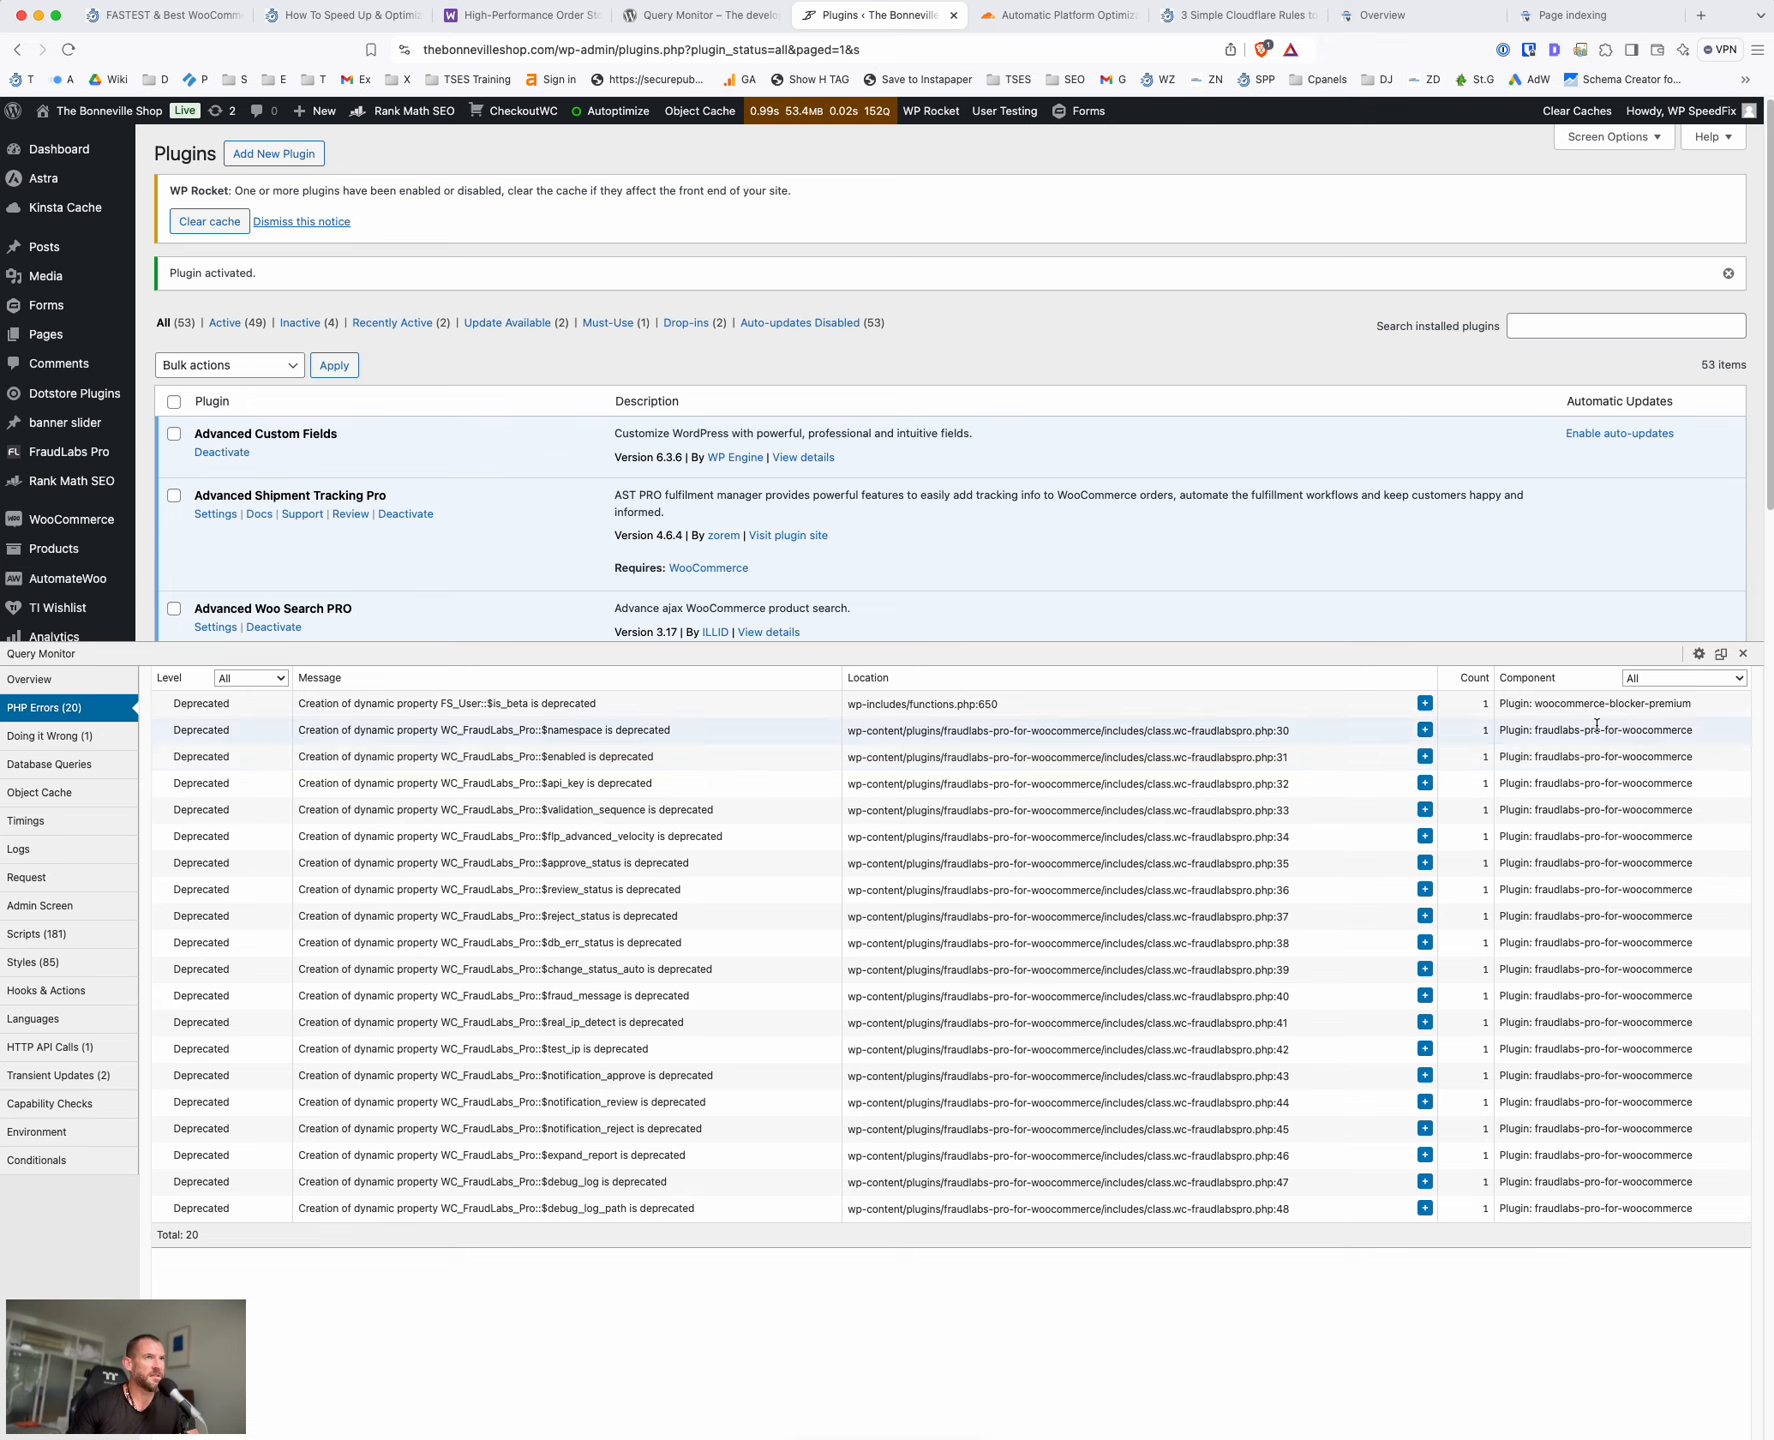
mouse_move(1472, 862)
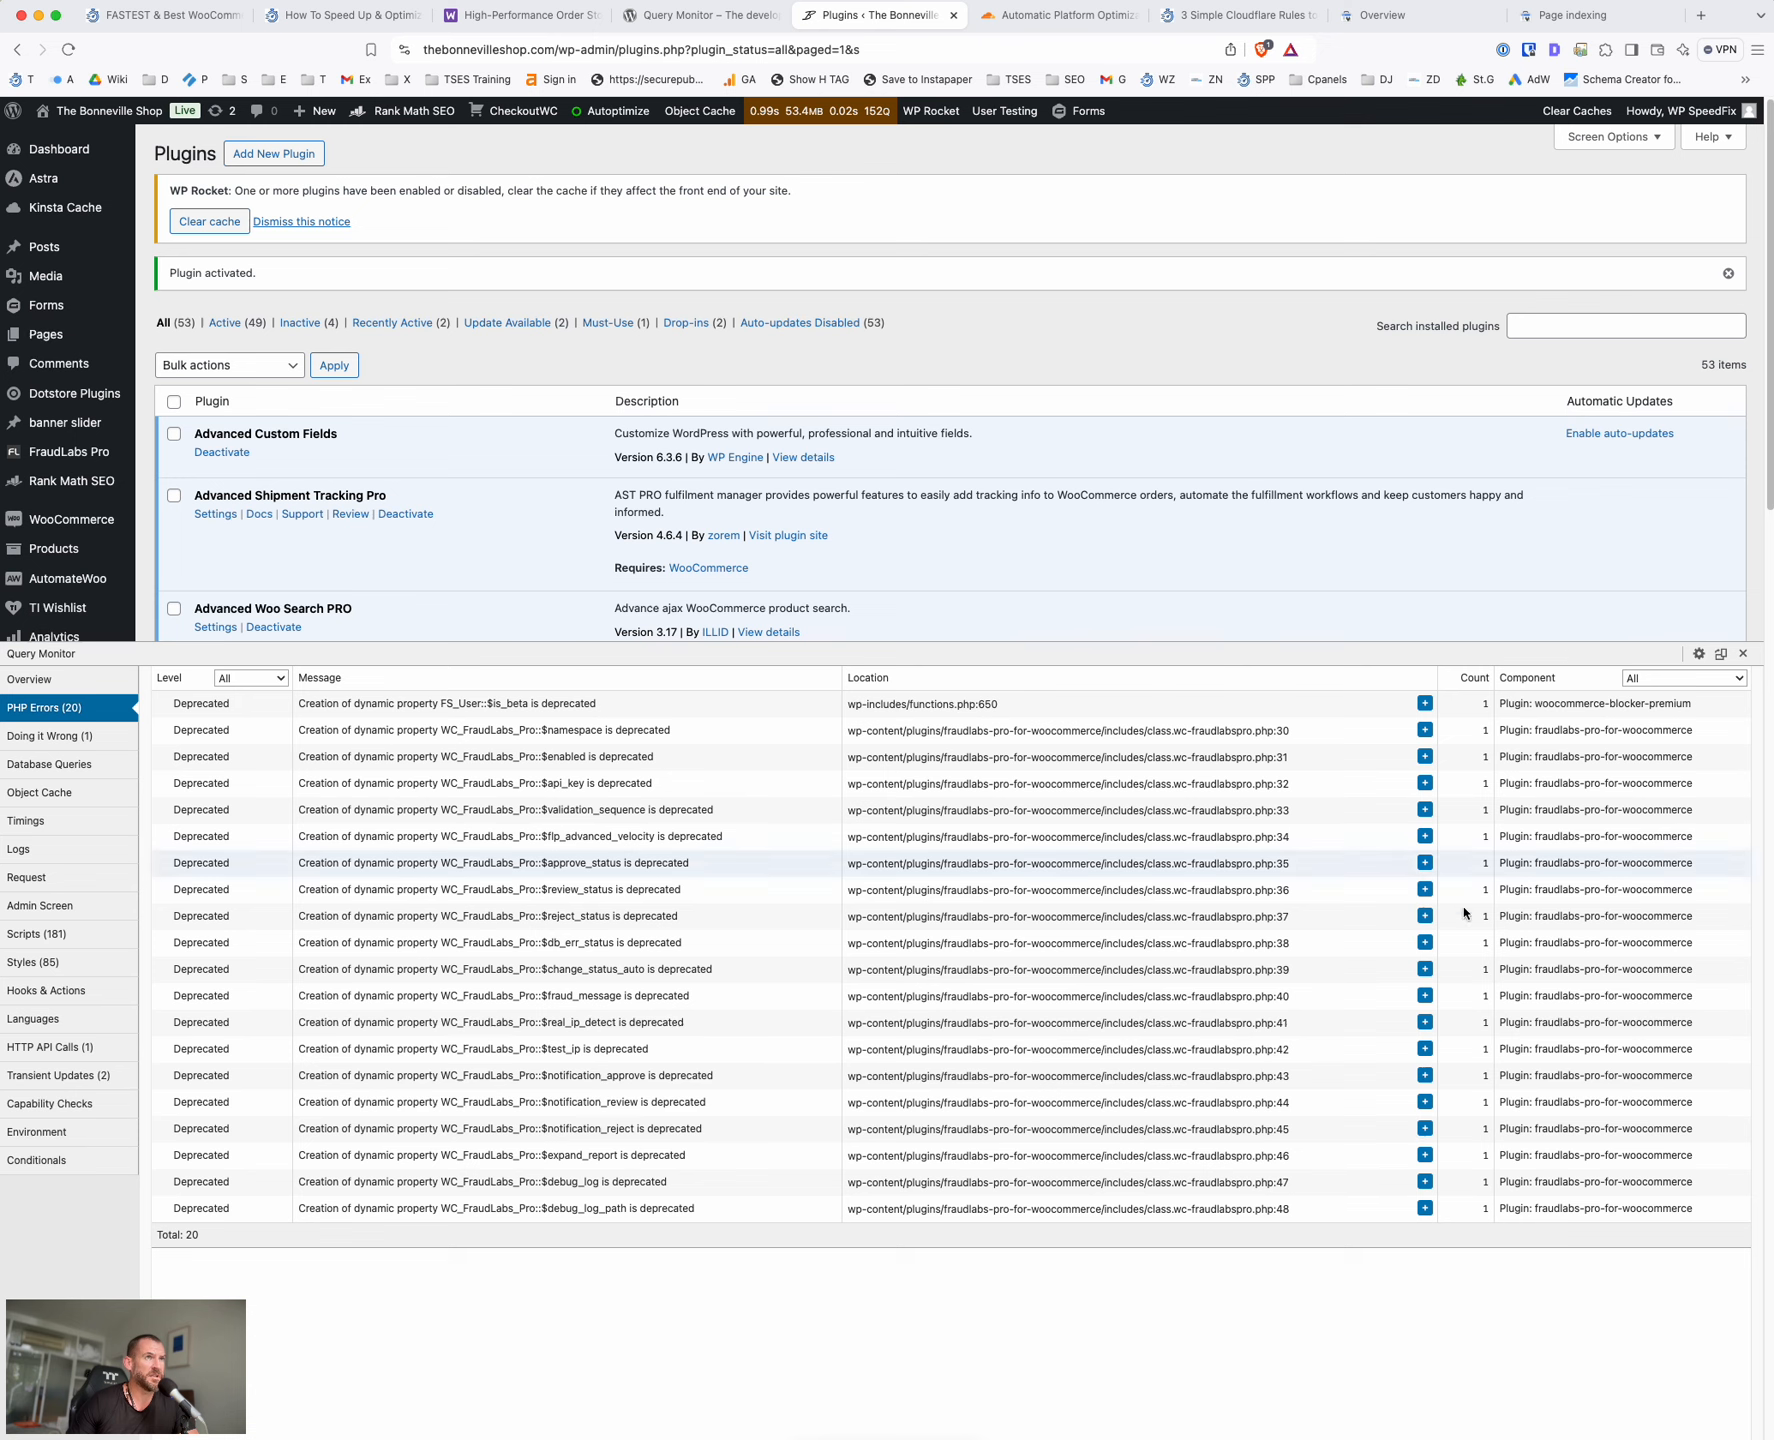
mouse_move(1676, 630)
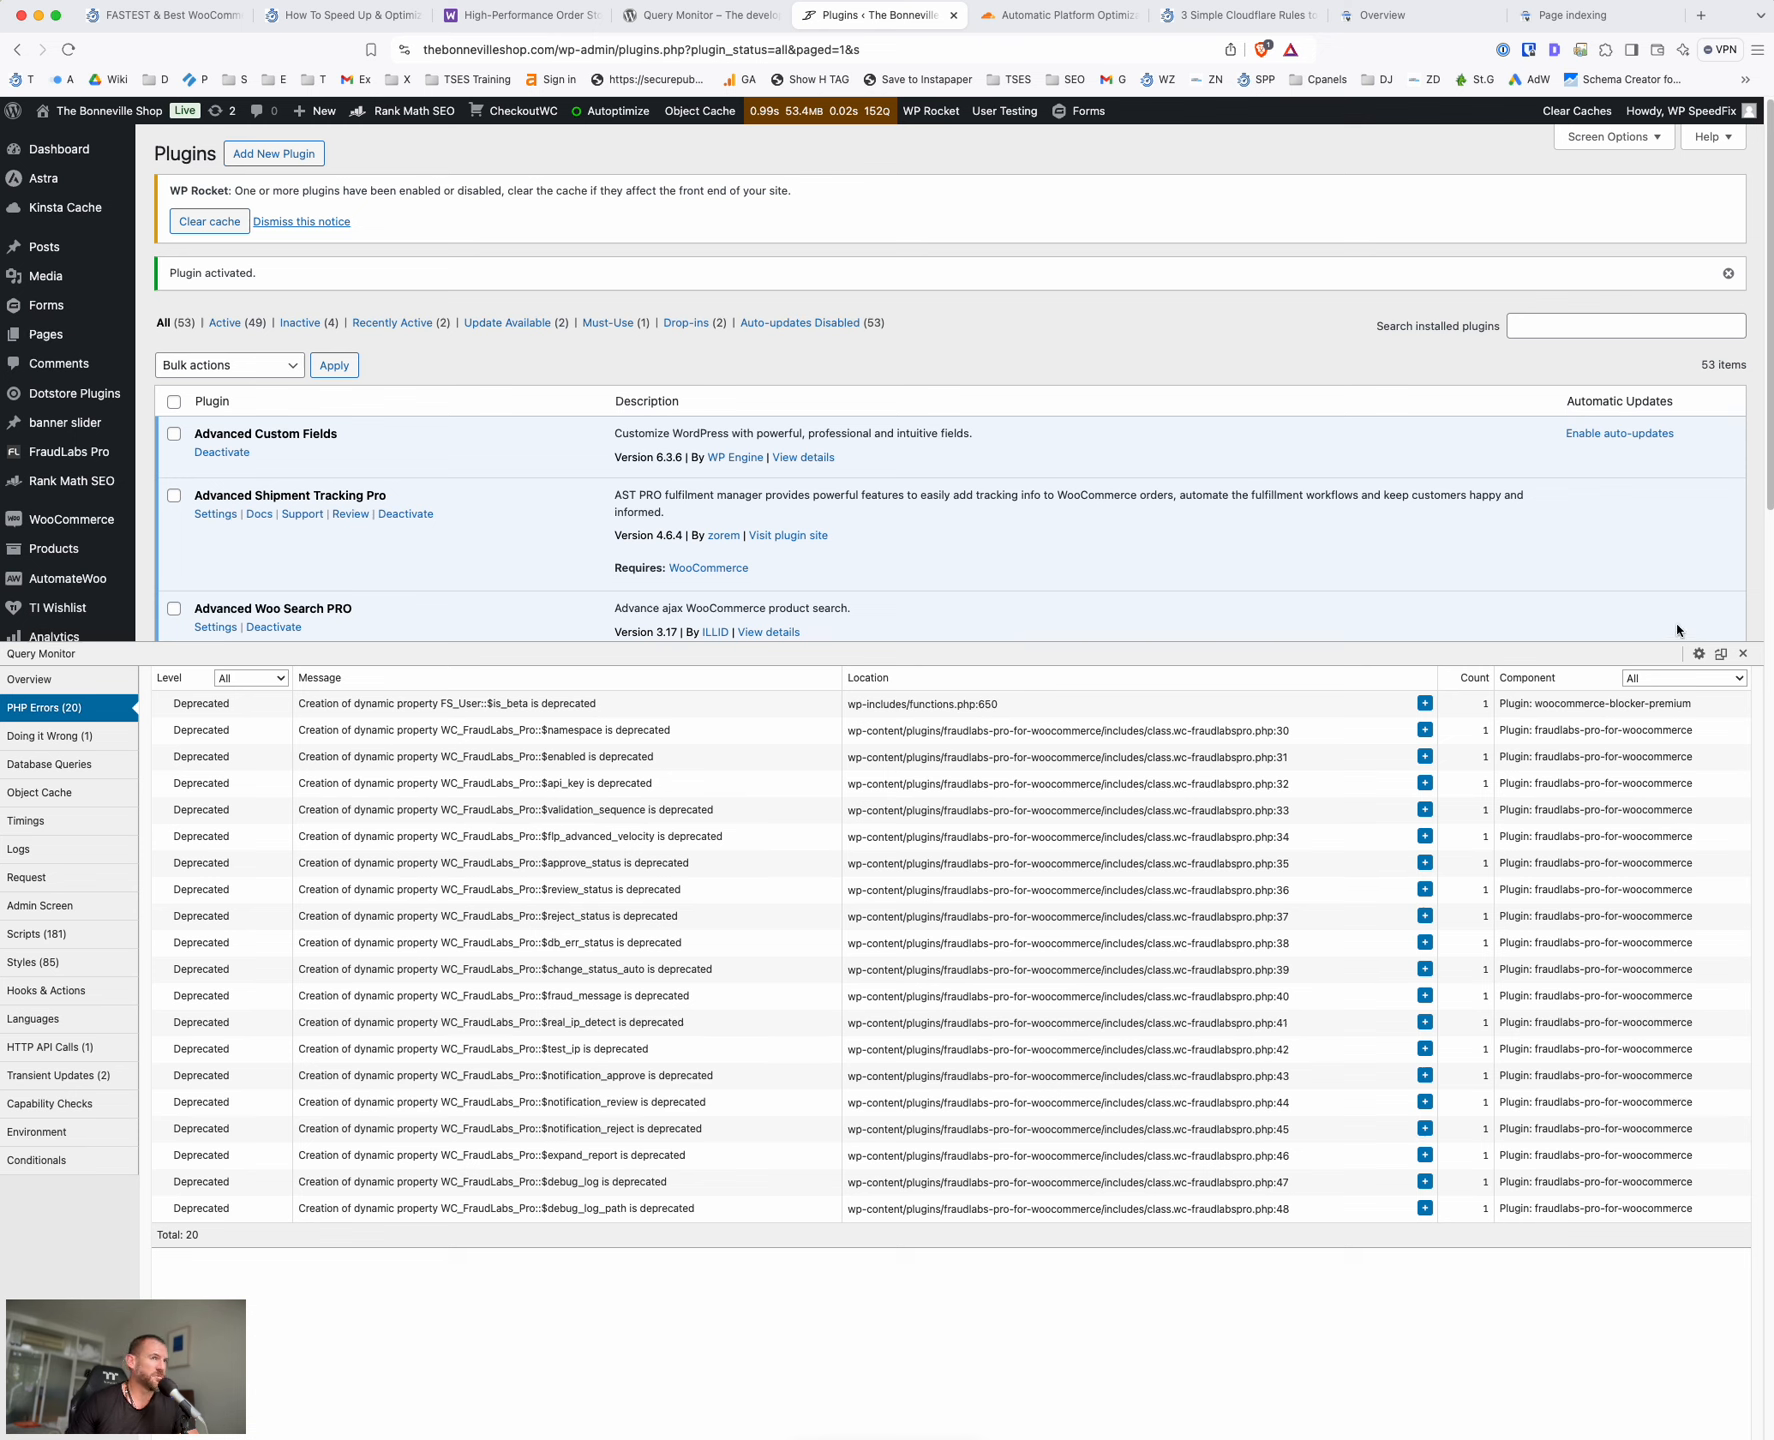
mouse_move(1628, 598)
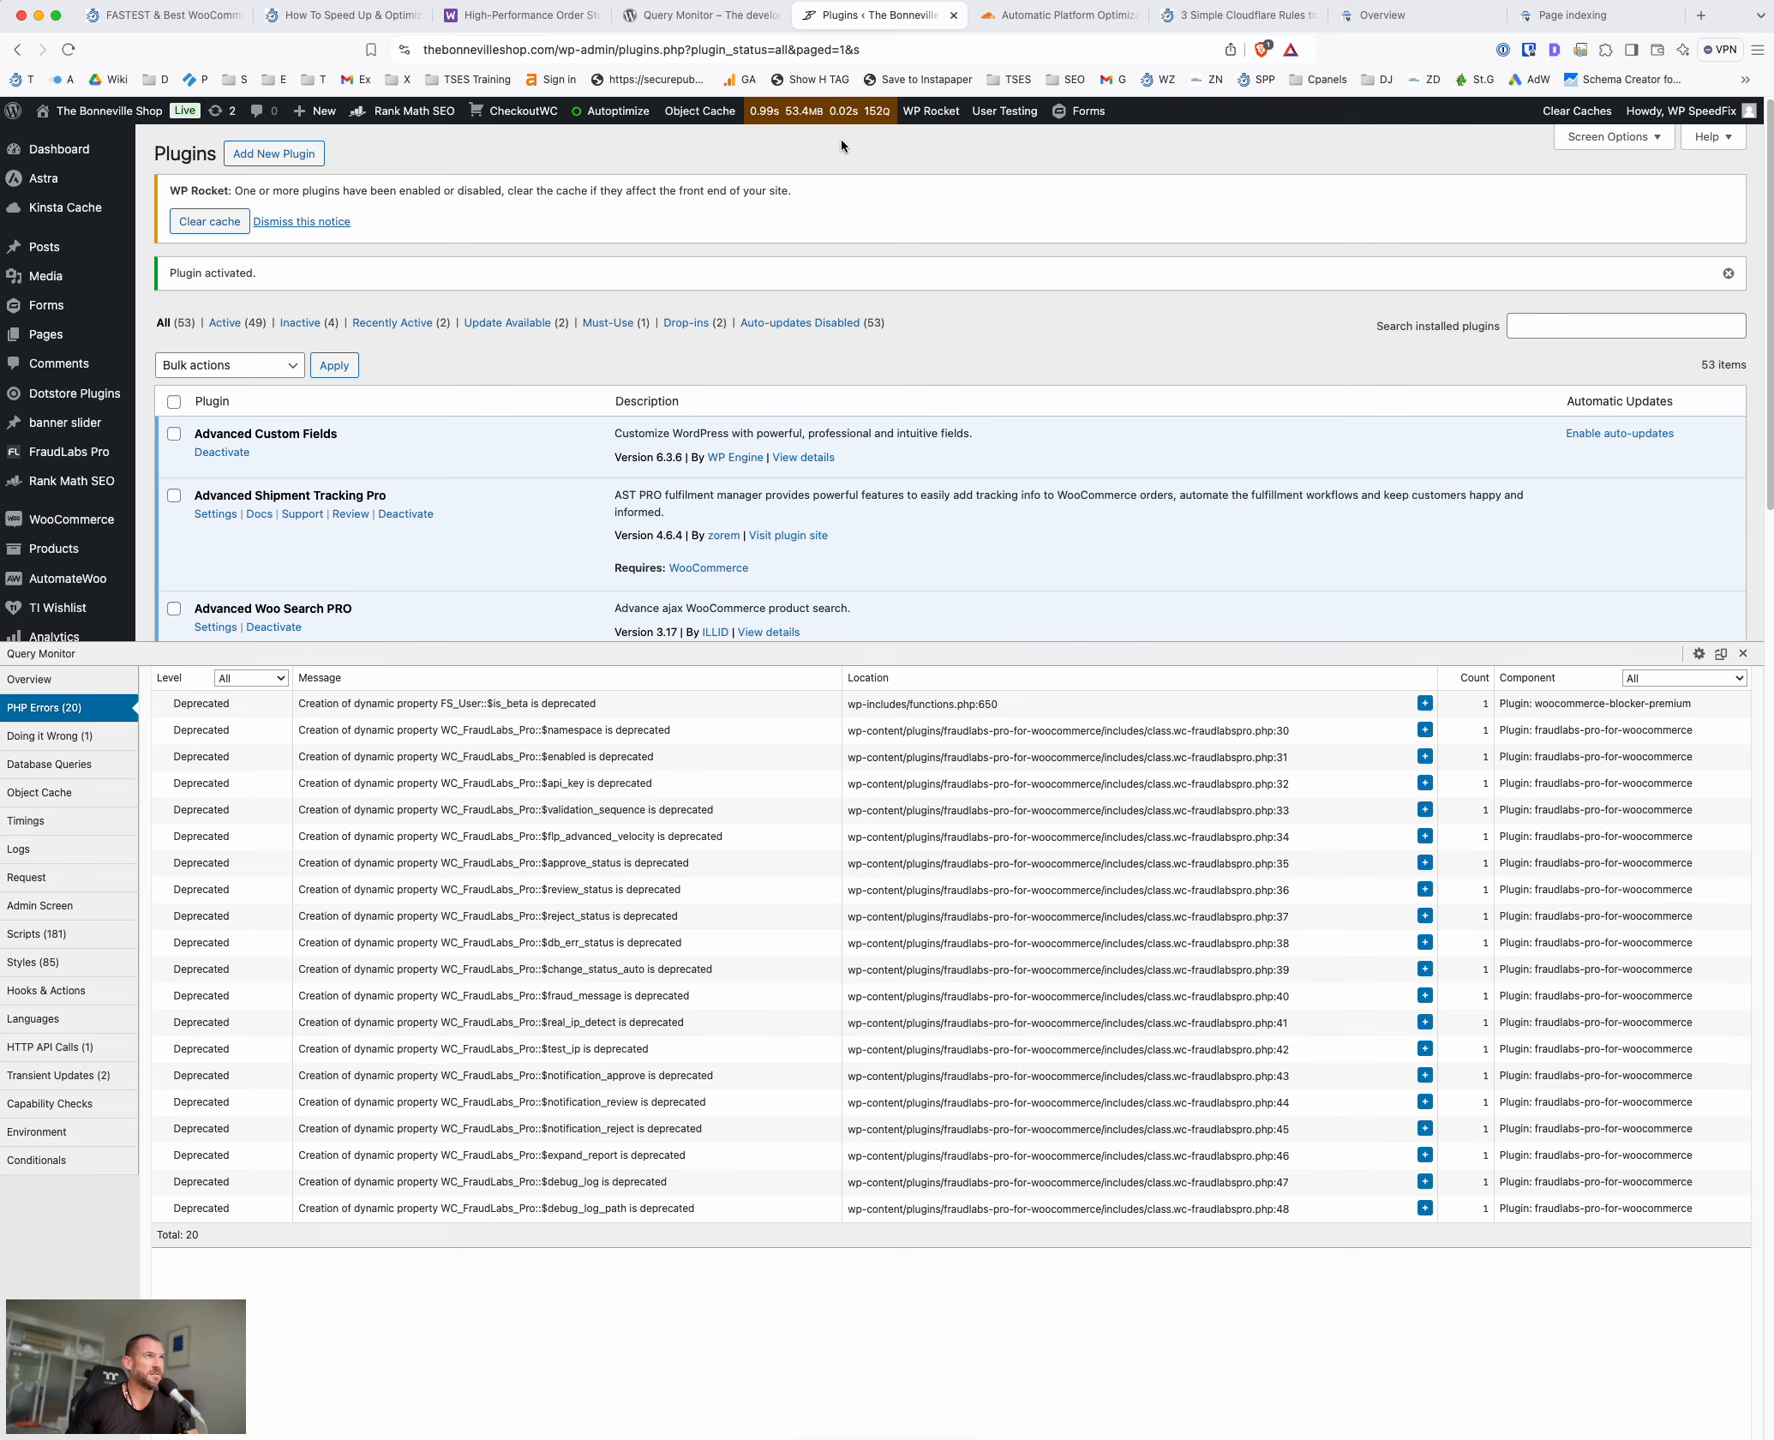
Review Query Monitor's 20 deprecation notices, mostly from FraudLabs Pro, then return to the plugins page
click(814, 110)
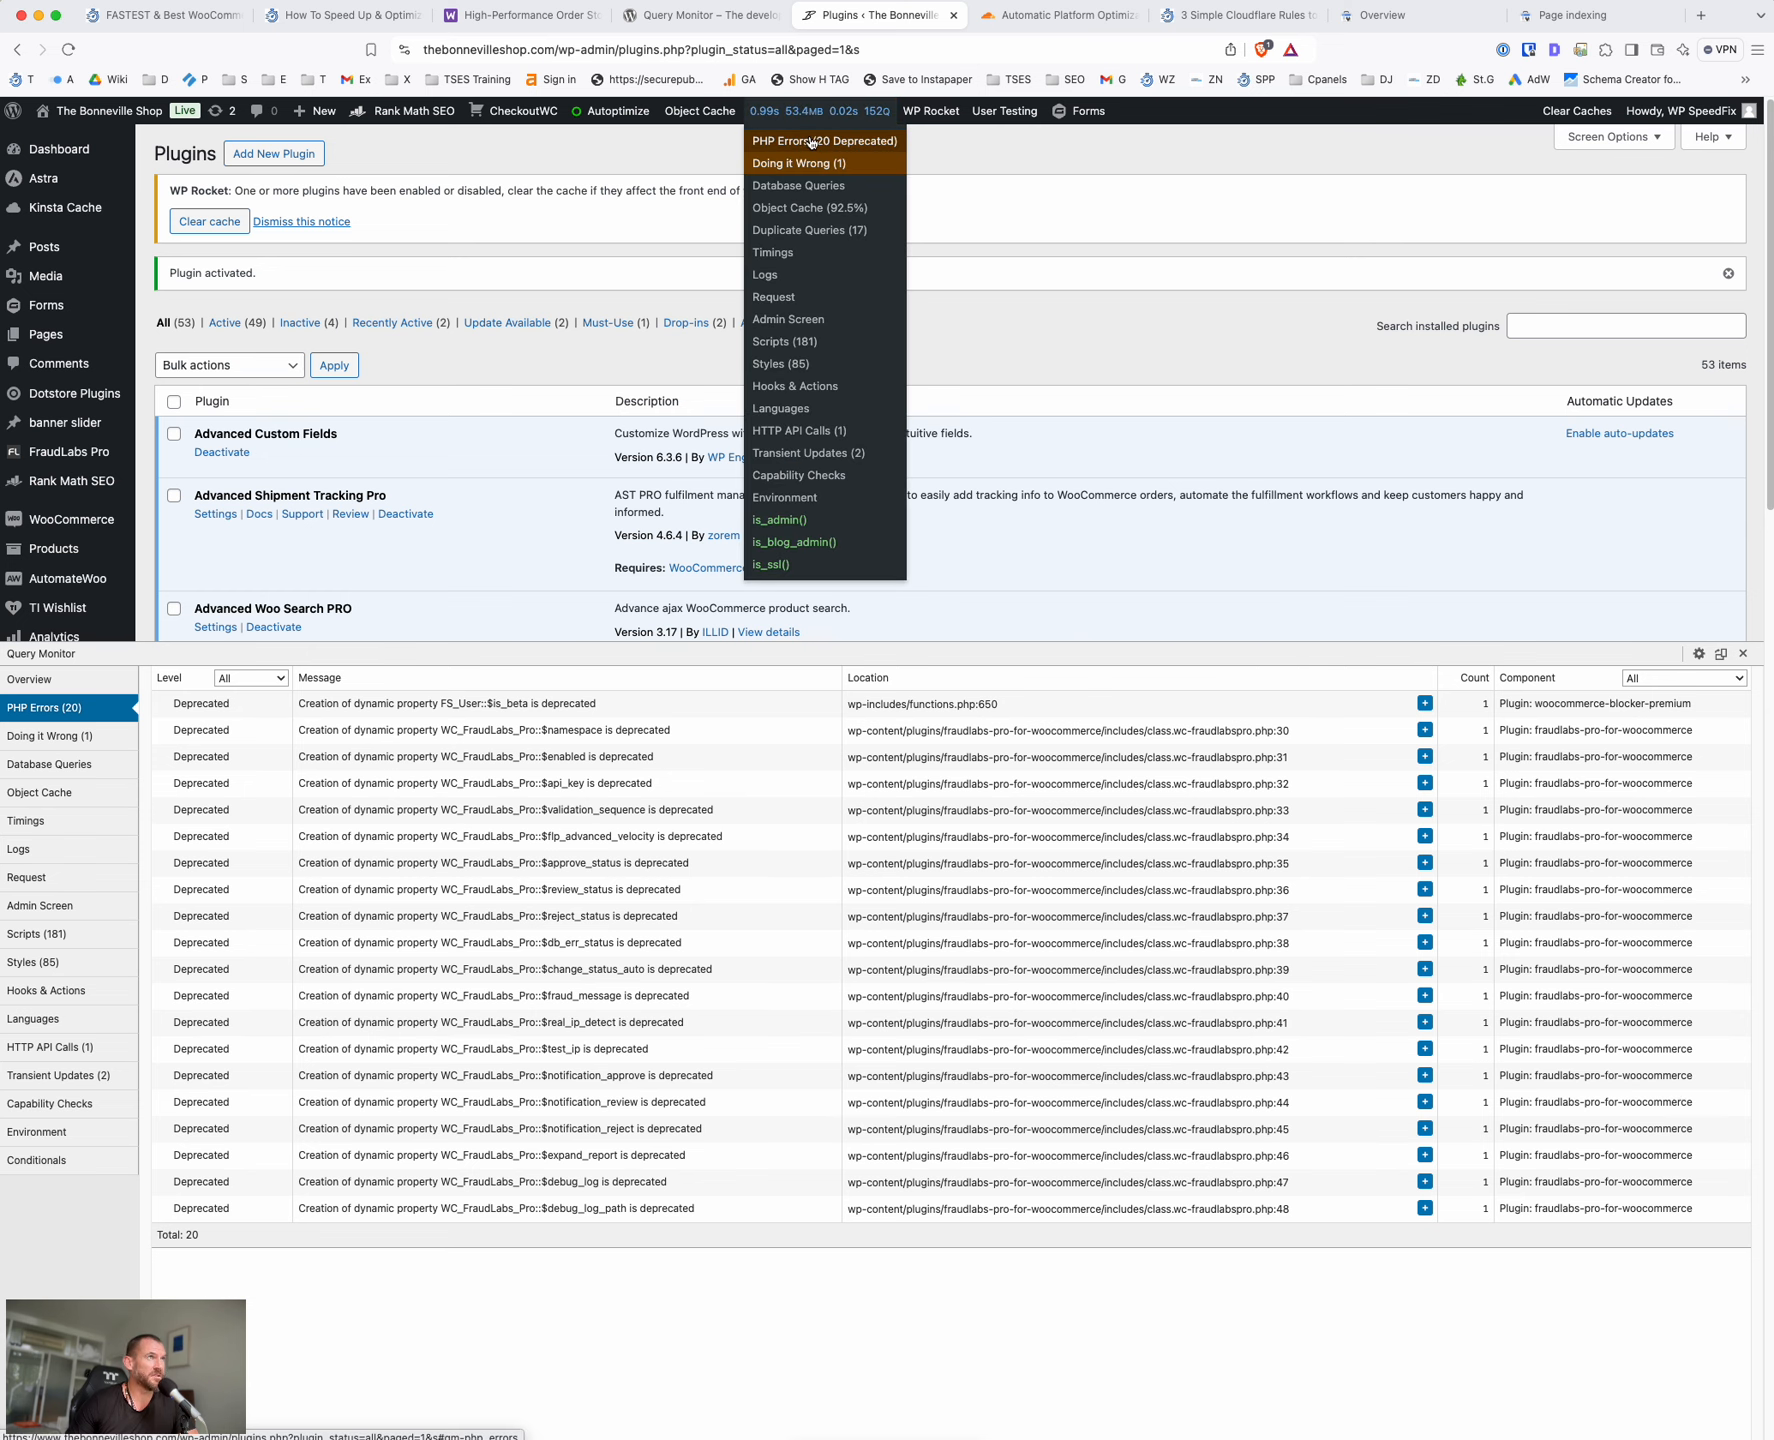
mouse_move(814, 140)
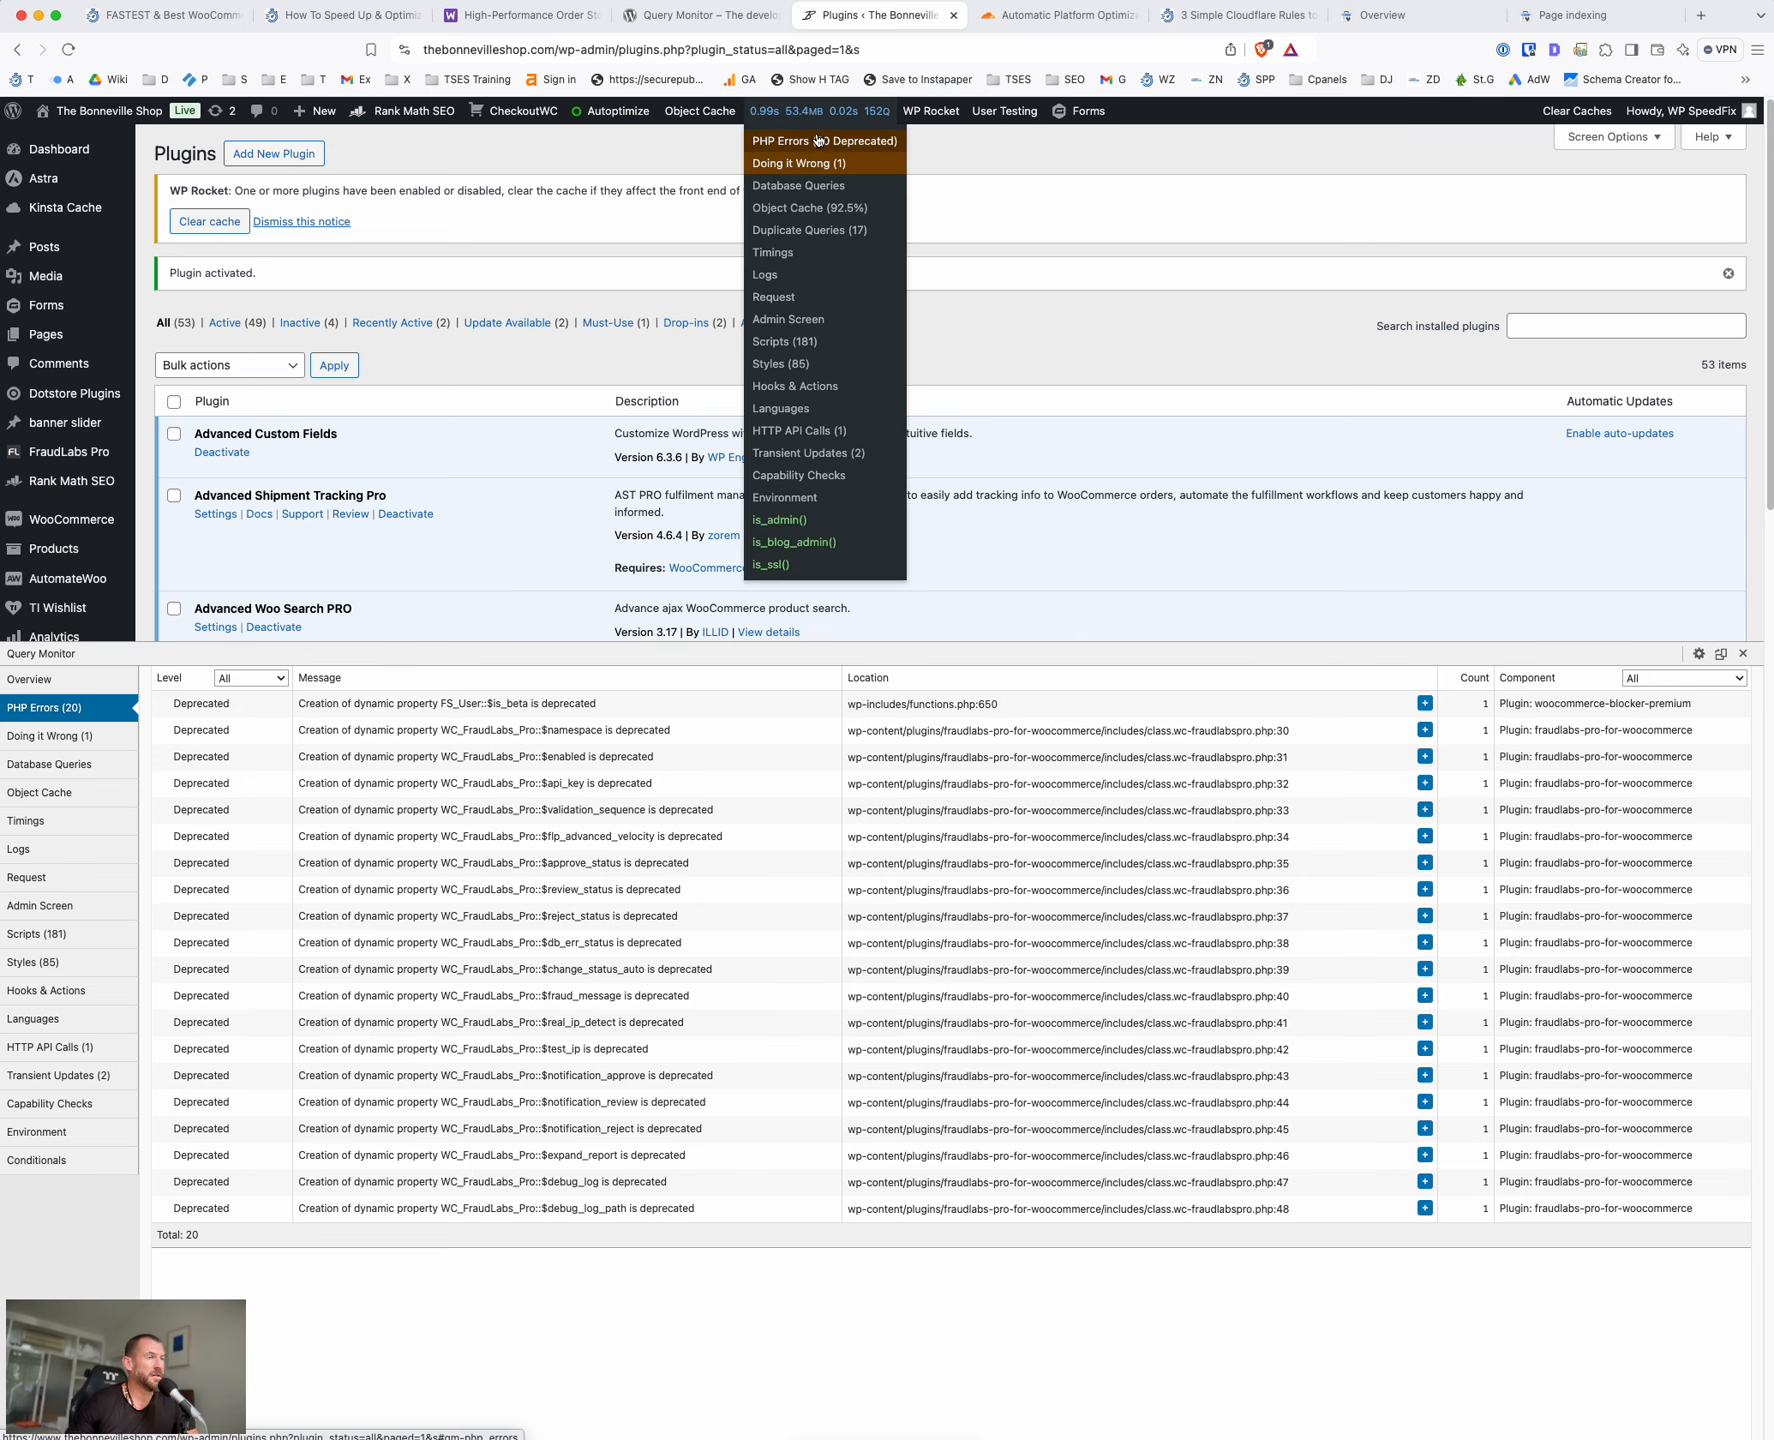
click(700, 14)
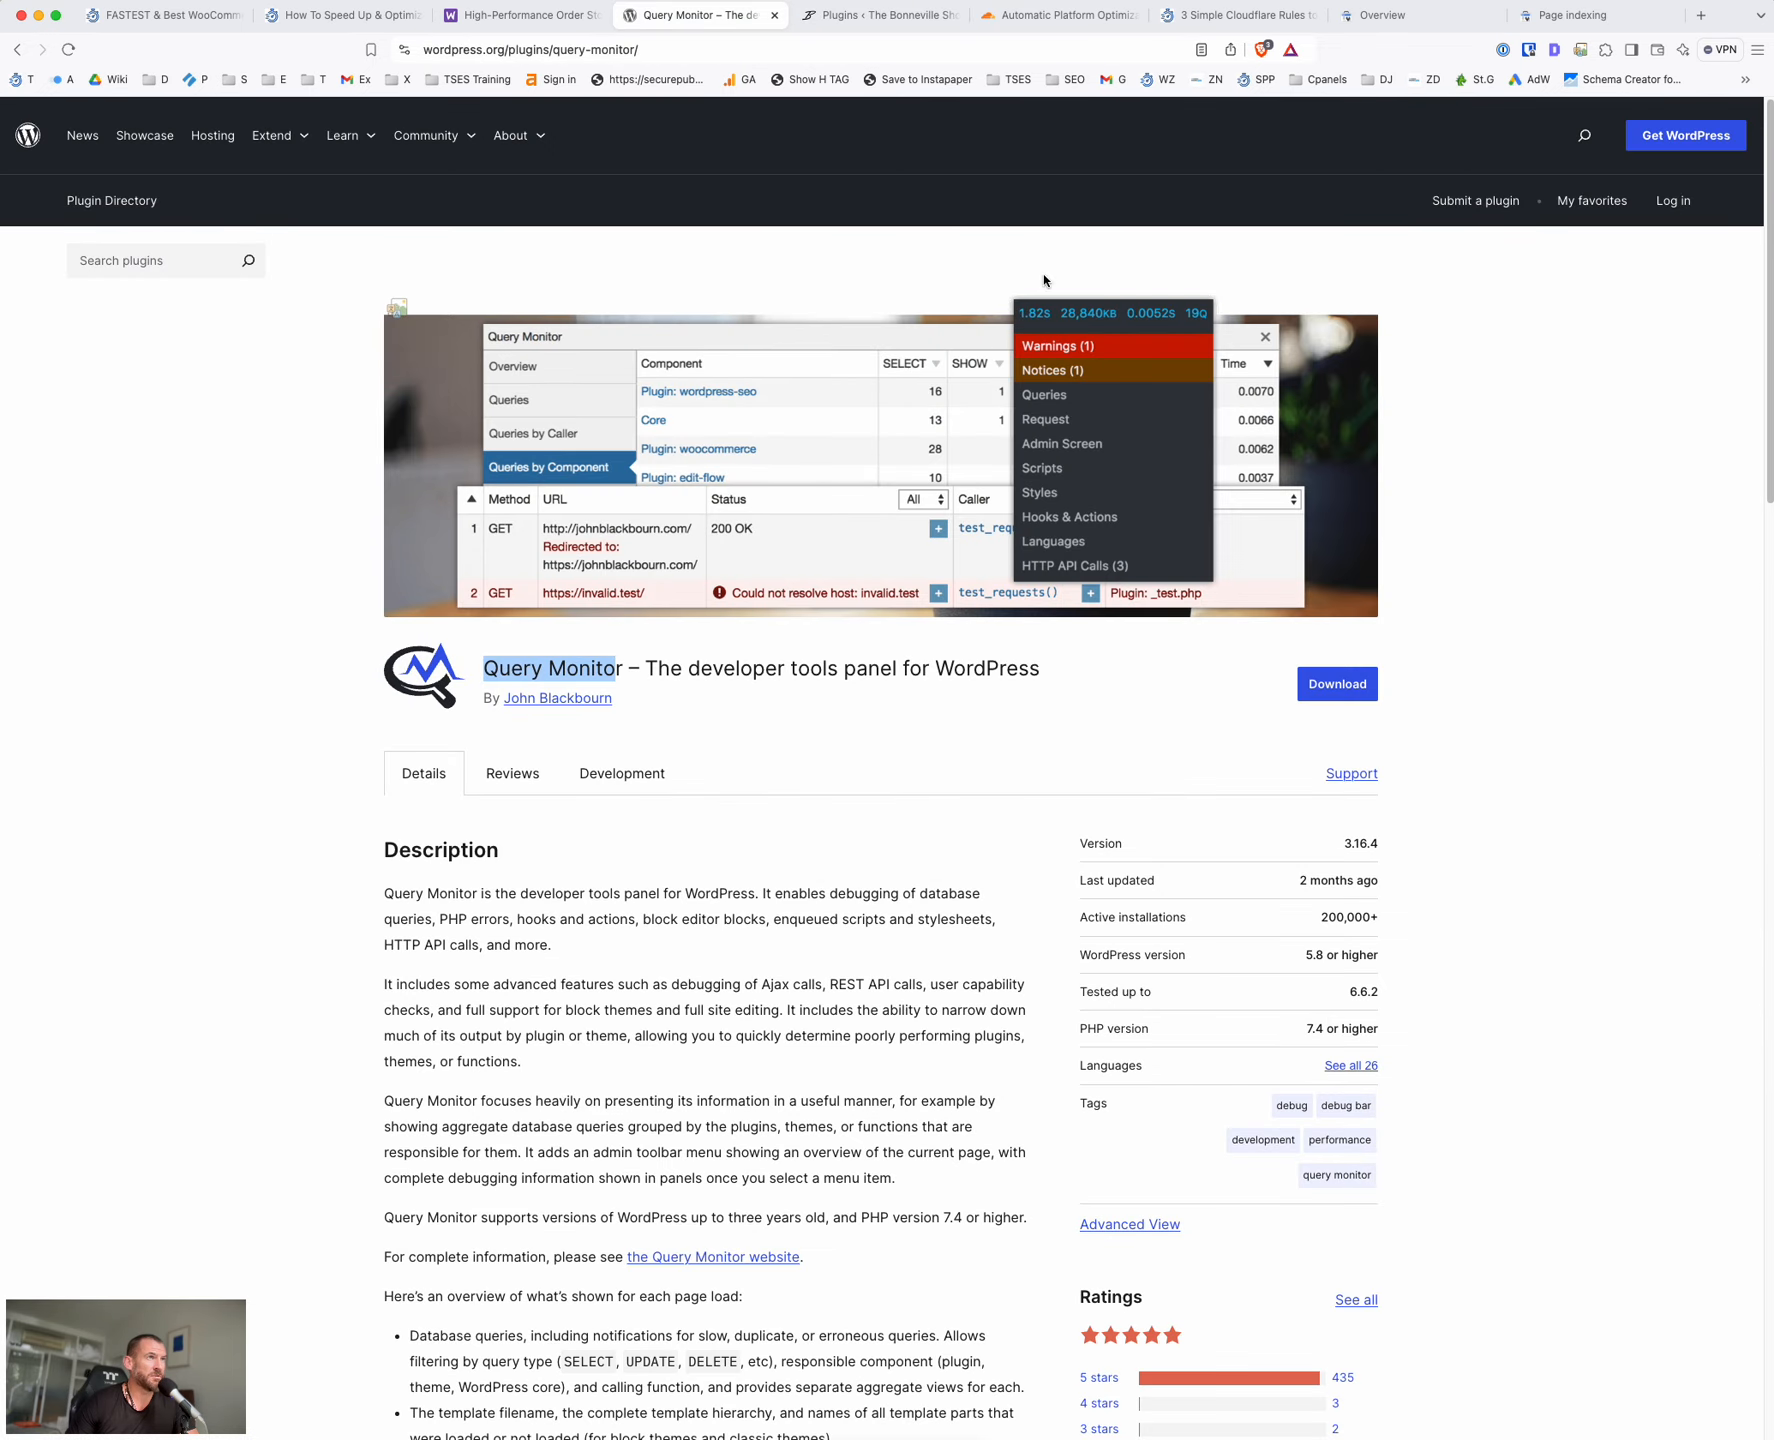
click(878, 14)
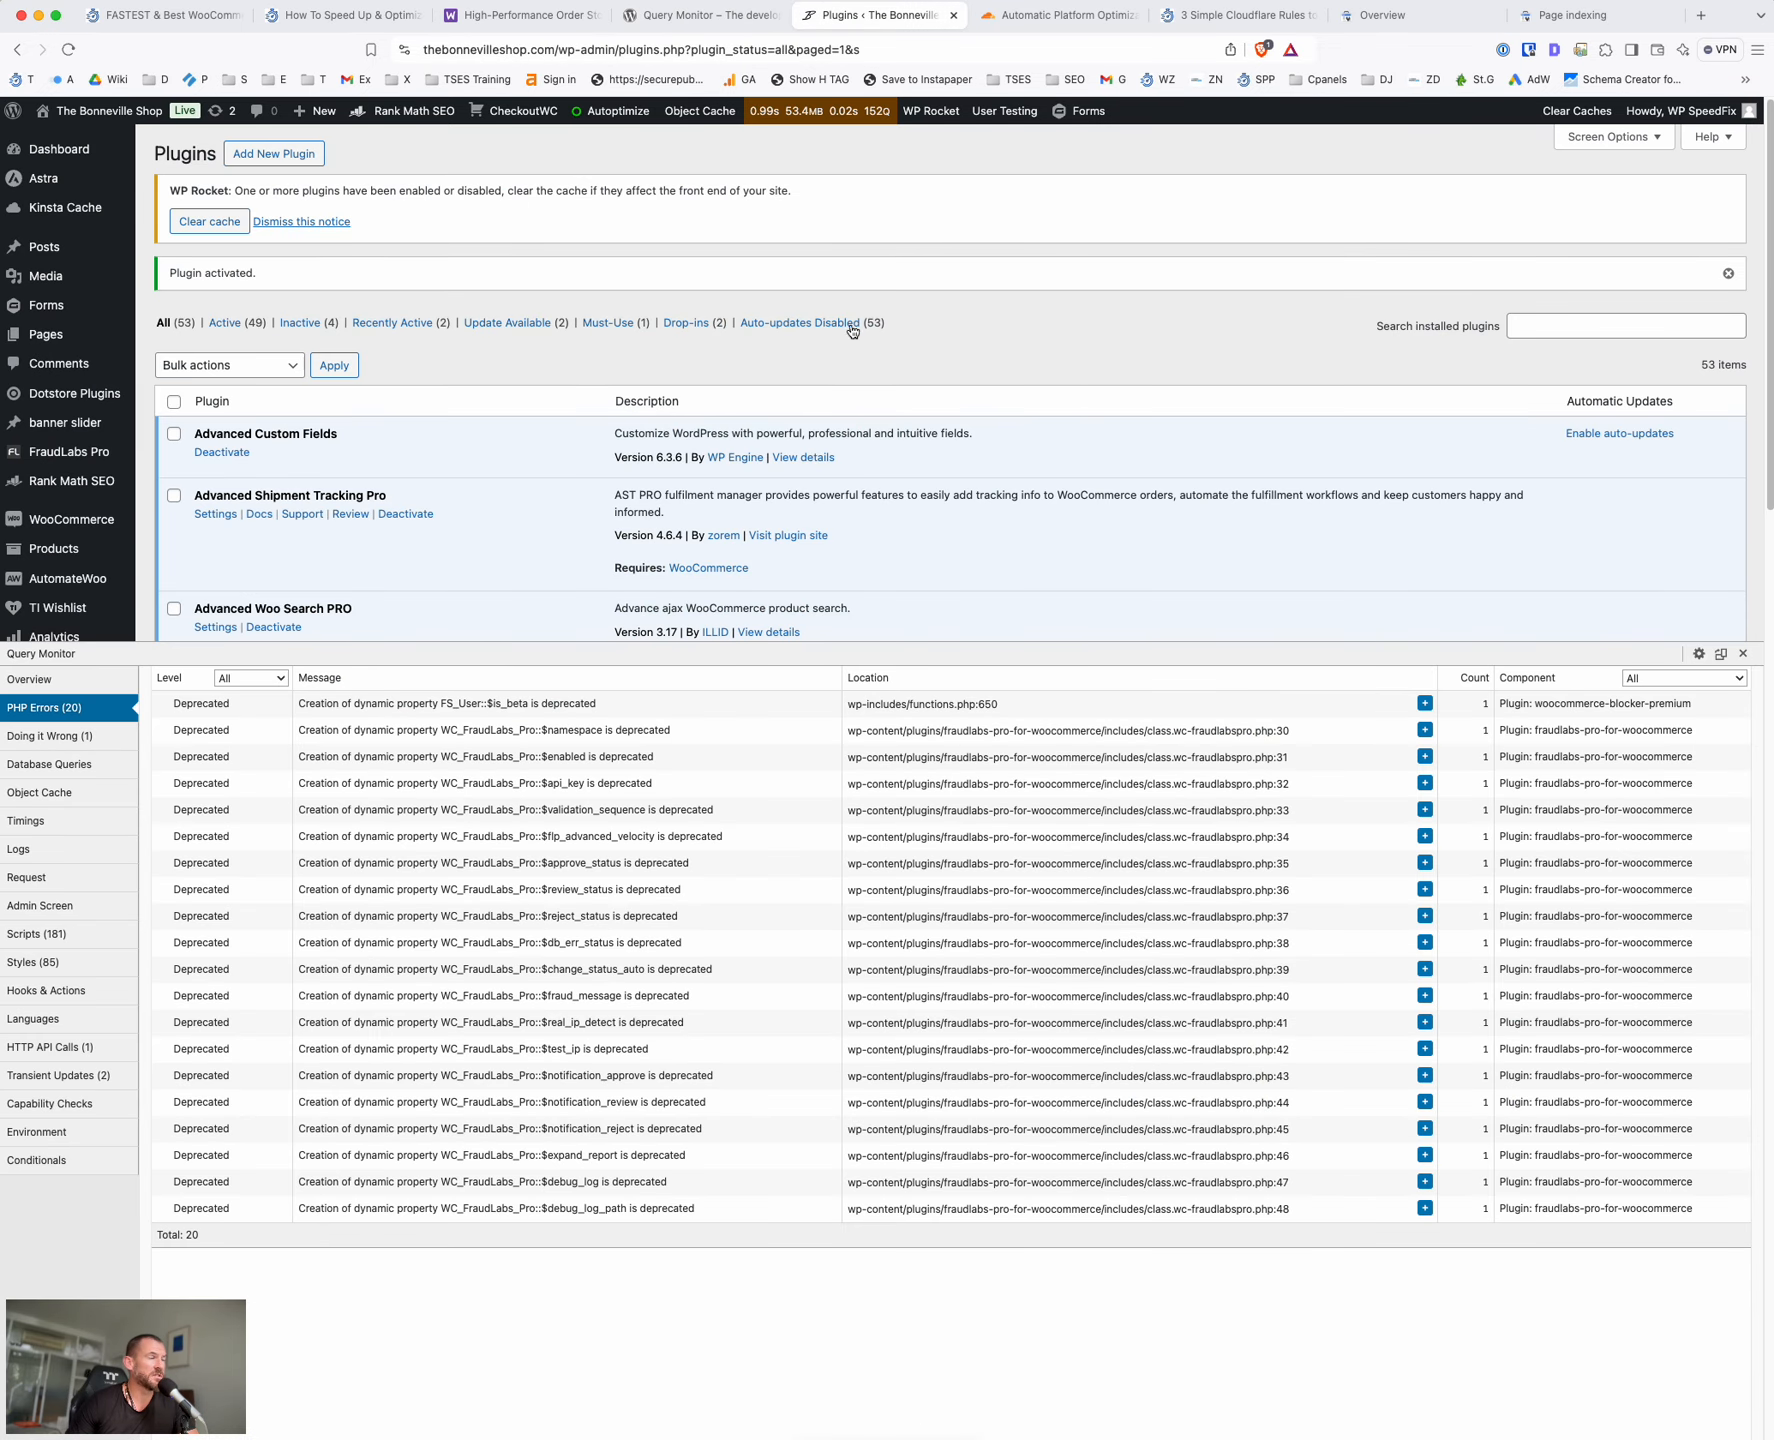
mouse_move(904, 612)
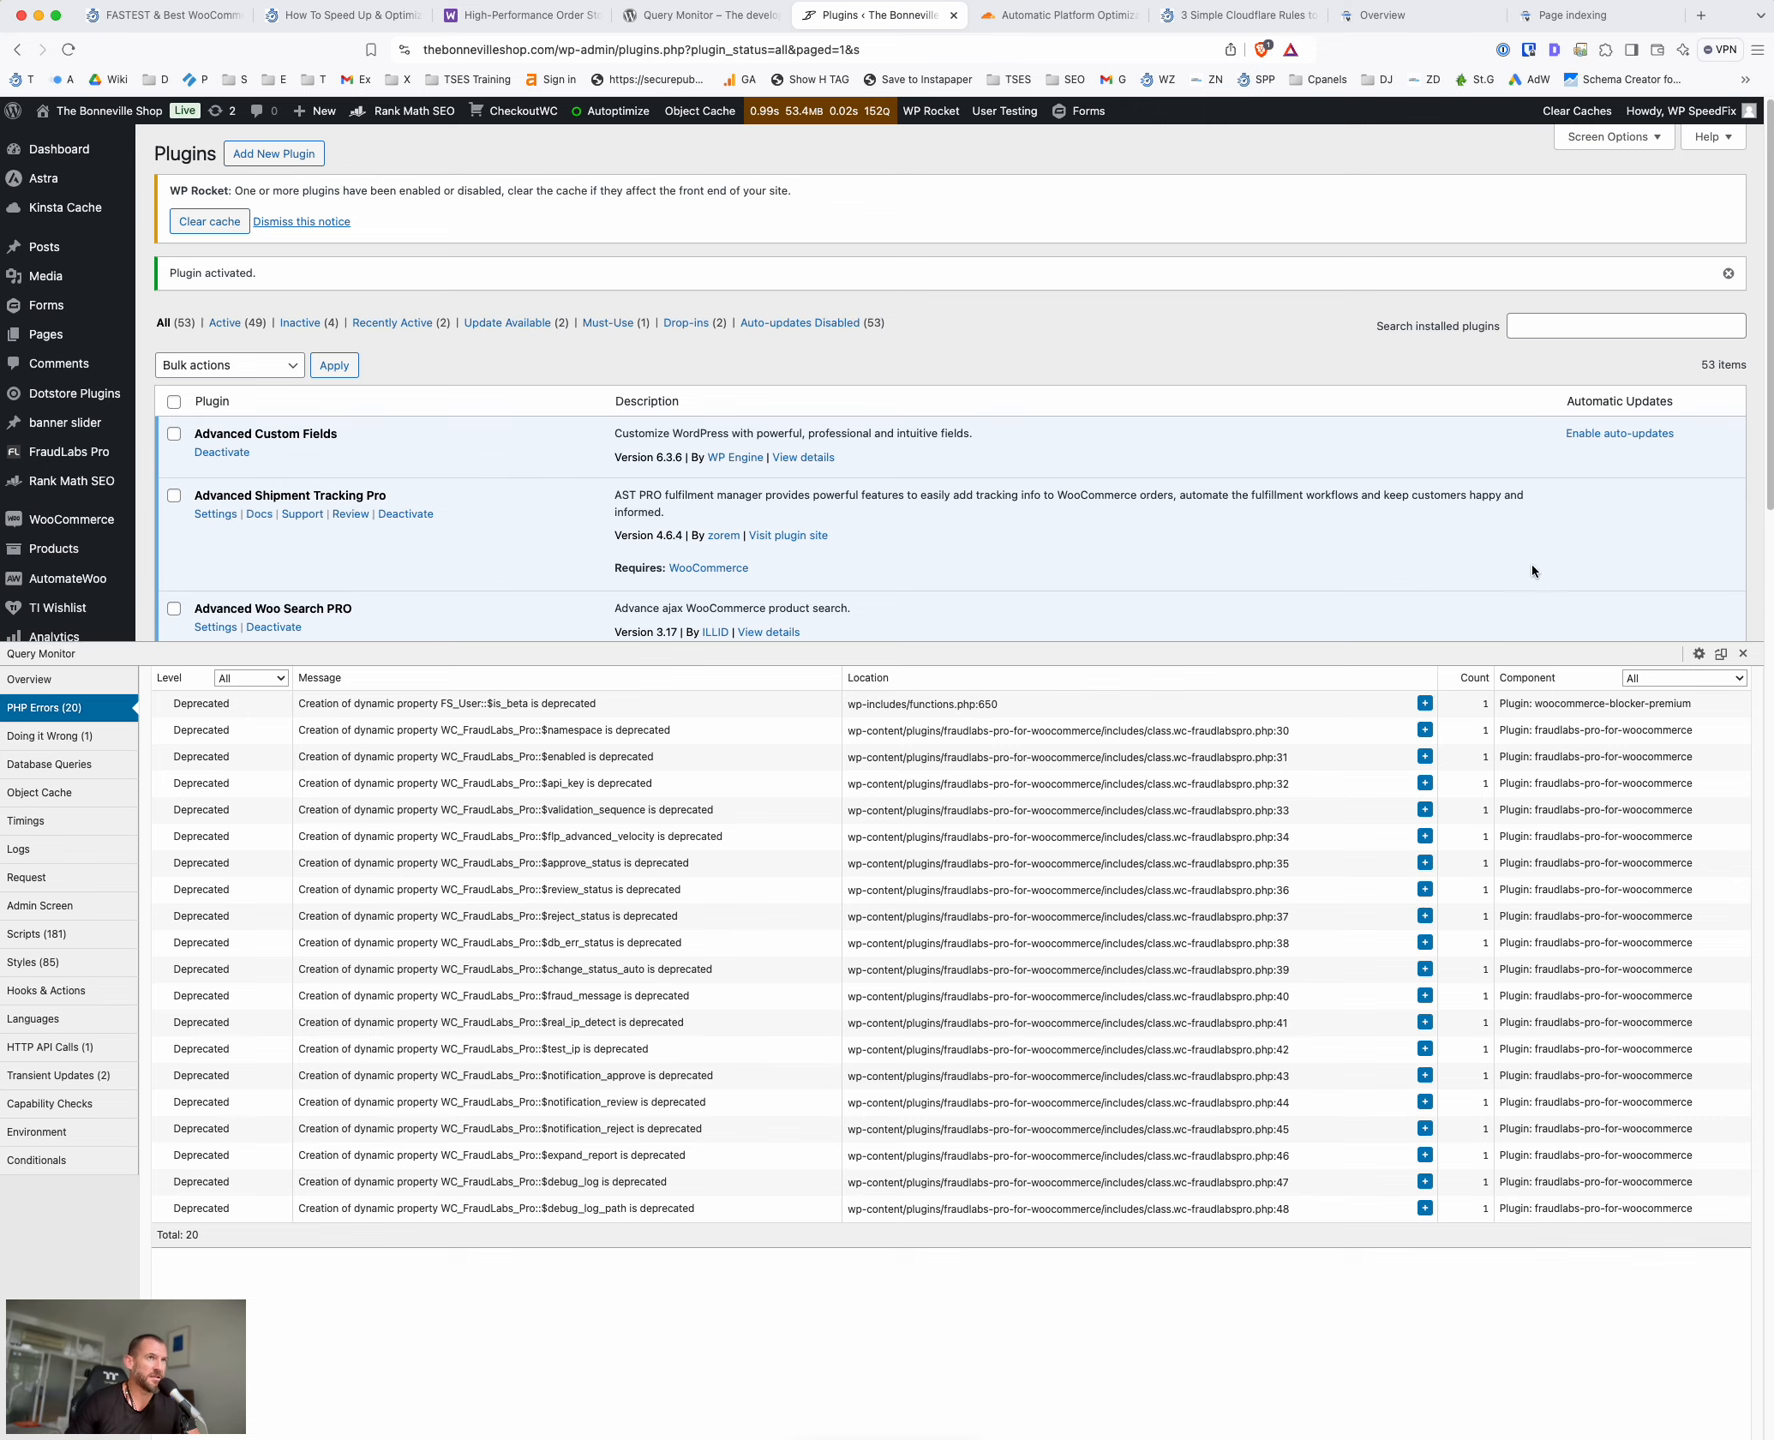
mouse_move(1296, 308)
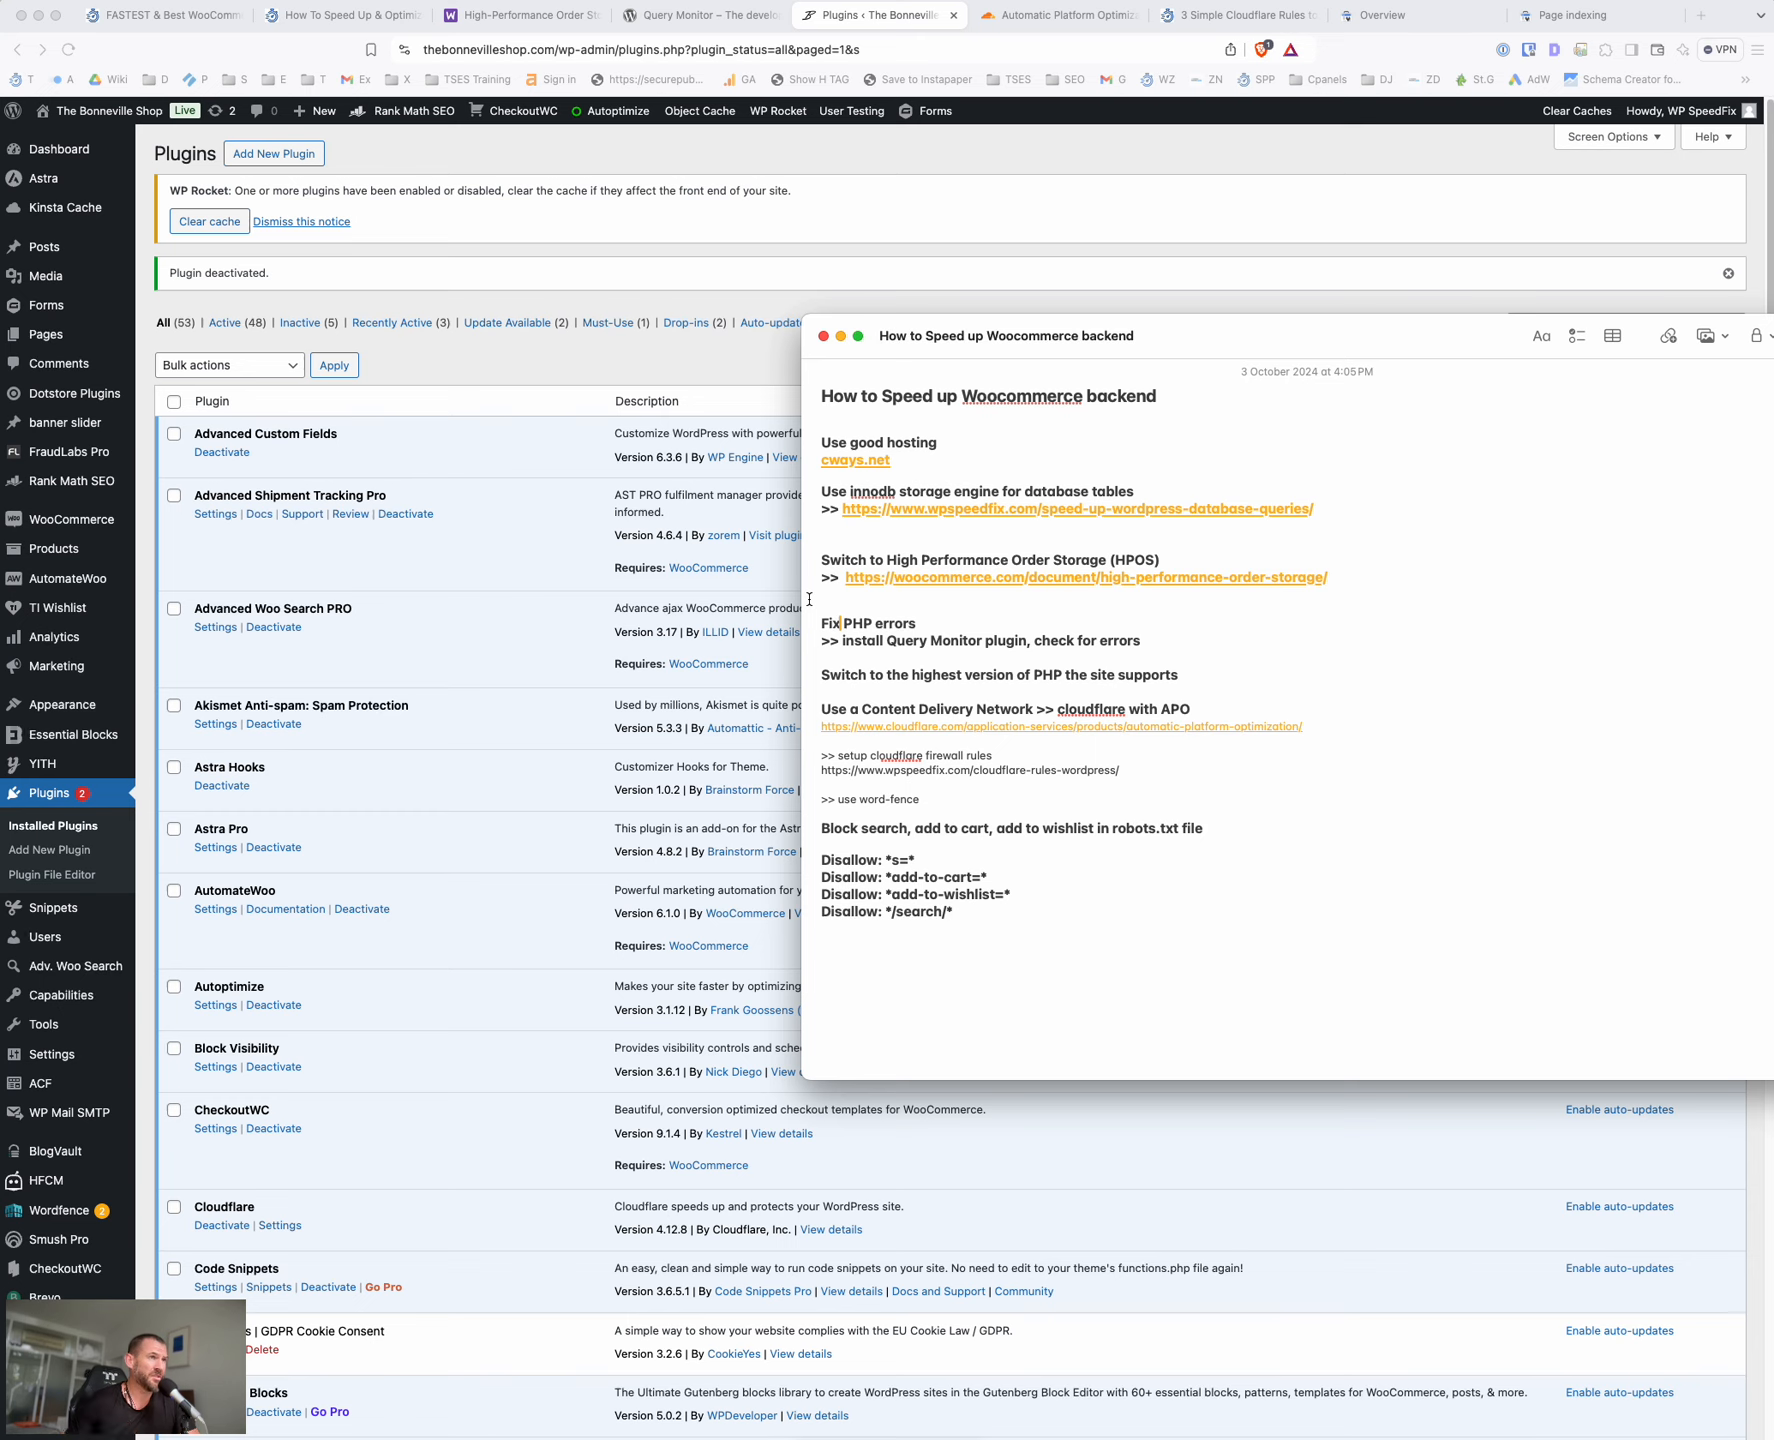
mouse_move(1272, 644)
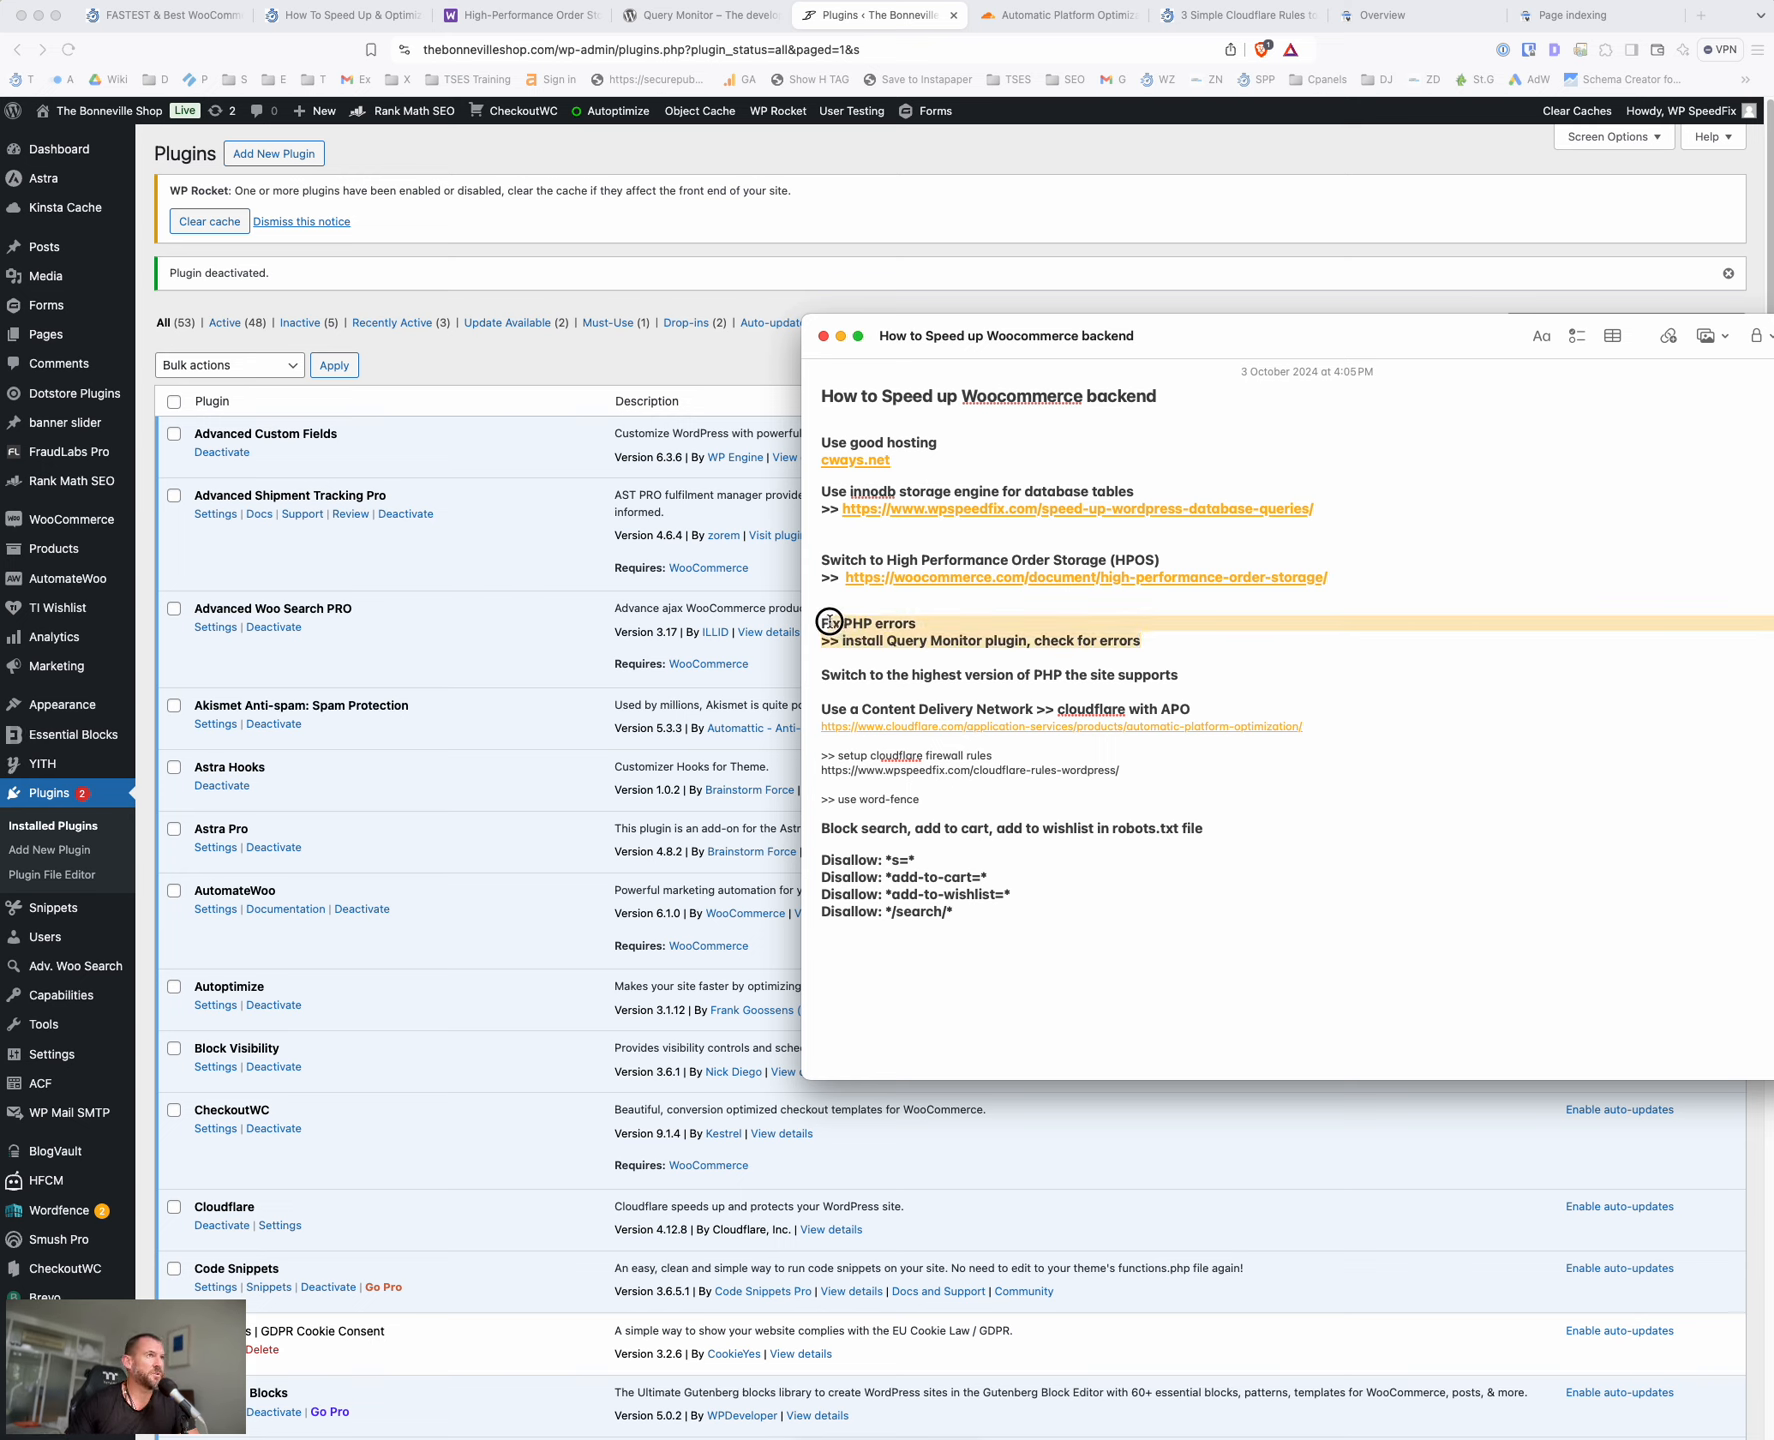
mouse_move(898, 622)
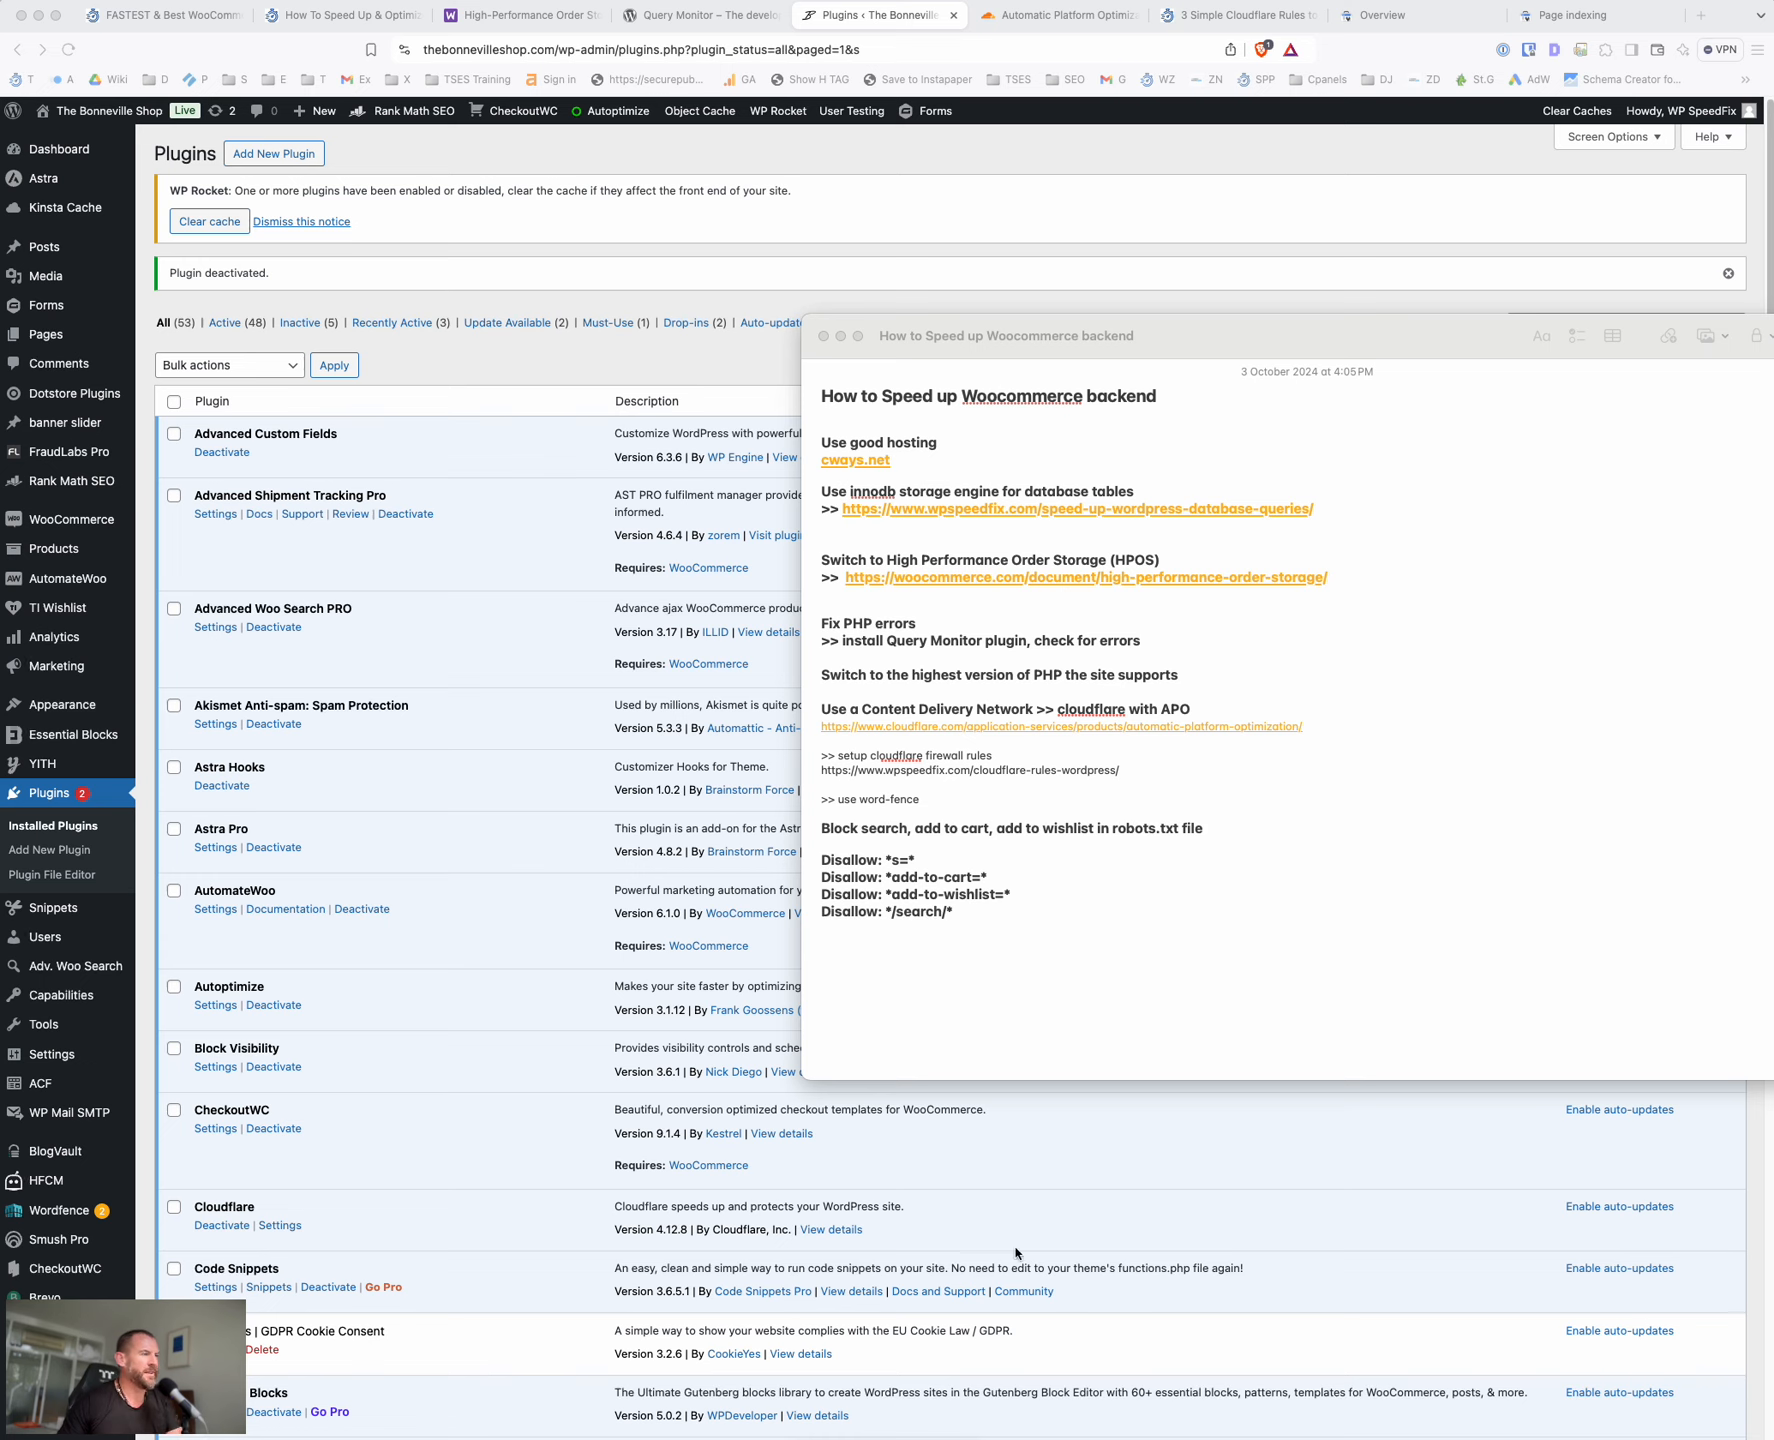
mouse_move(1264, 694)
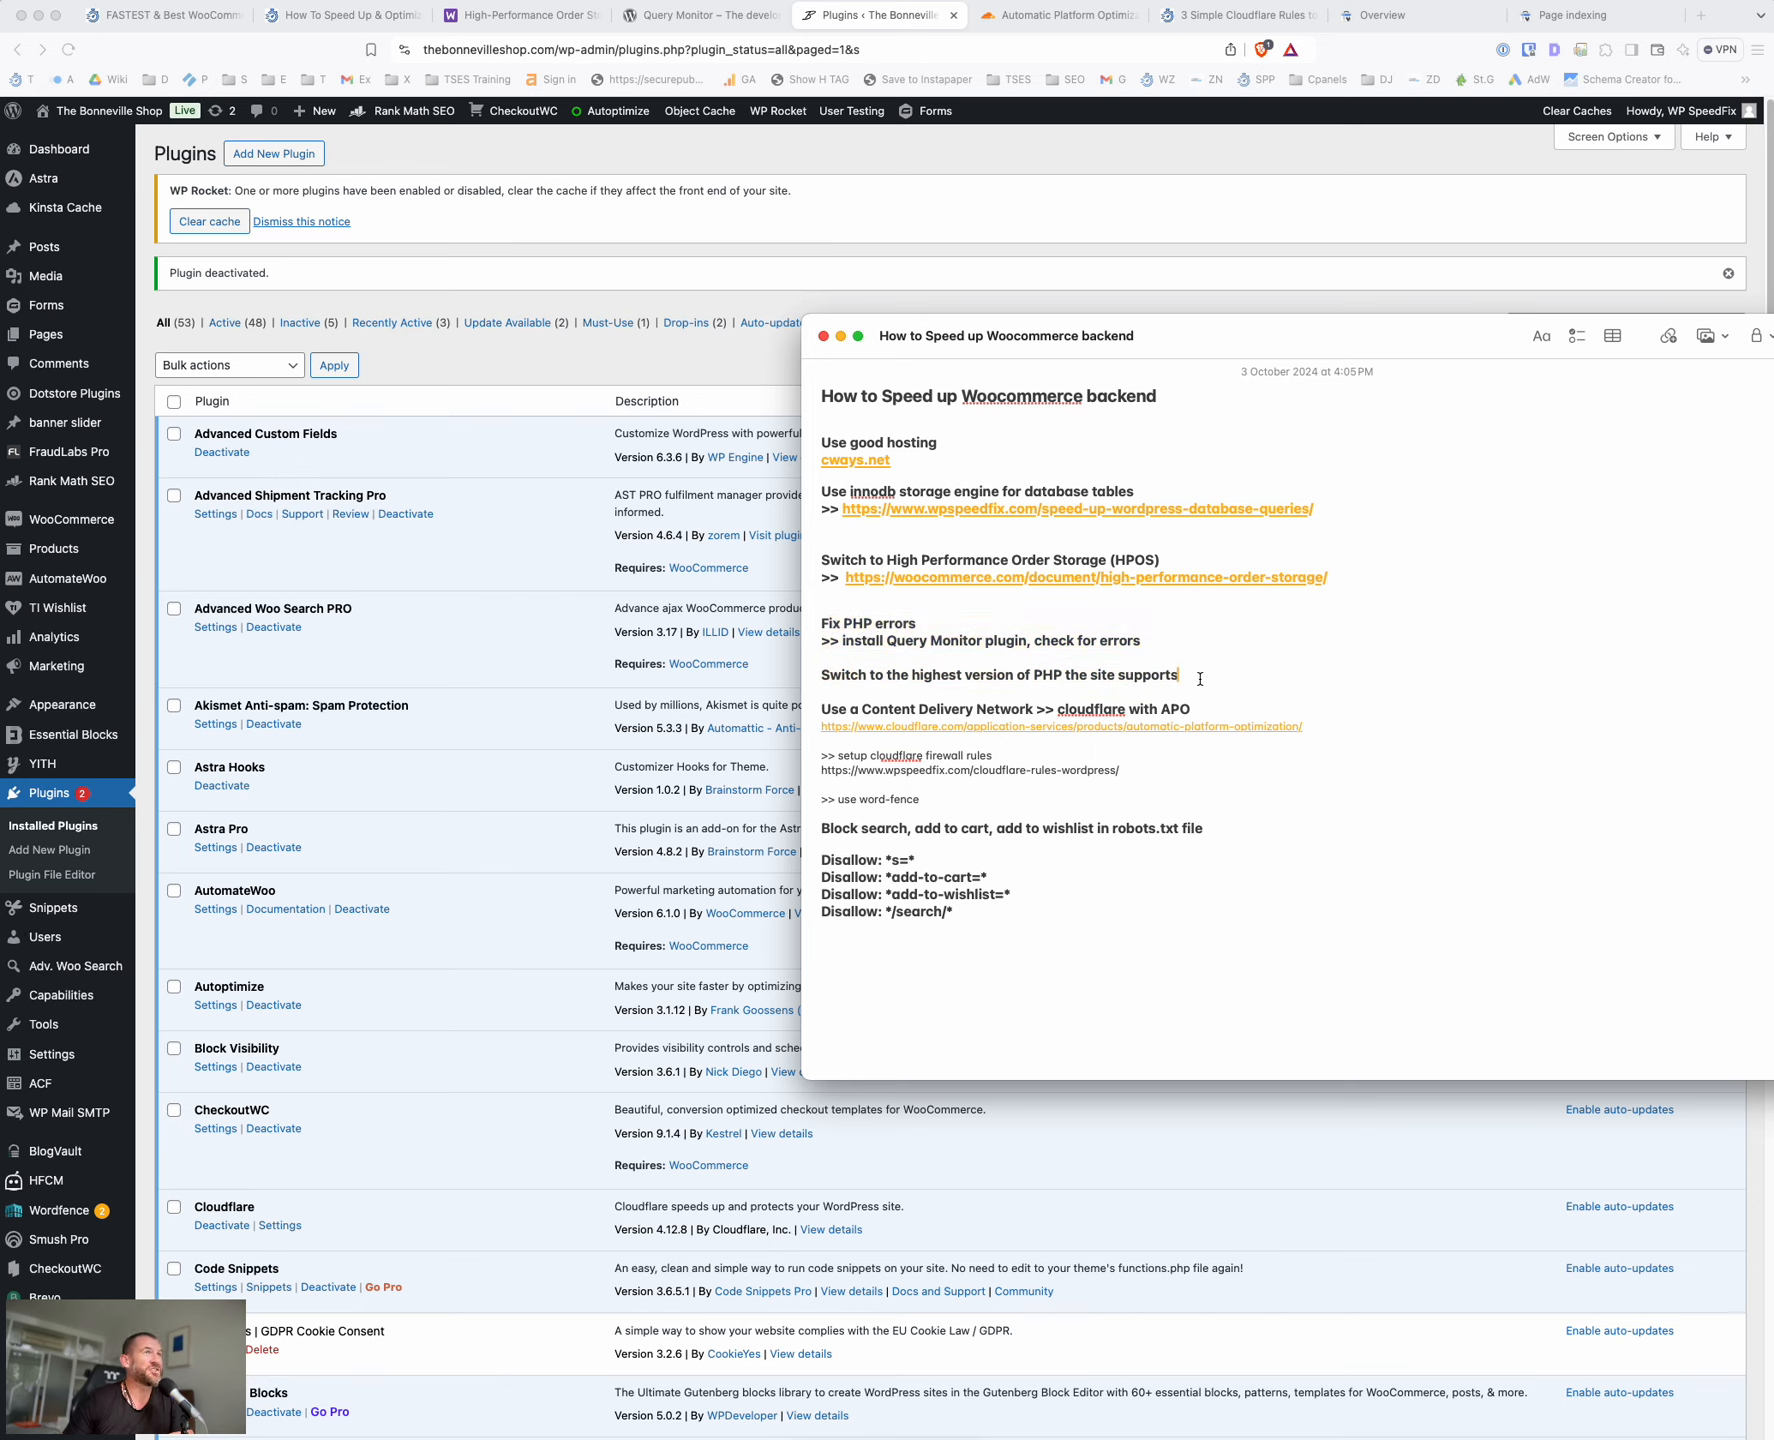
mouse_move(1214, 688)
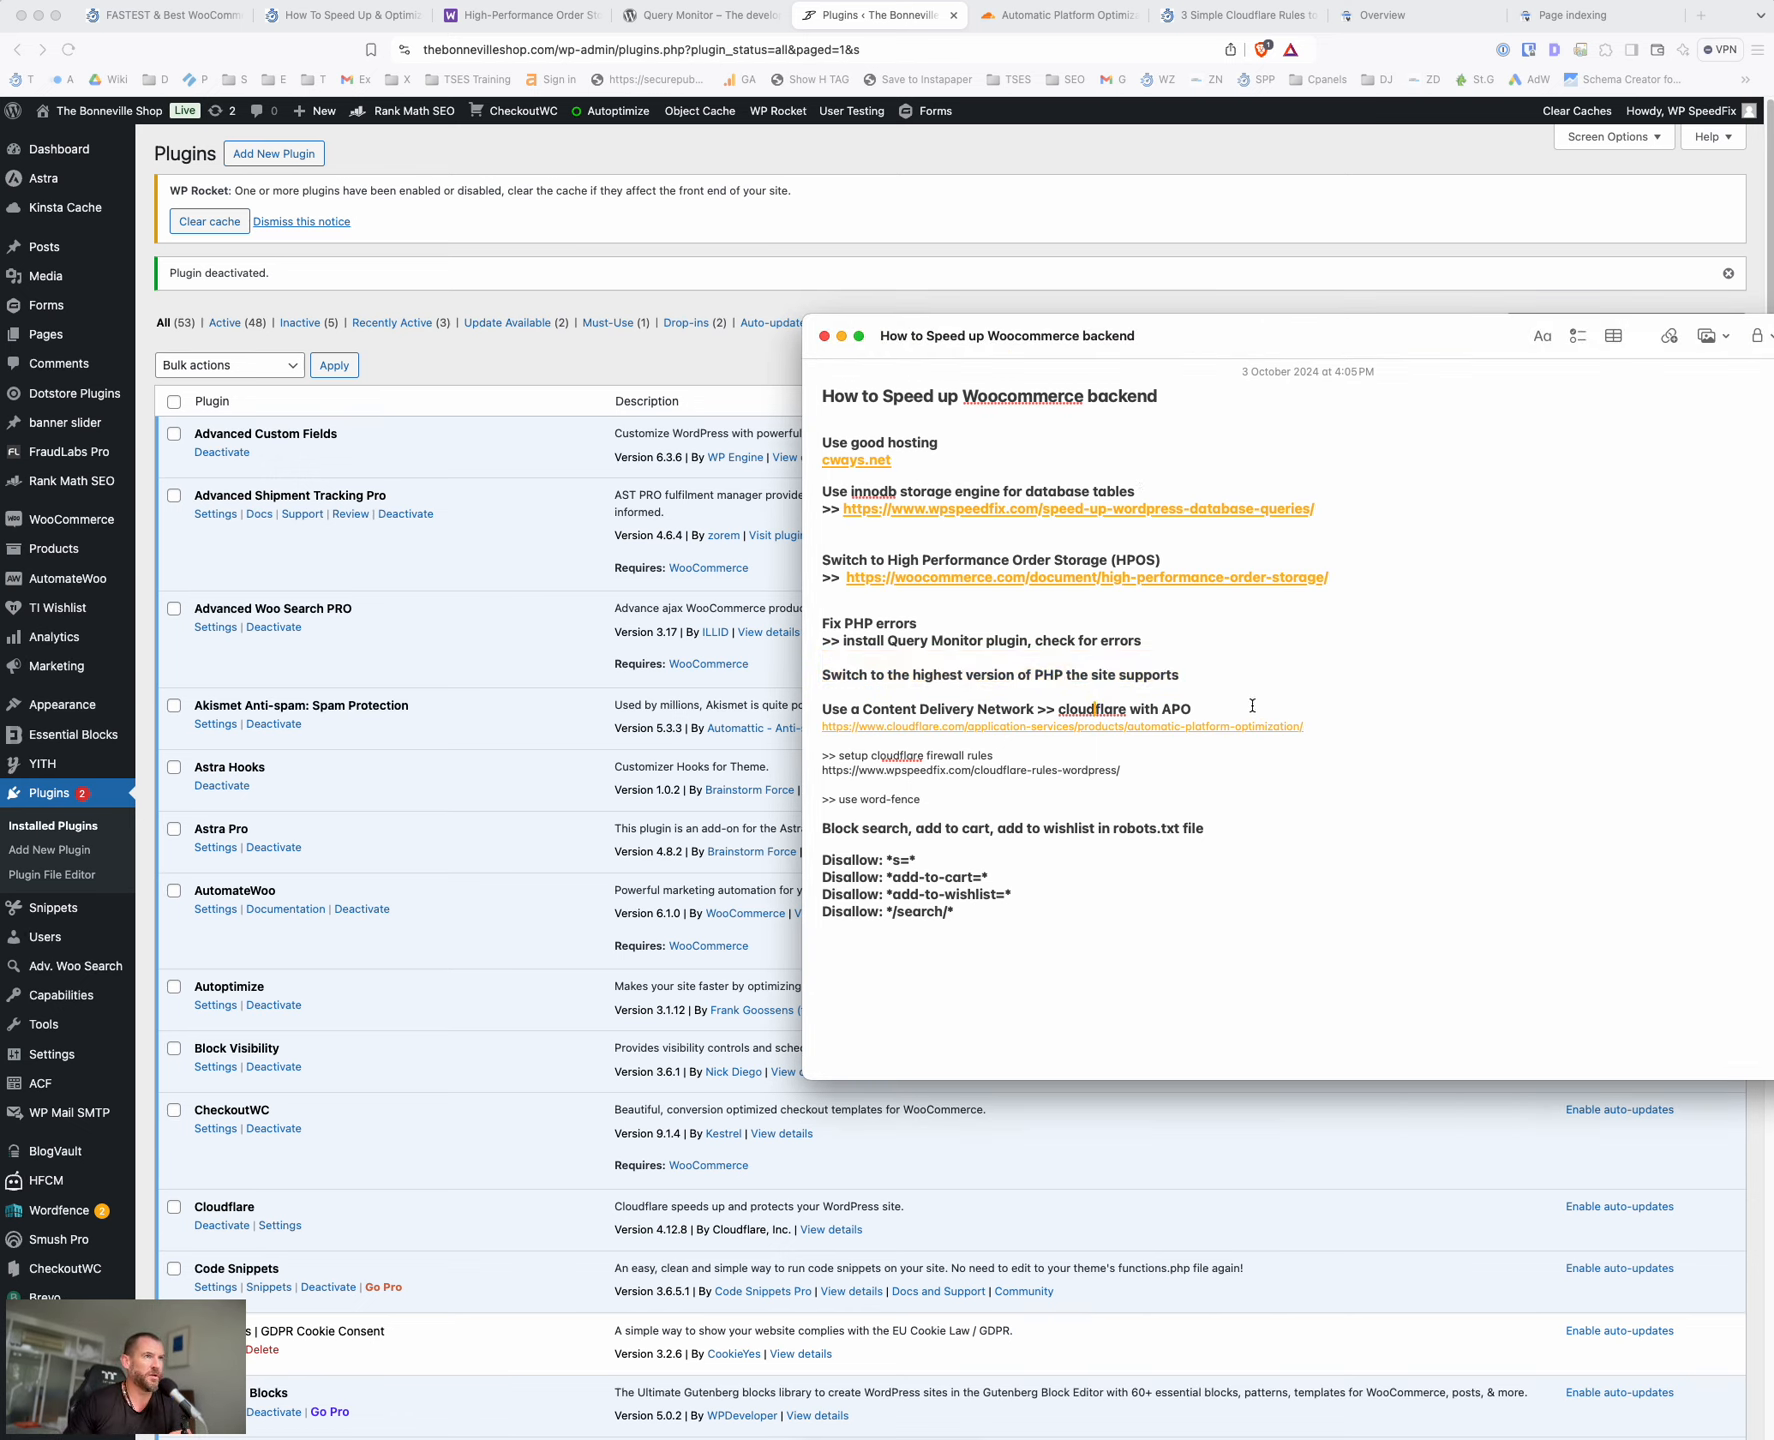
Bring up Cloudflare's Automatic Platform Optimization for WordPress page and highlight its heading
drag(1006, 334, 1564, 312)
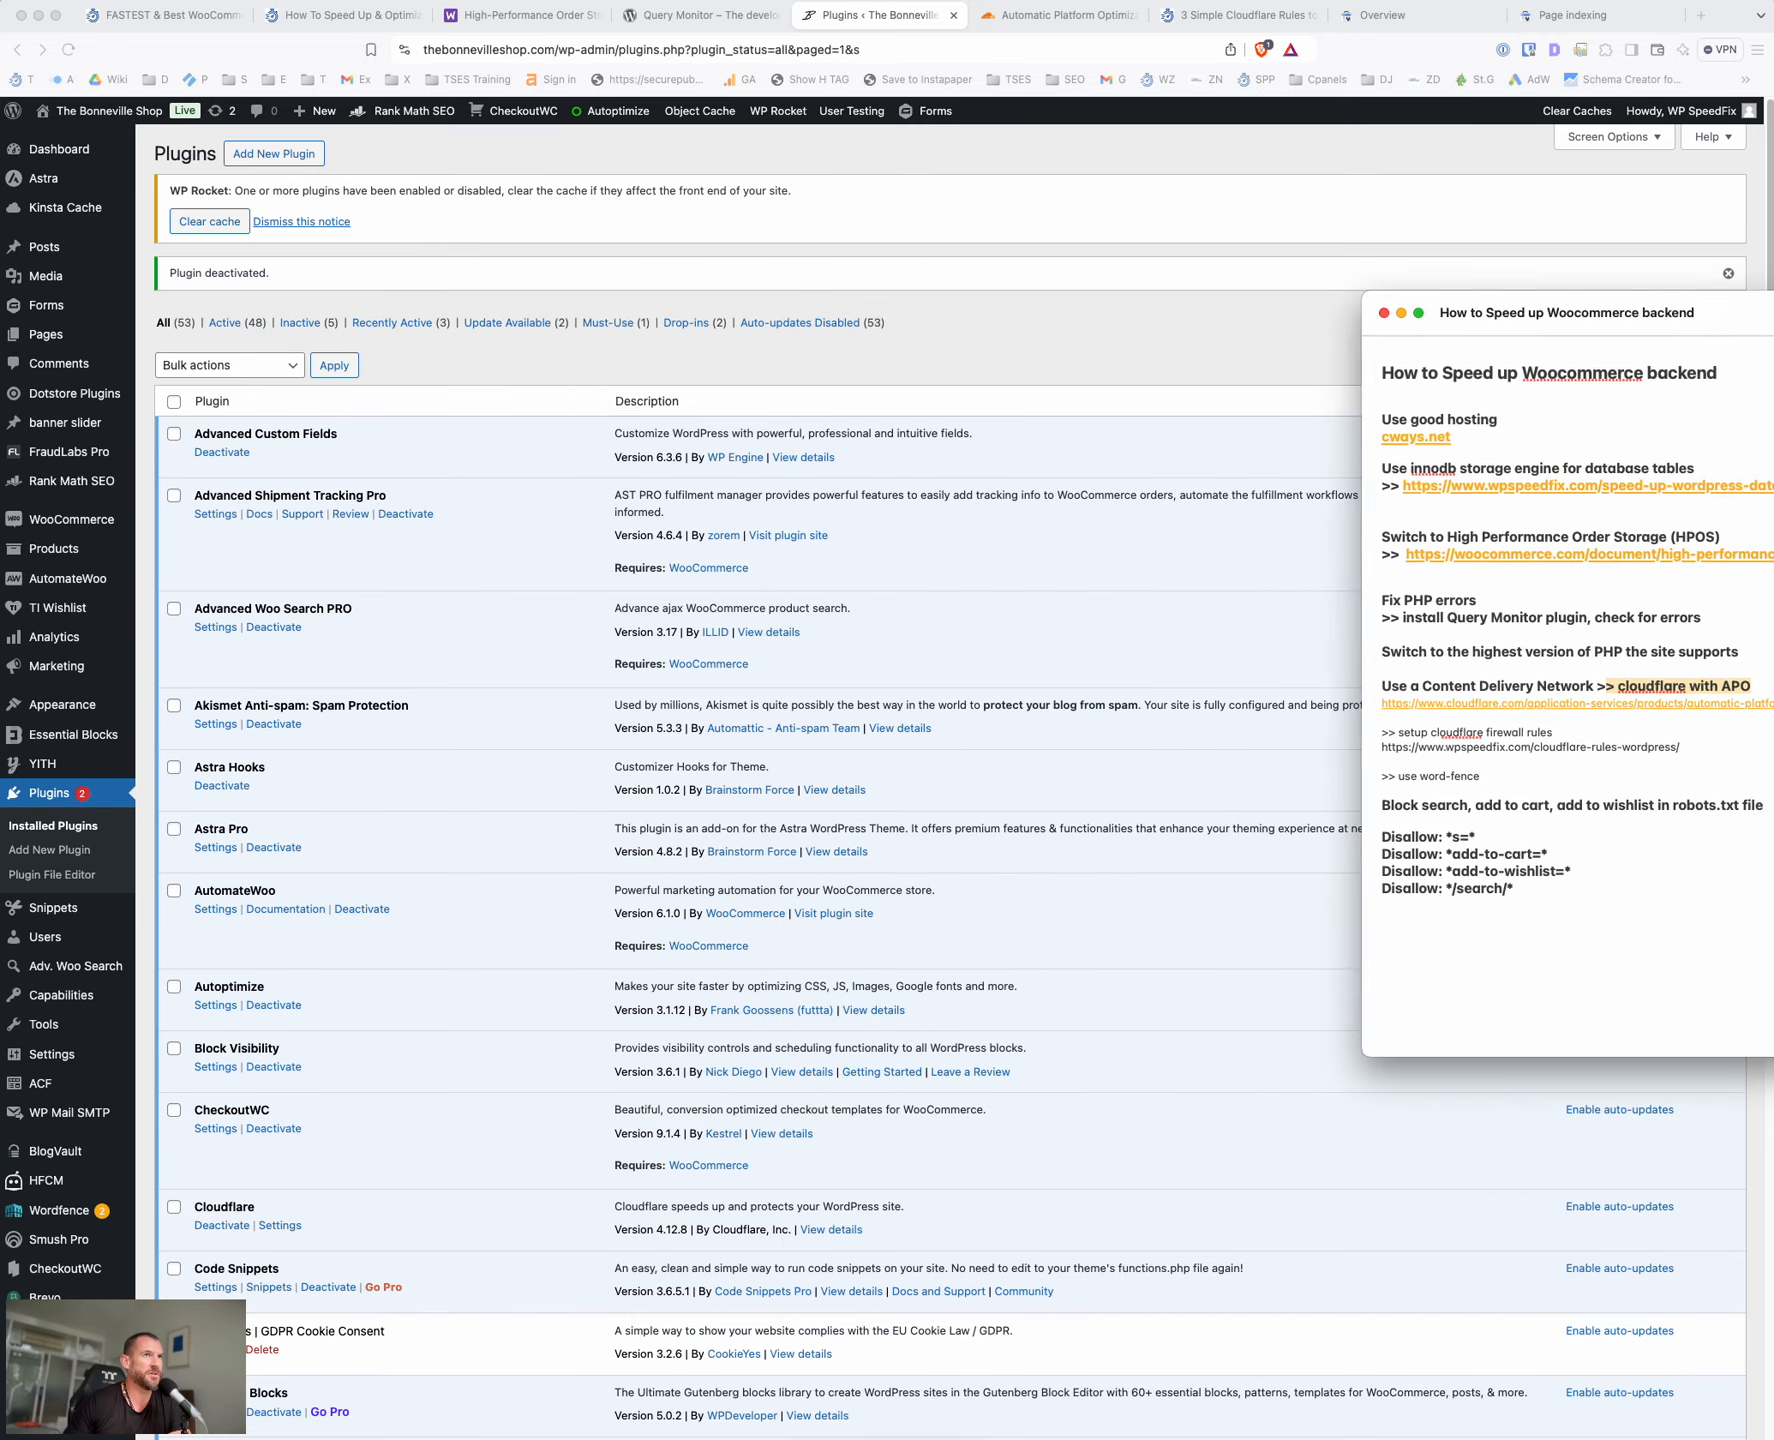
click(1064, 14)
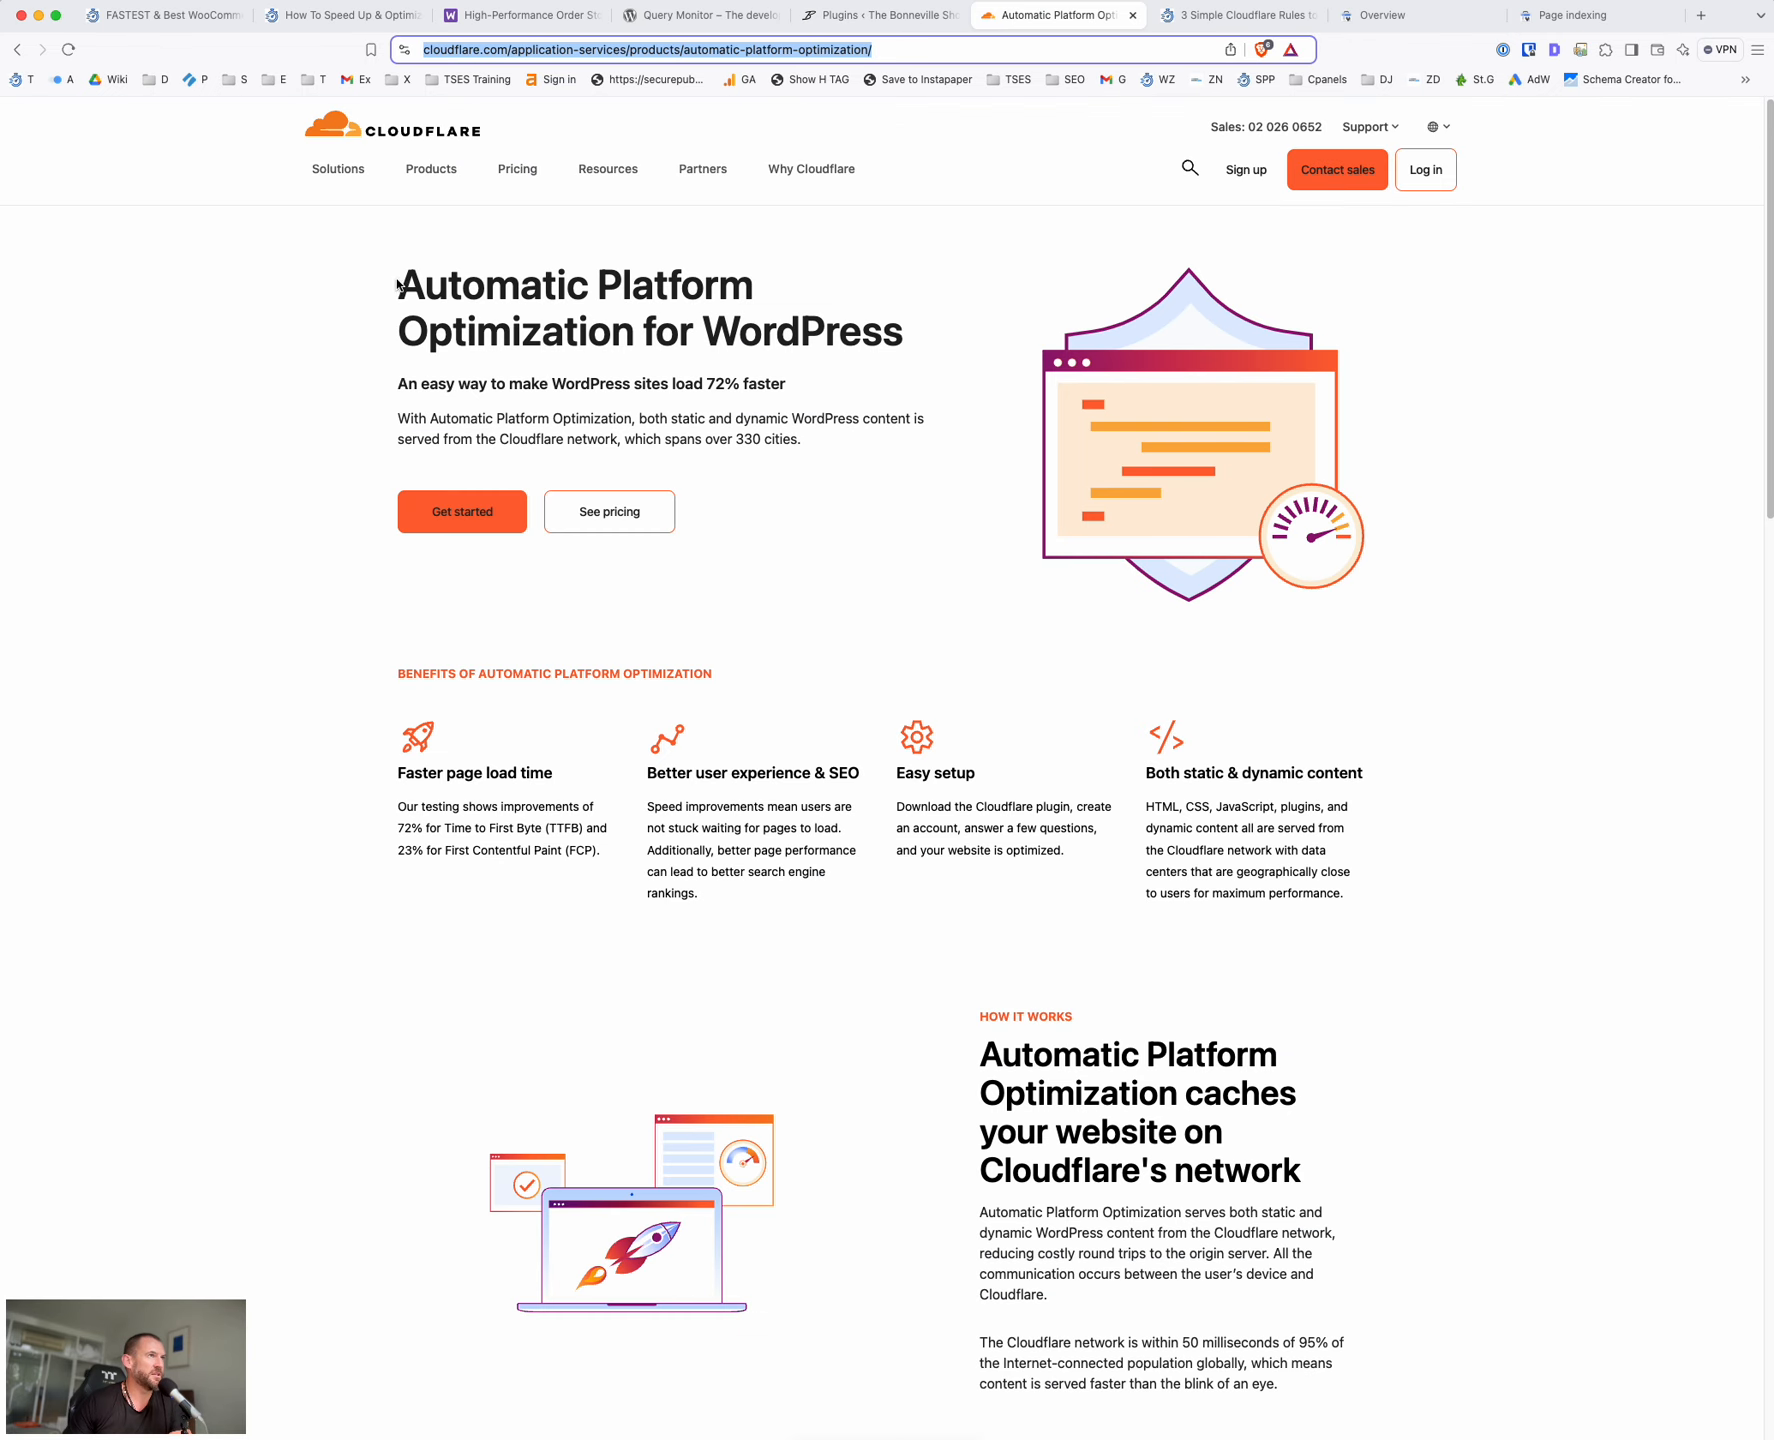
drag(396, 284, 906, 332)
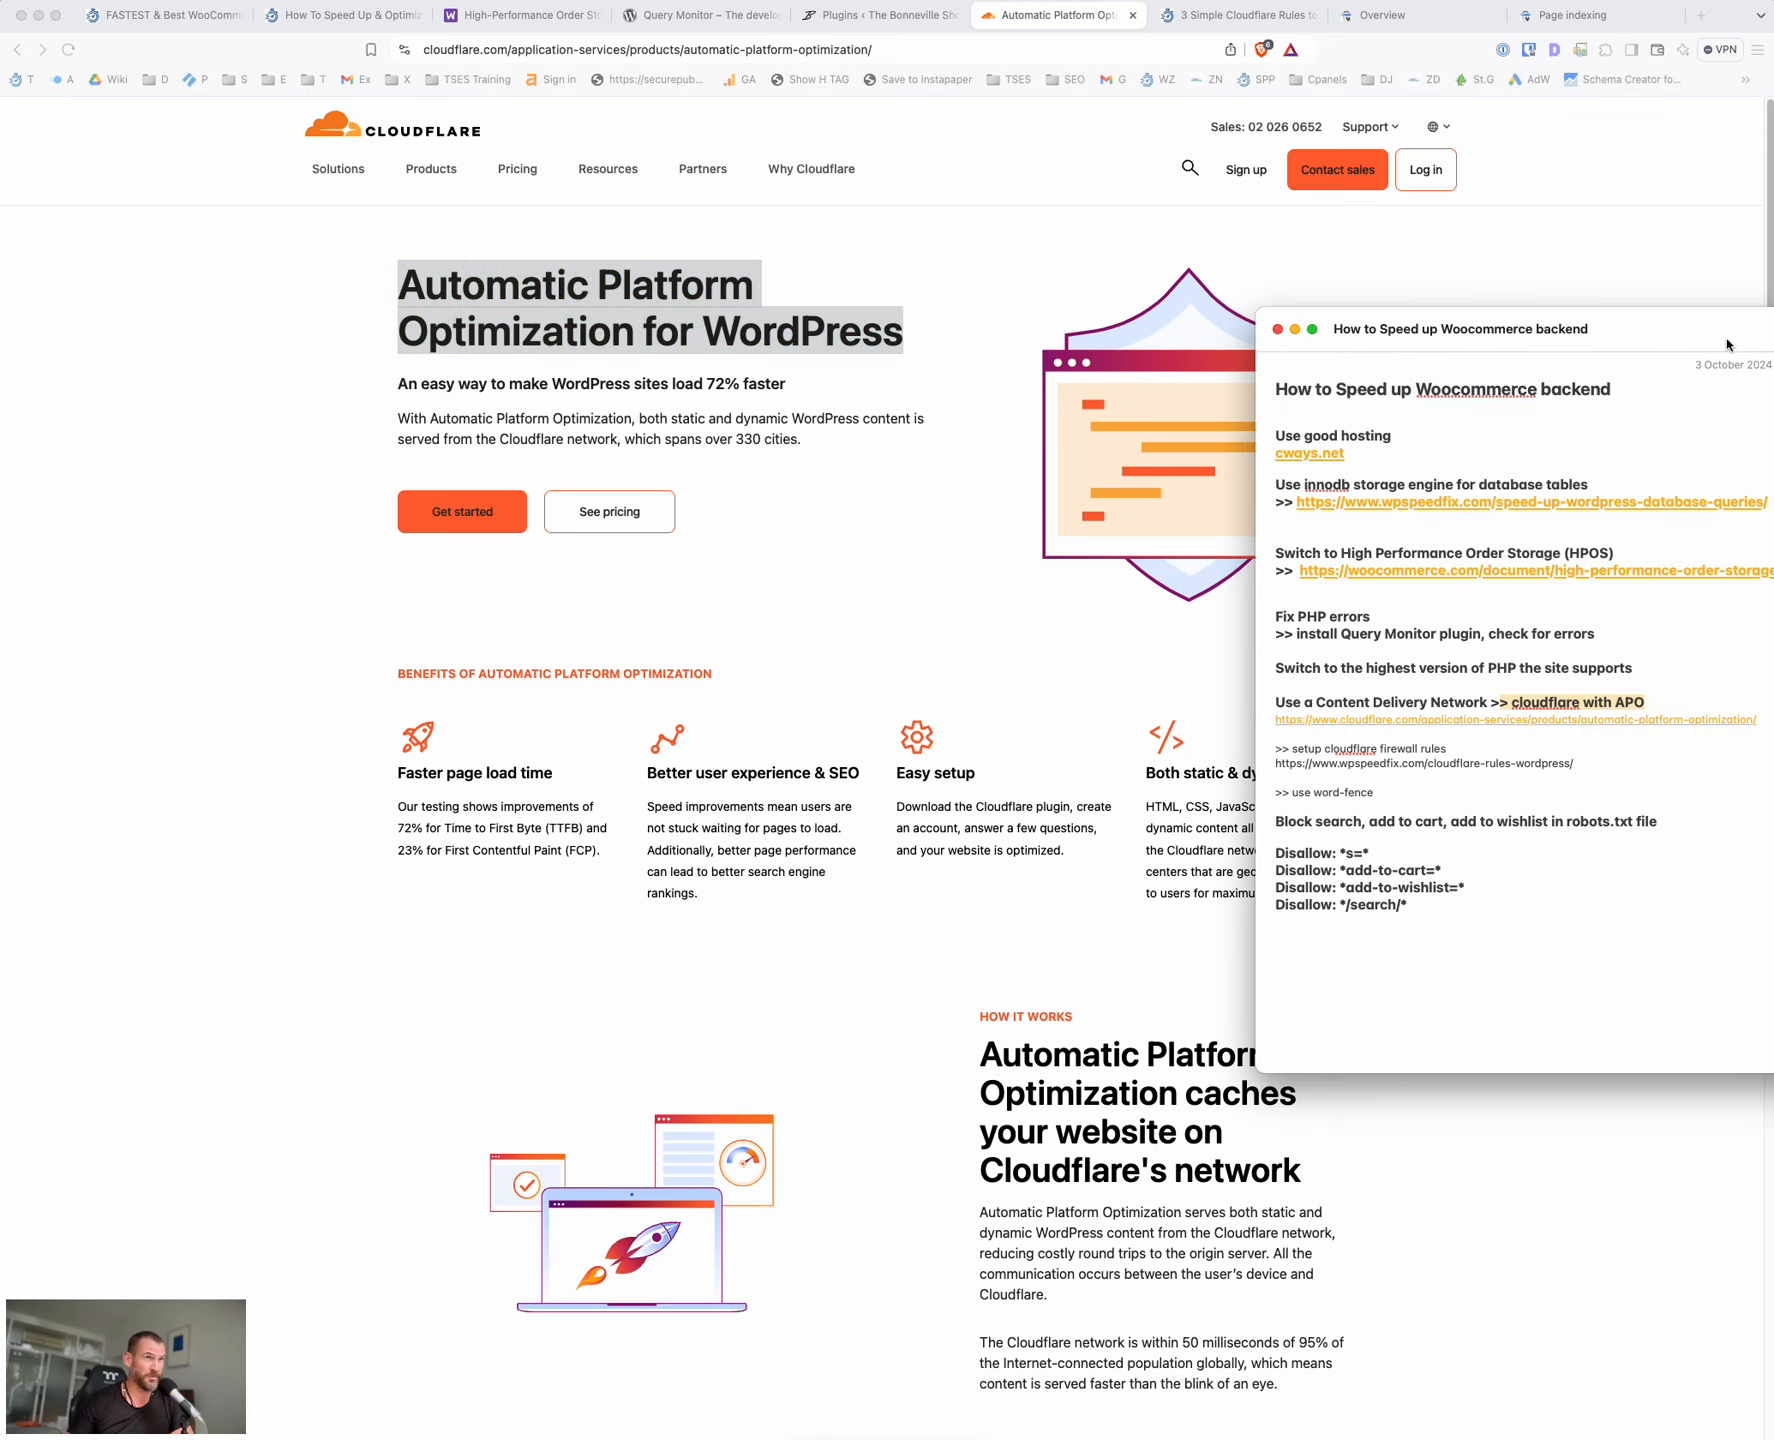
mouse_move(850, 366)
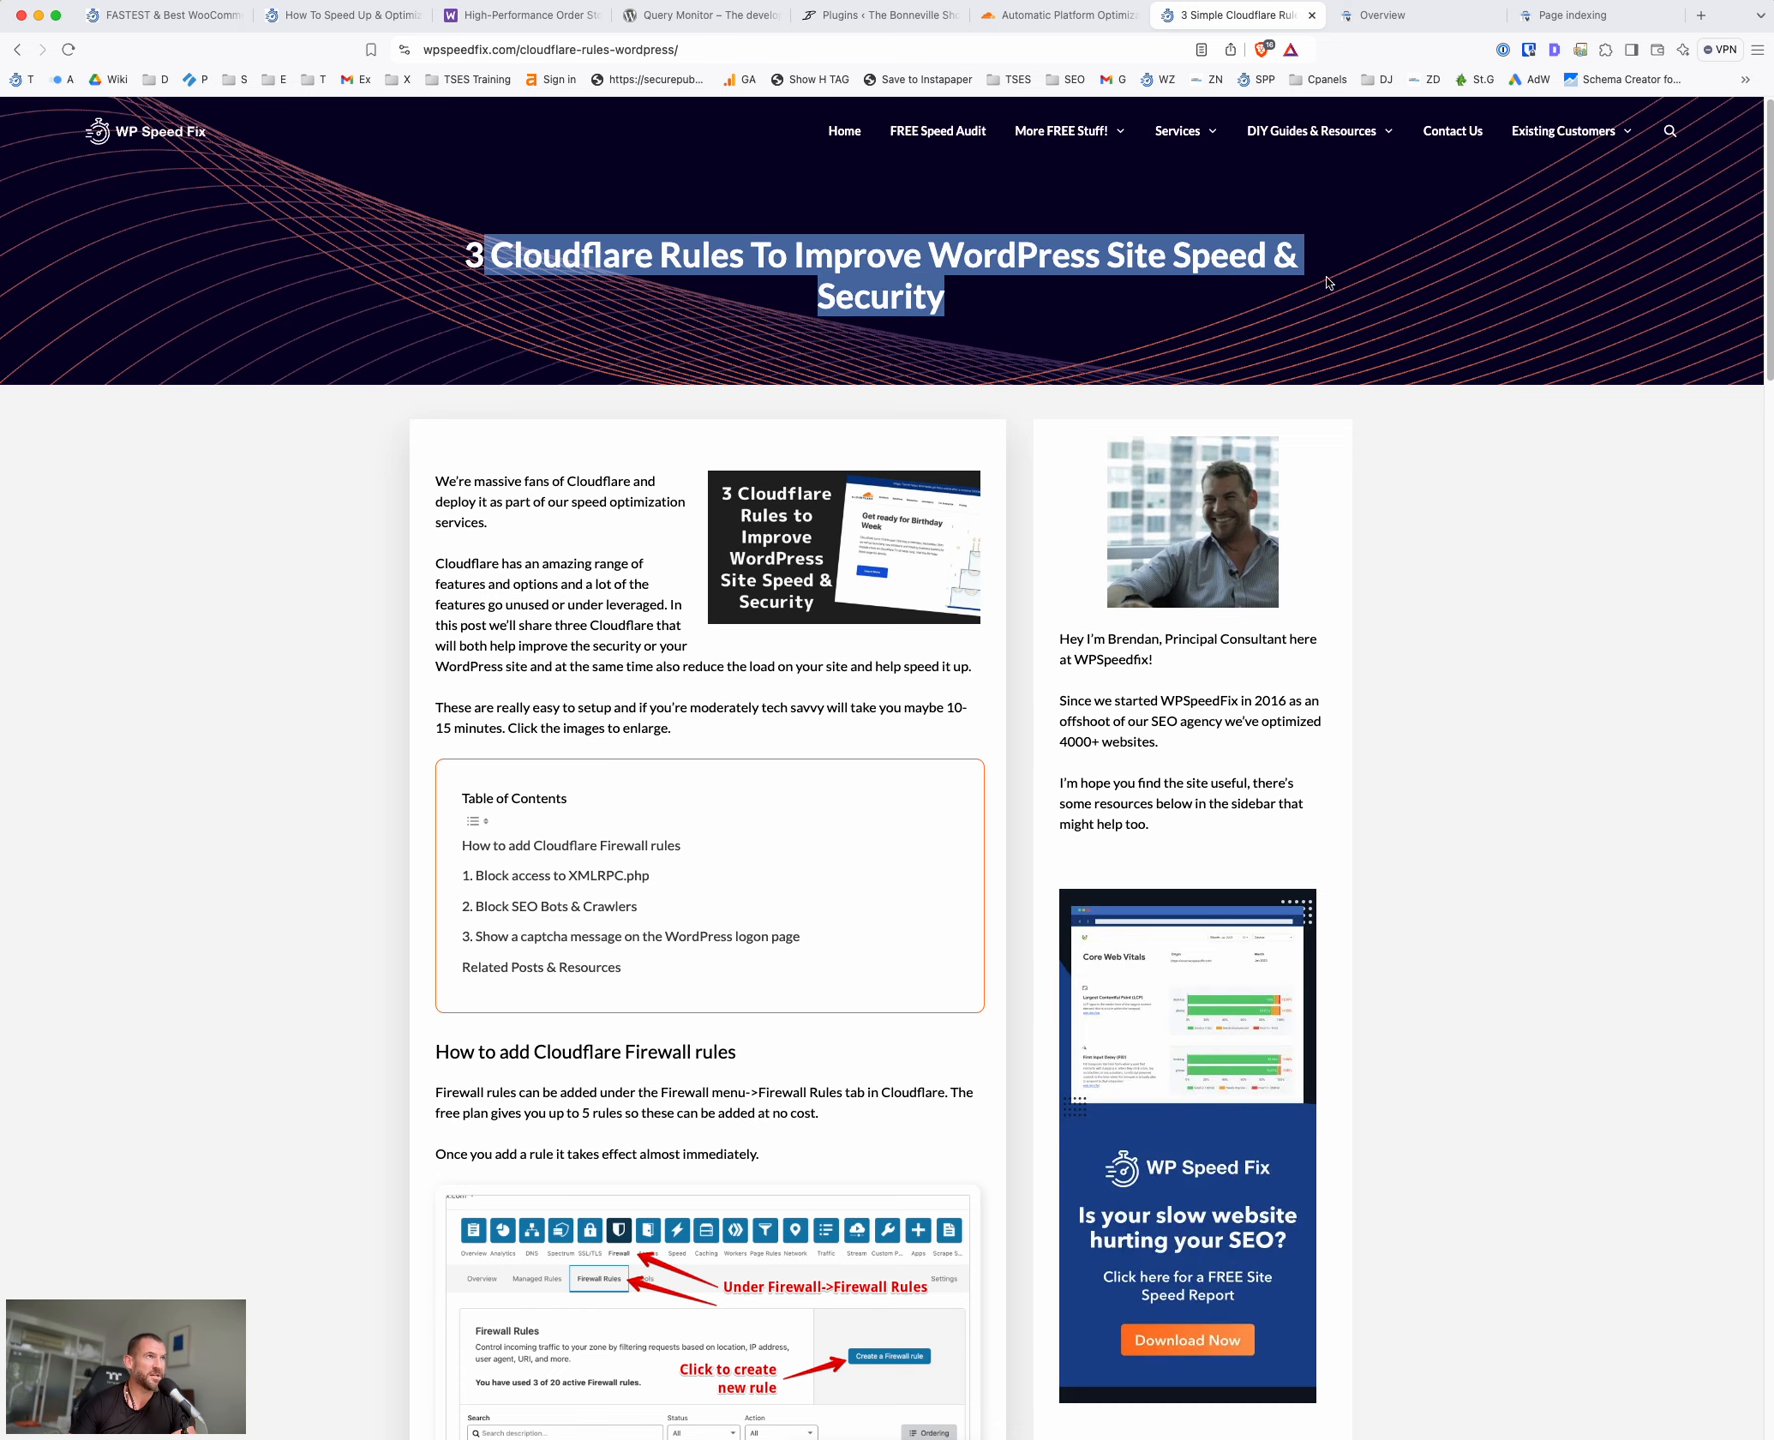
Scroll through the Cloudflare rules article's firewall sections to the WordPress logon captcha rule
scroll(down, 3)
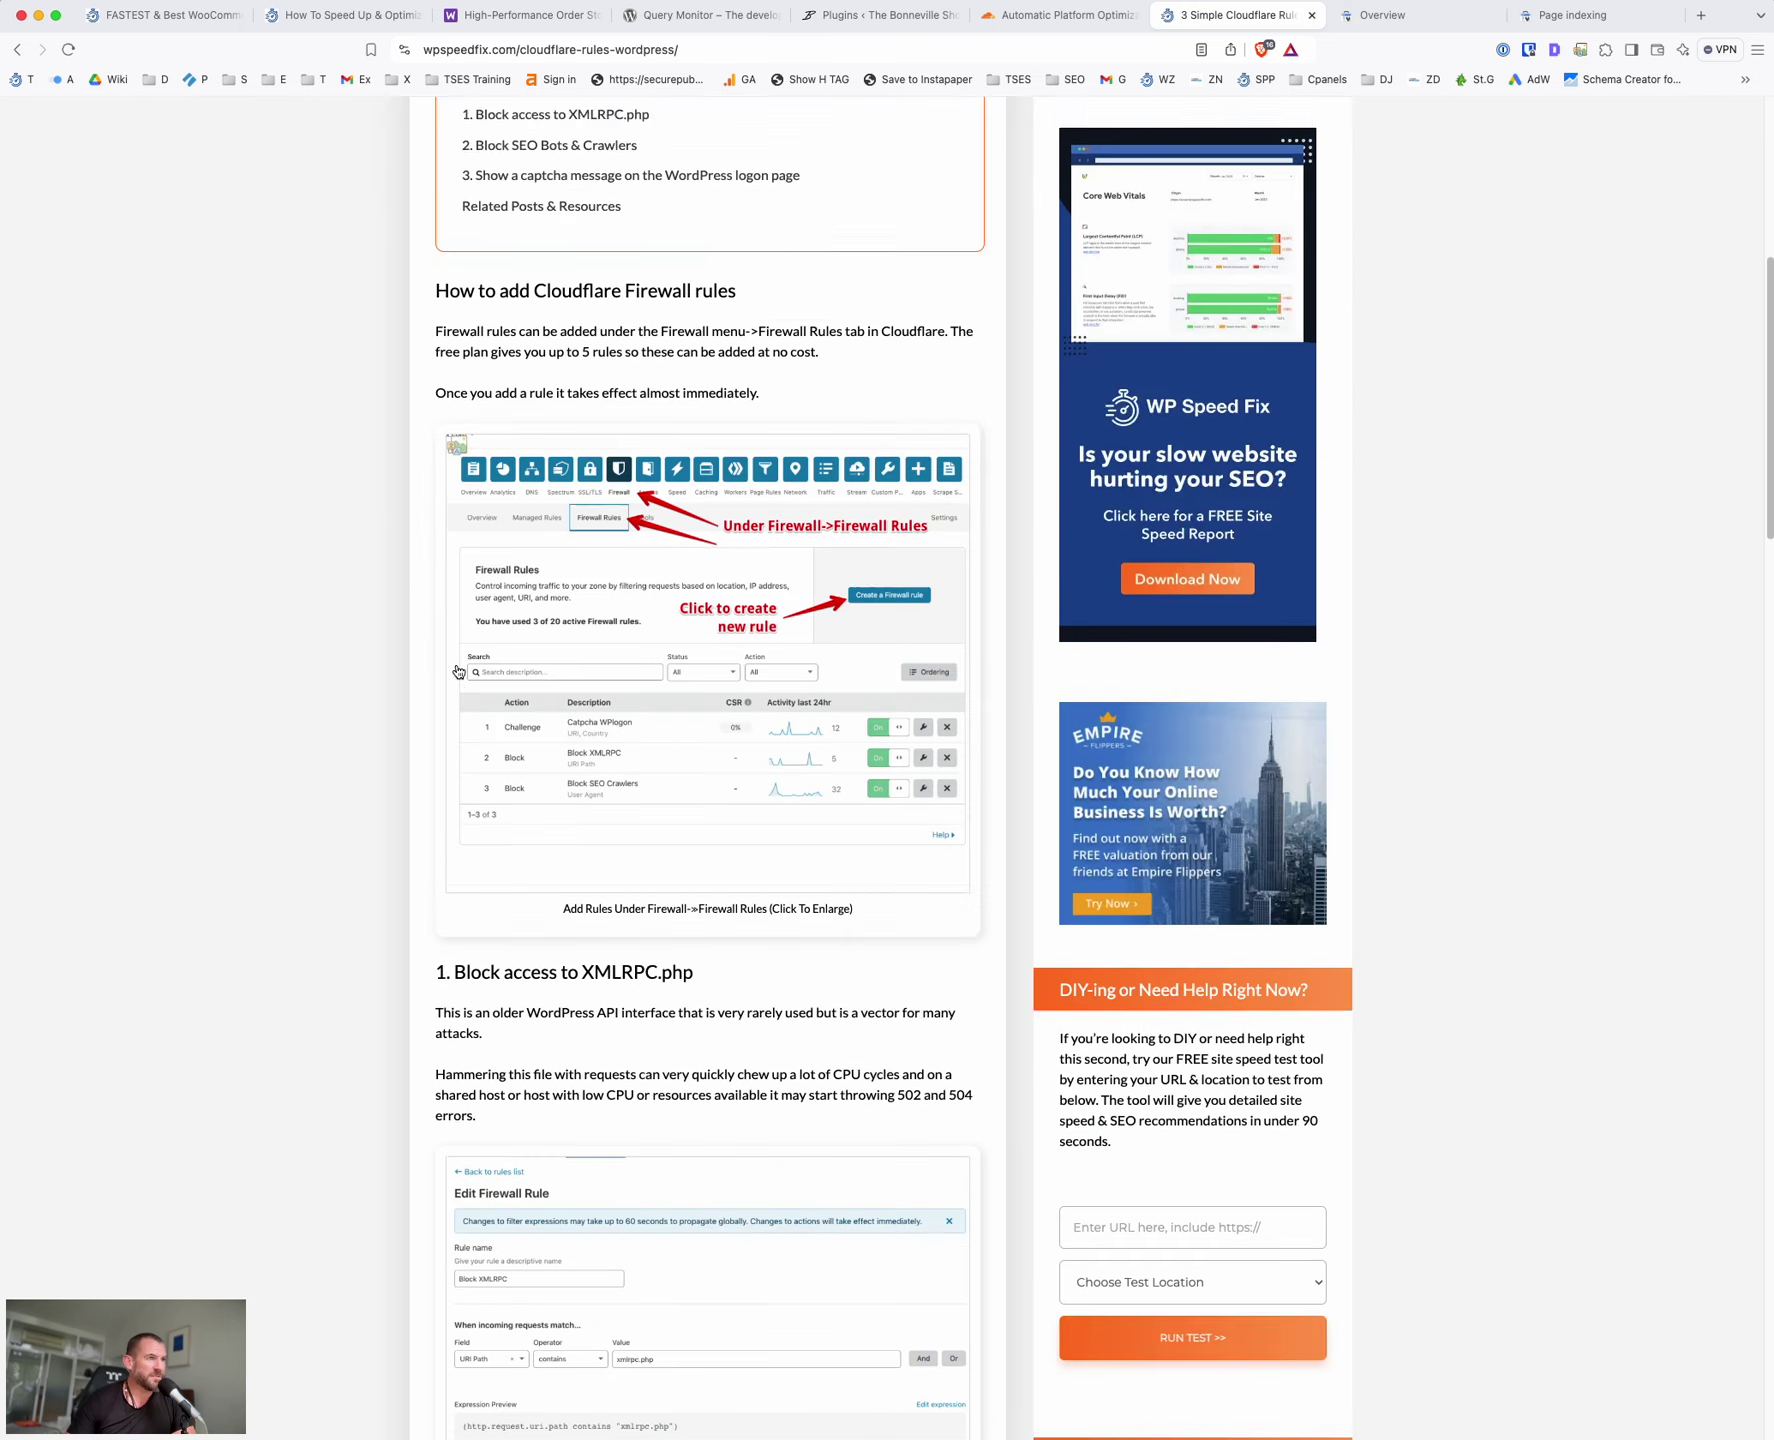
scroll(down, 3)
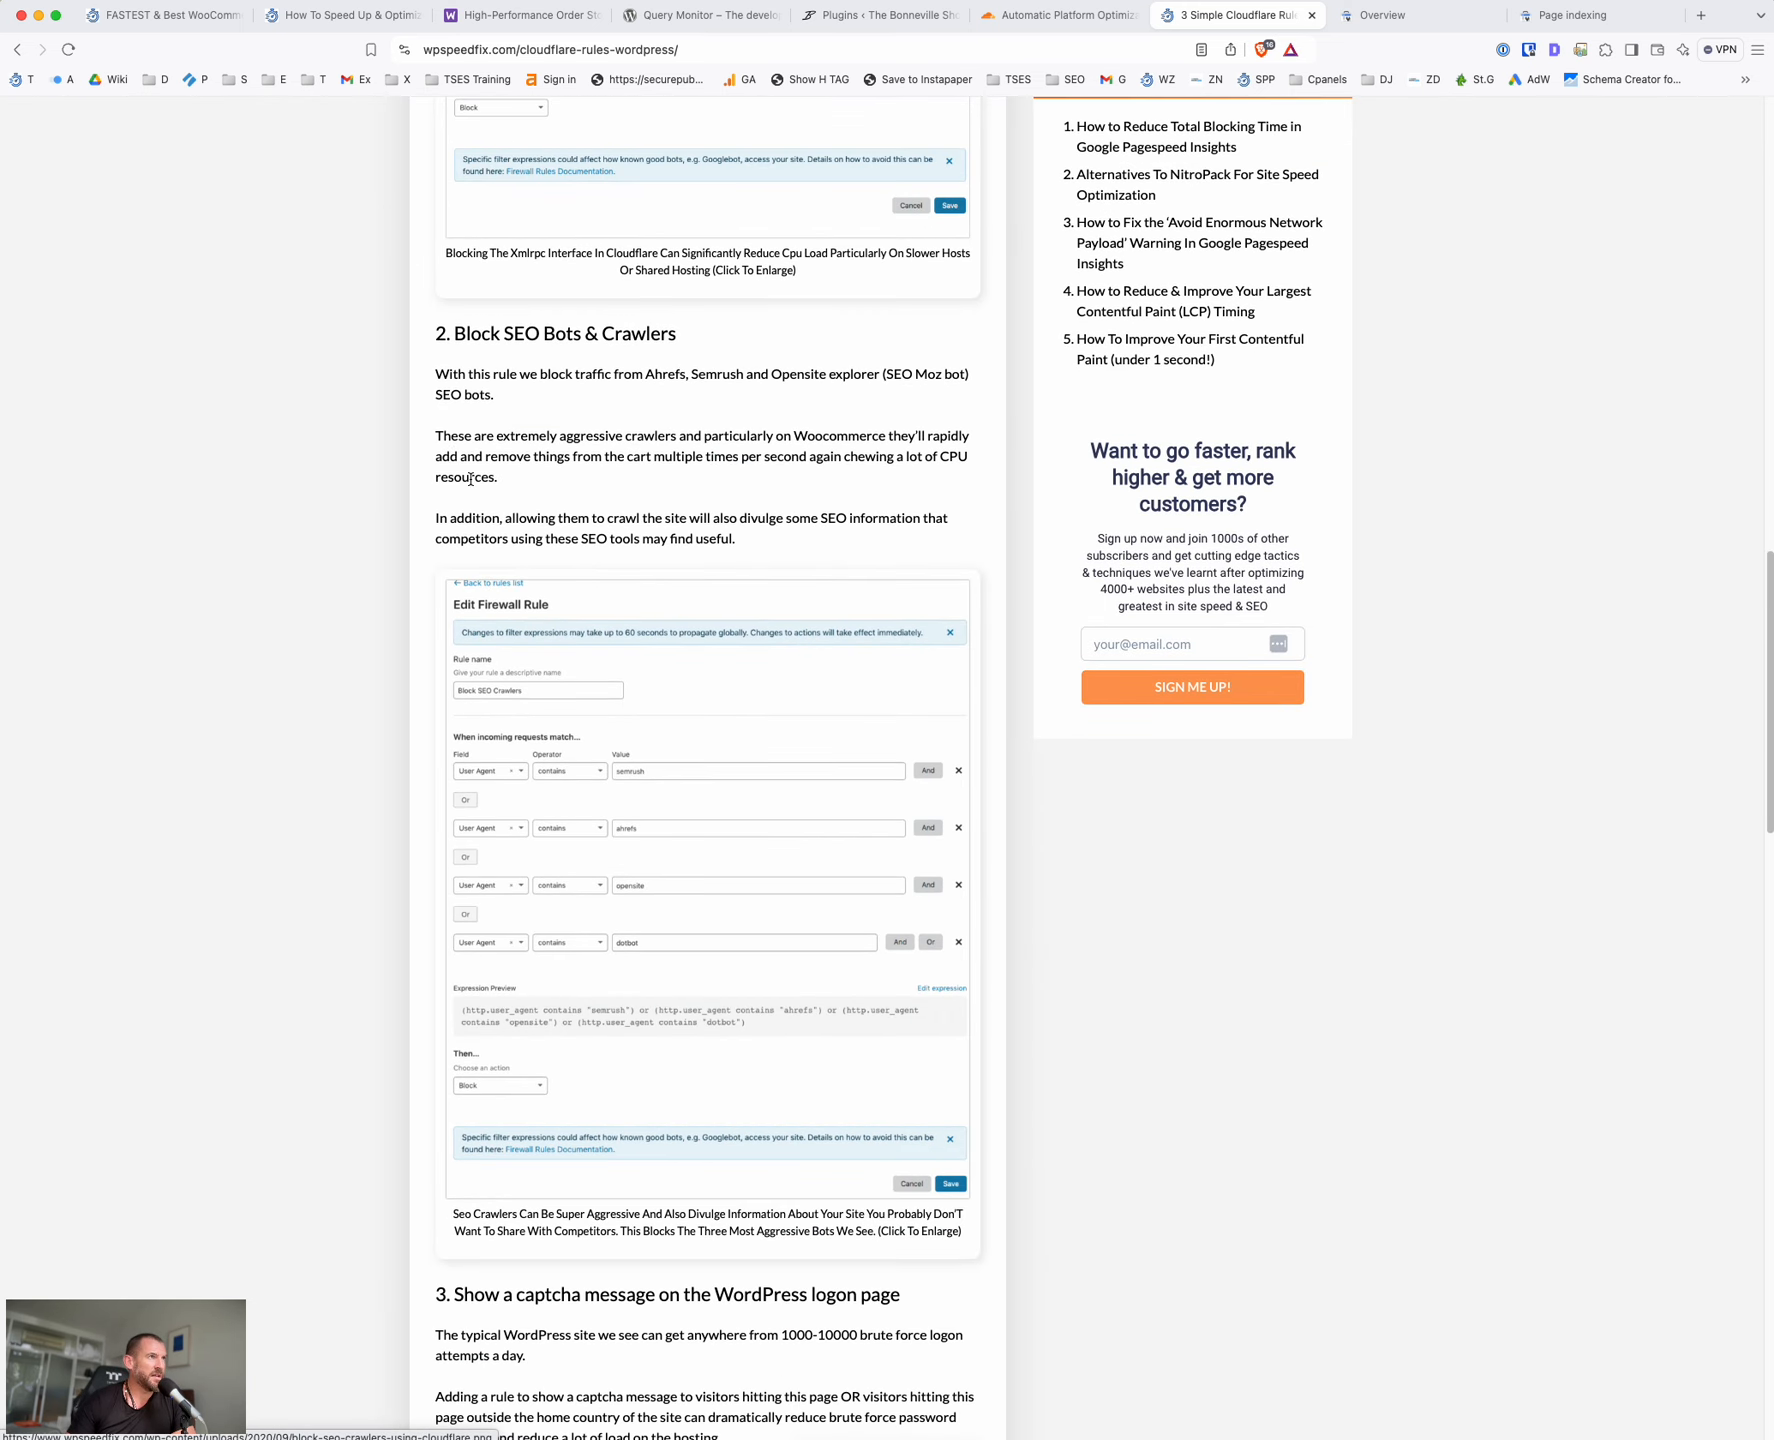
scroll(down, 3)
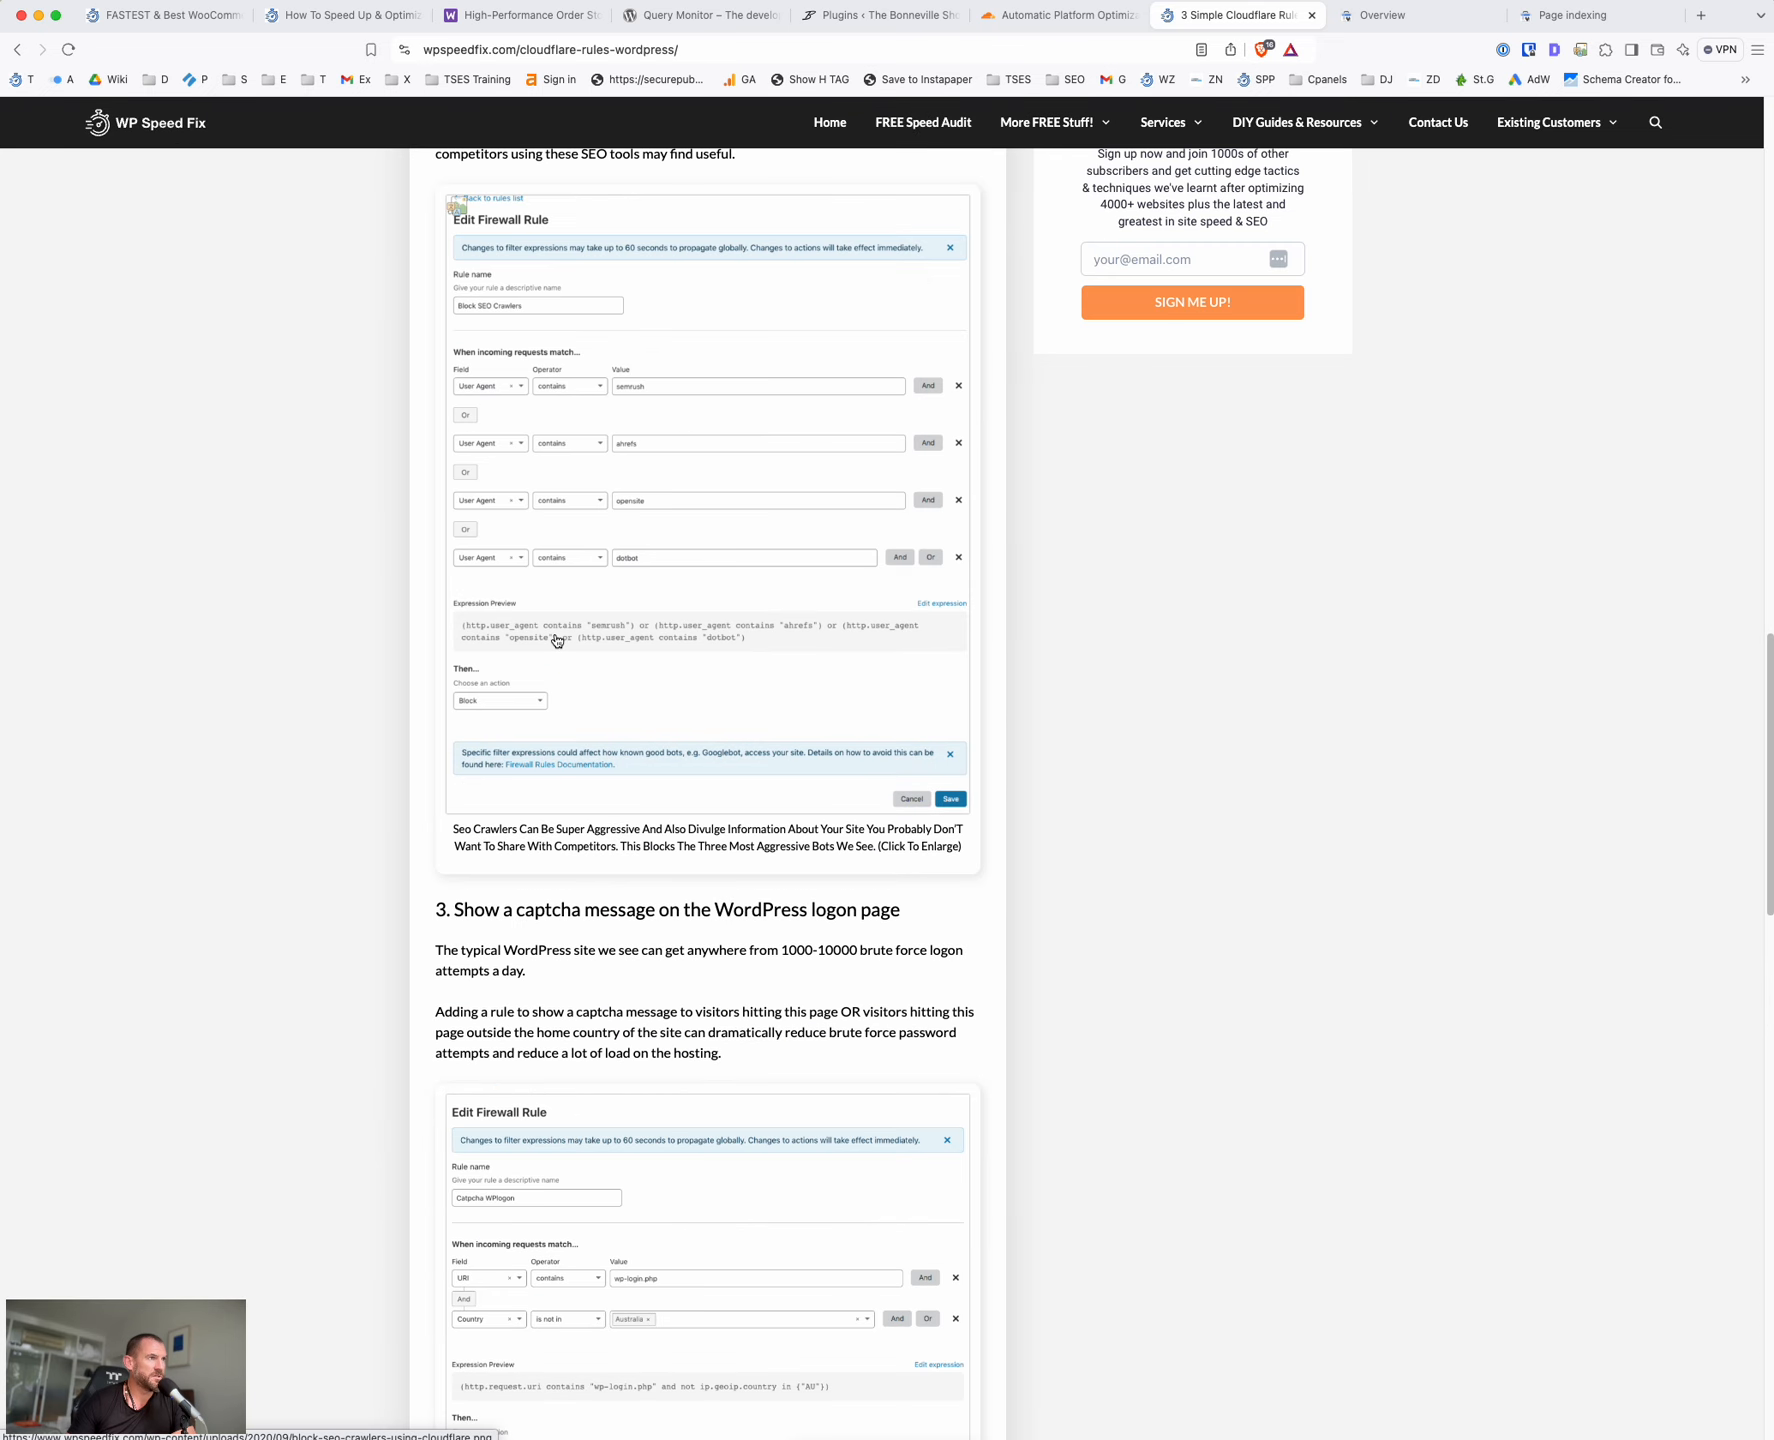
scroll(down, 3)
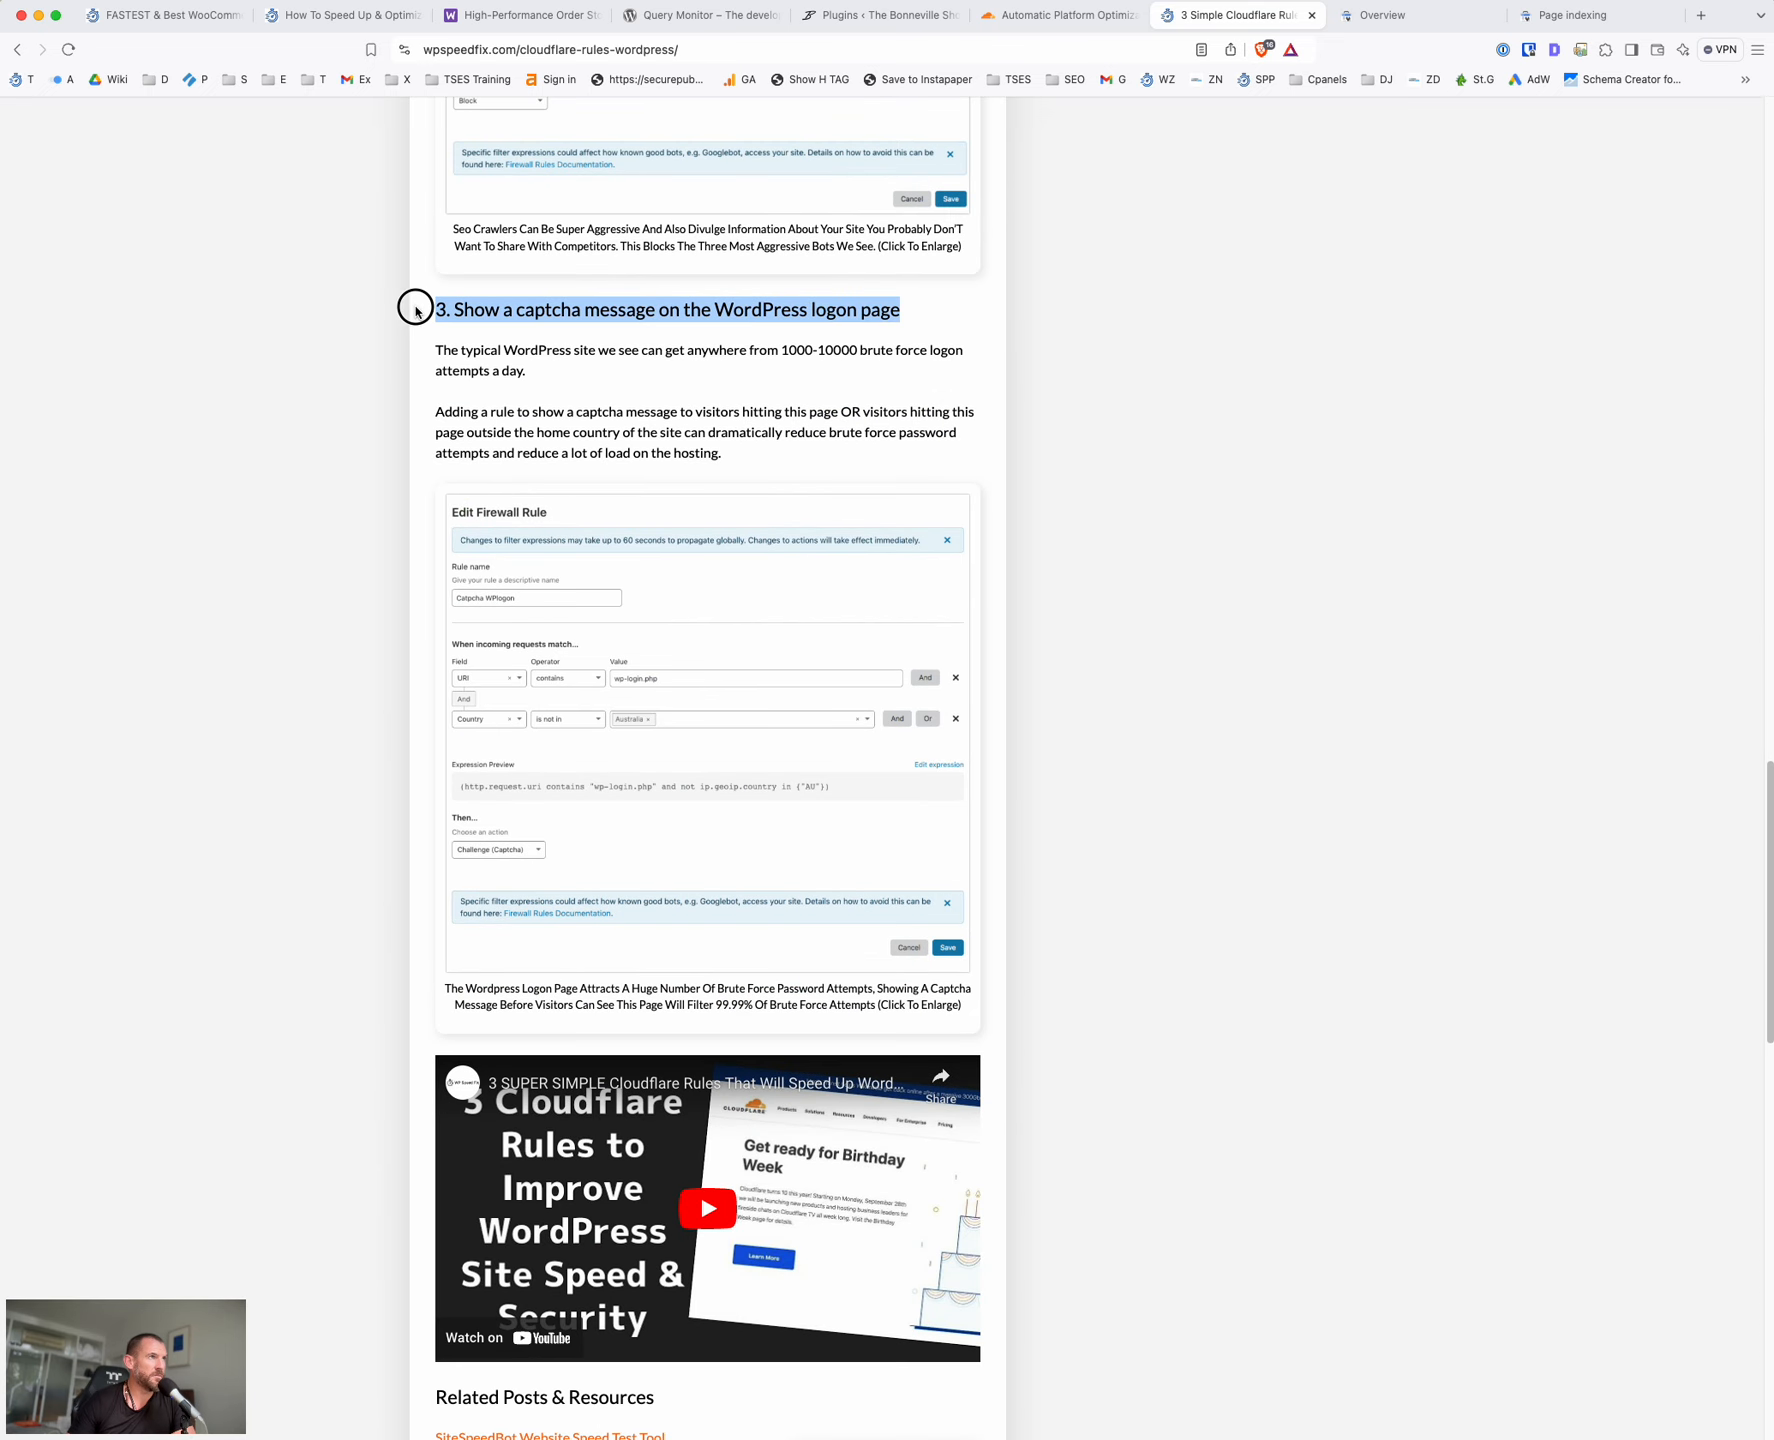
mouse_move(508, 296)
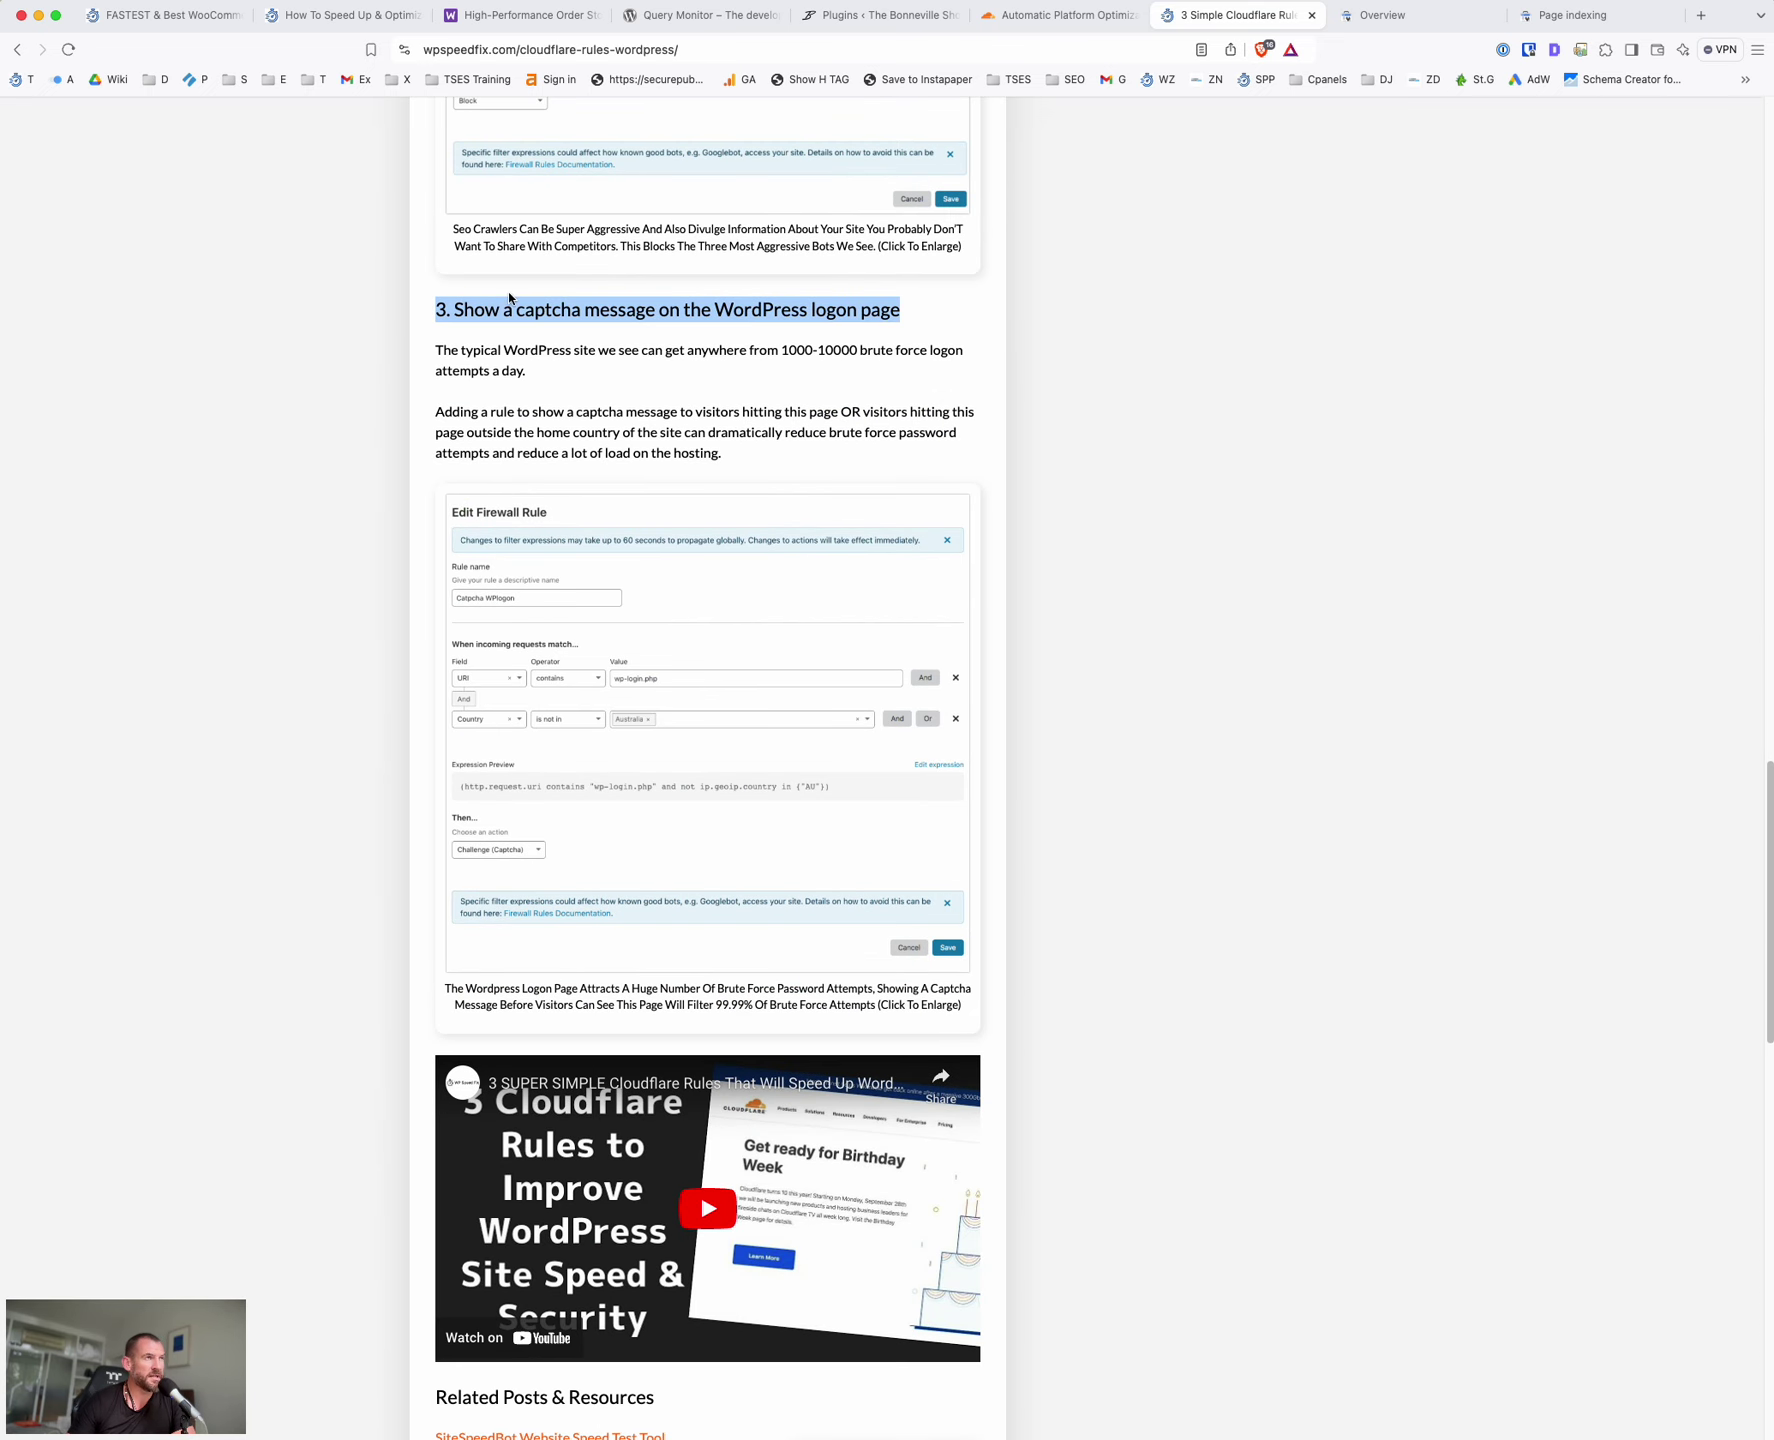
mouse_move(488, 352)
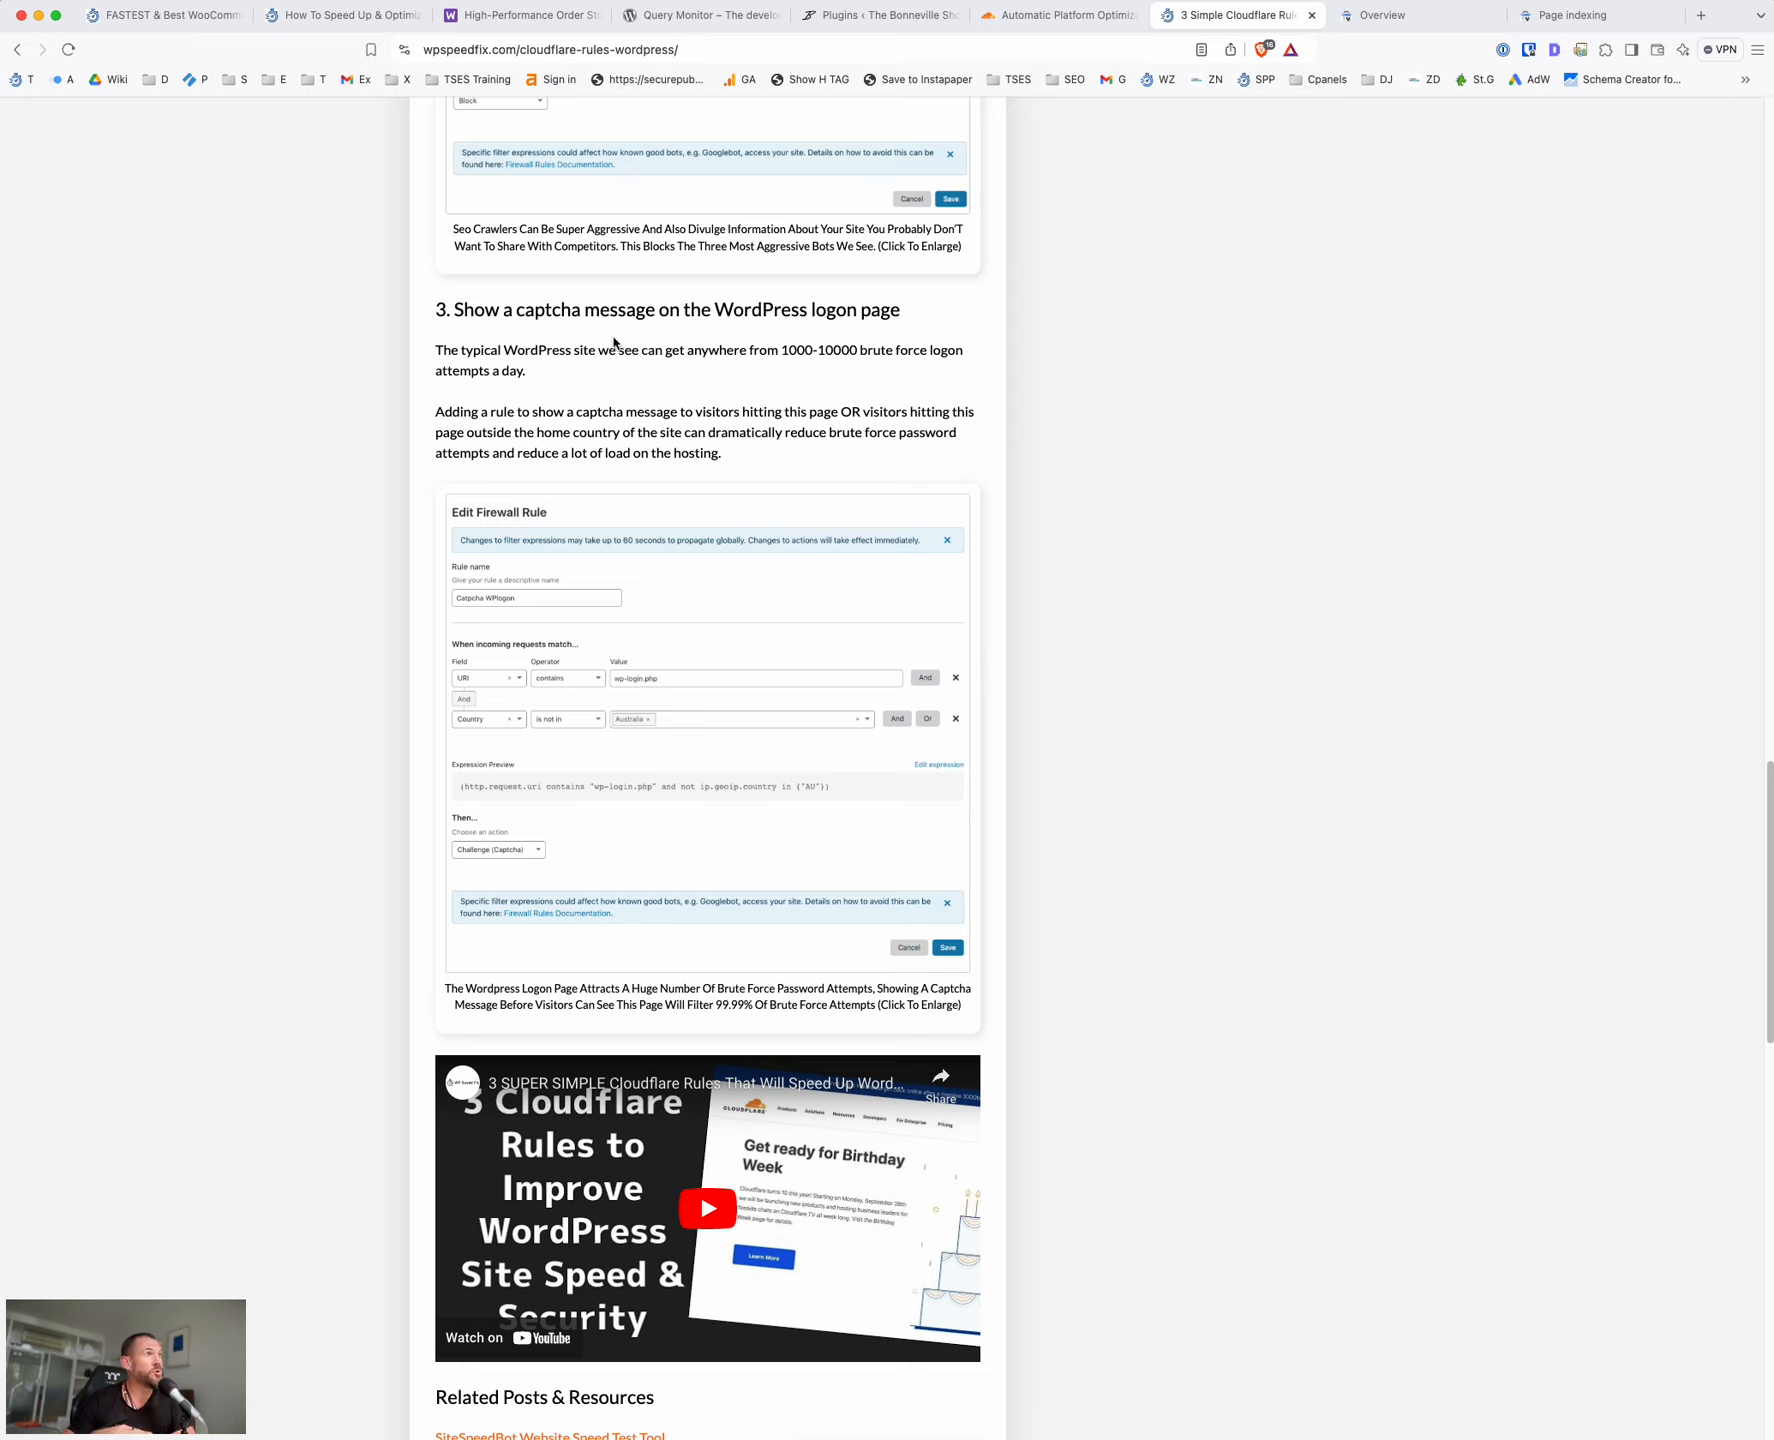
mouse_move(552, 328)
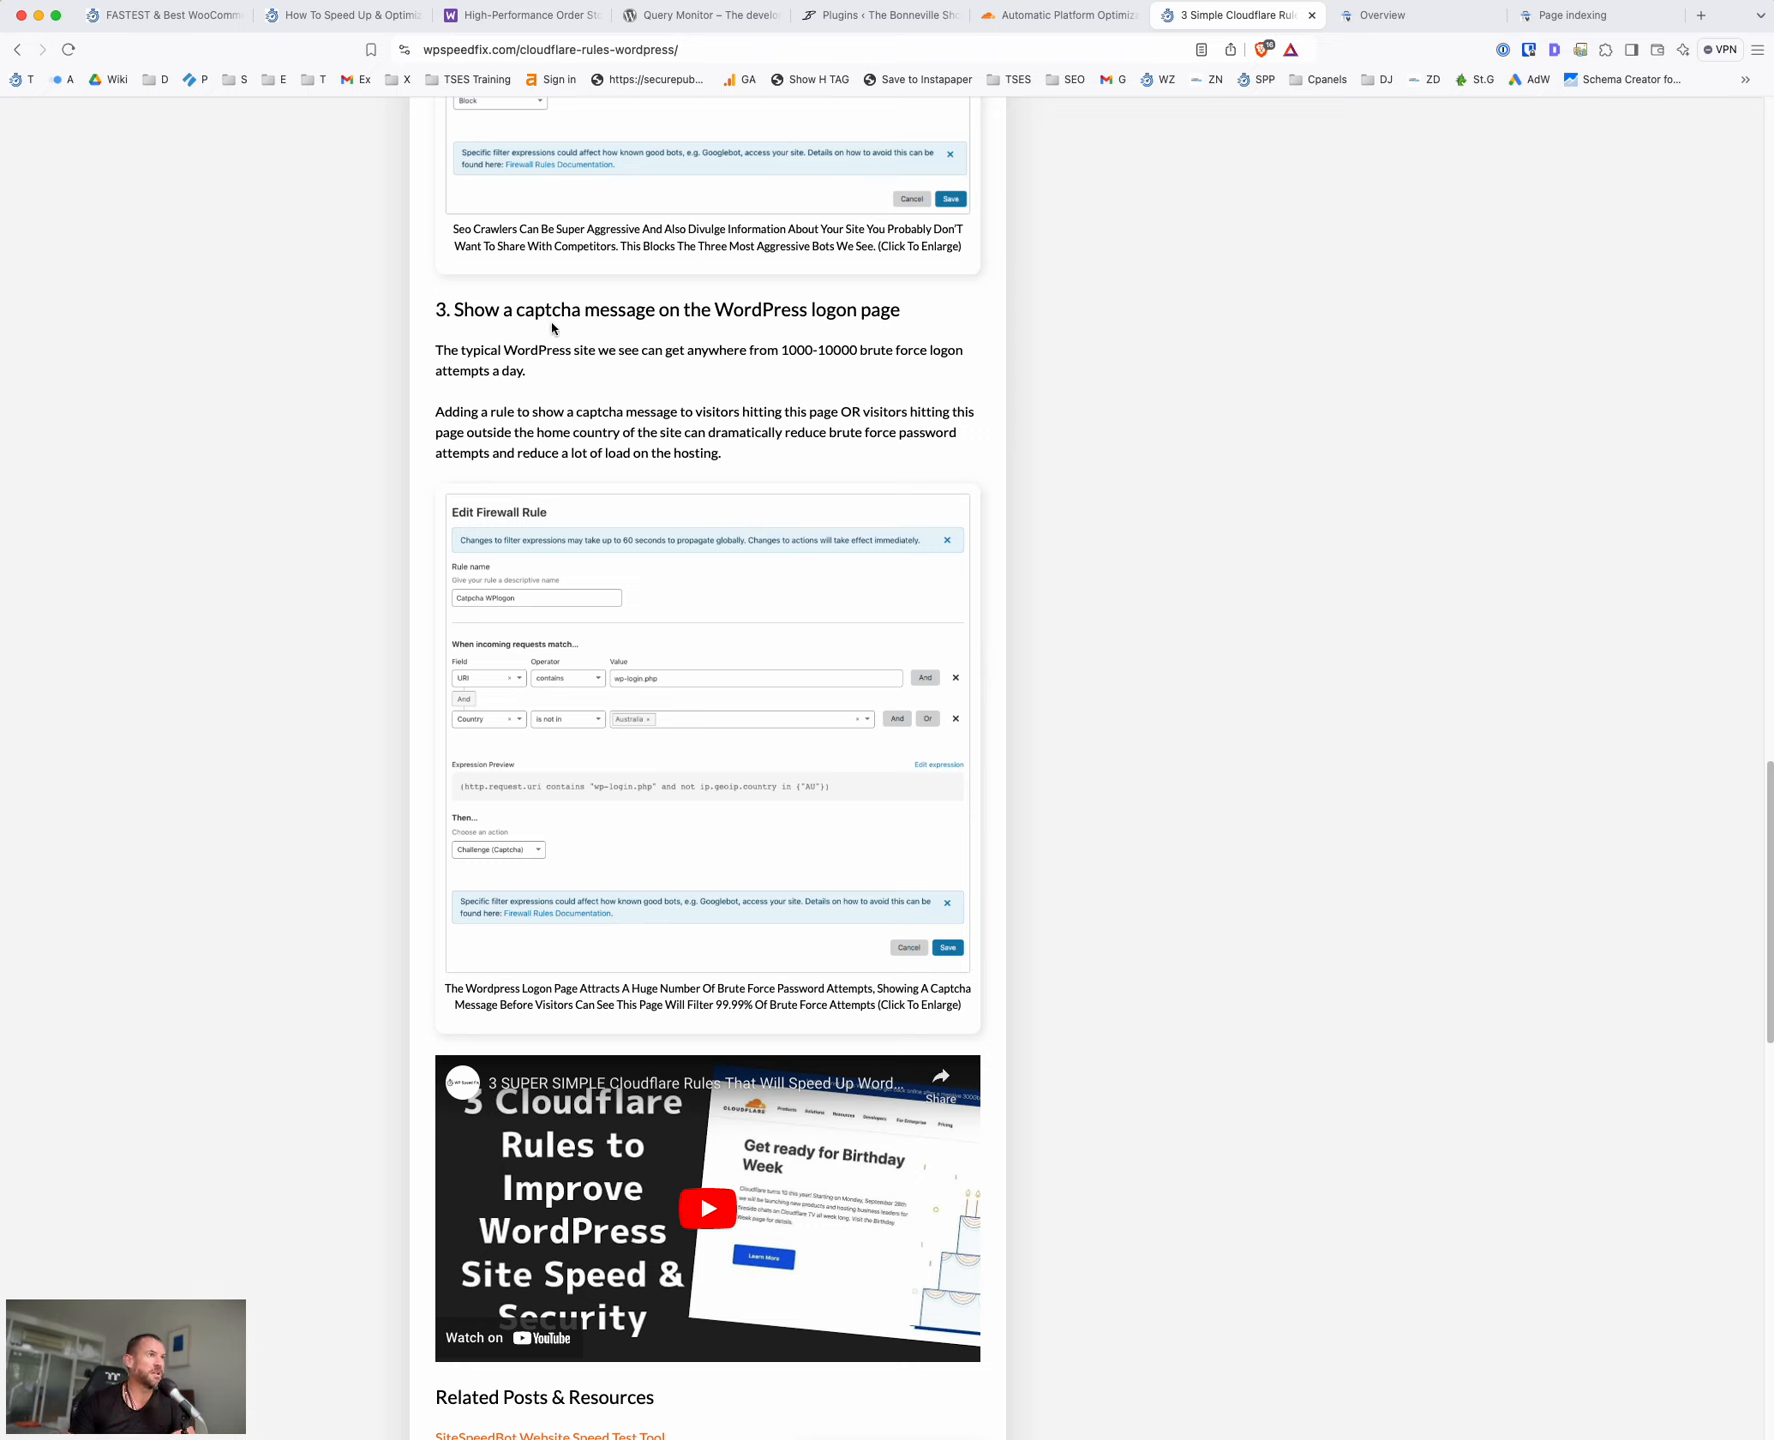
mouse_move(778, 340)
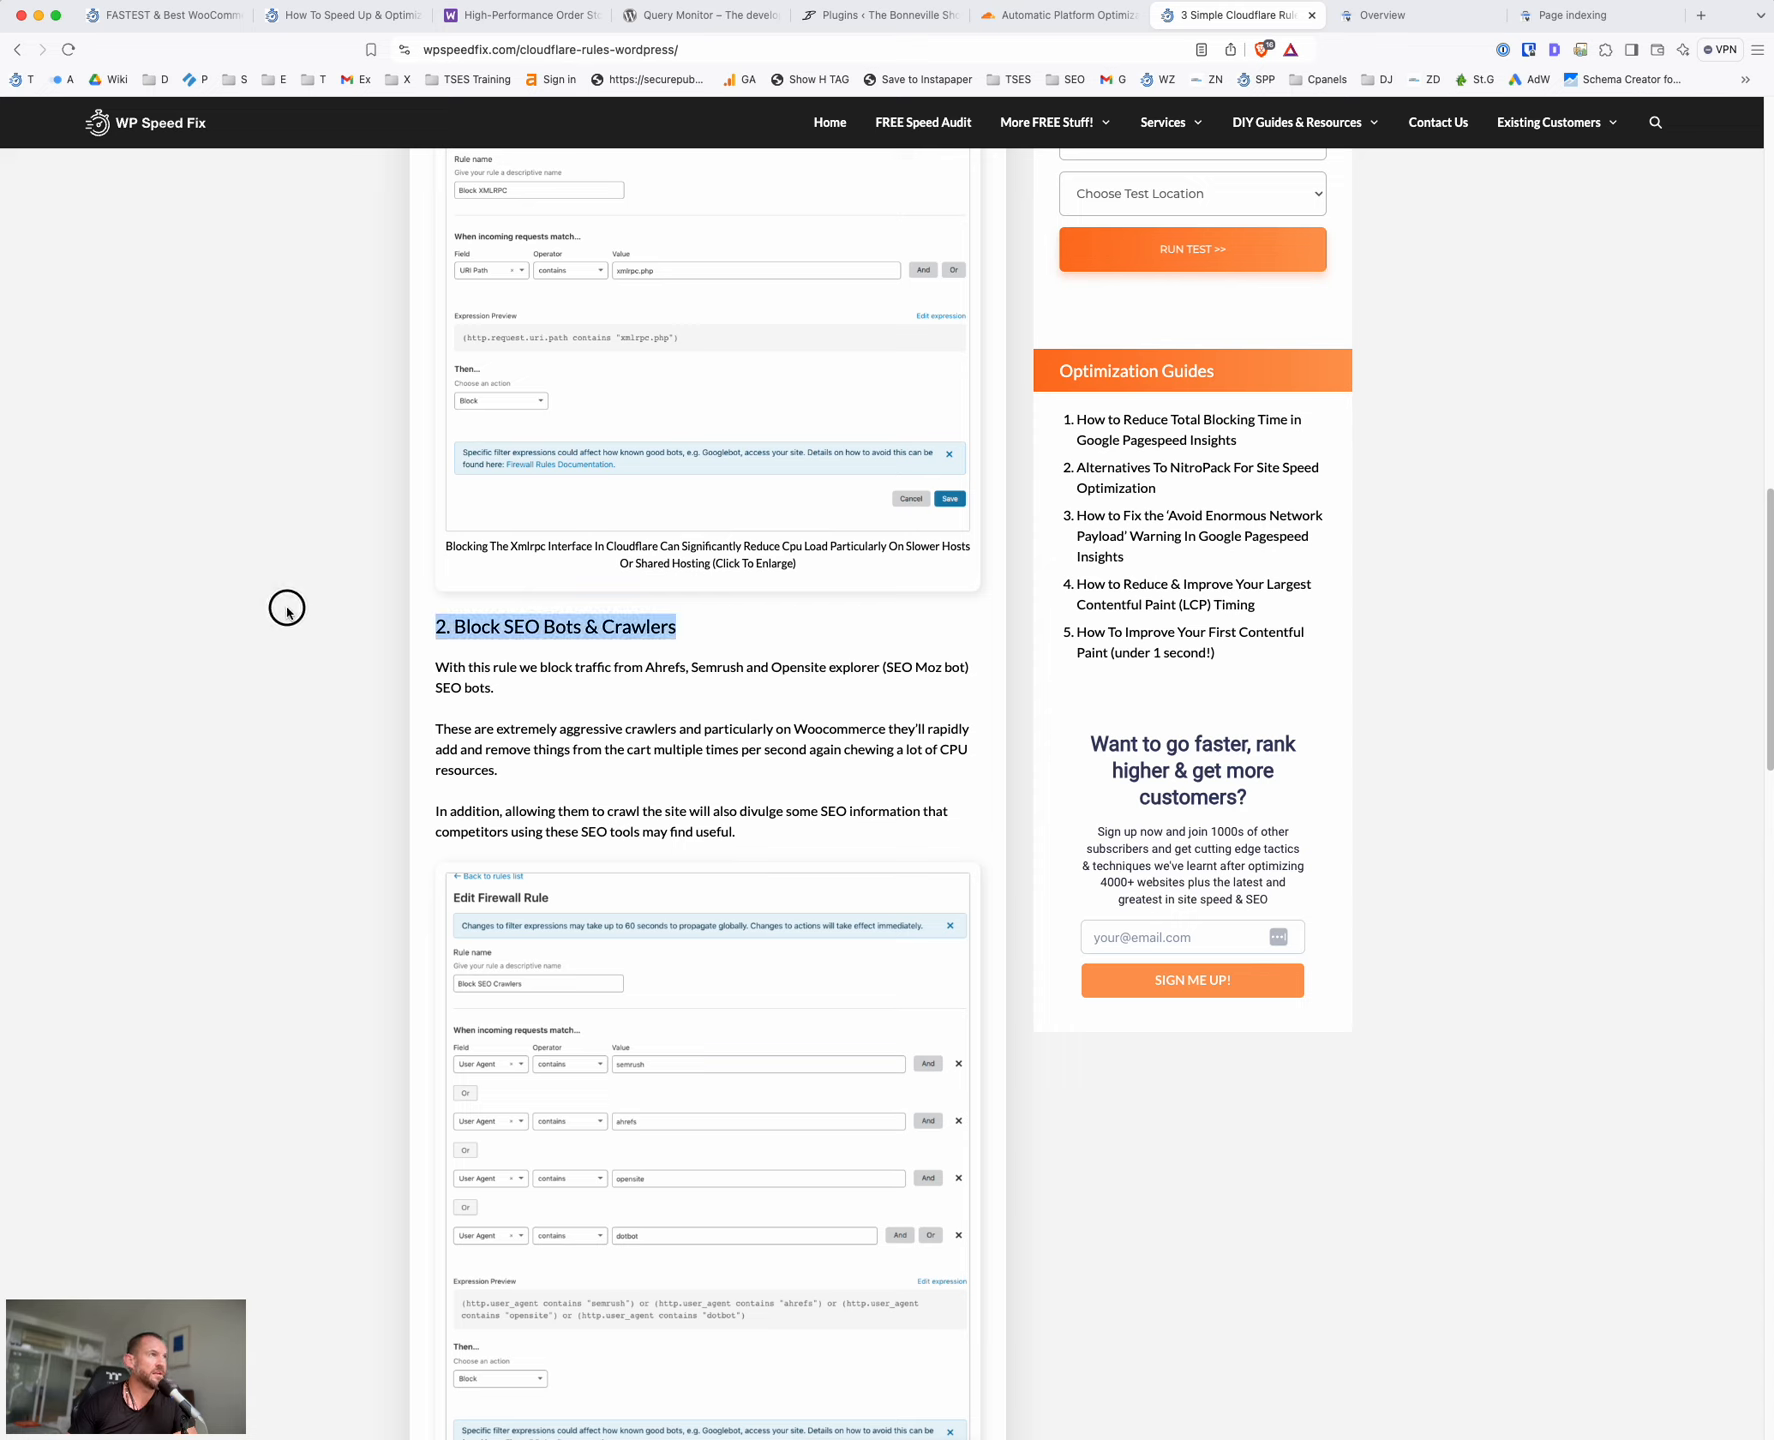
mouse_move(424, 586)
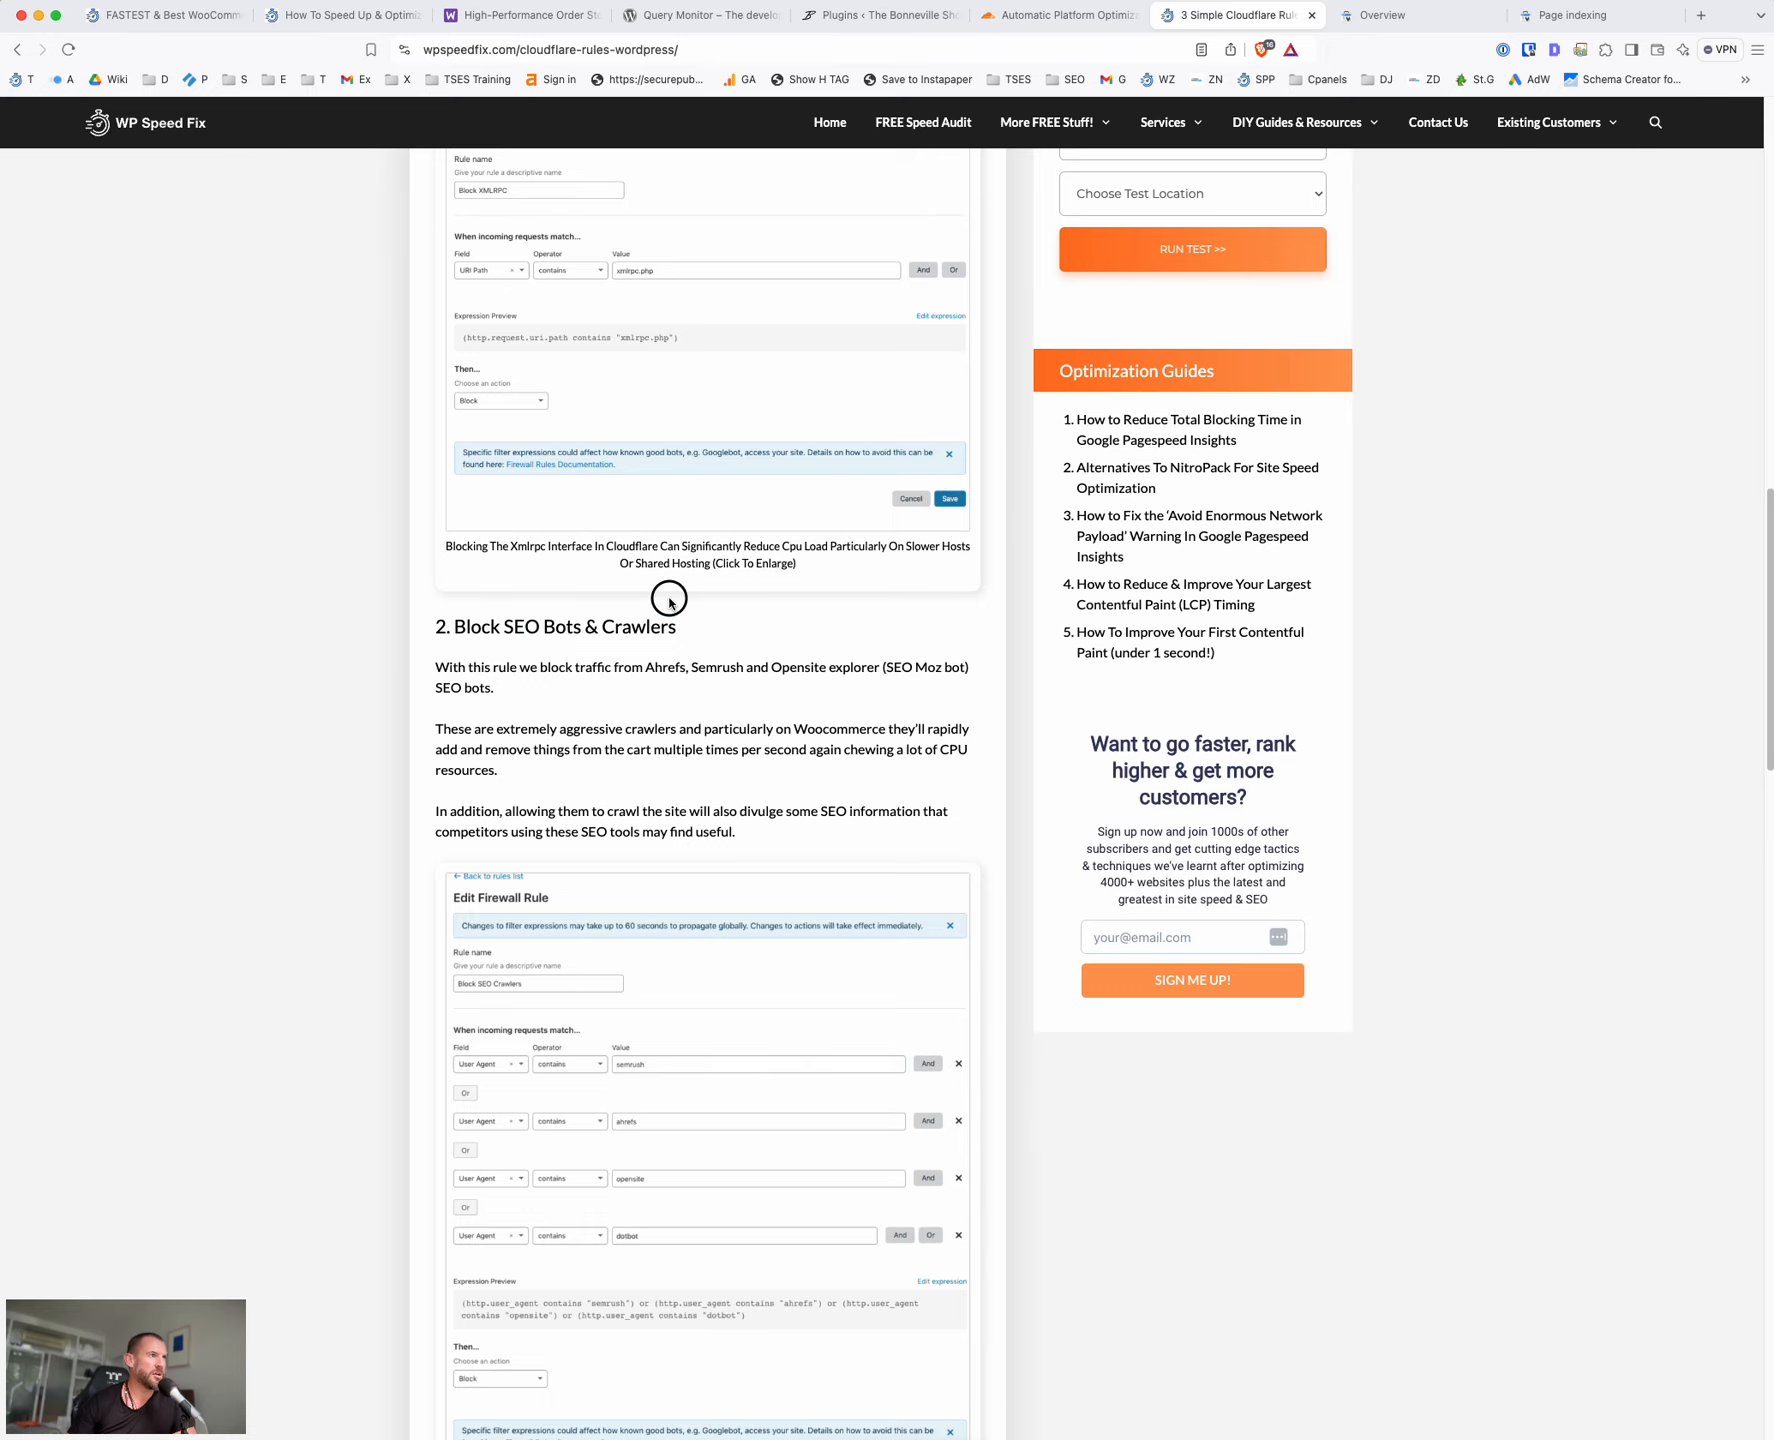
scroll(down, 3)
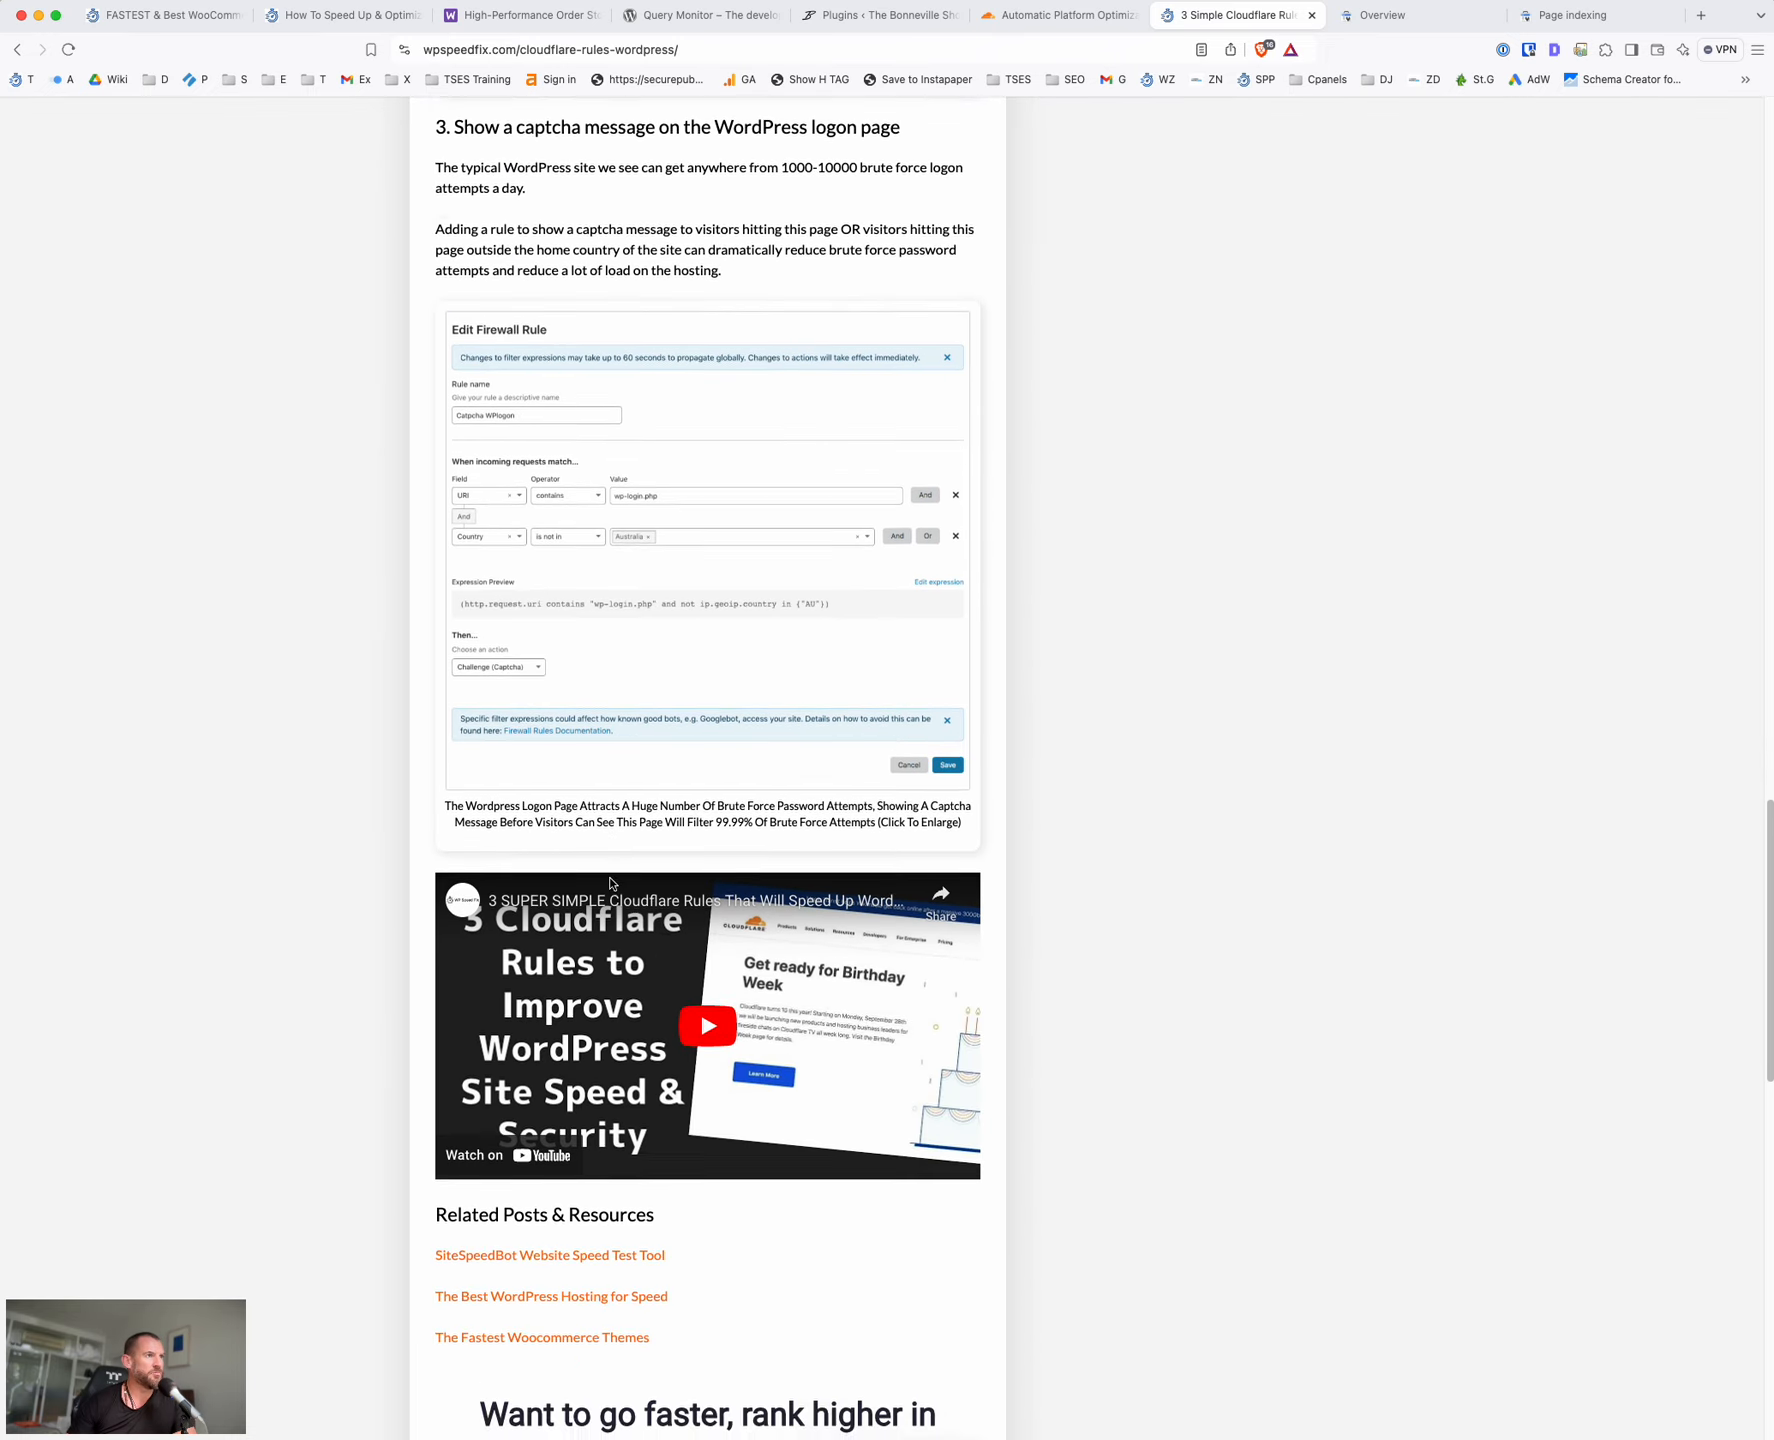
scroll(up, 3)
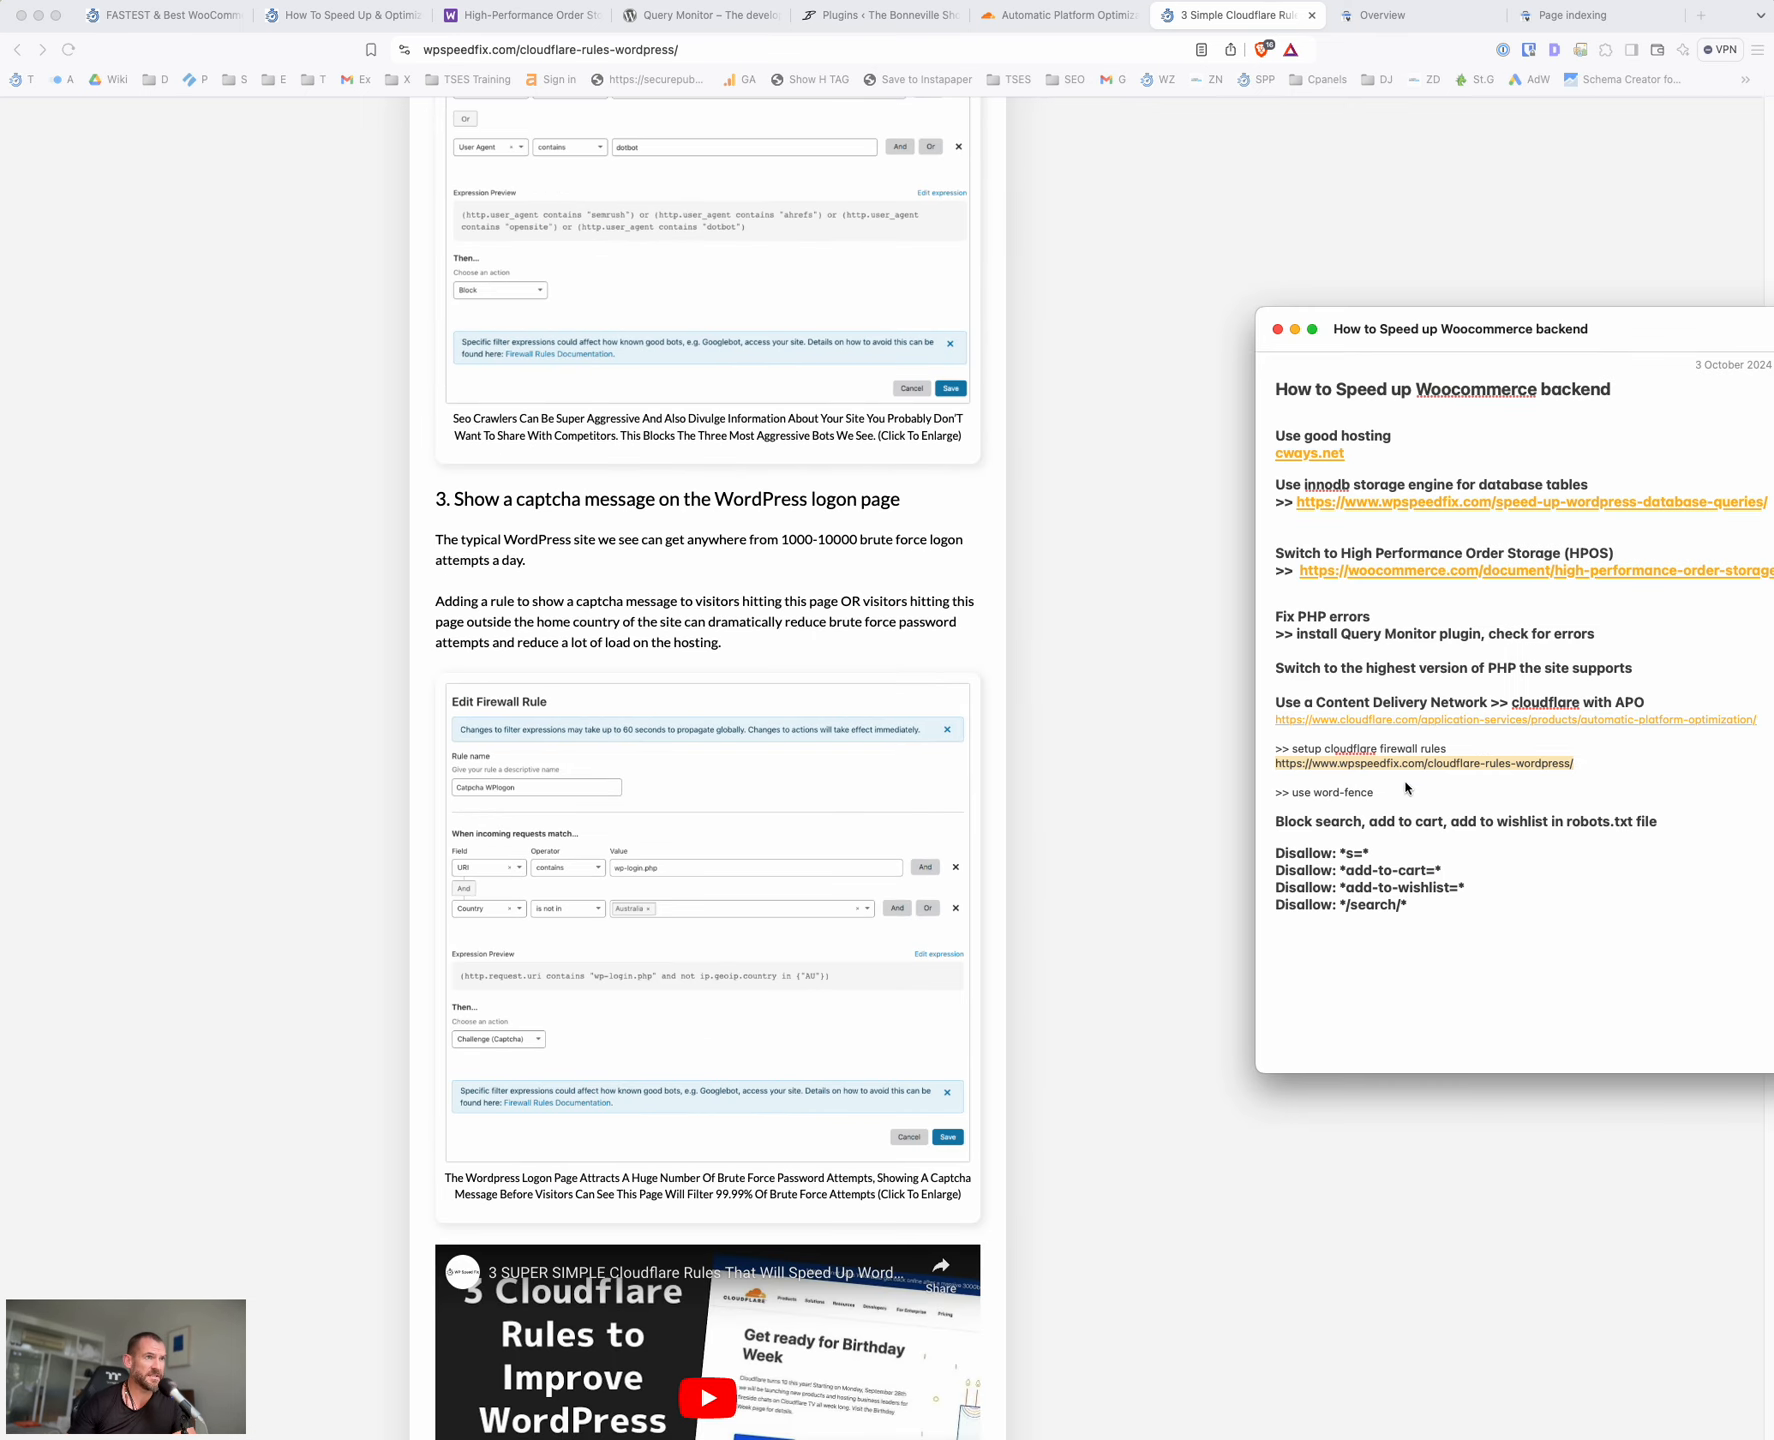
mouse_move(1394, 792)
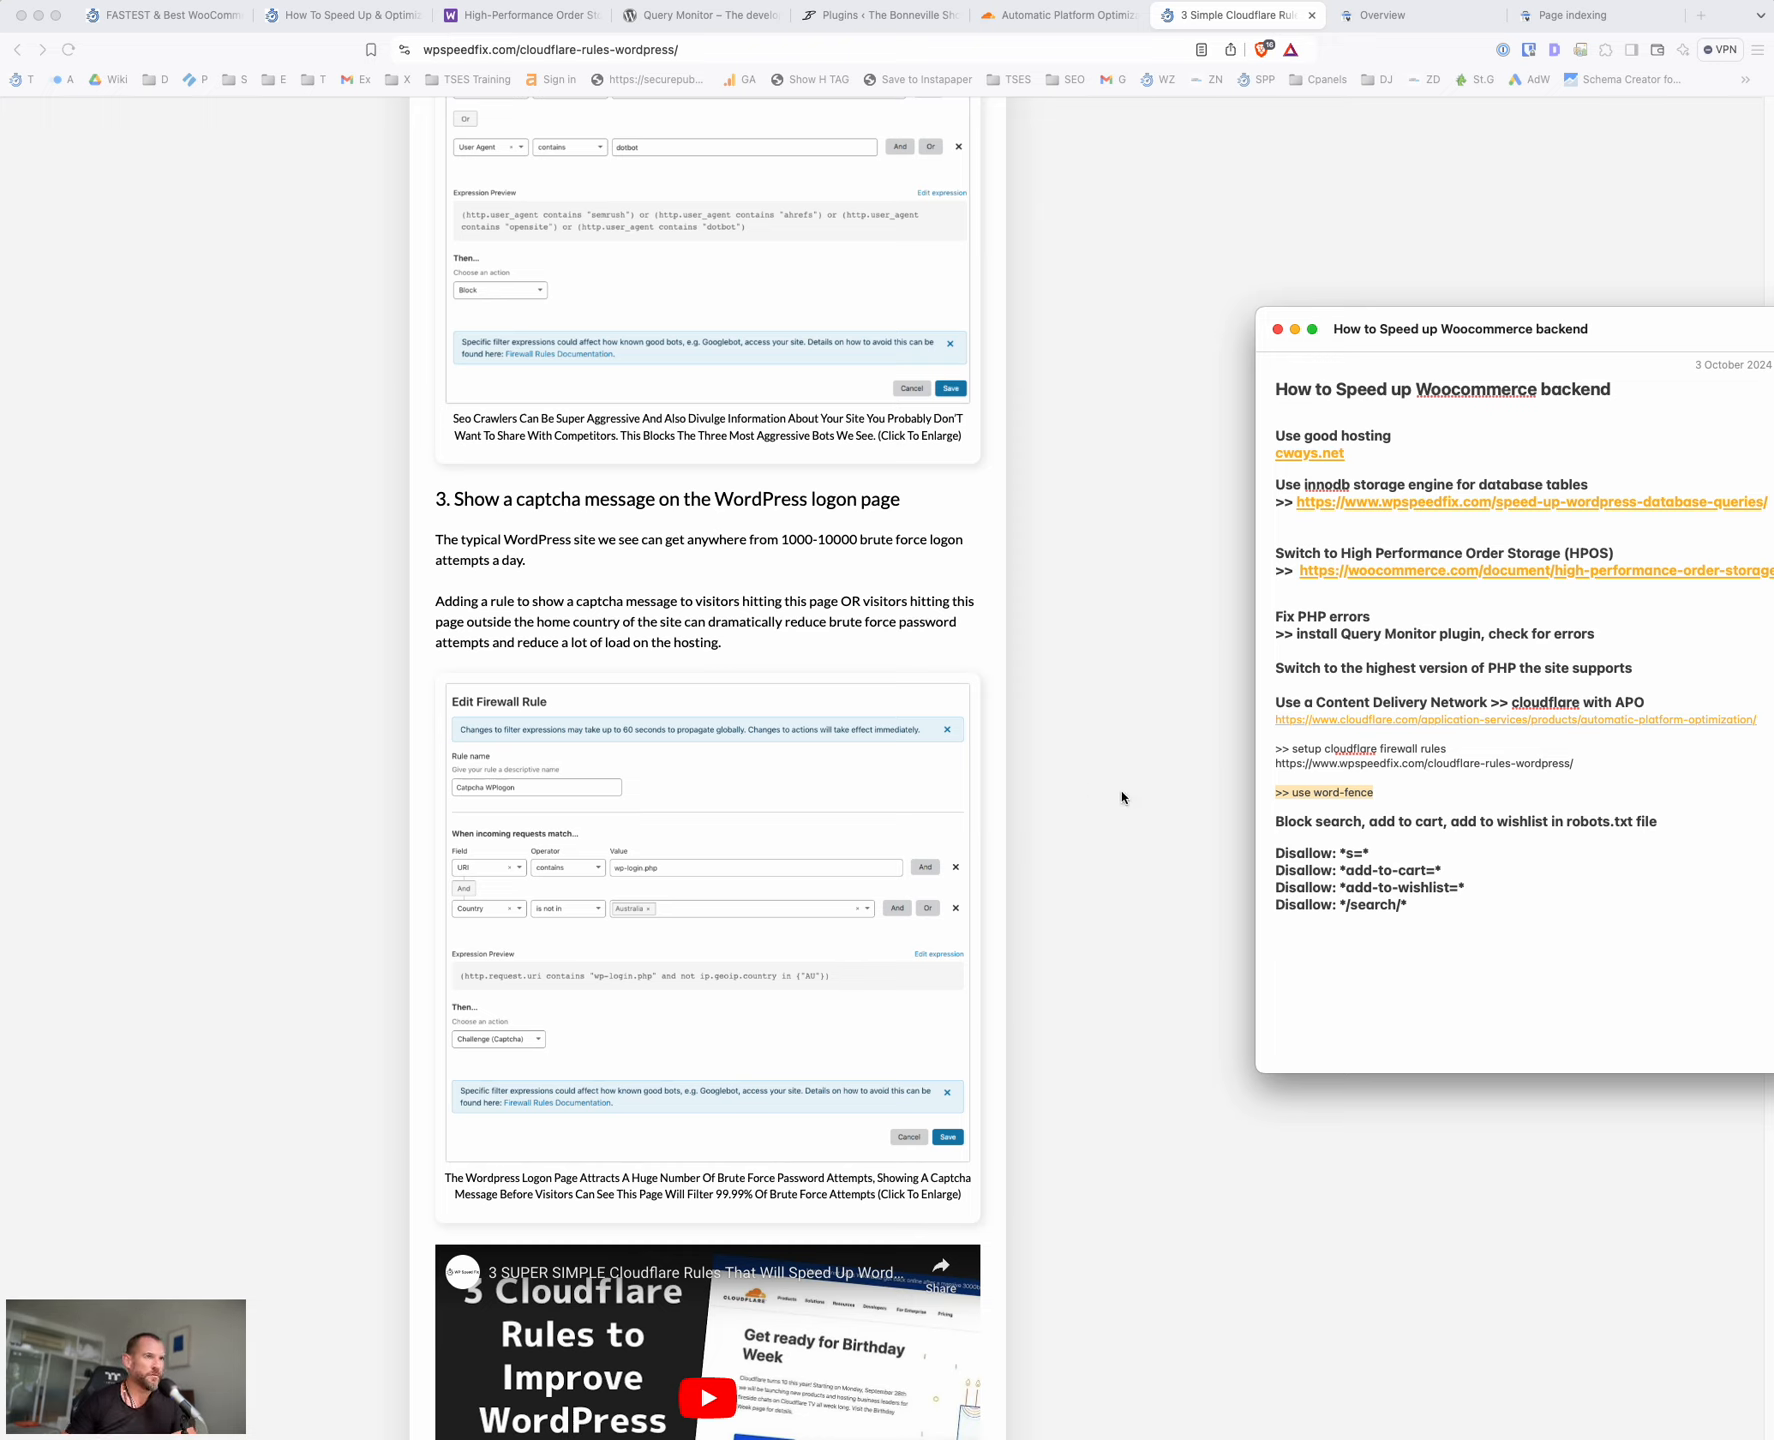
Highlight the 'use word-fence' line in the checklist note
double_click(1344, 792)
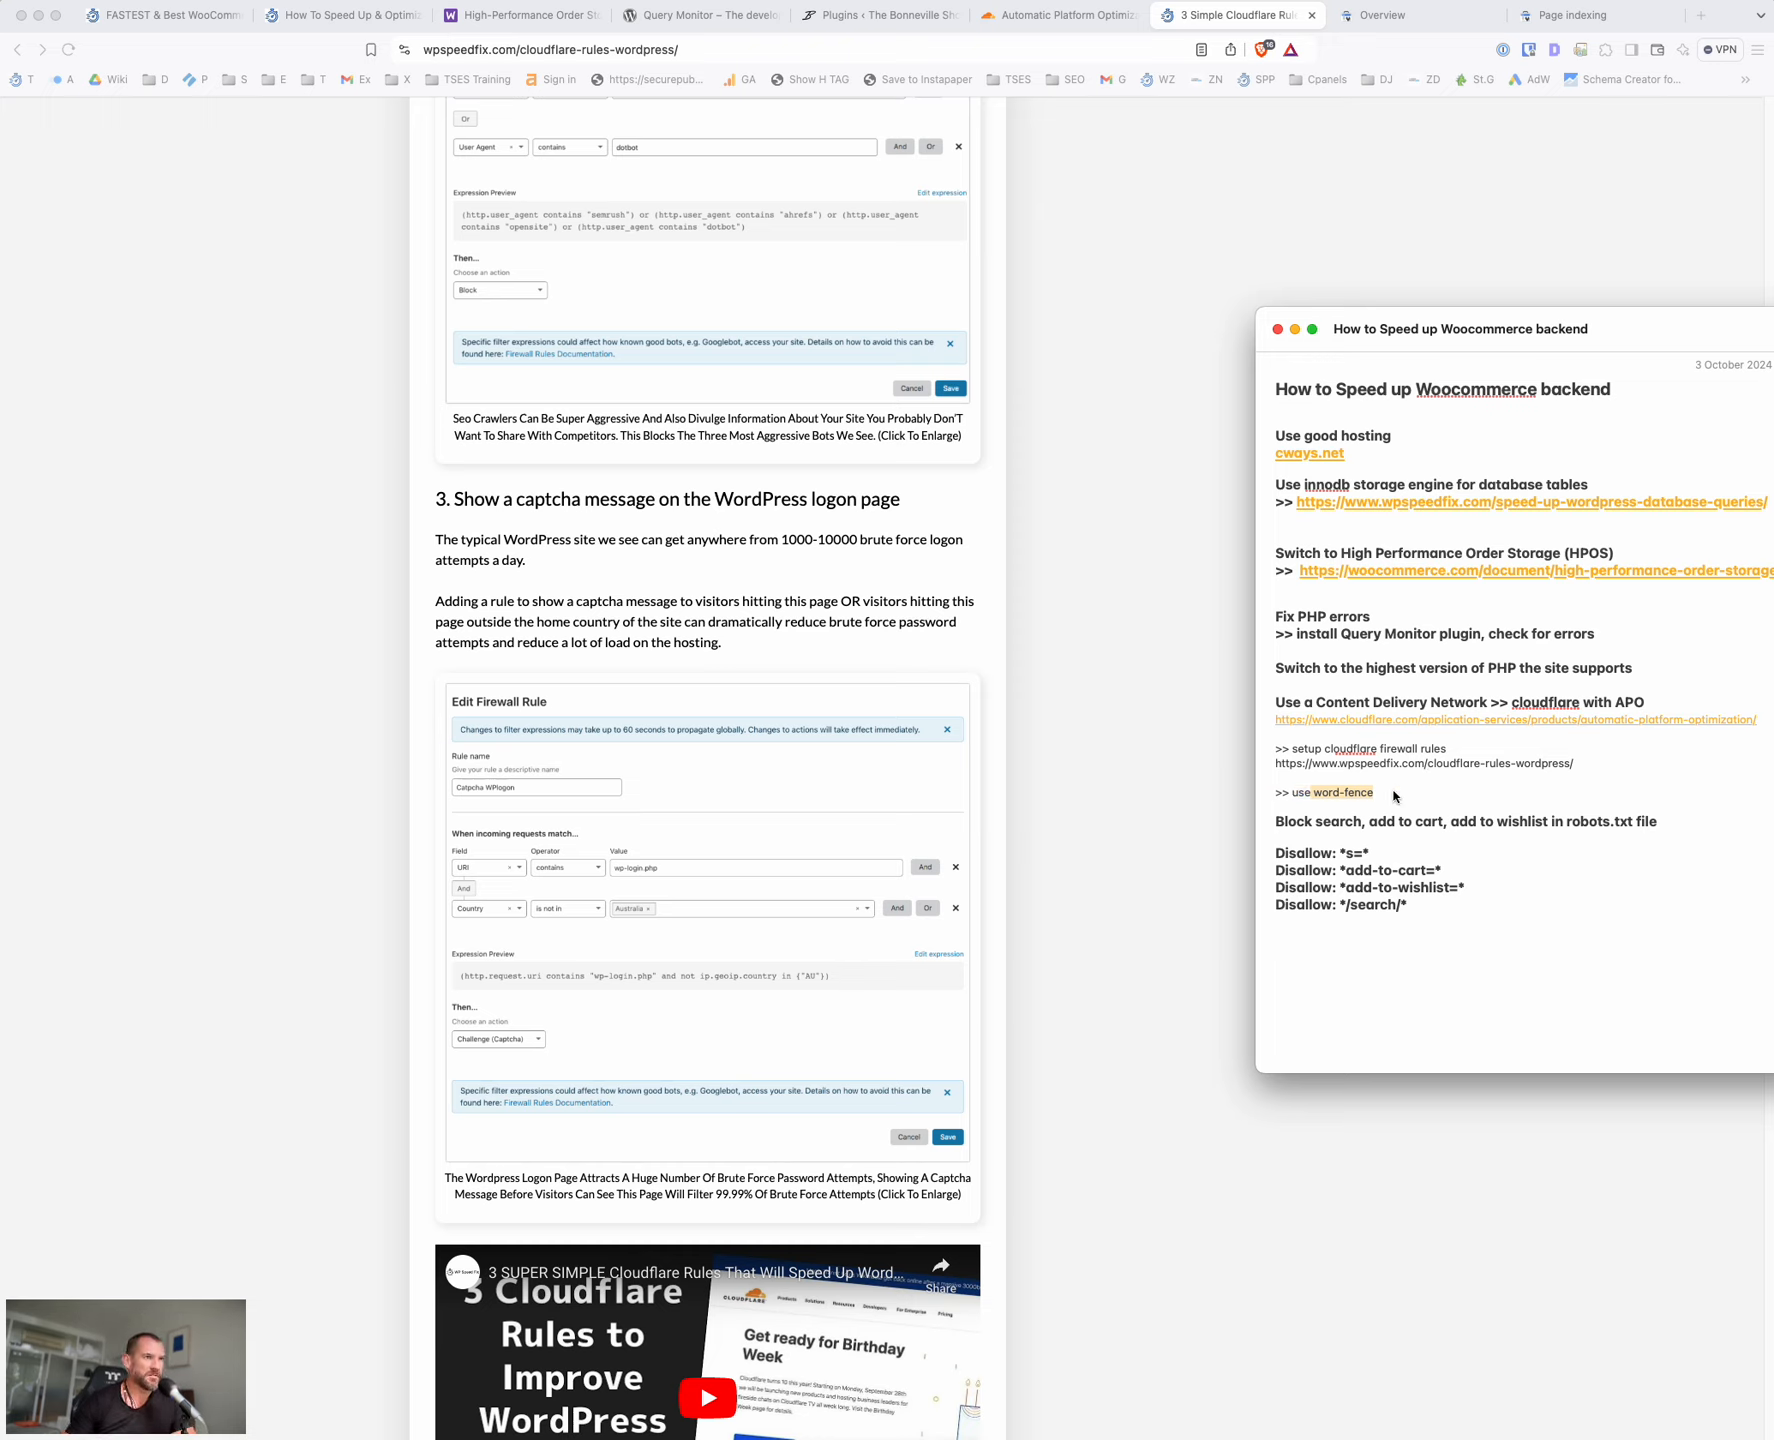
mouse_move(1040, 60)
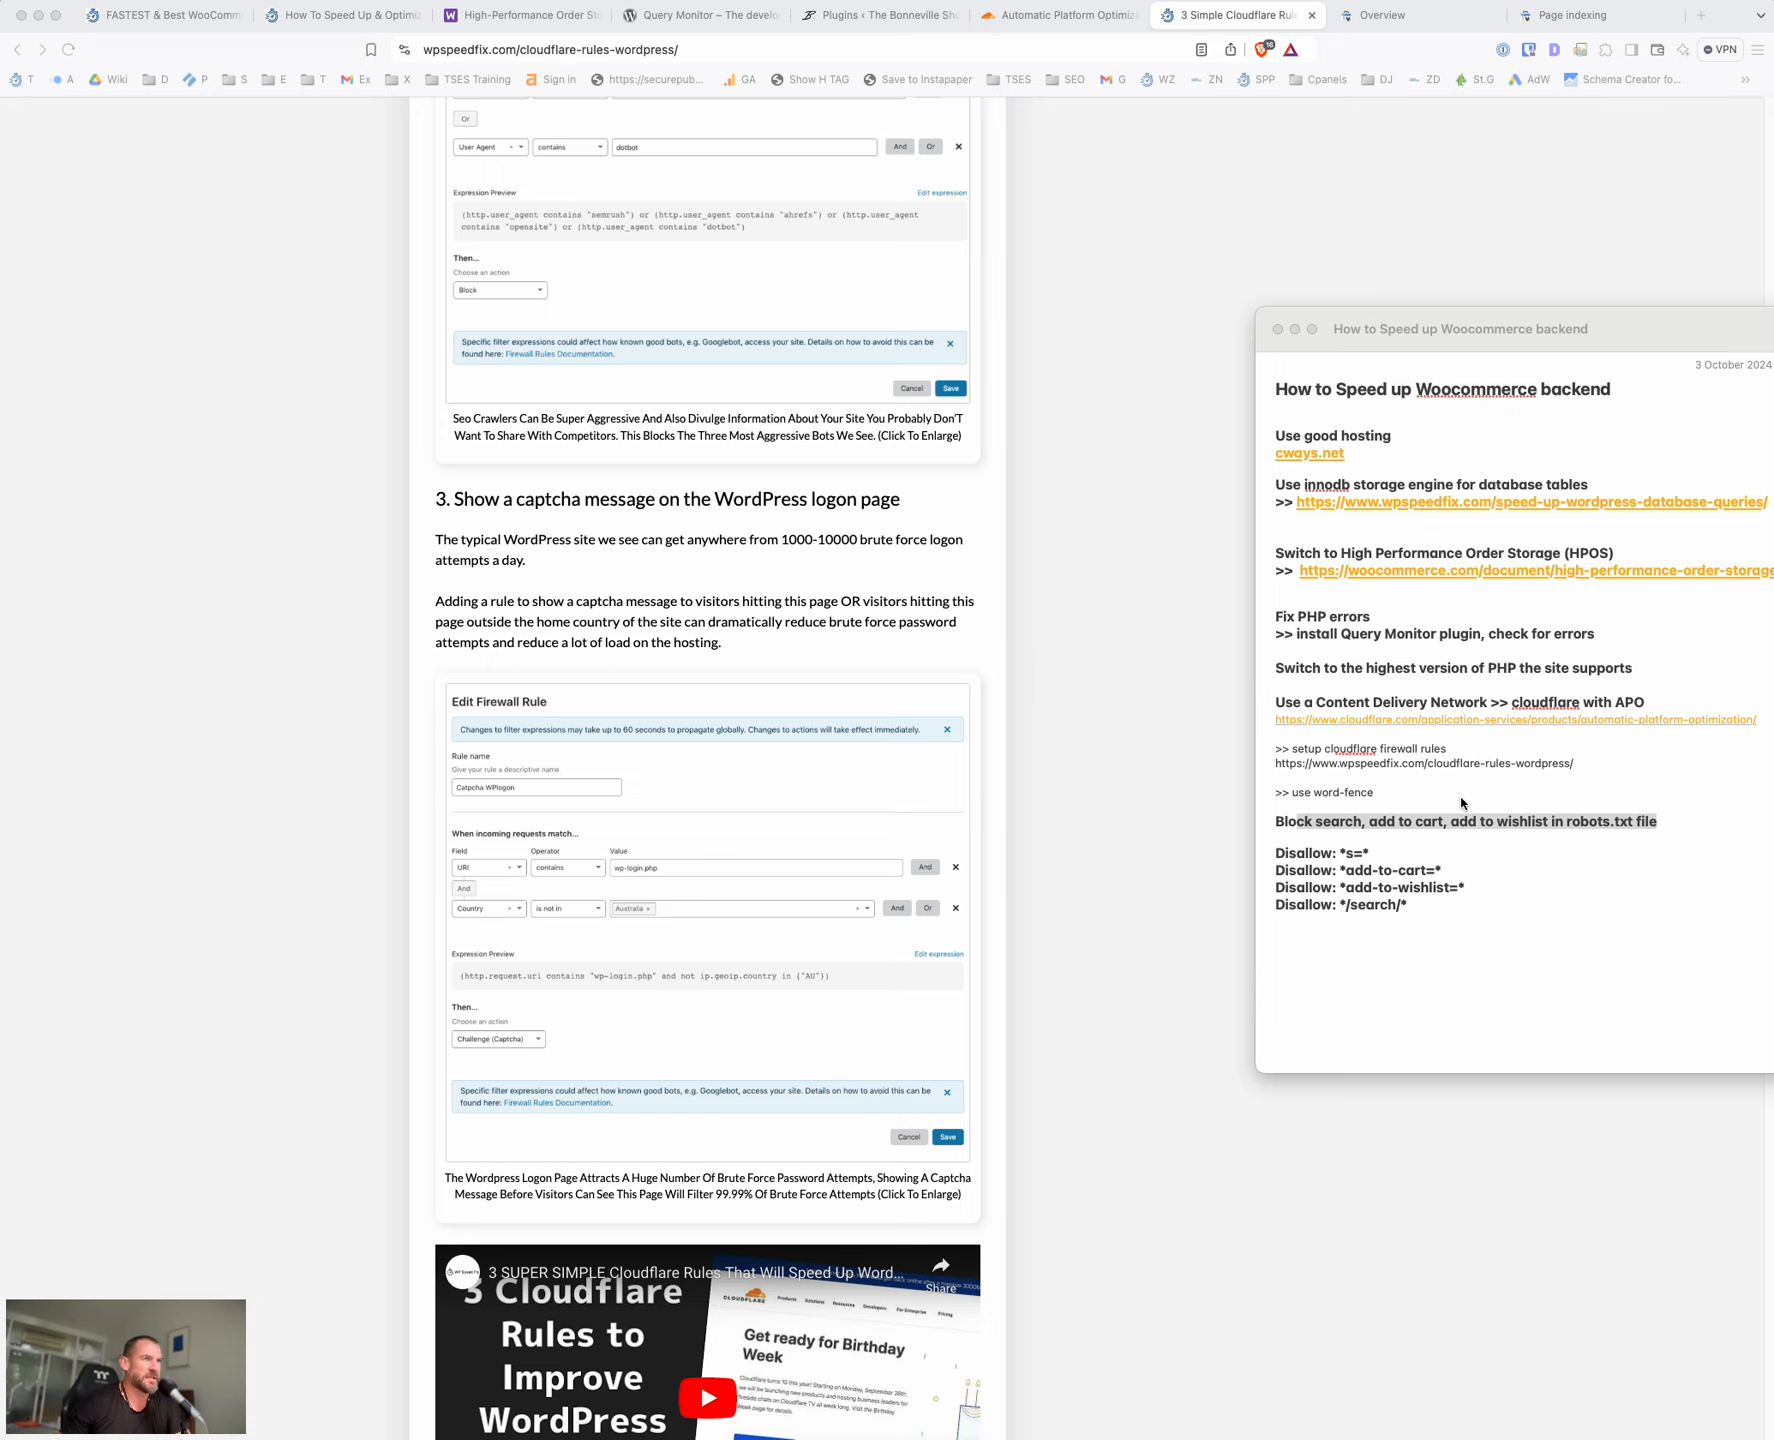
mouse_move(1456, 832)
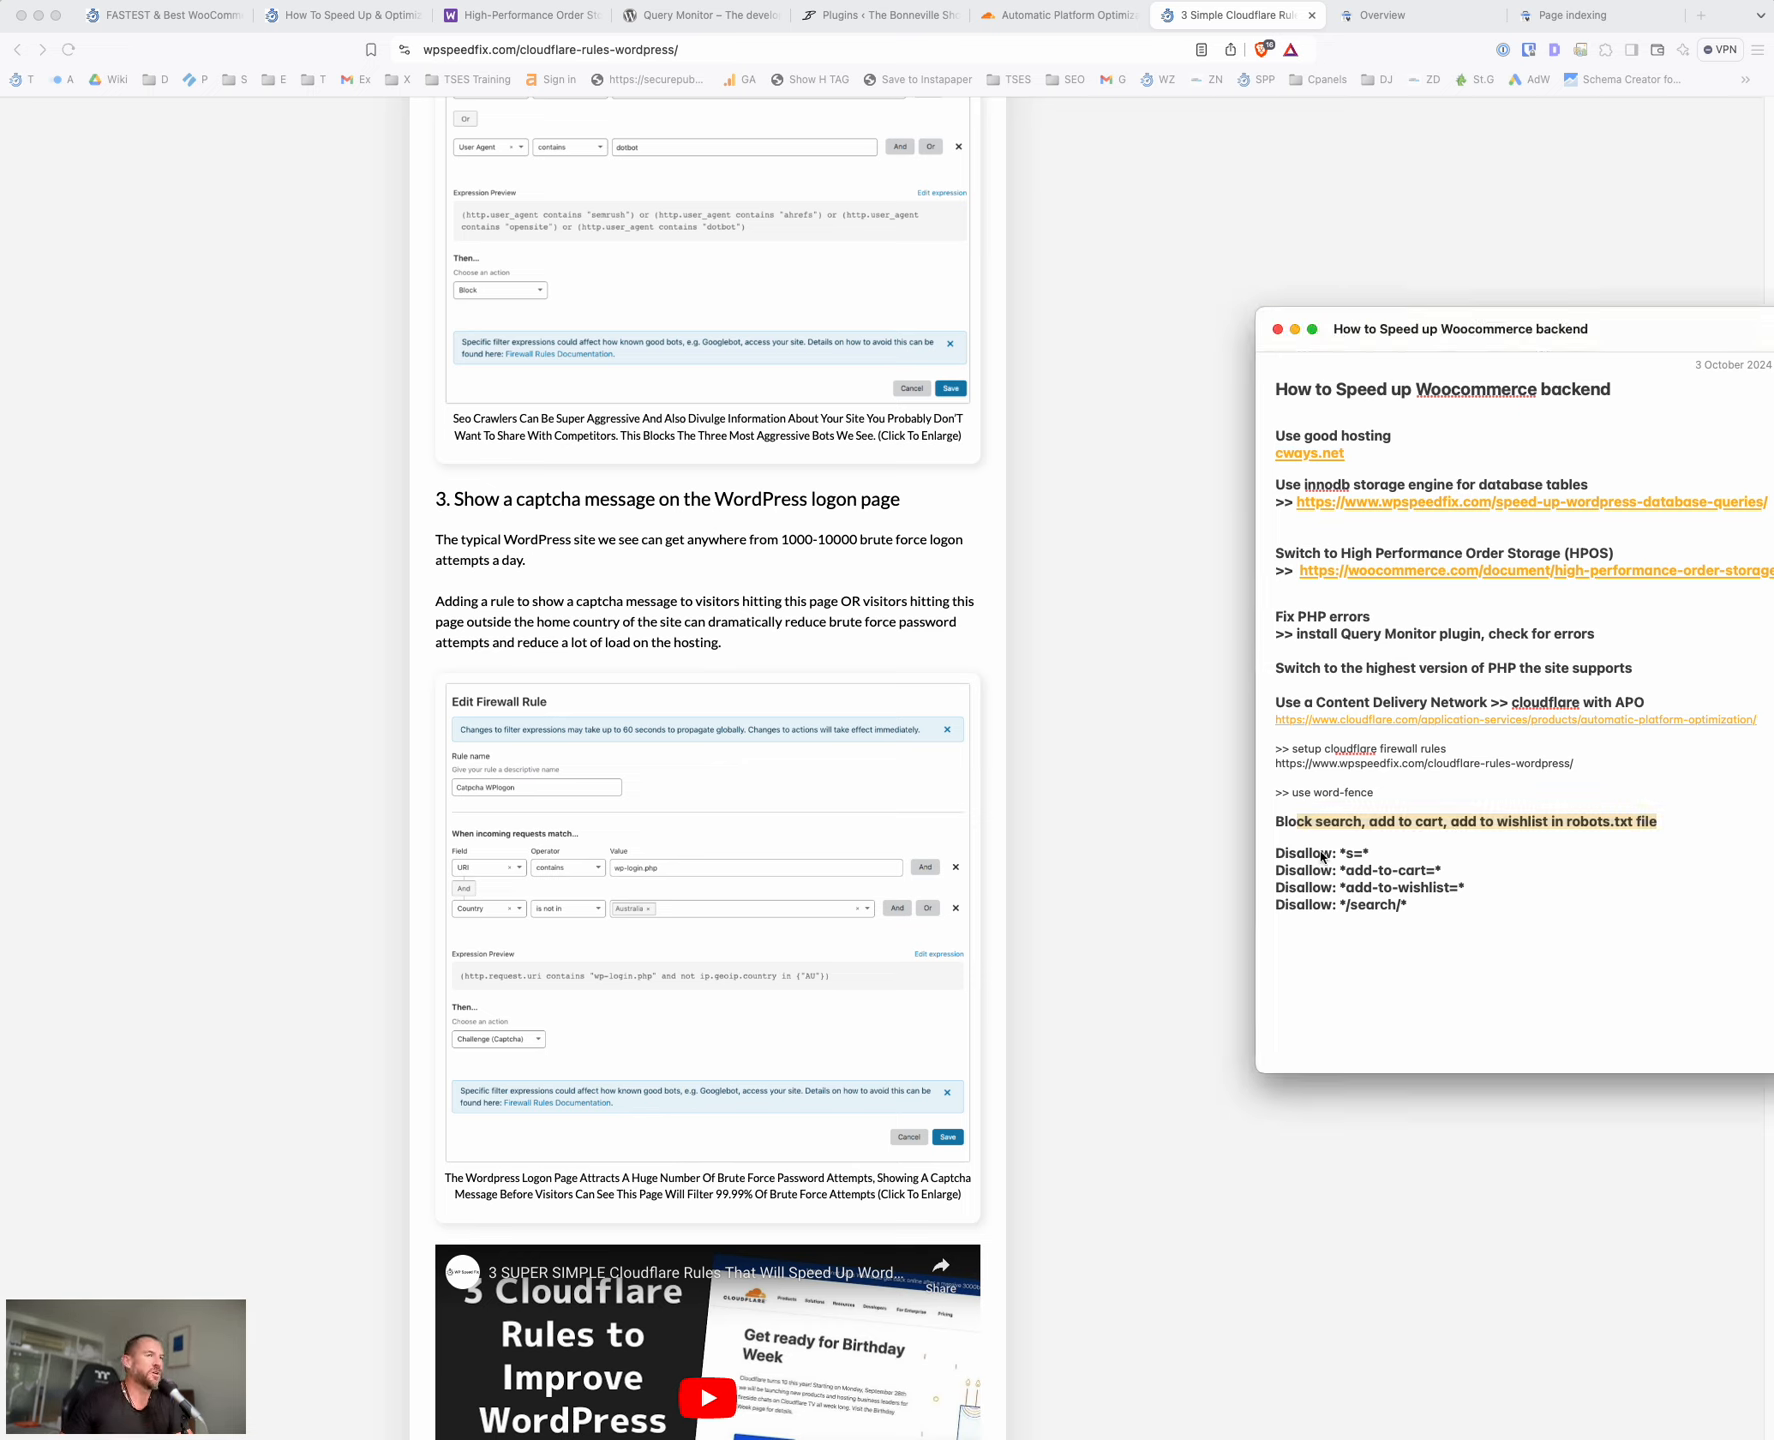
mouse_move(1638, 878)
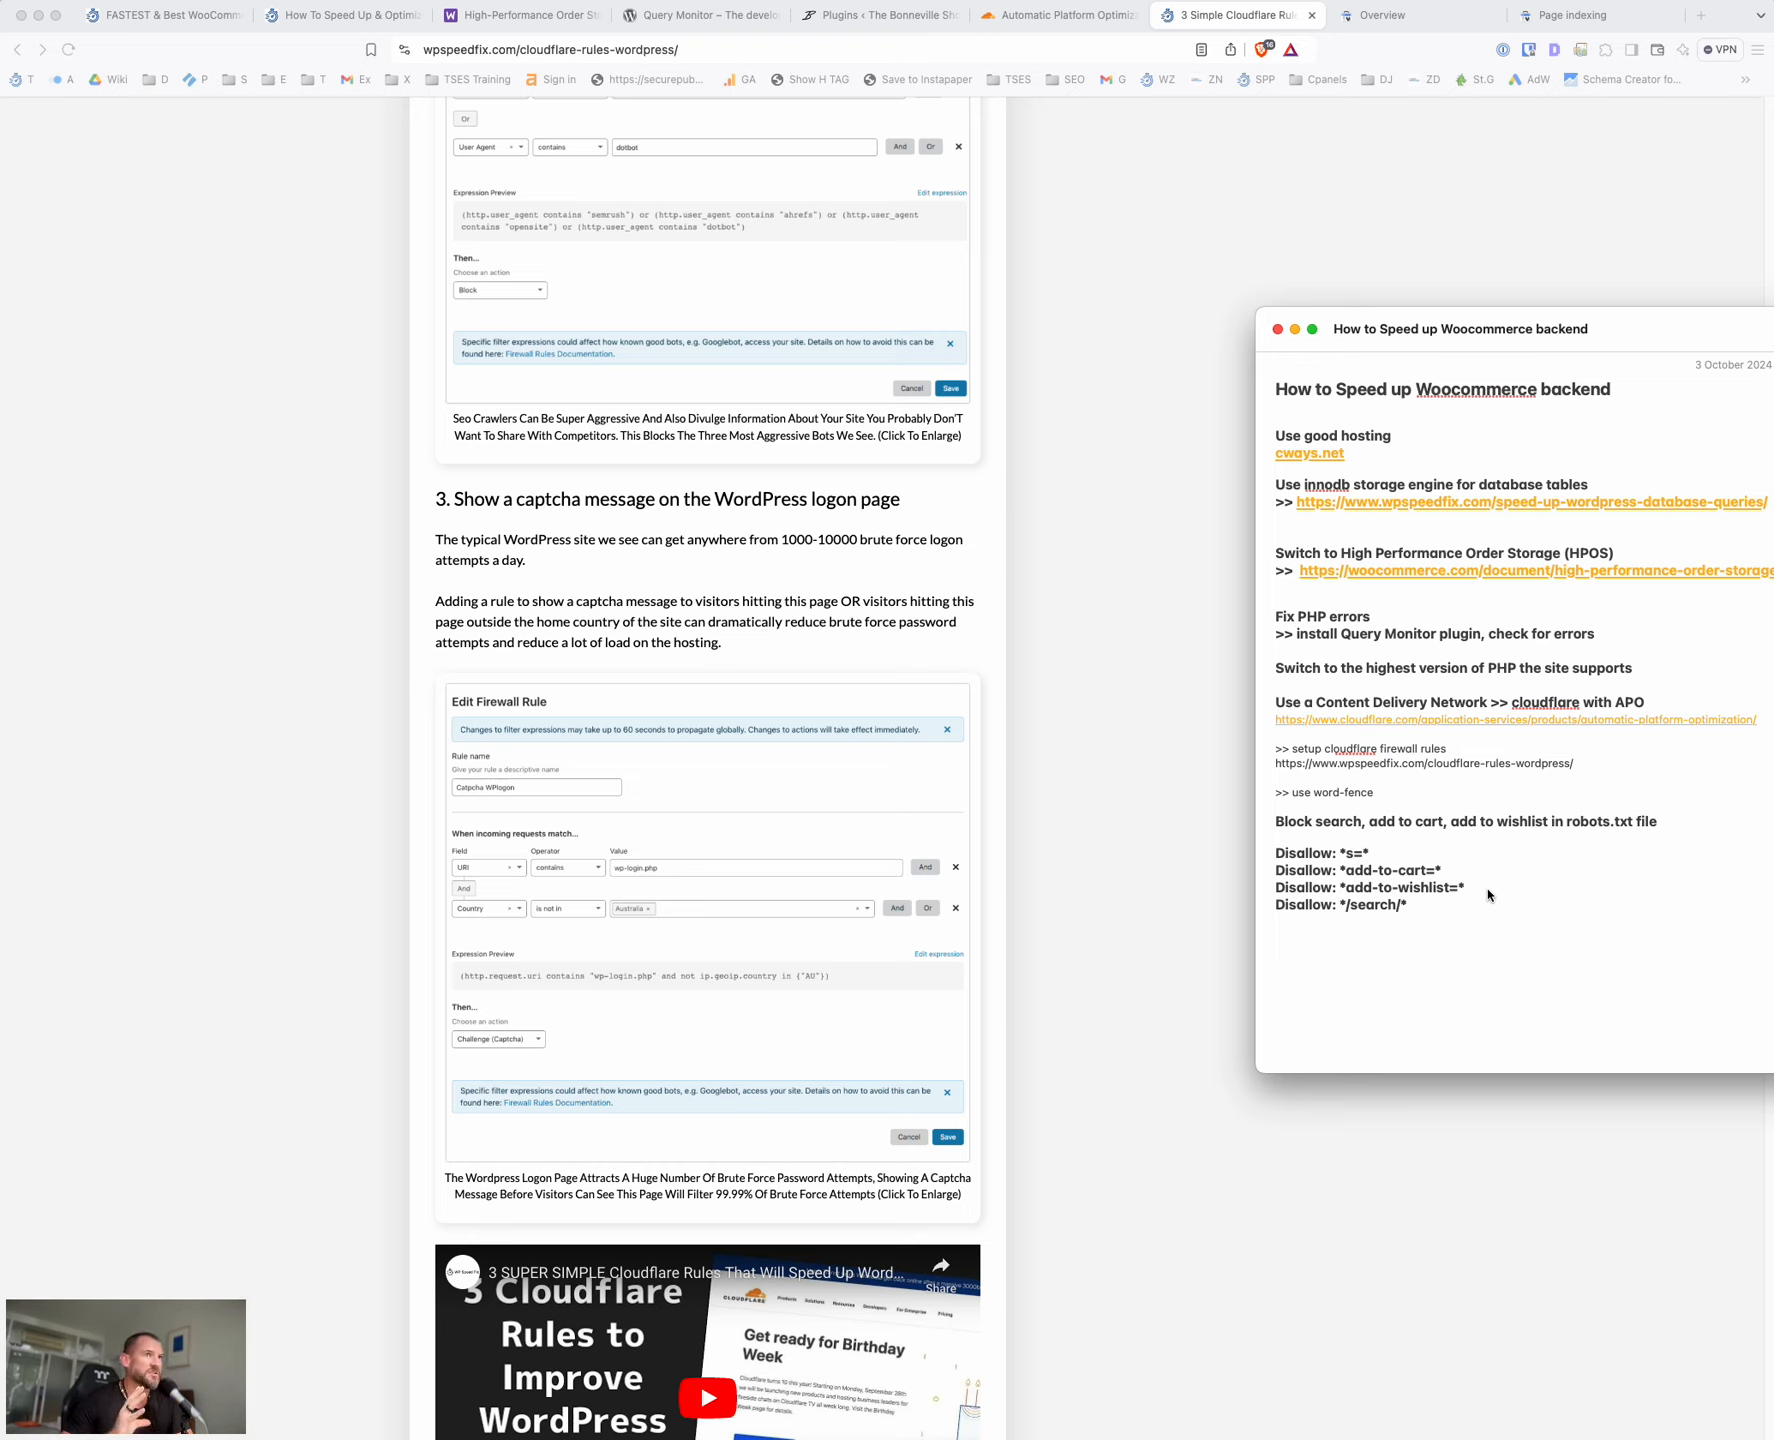
mouse_move(1438, 910)
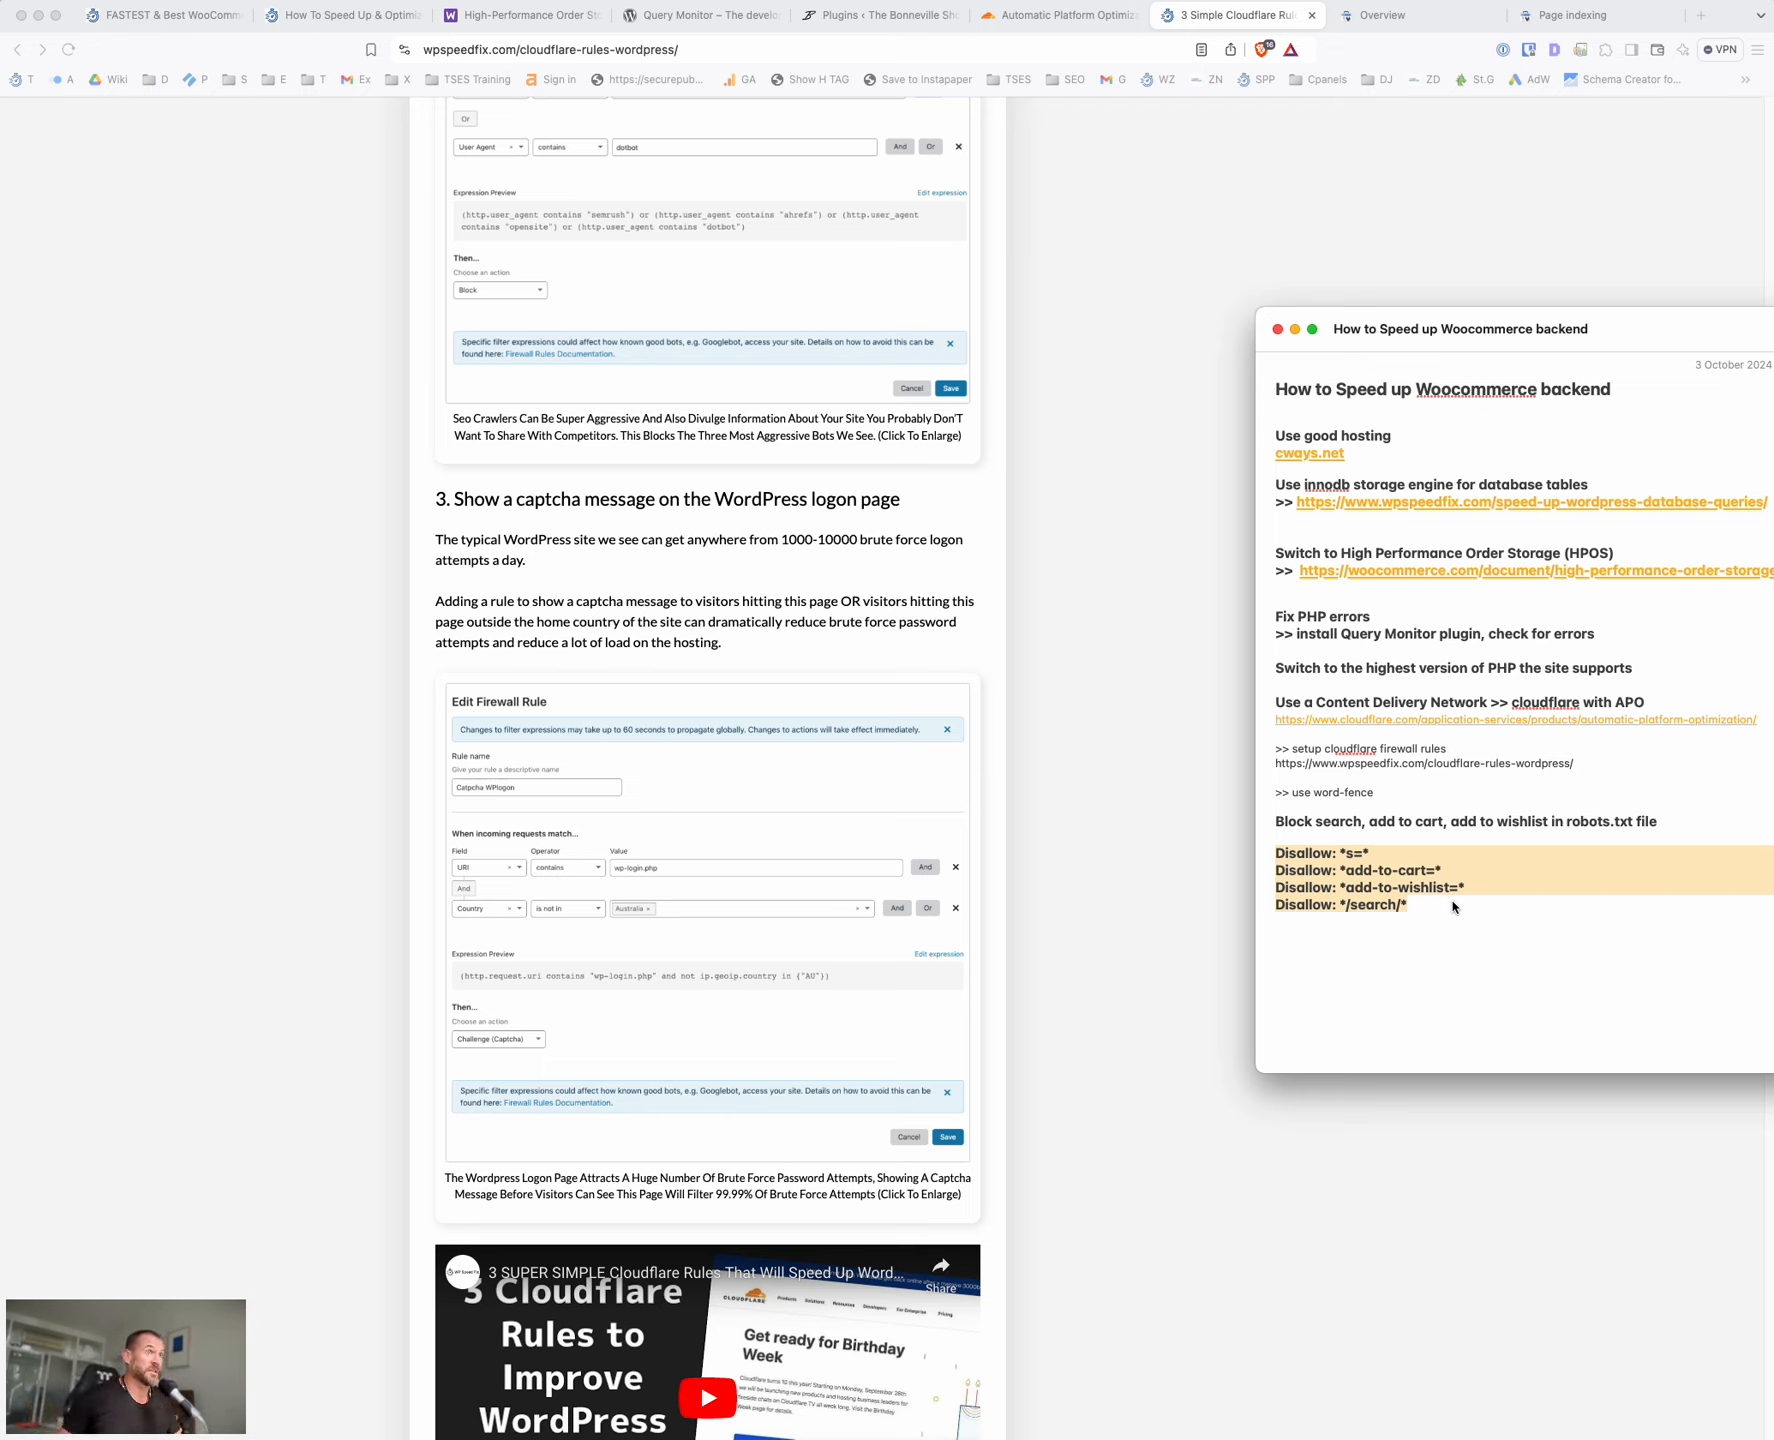
mouse_move(1422, 912)
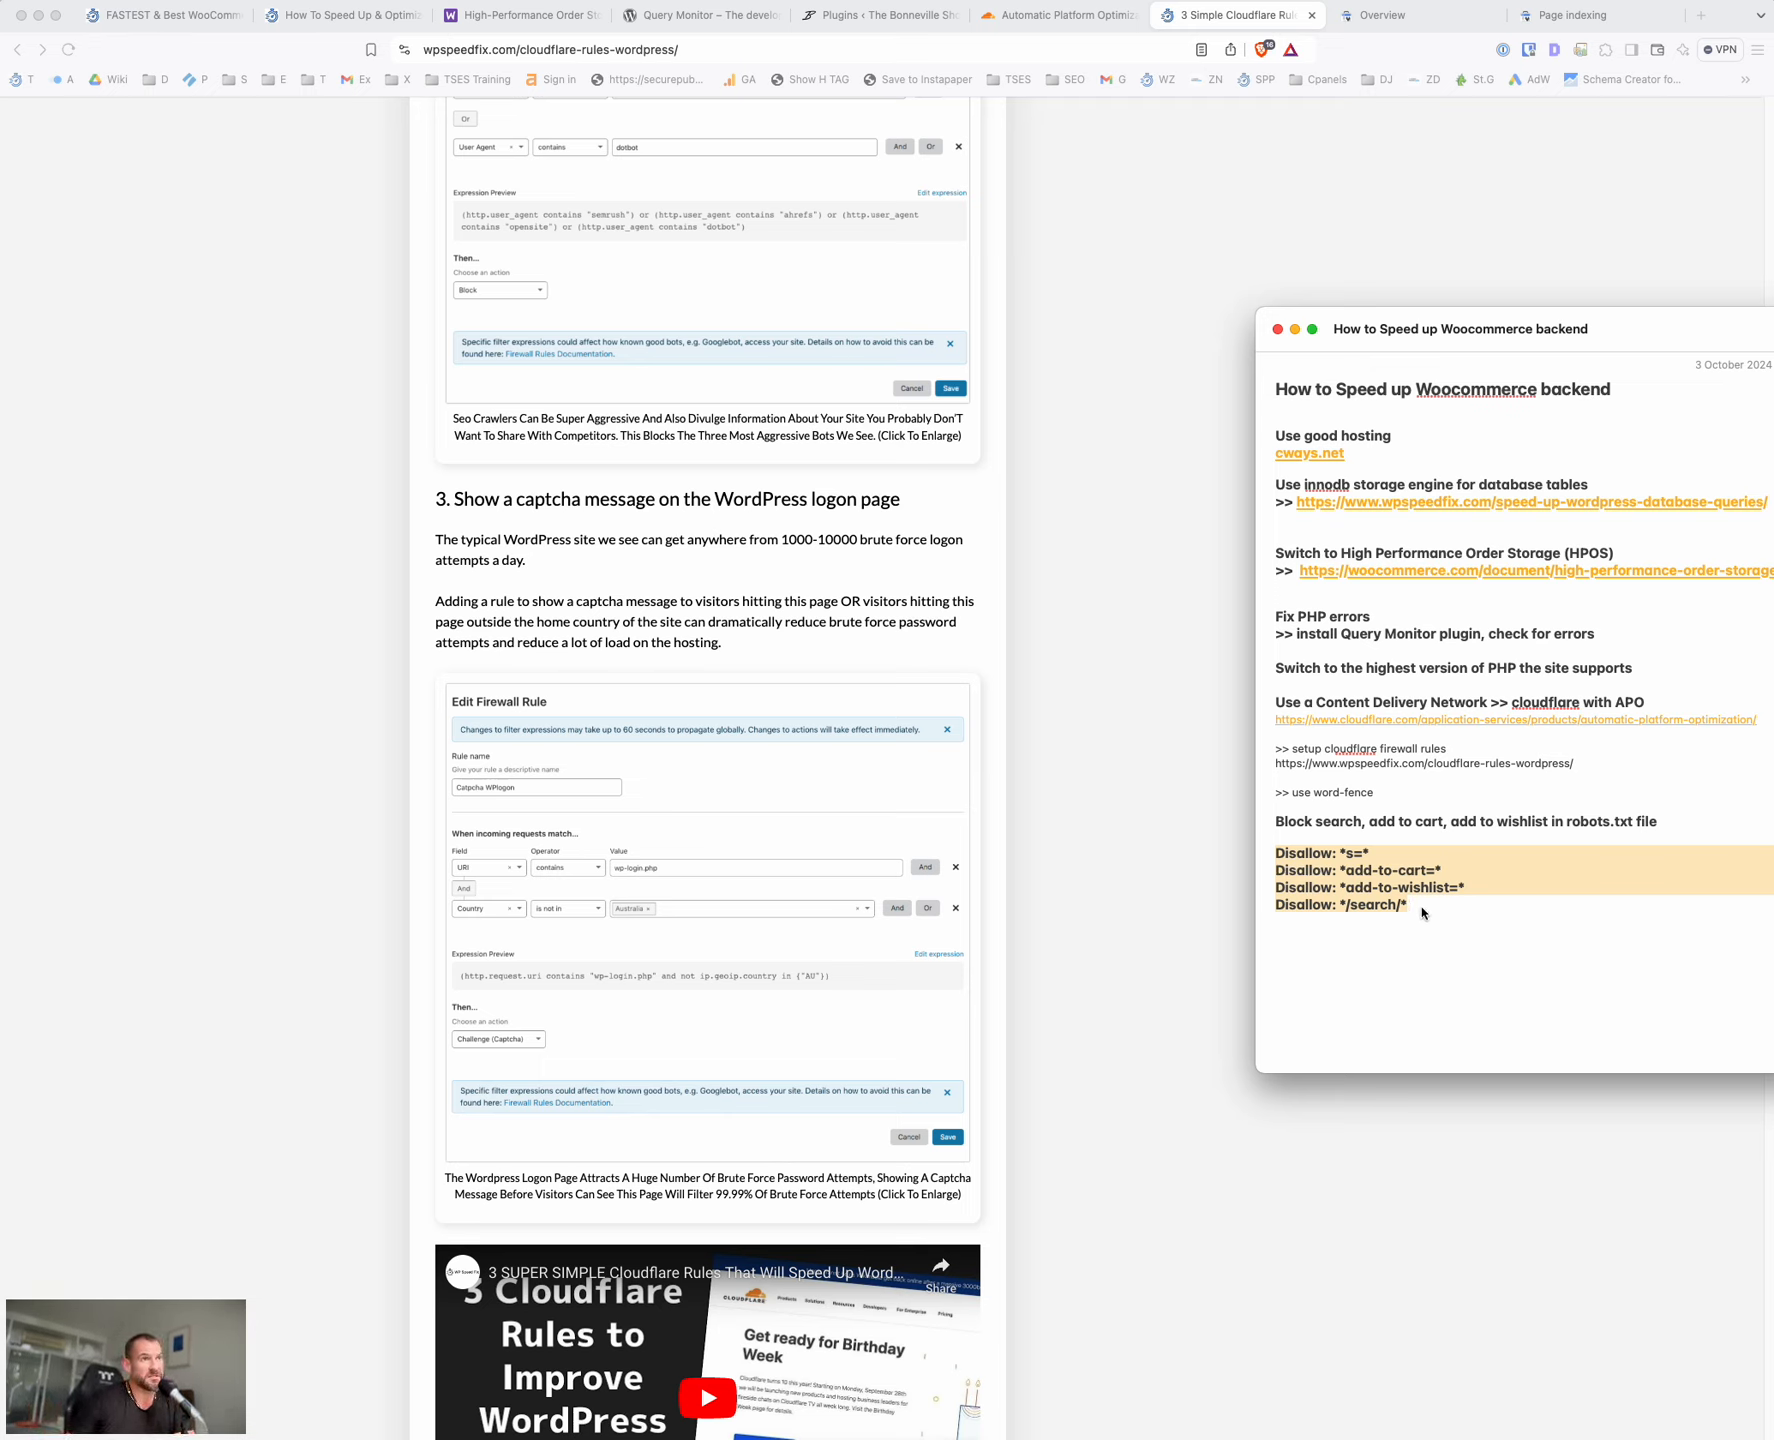
mouse_move(1432, 910)
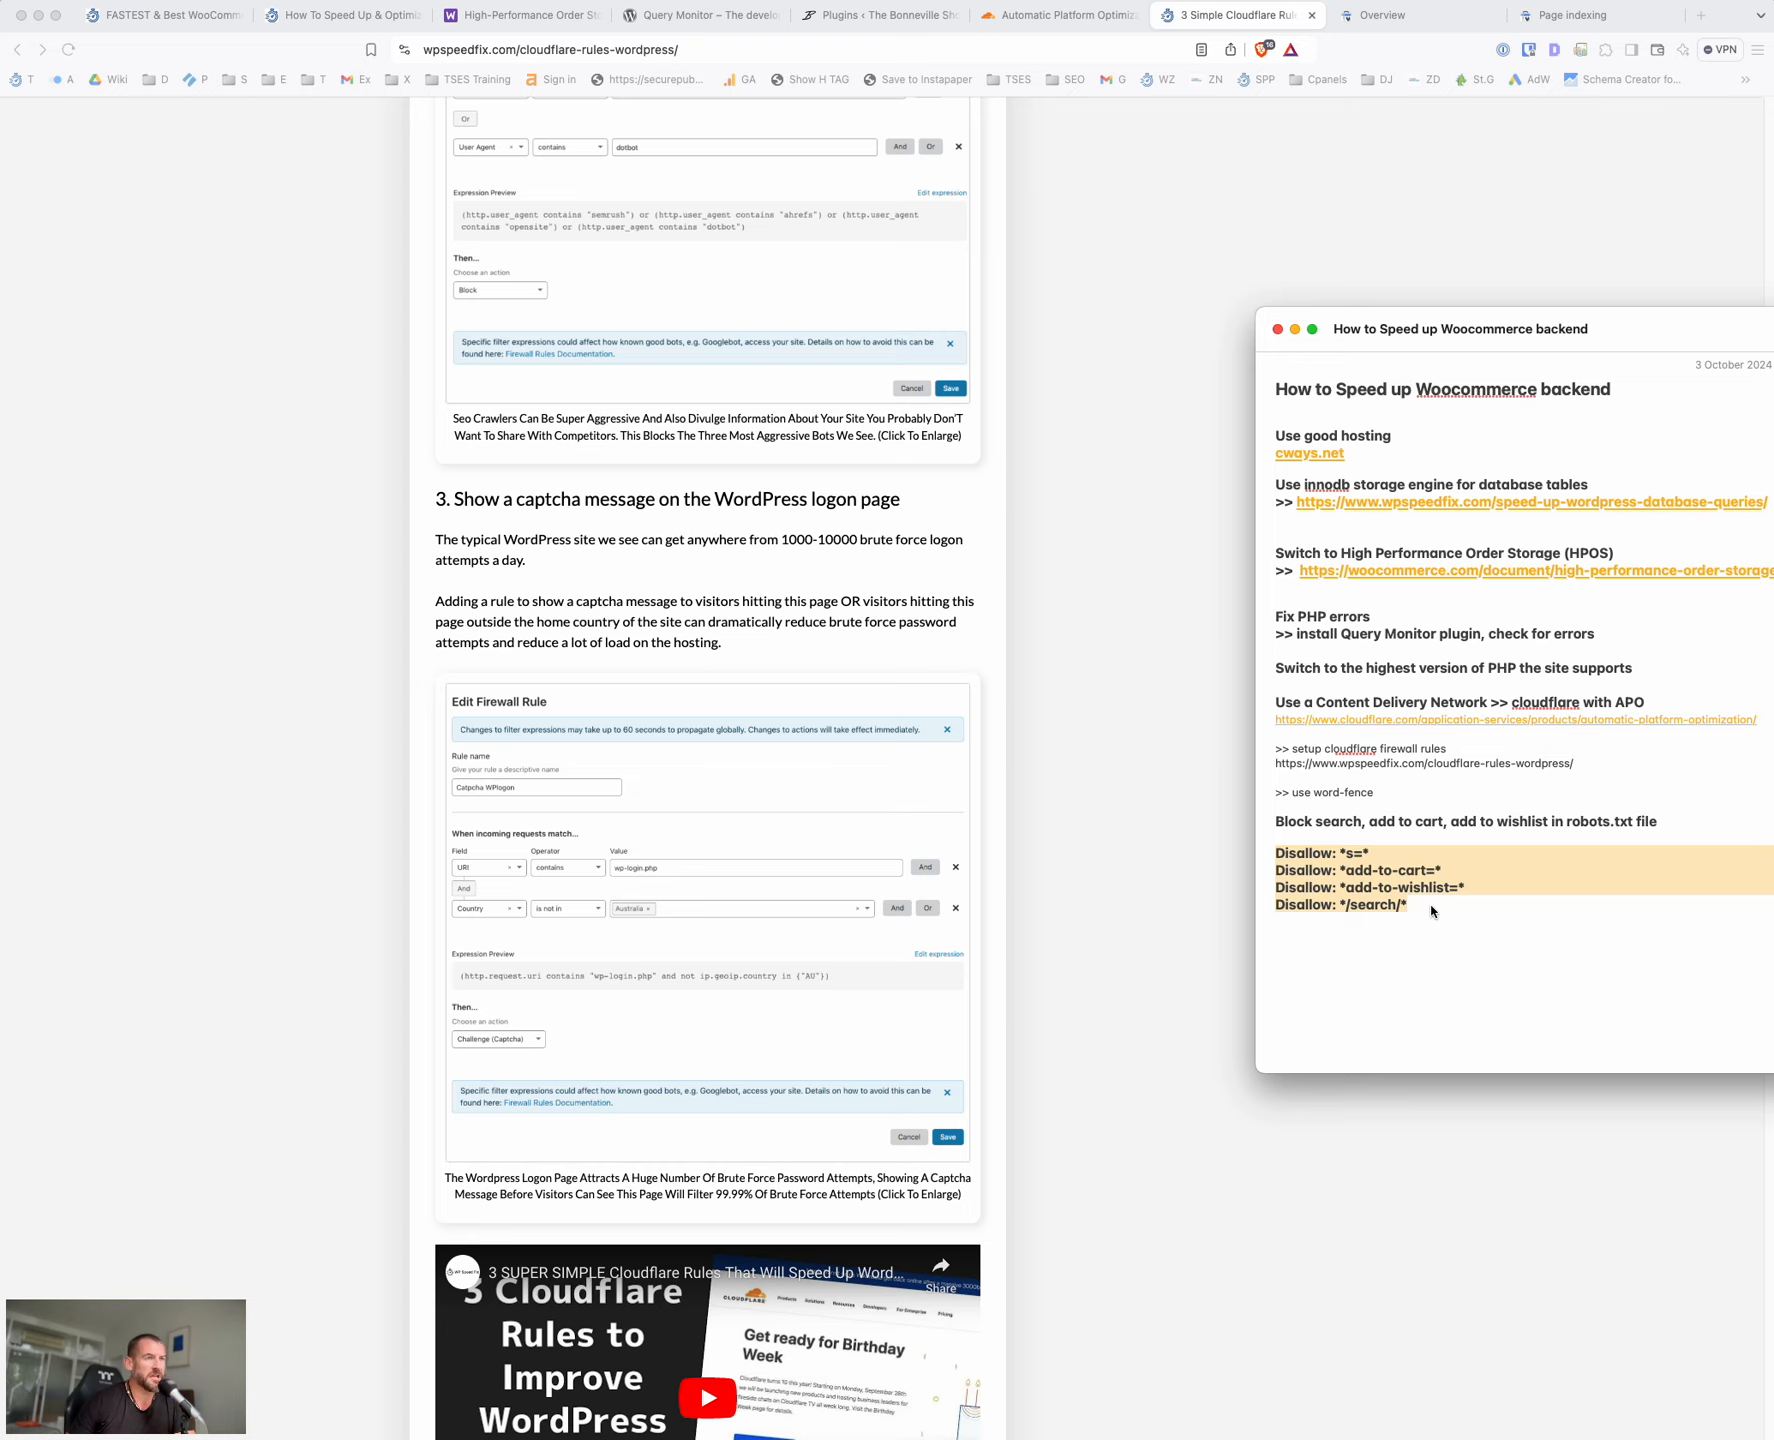
mouse_move(1506, 322)
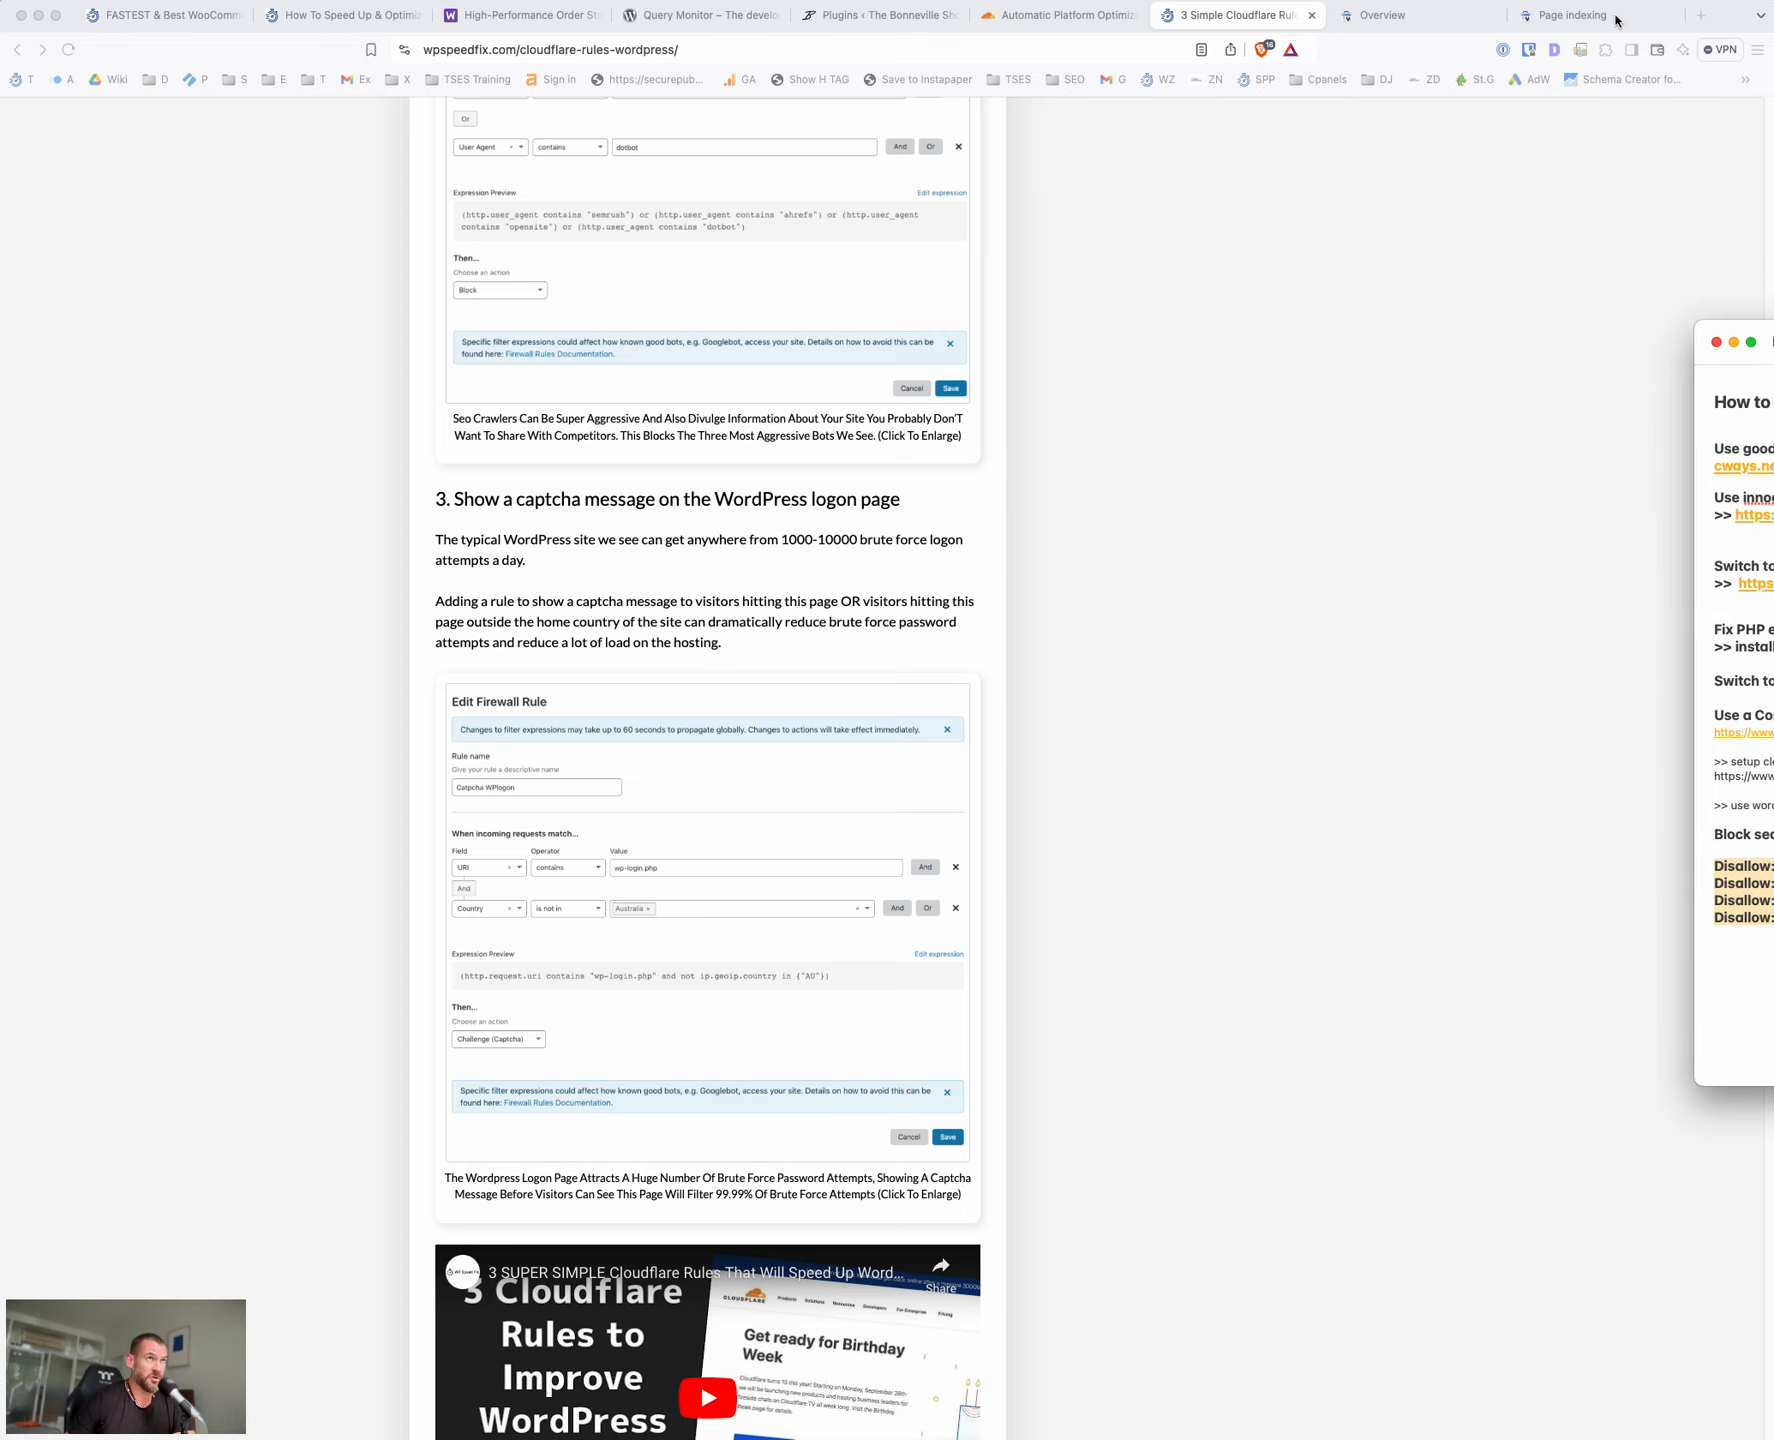
Raise the Examples table's rows-per-page setting in the Search Console canonical tag report
click(1572, 14)
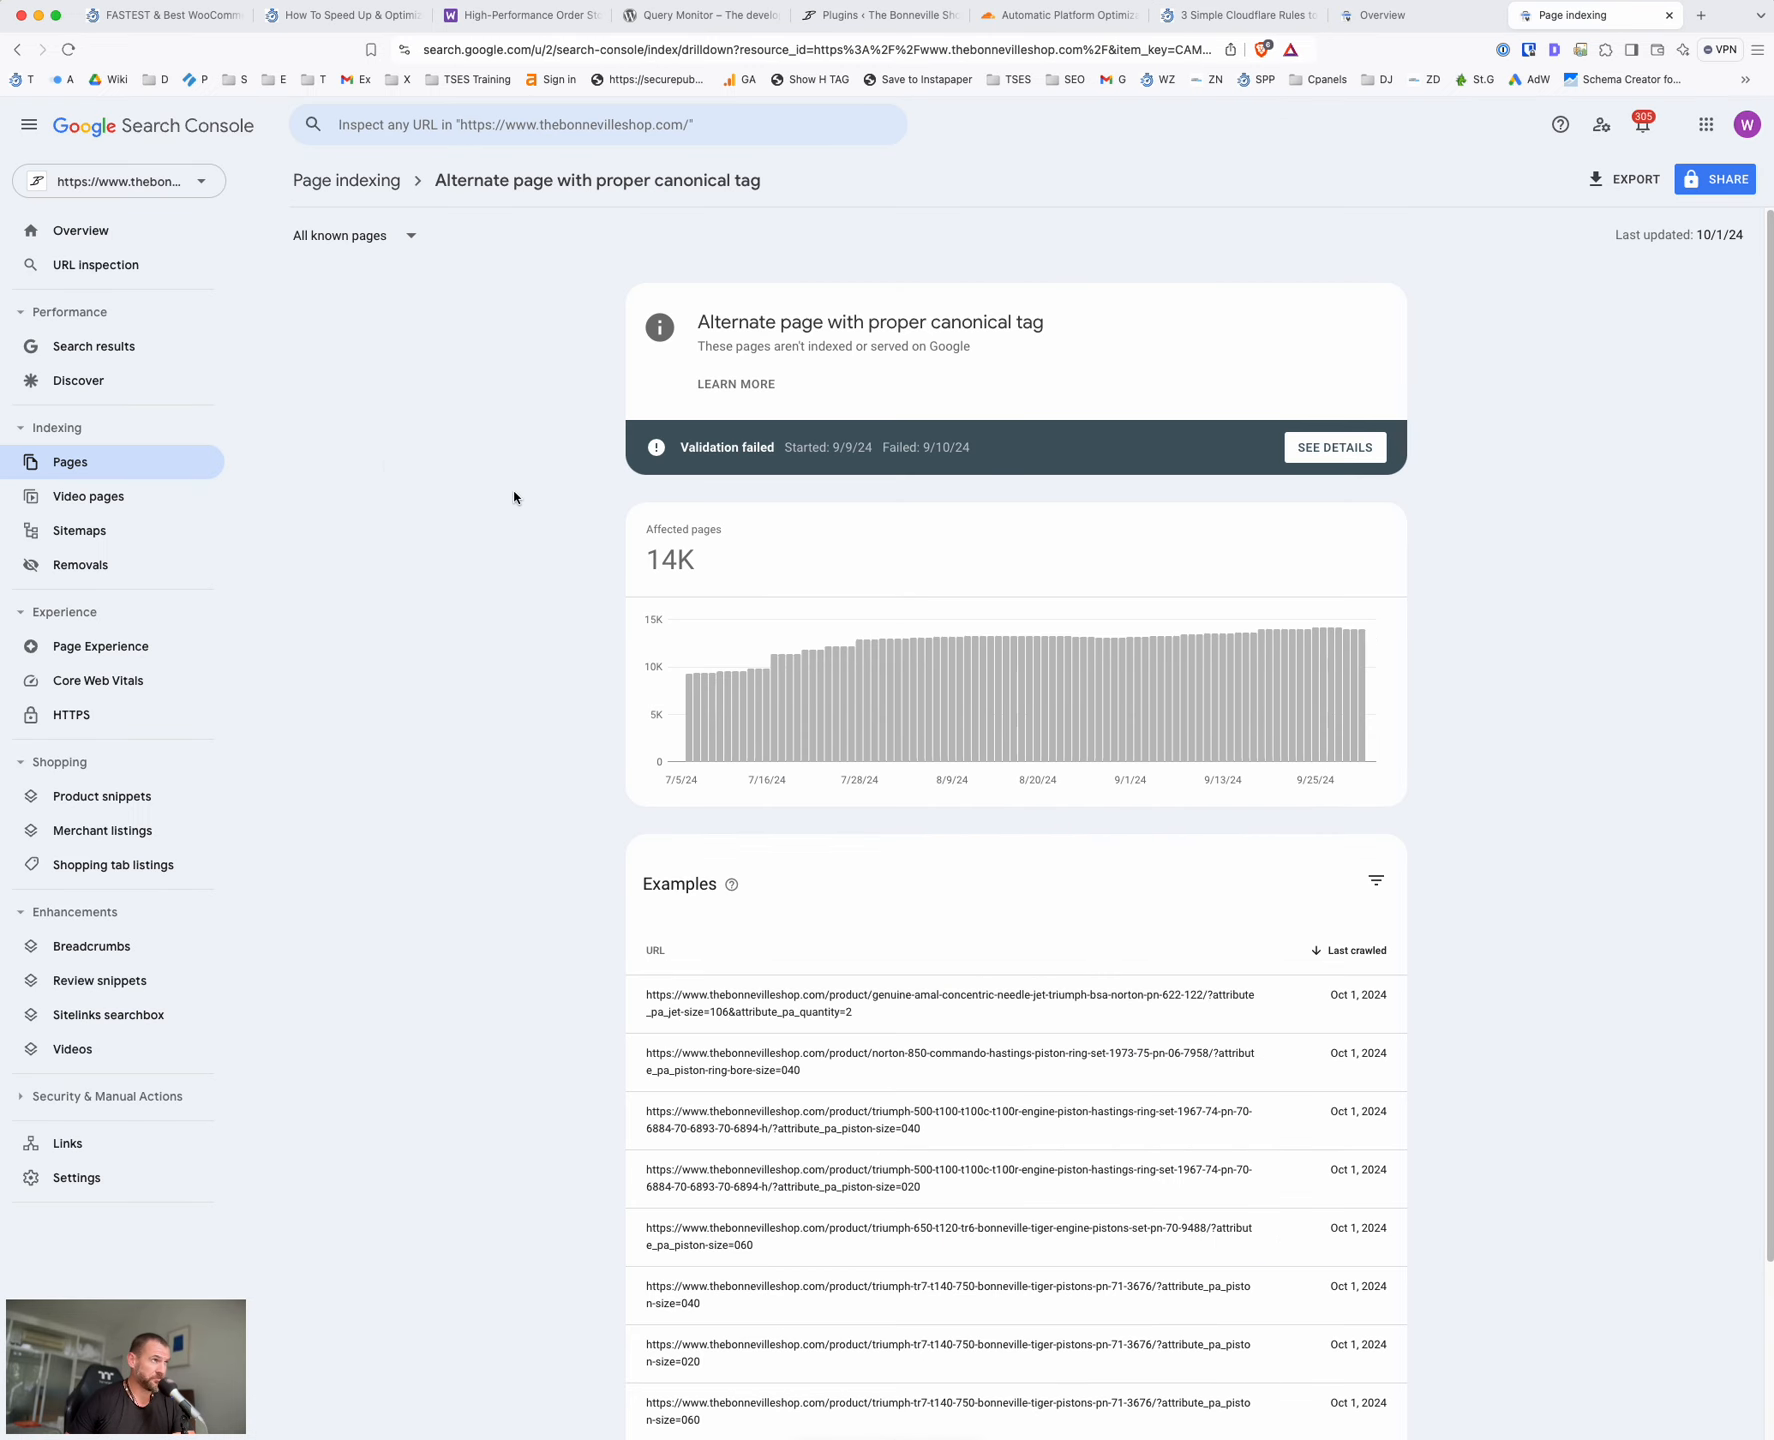
mouse_move(54, 462)
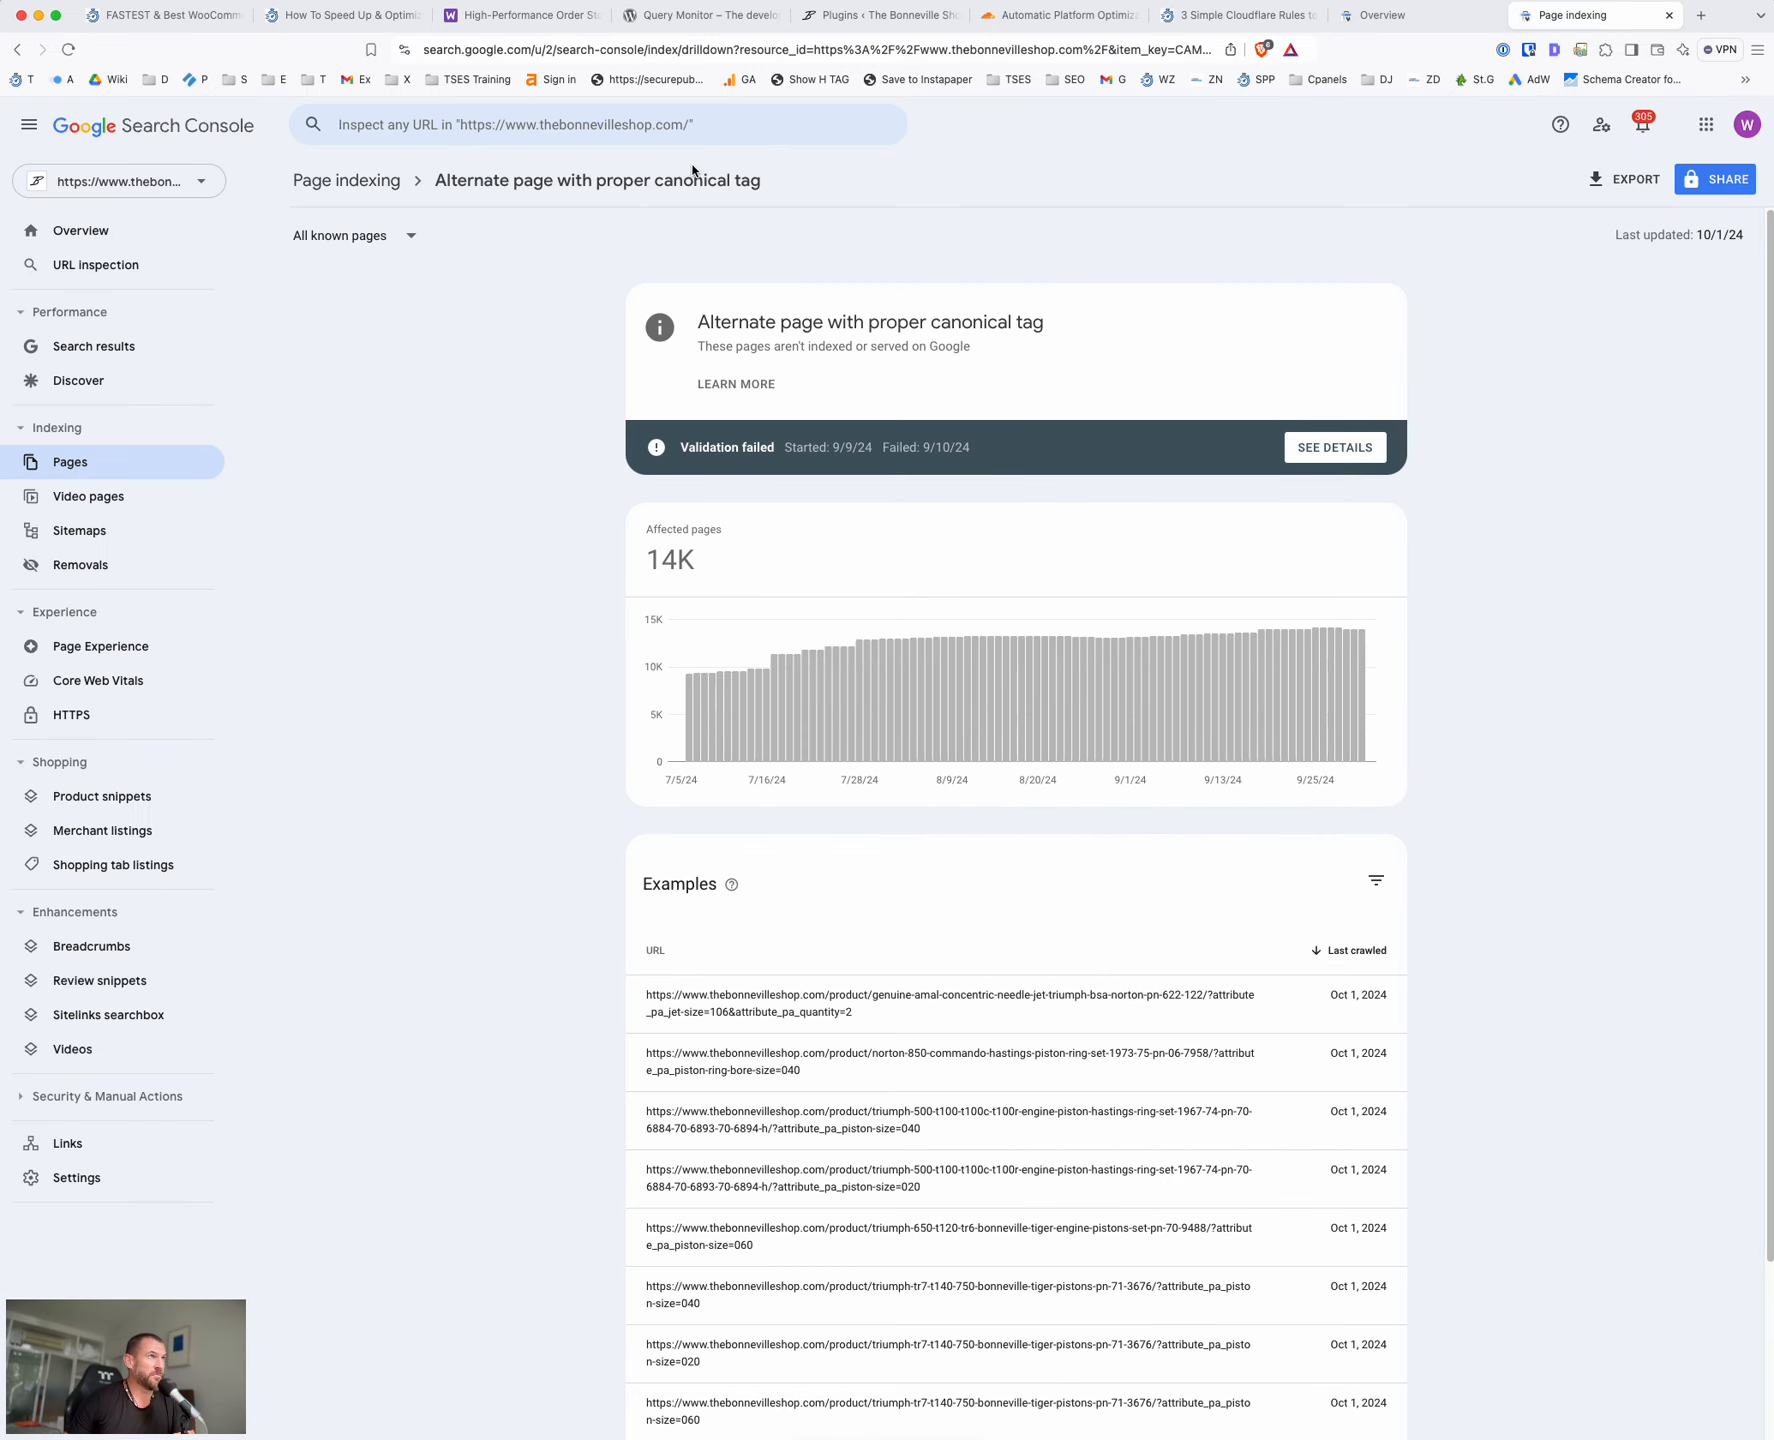
scroll(down, 3)
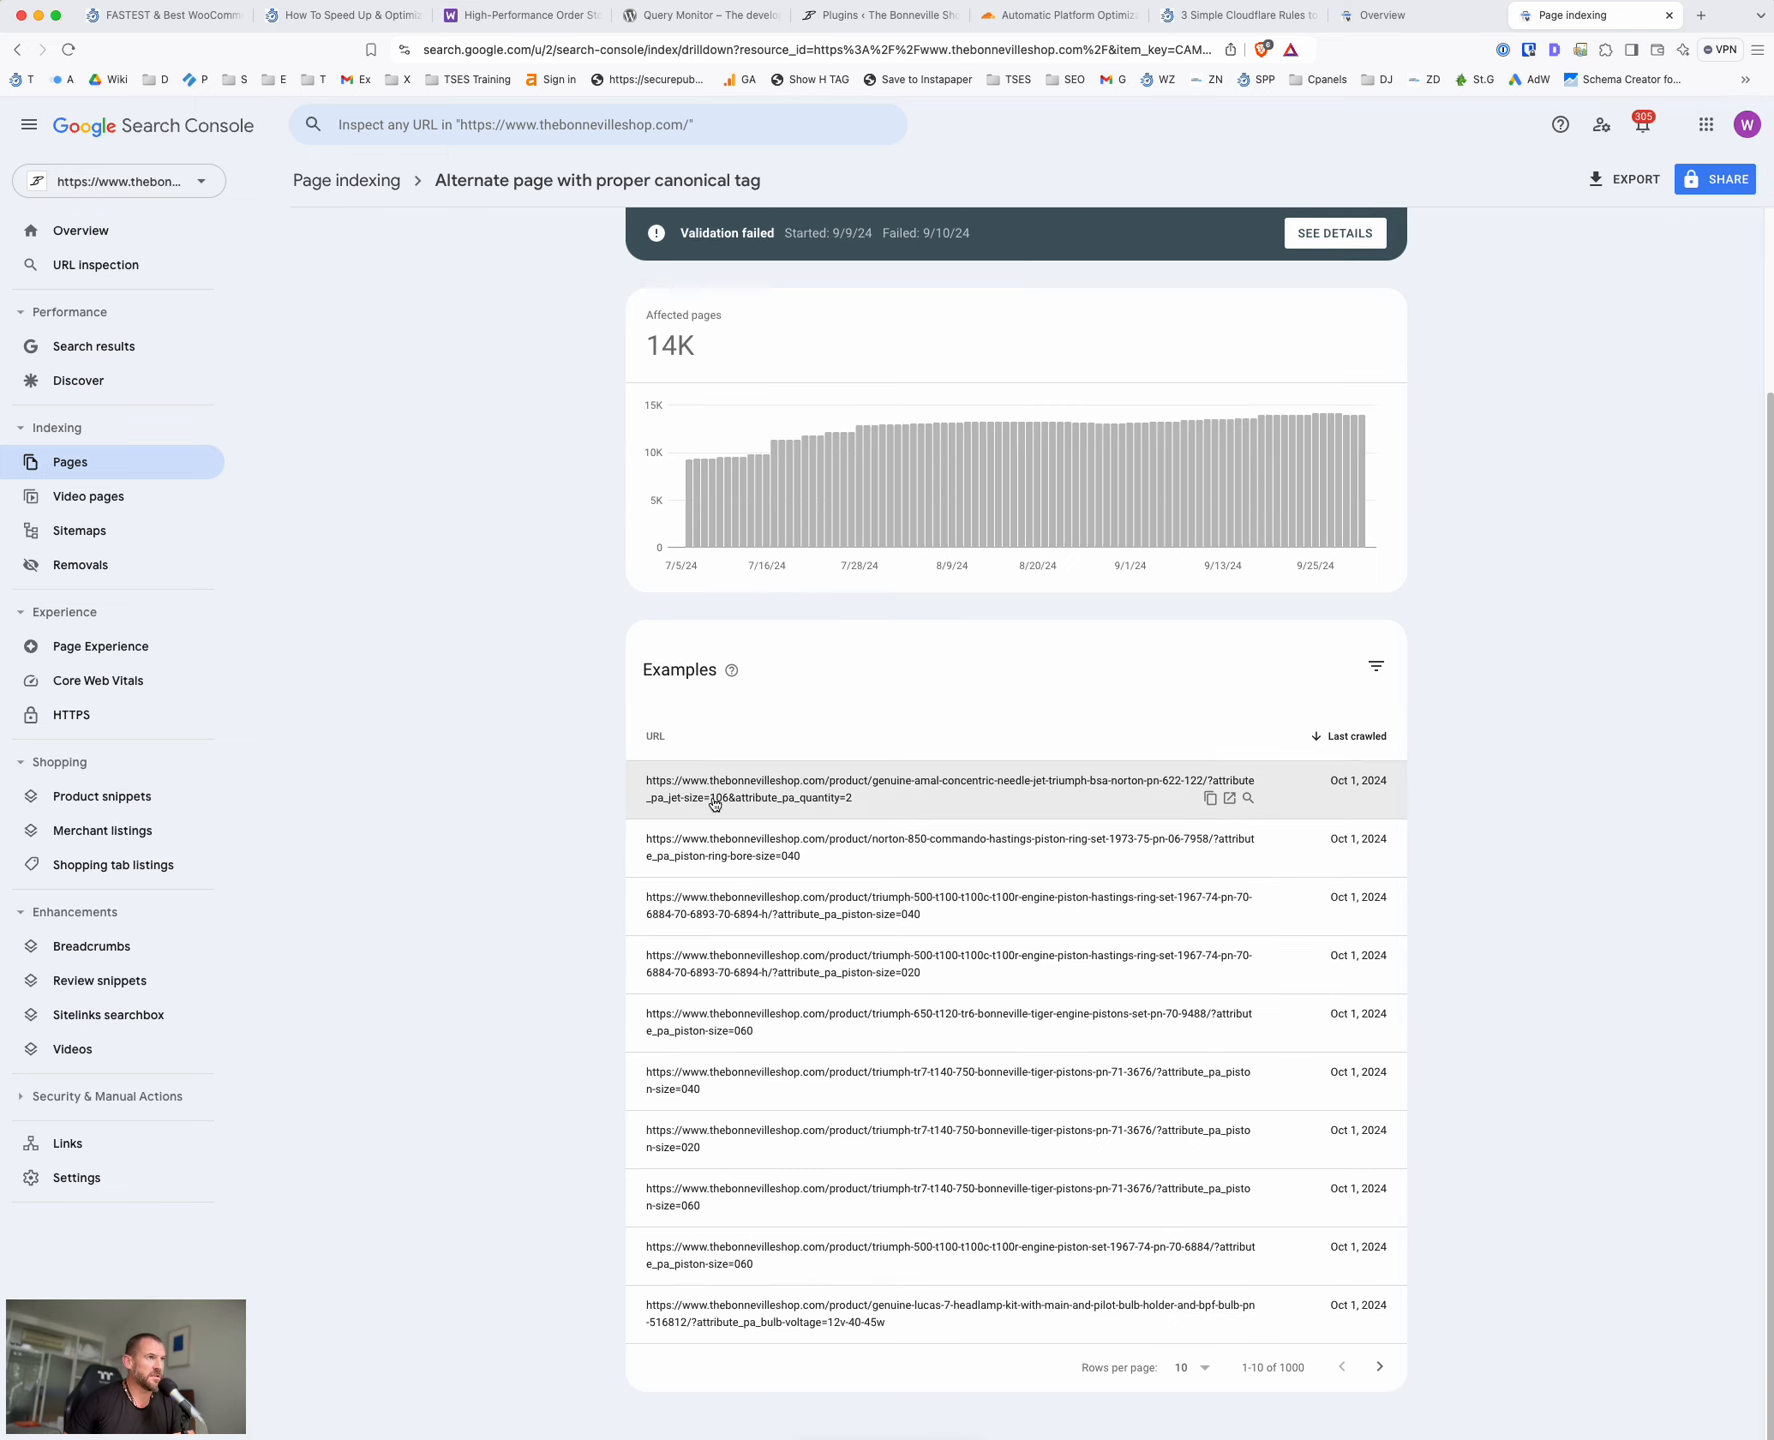
mouse_move(1114, 784)
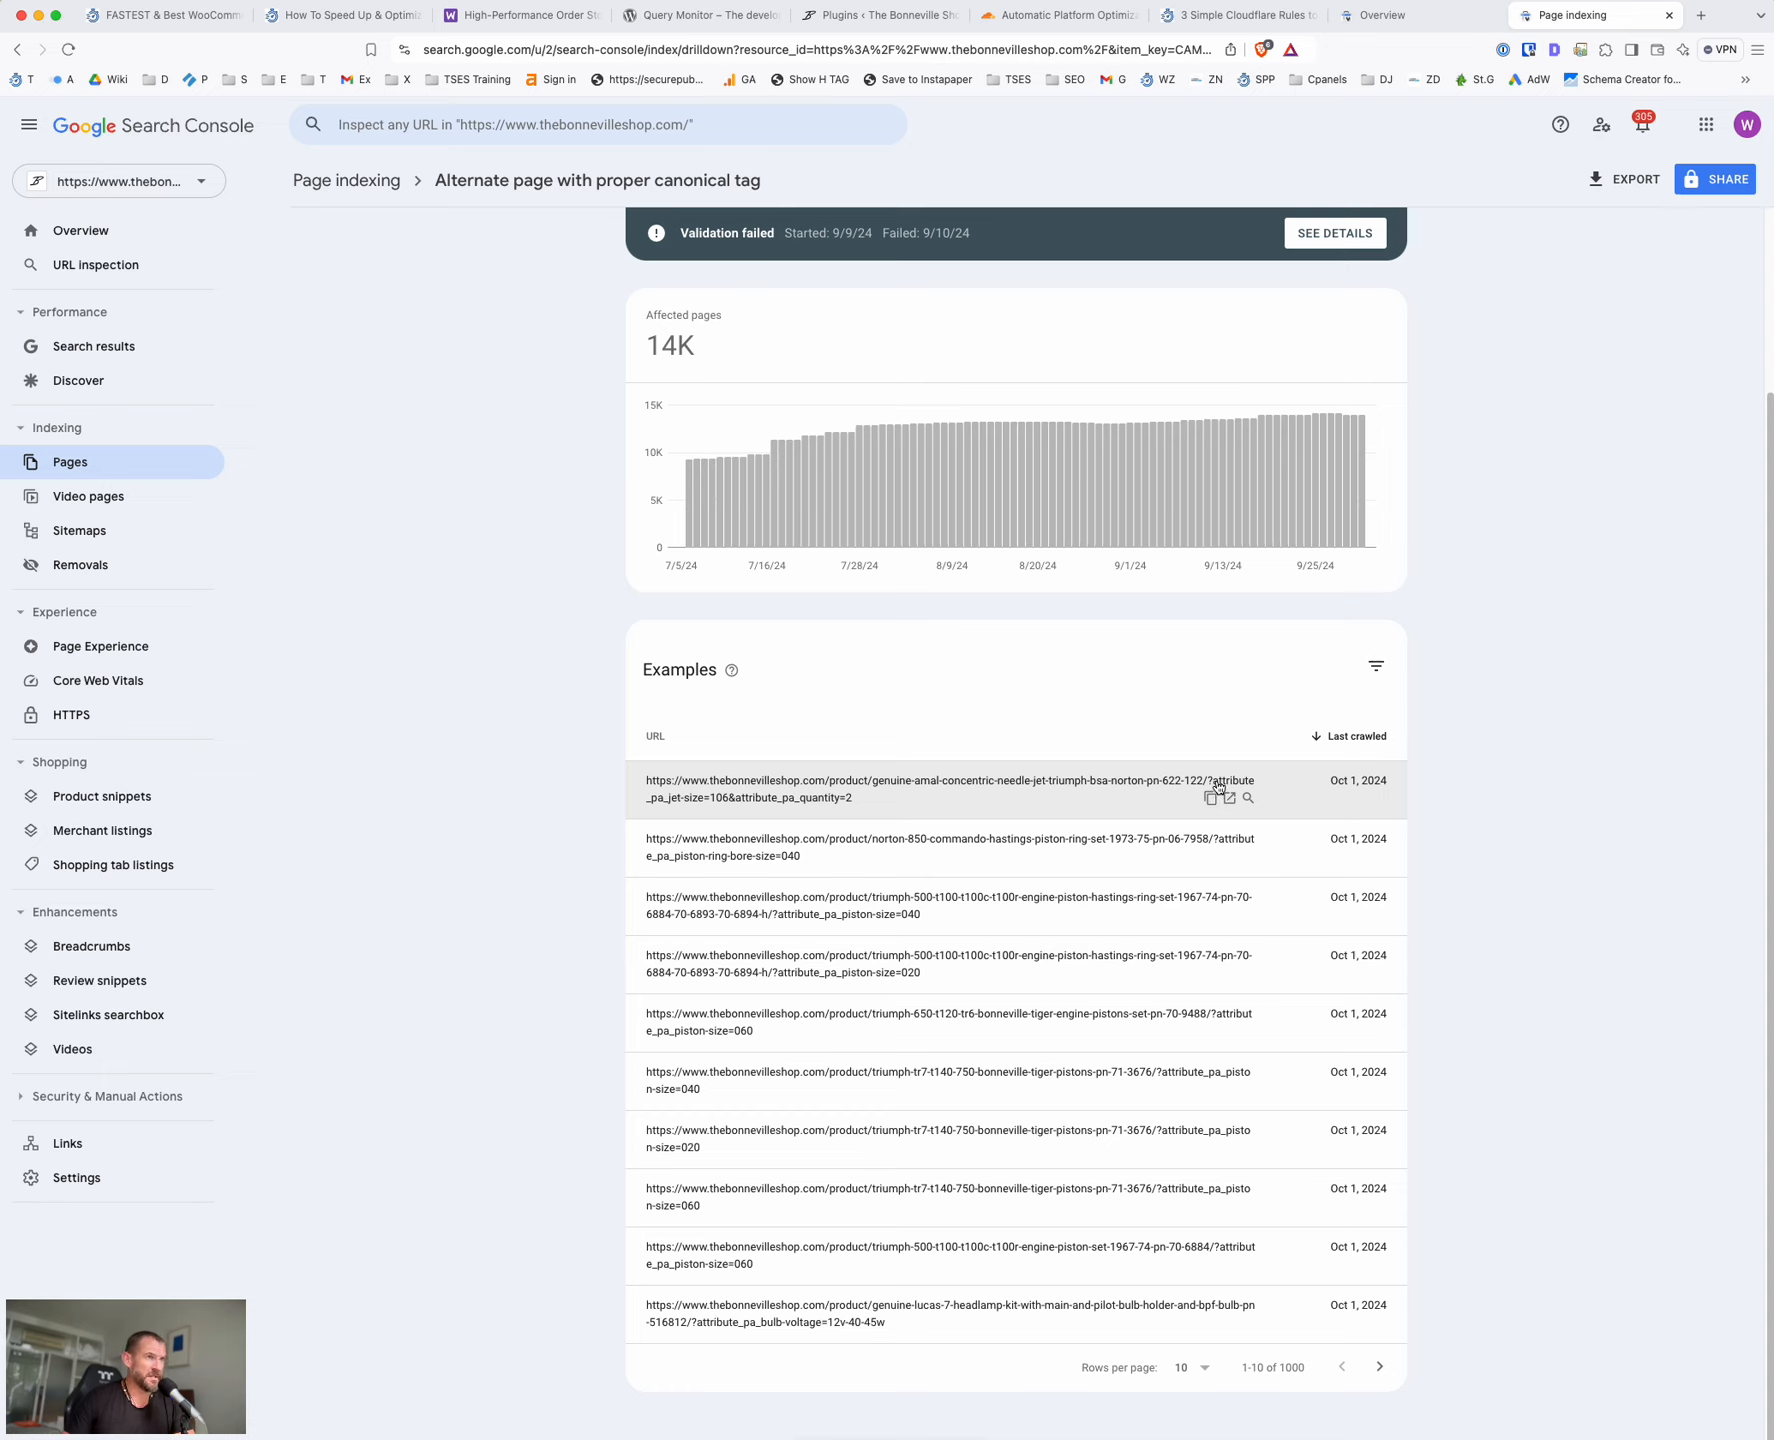
mouse_move(754, 806)
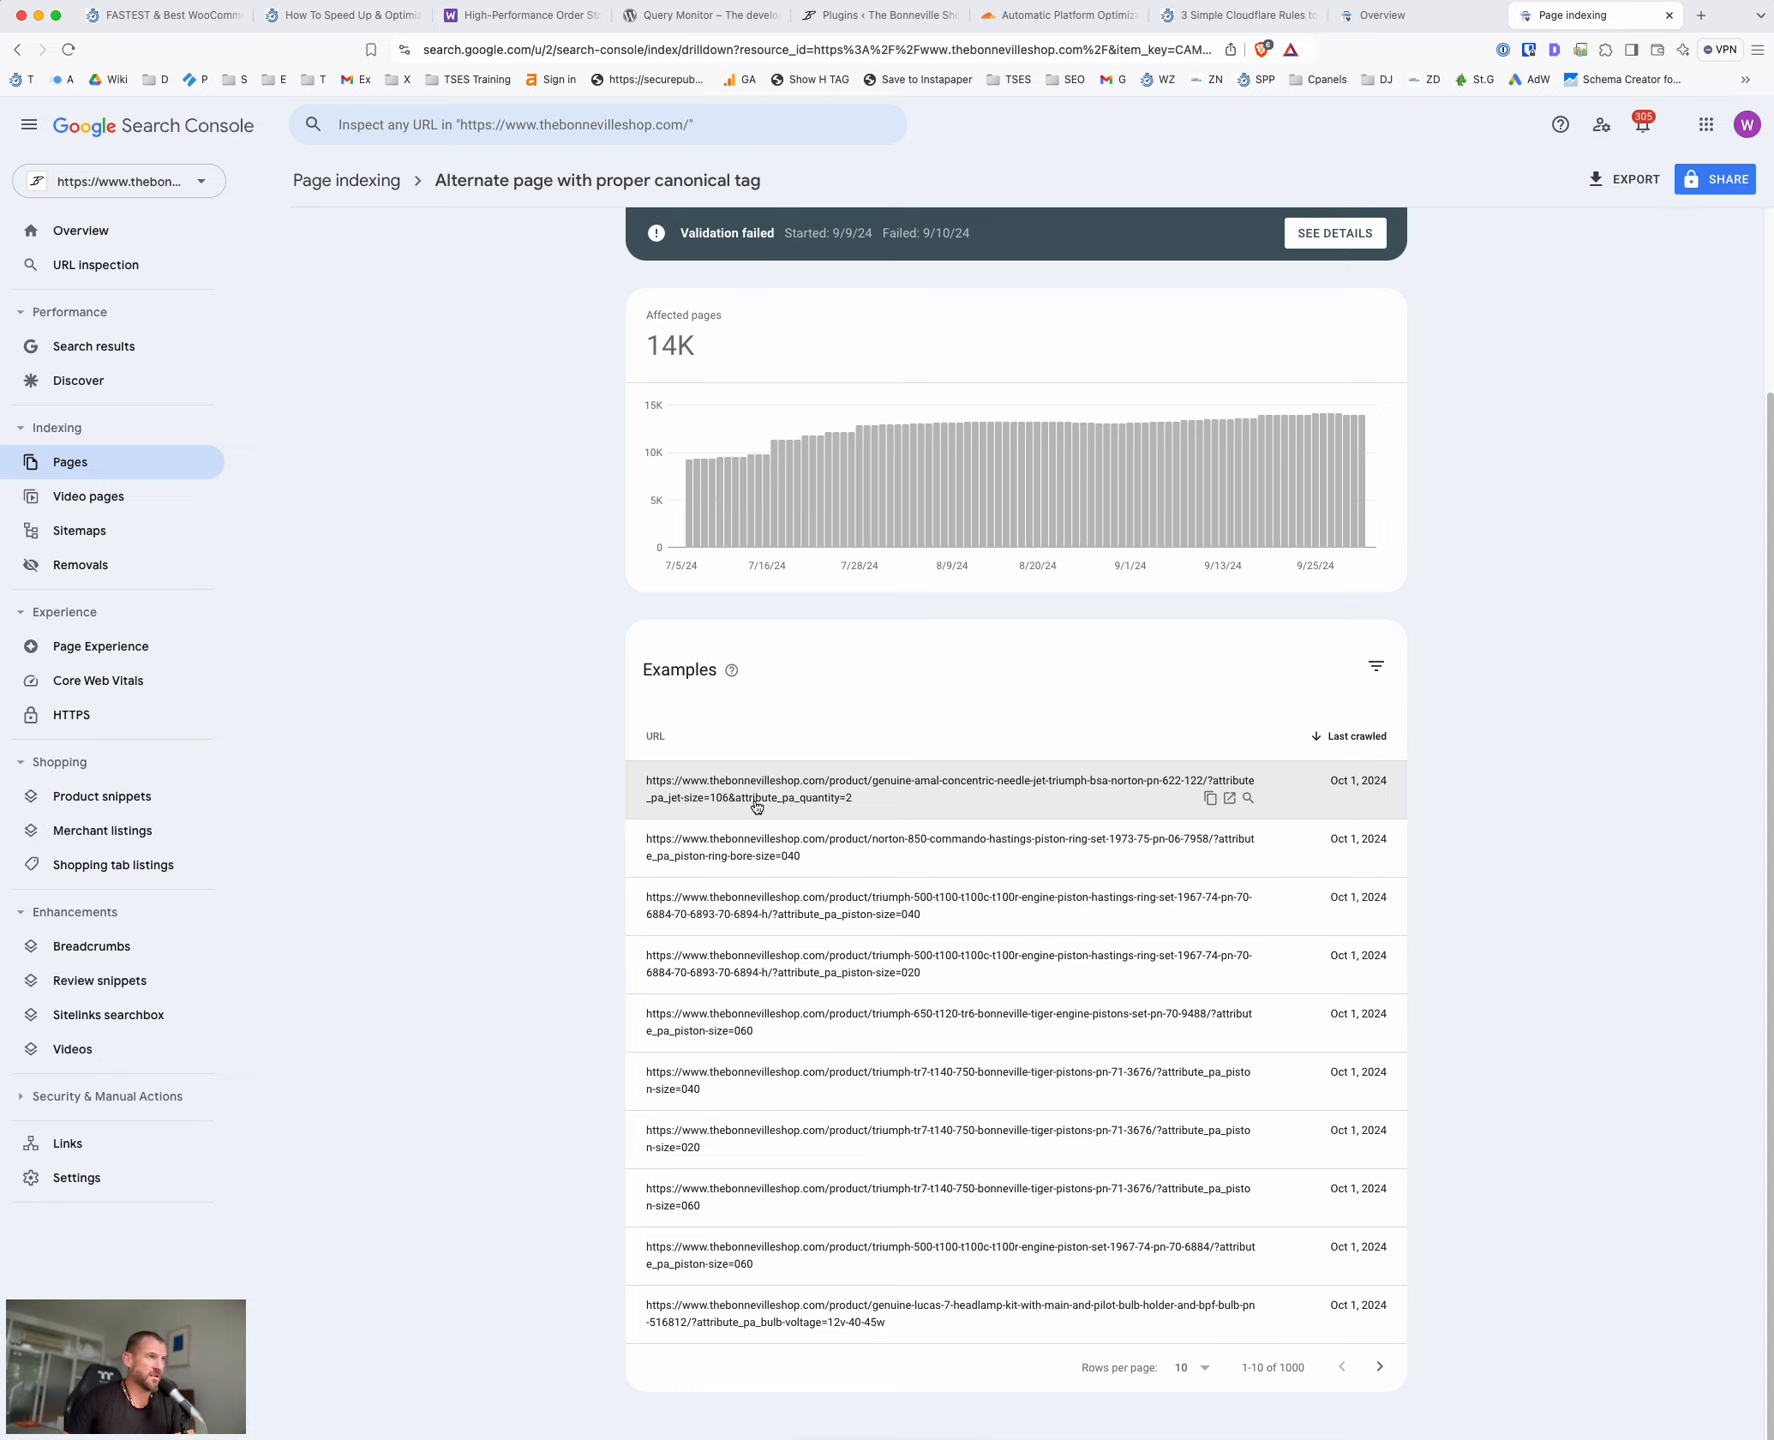
mouse_move(860, 804)
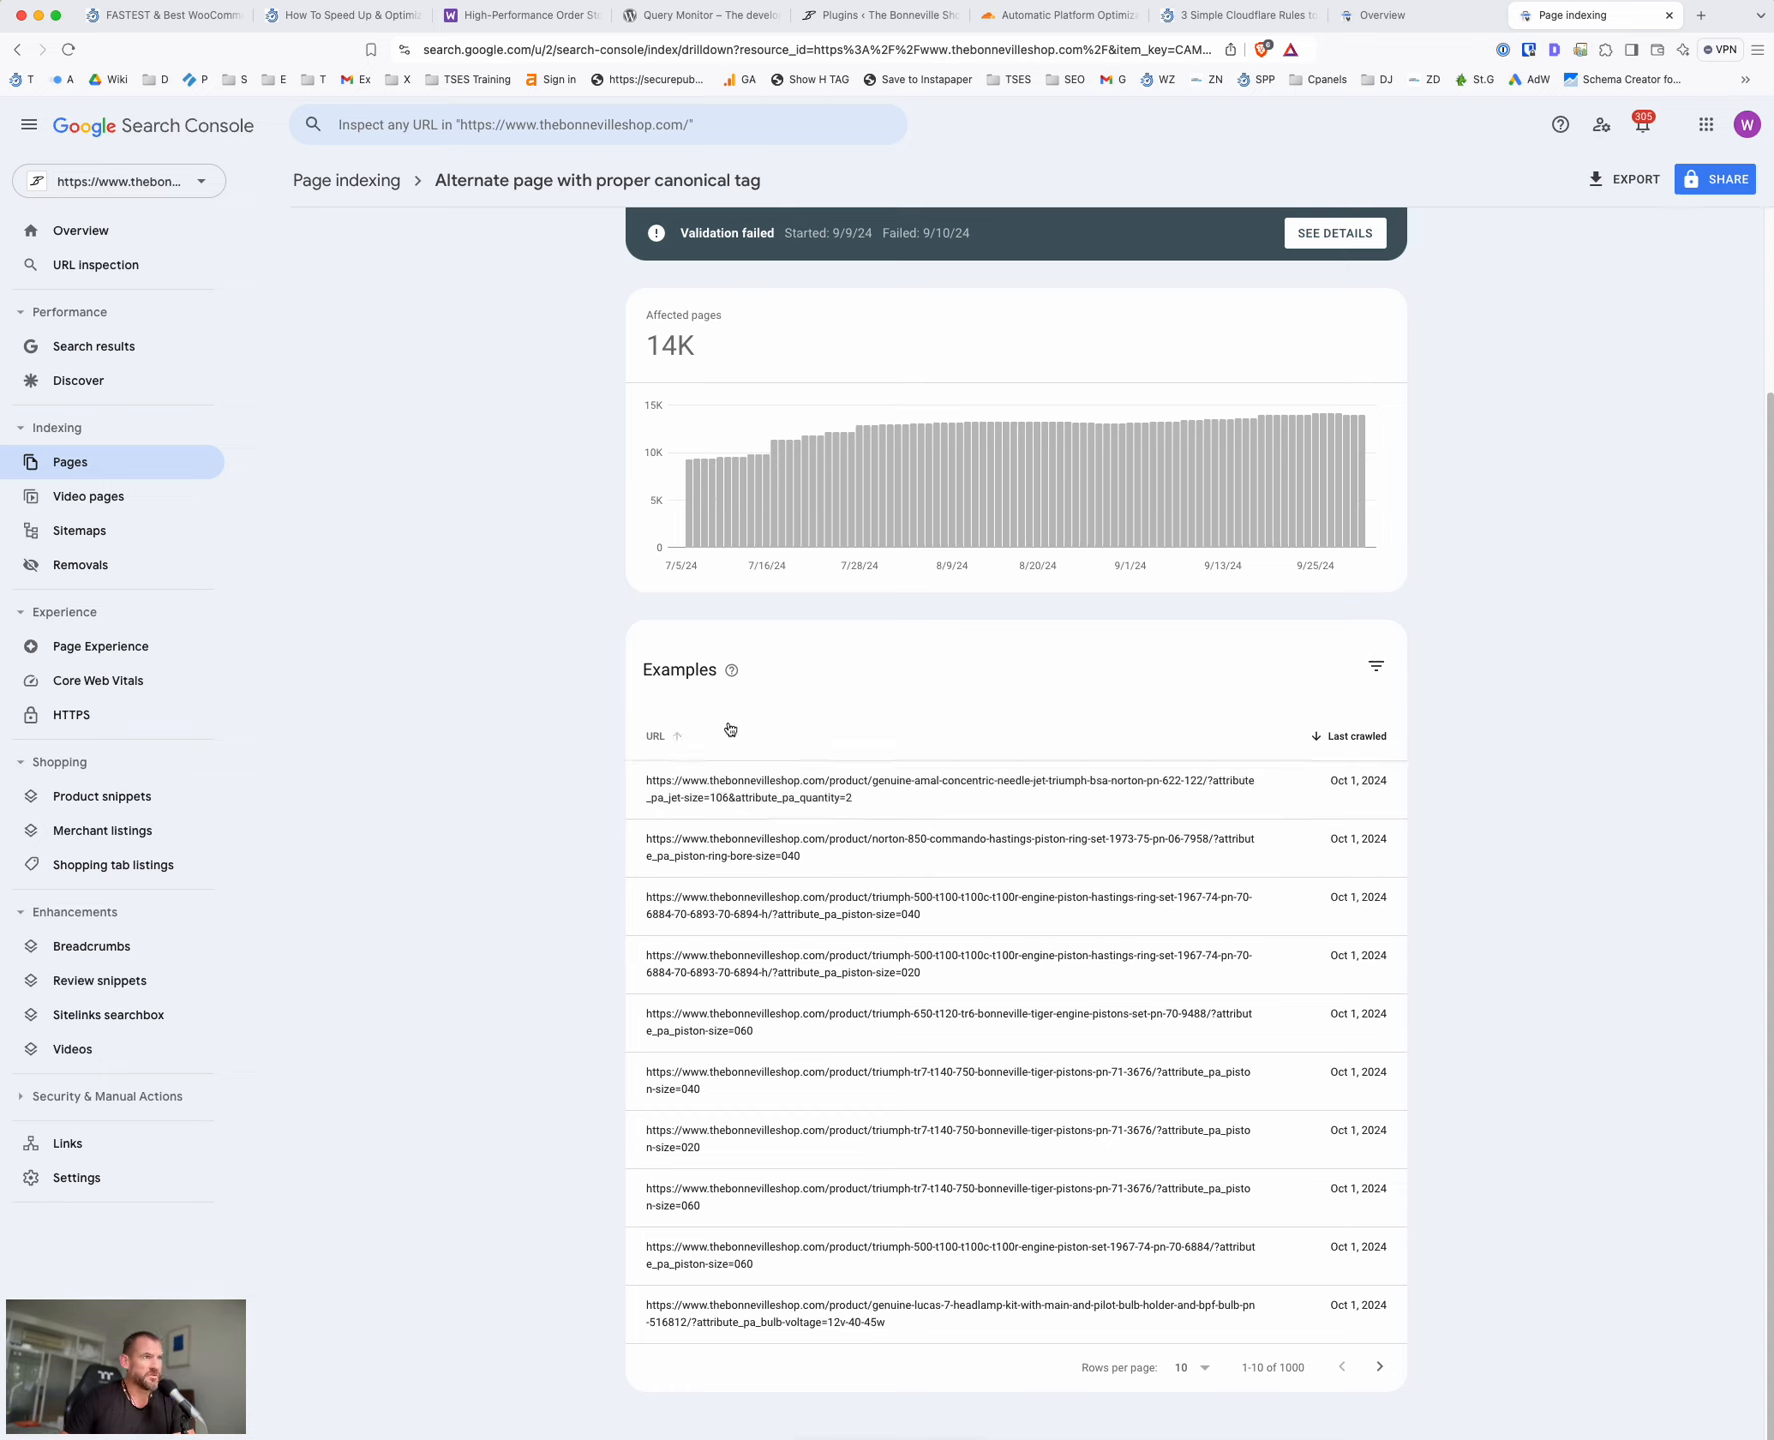
mouse_move(1194, 756)
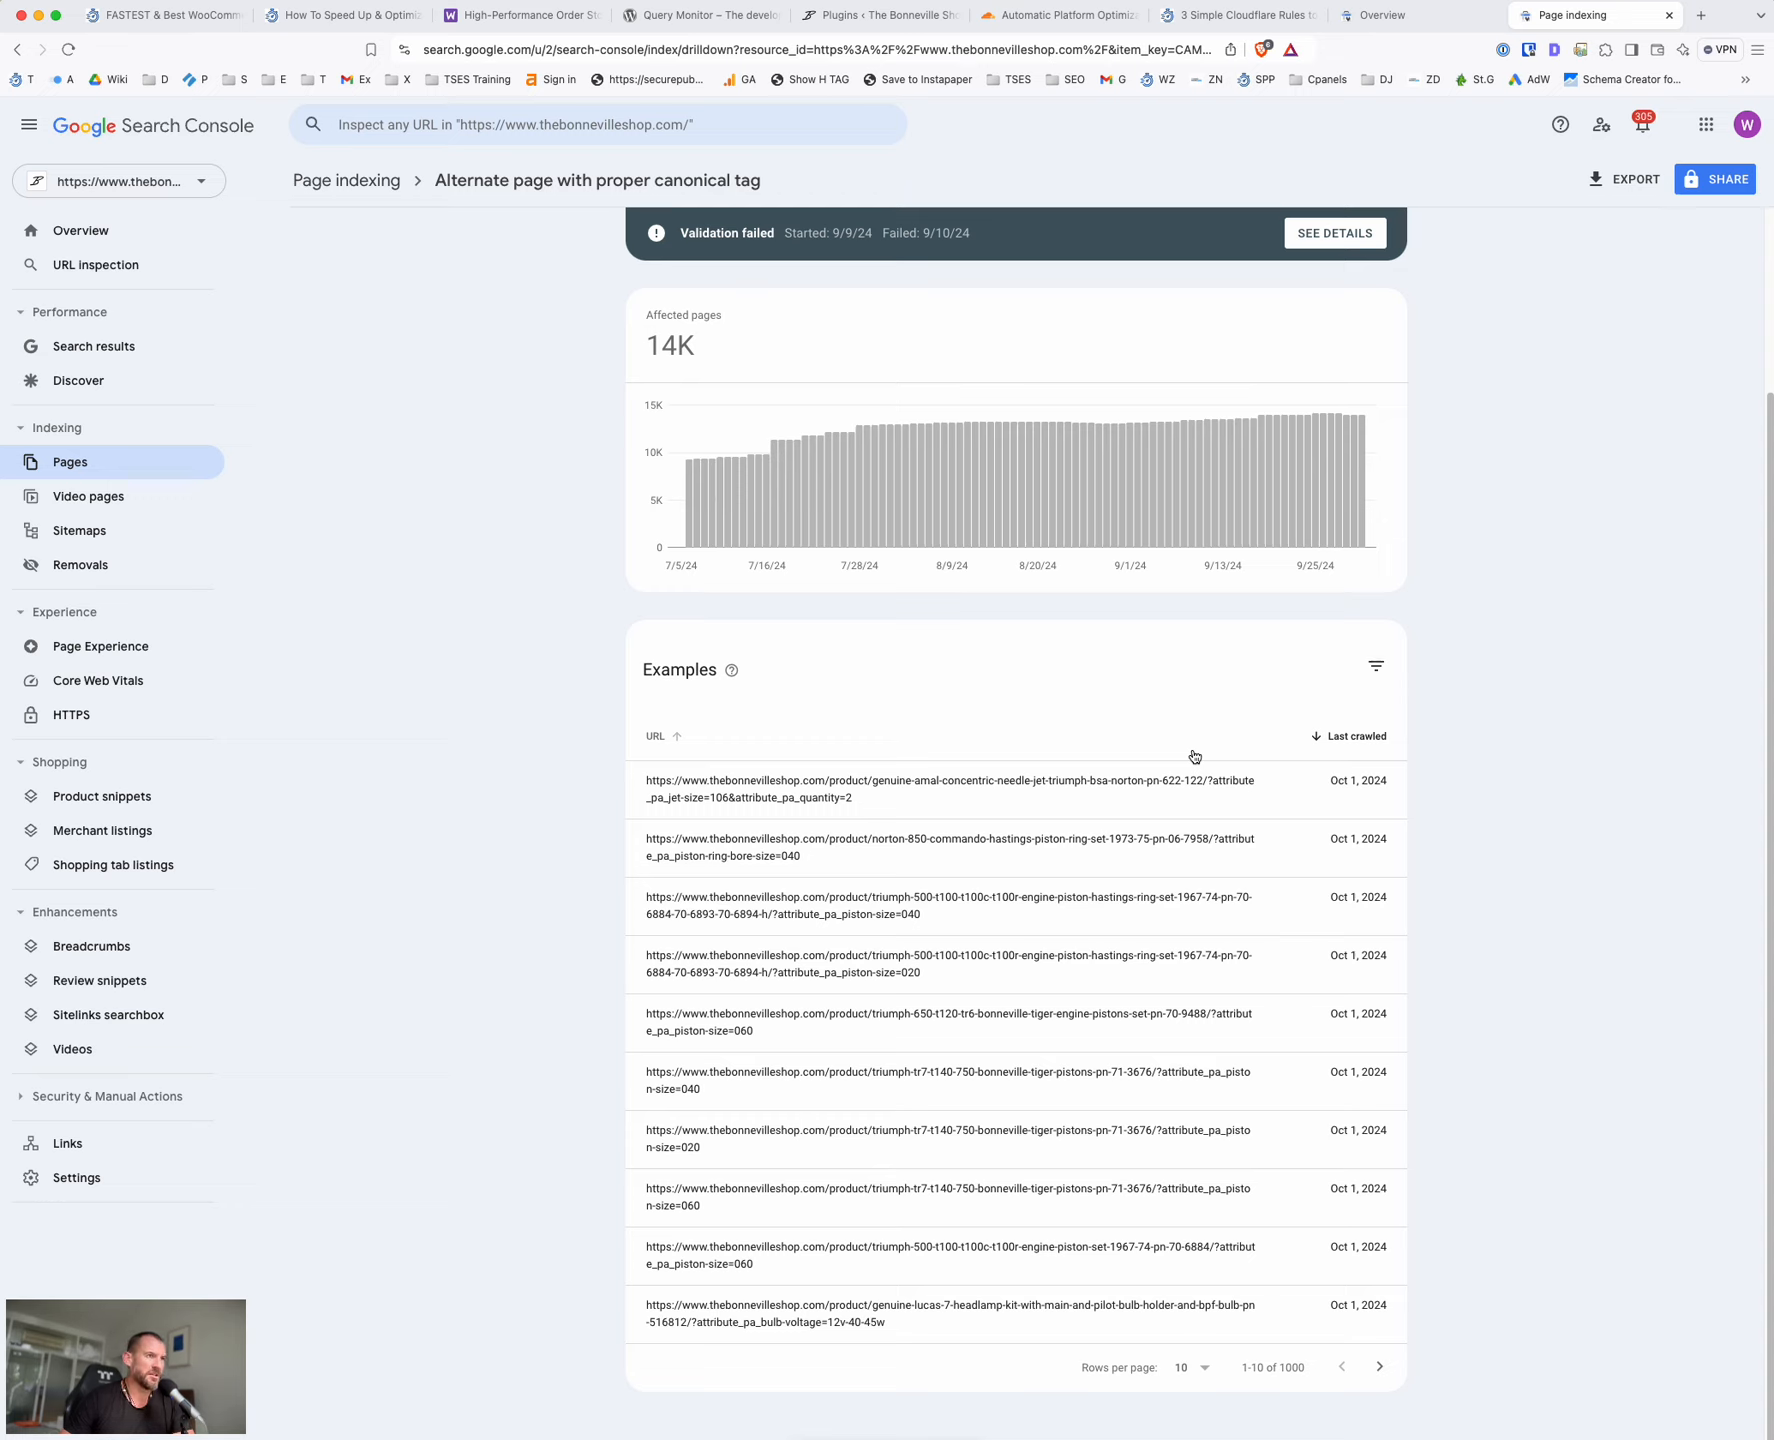
mouse_move(1102, 868)
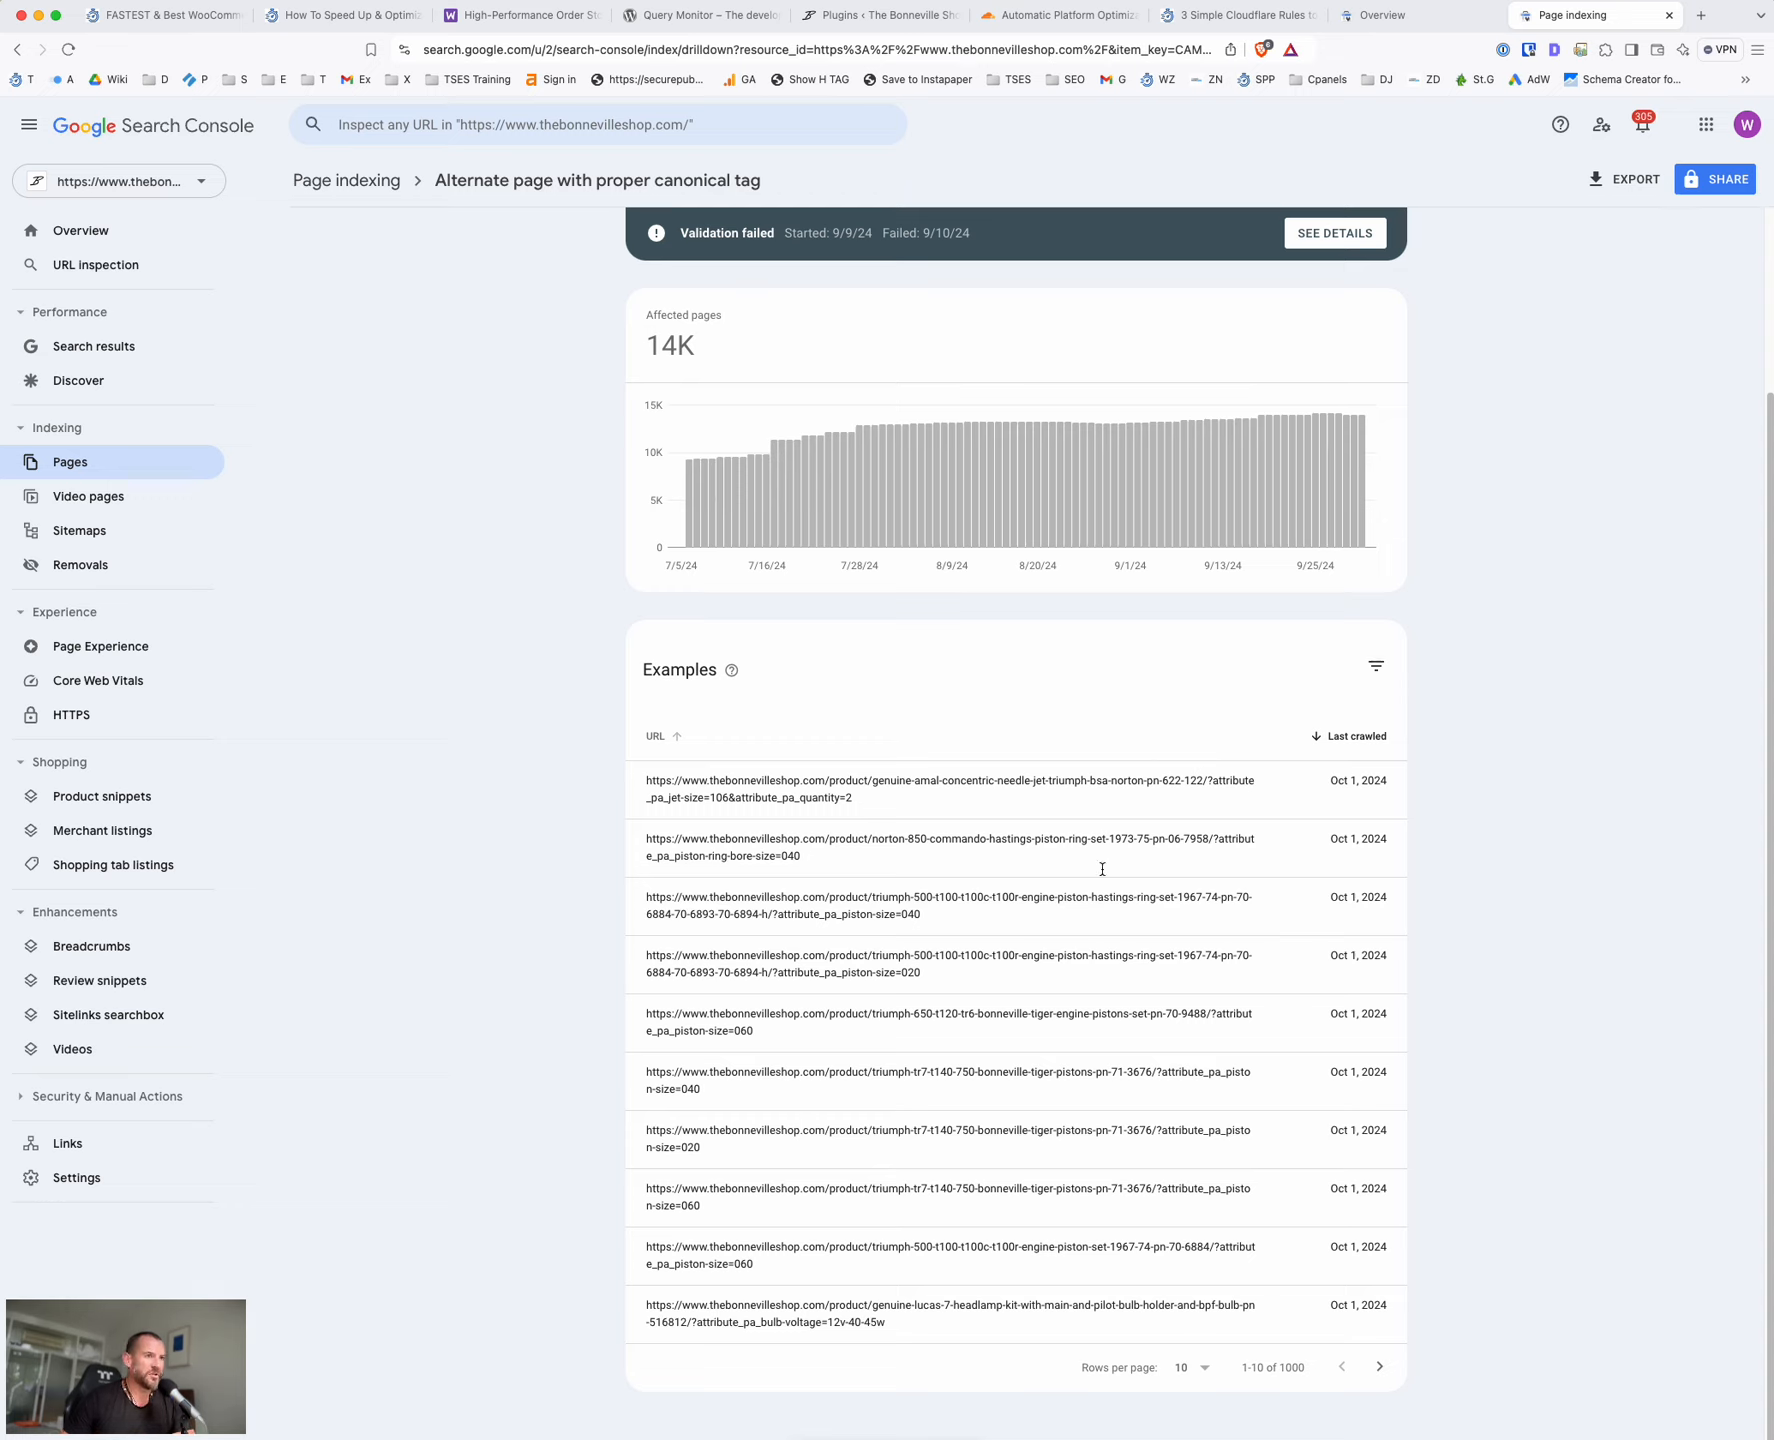
click(1188, 1368)
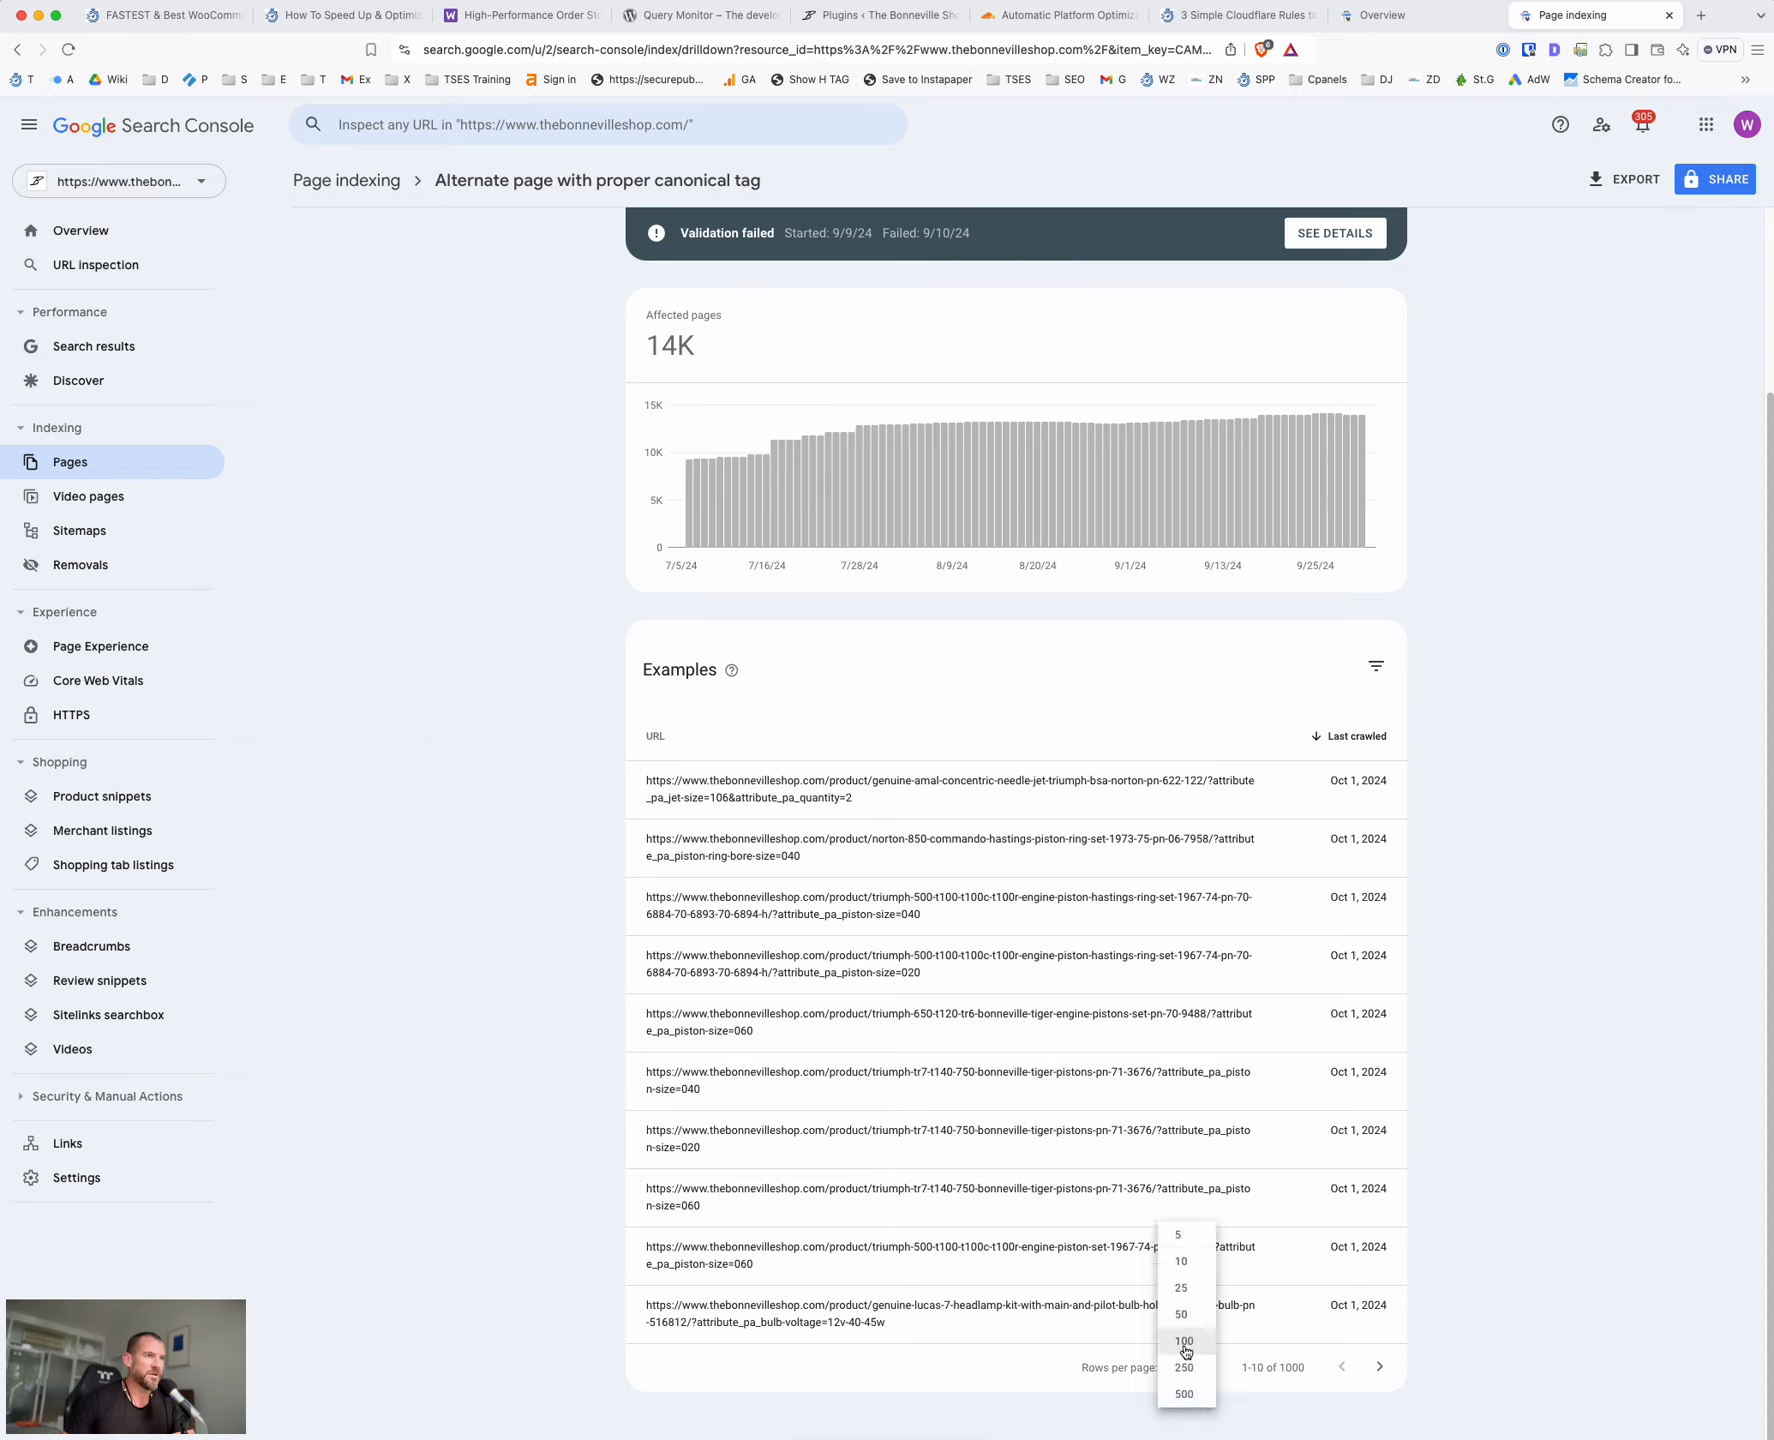
click(1184, 1340)
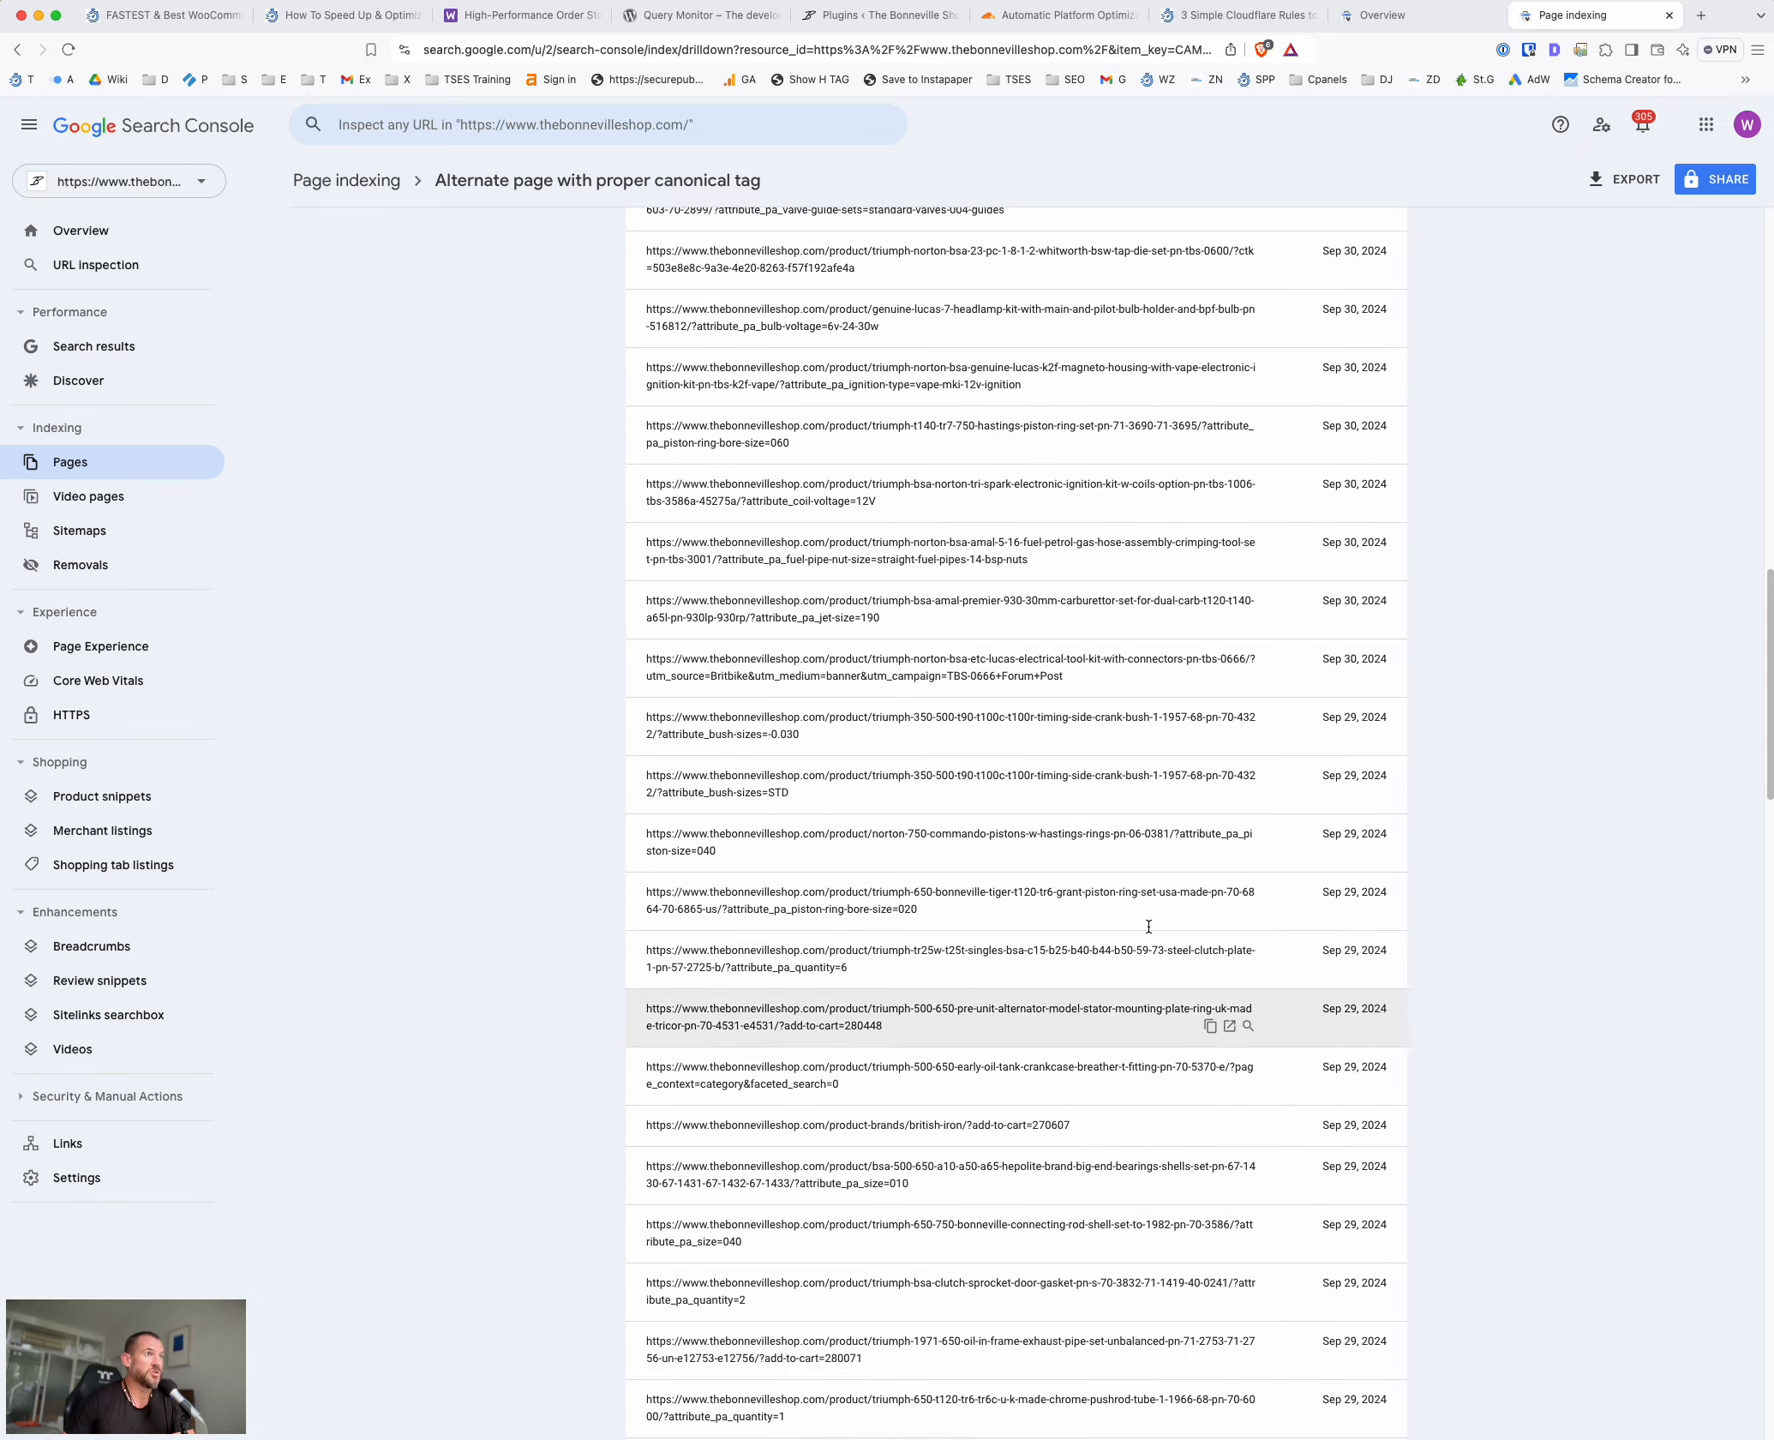
scroll(down, 3)
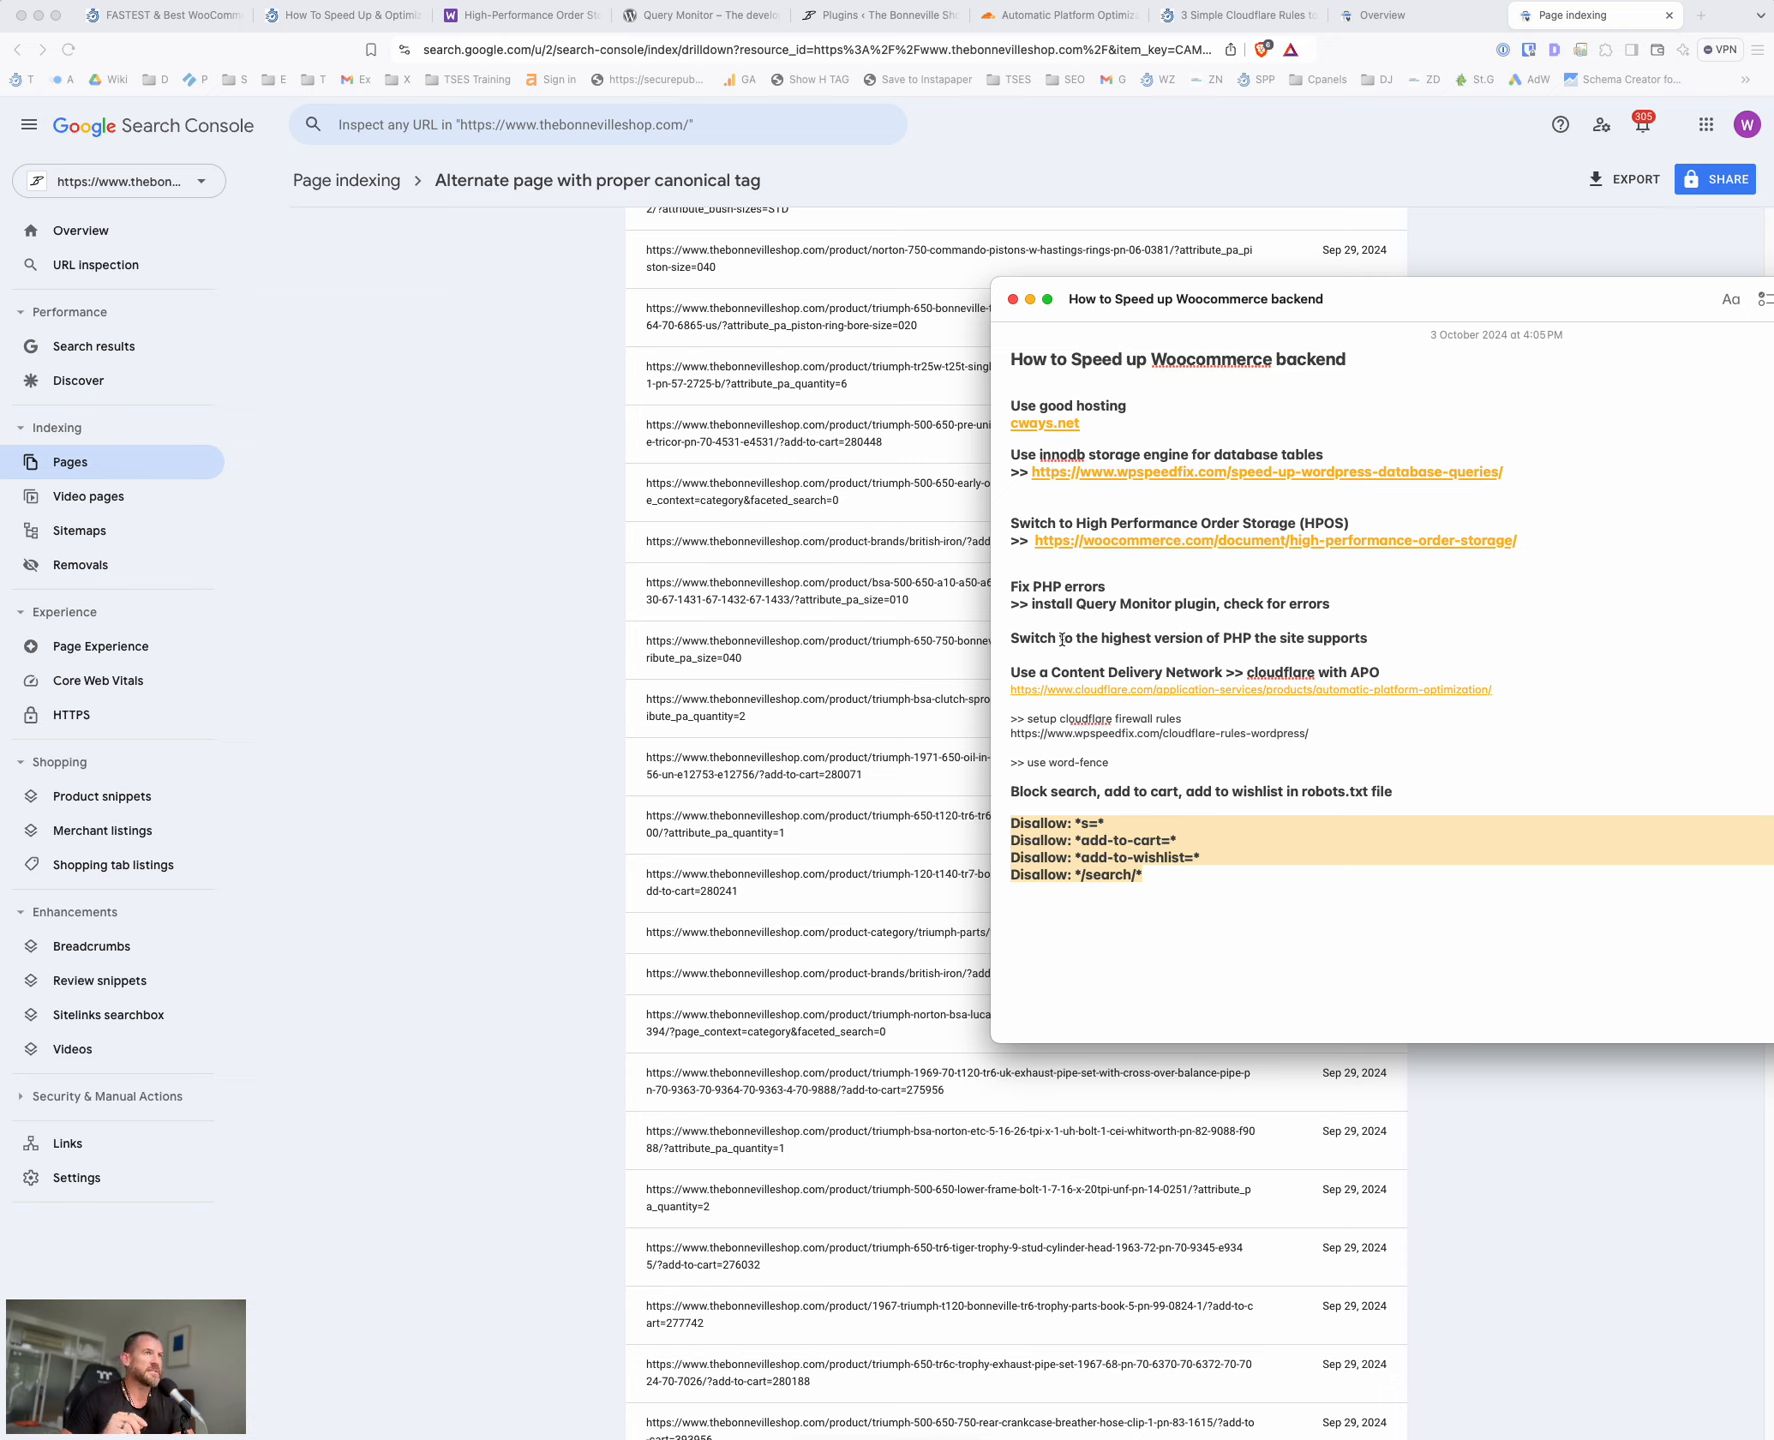
mouse_move(914, 912)
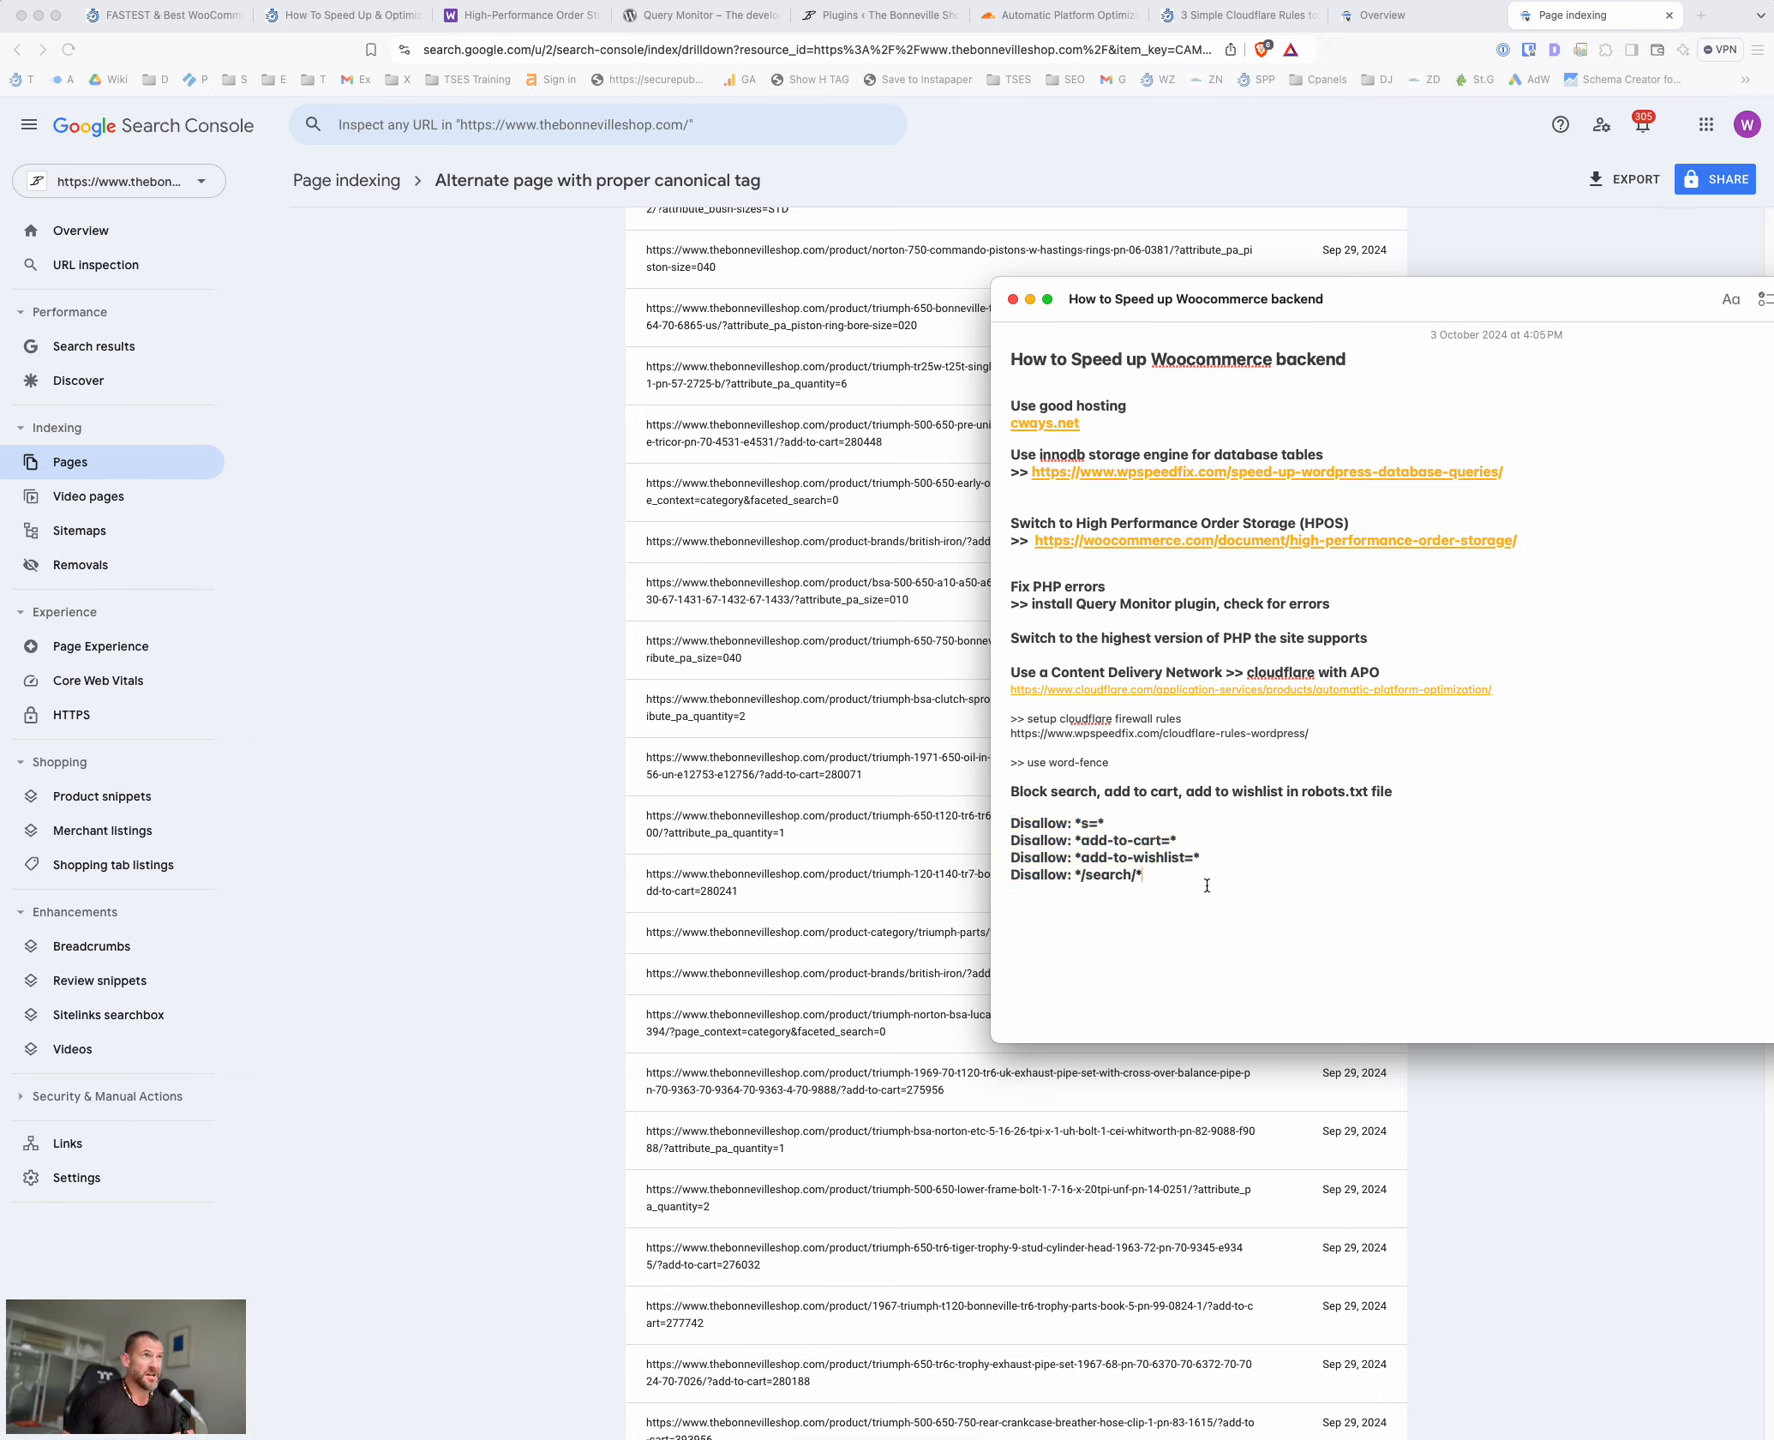
mouse_move(1364, 374)
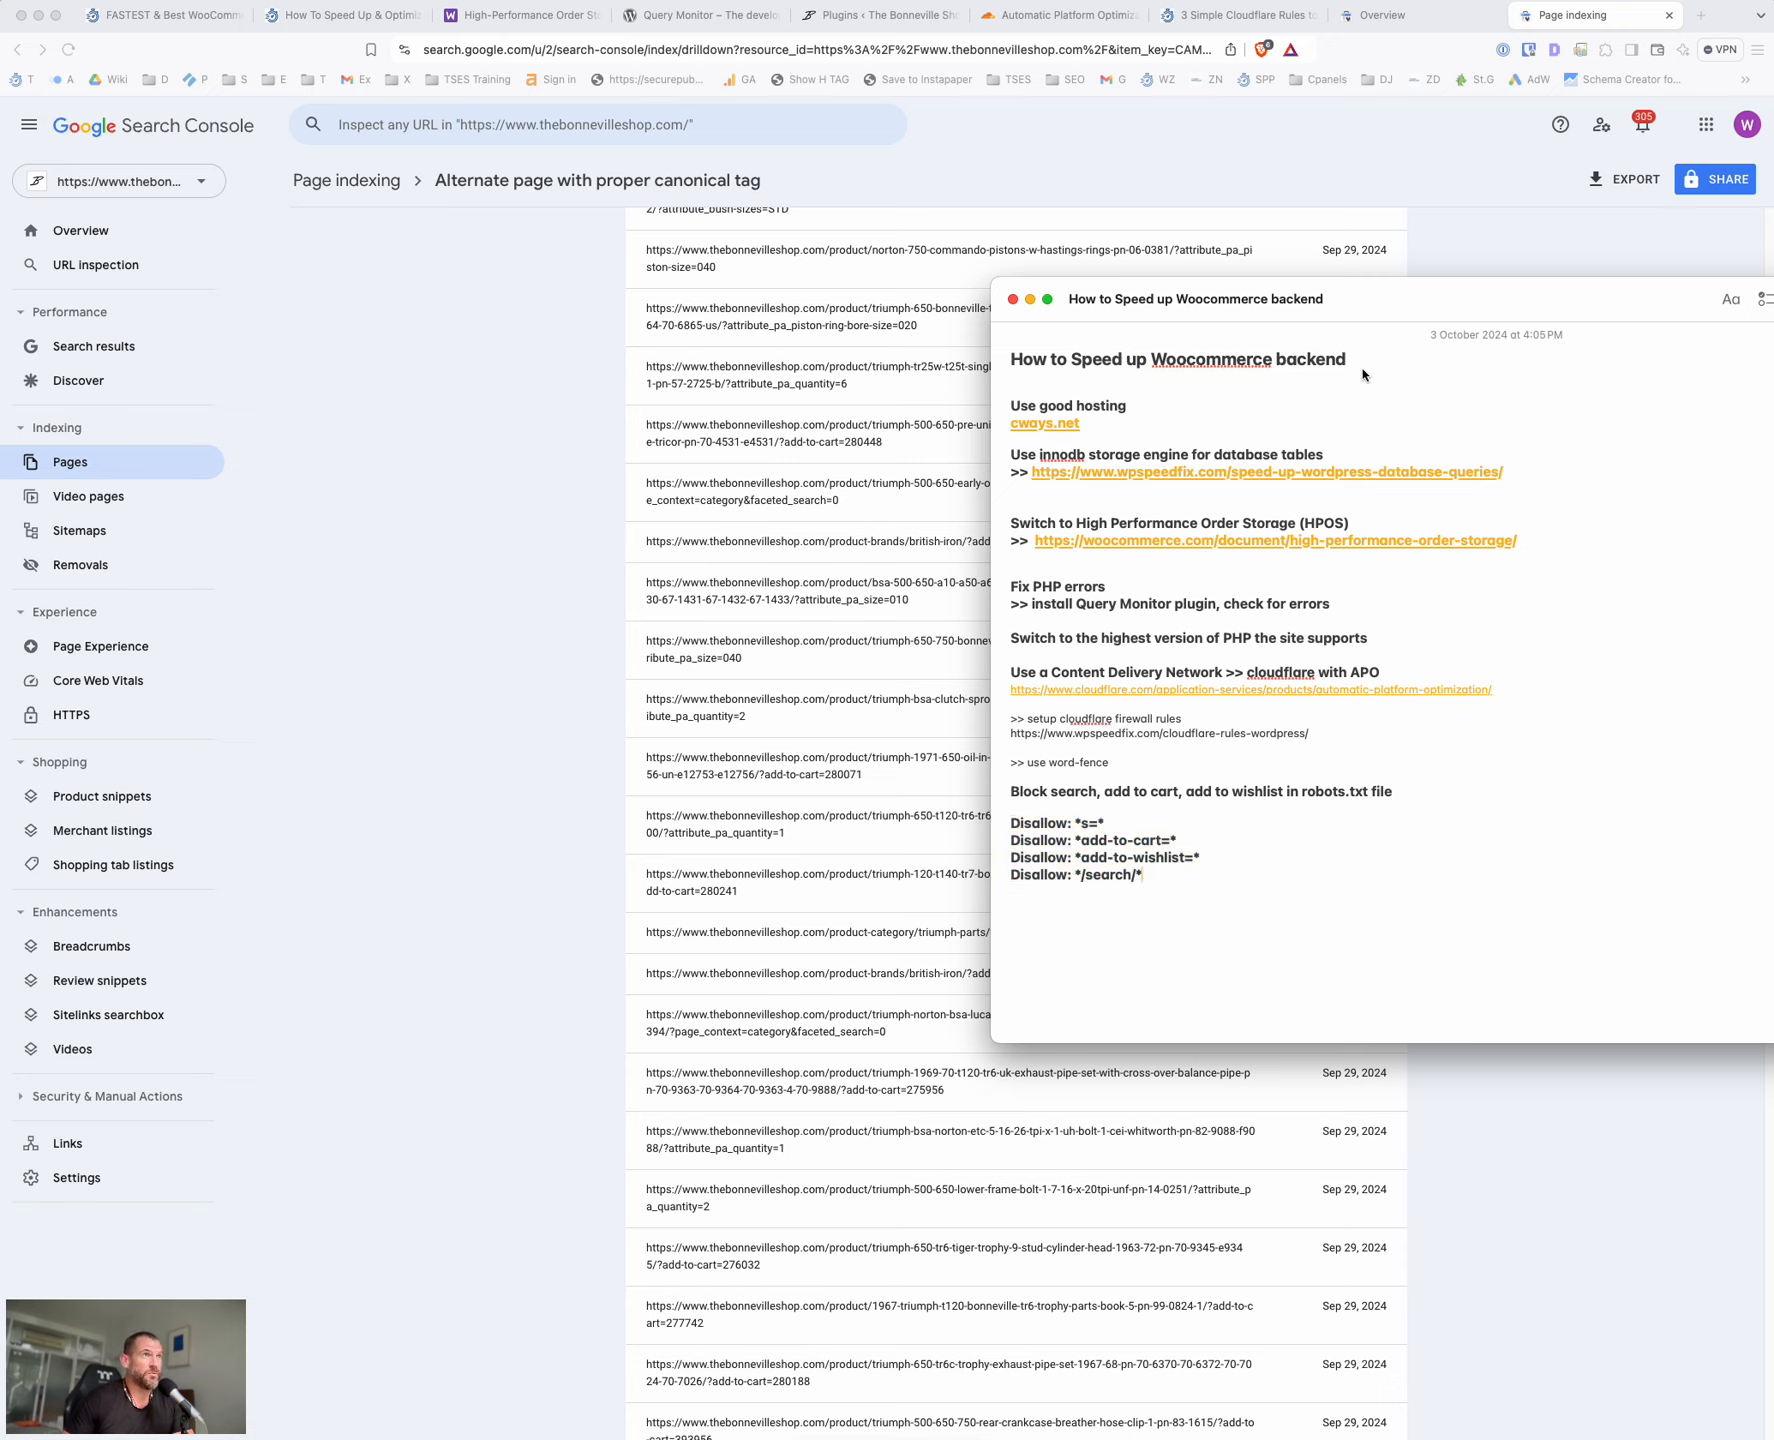
mouse_move(1432, 300)
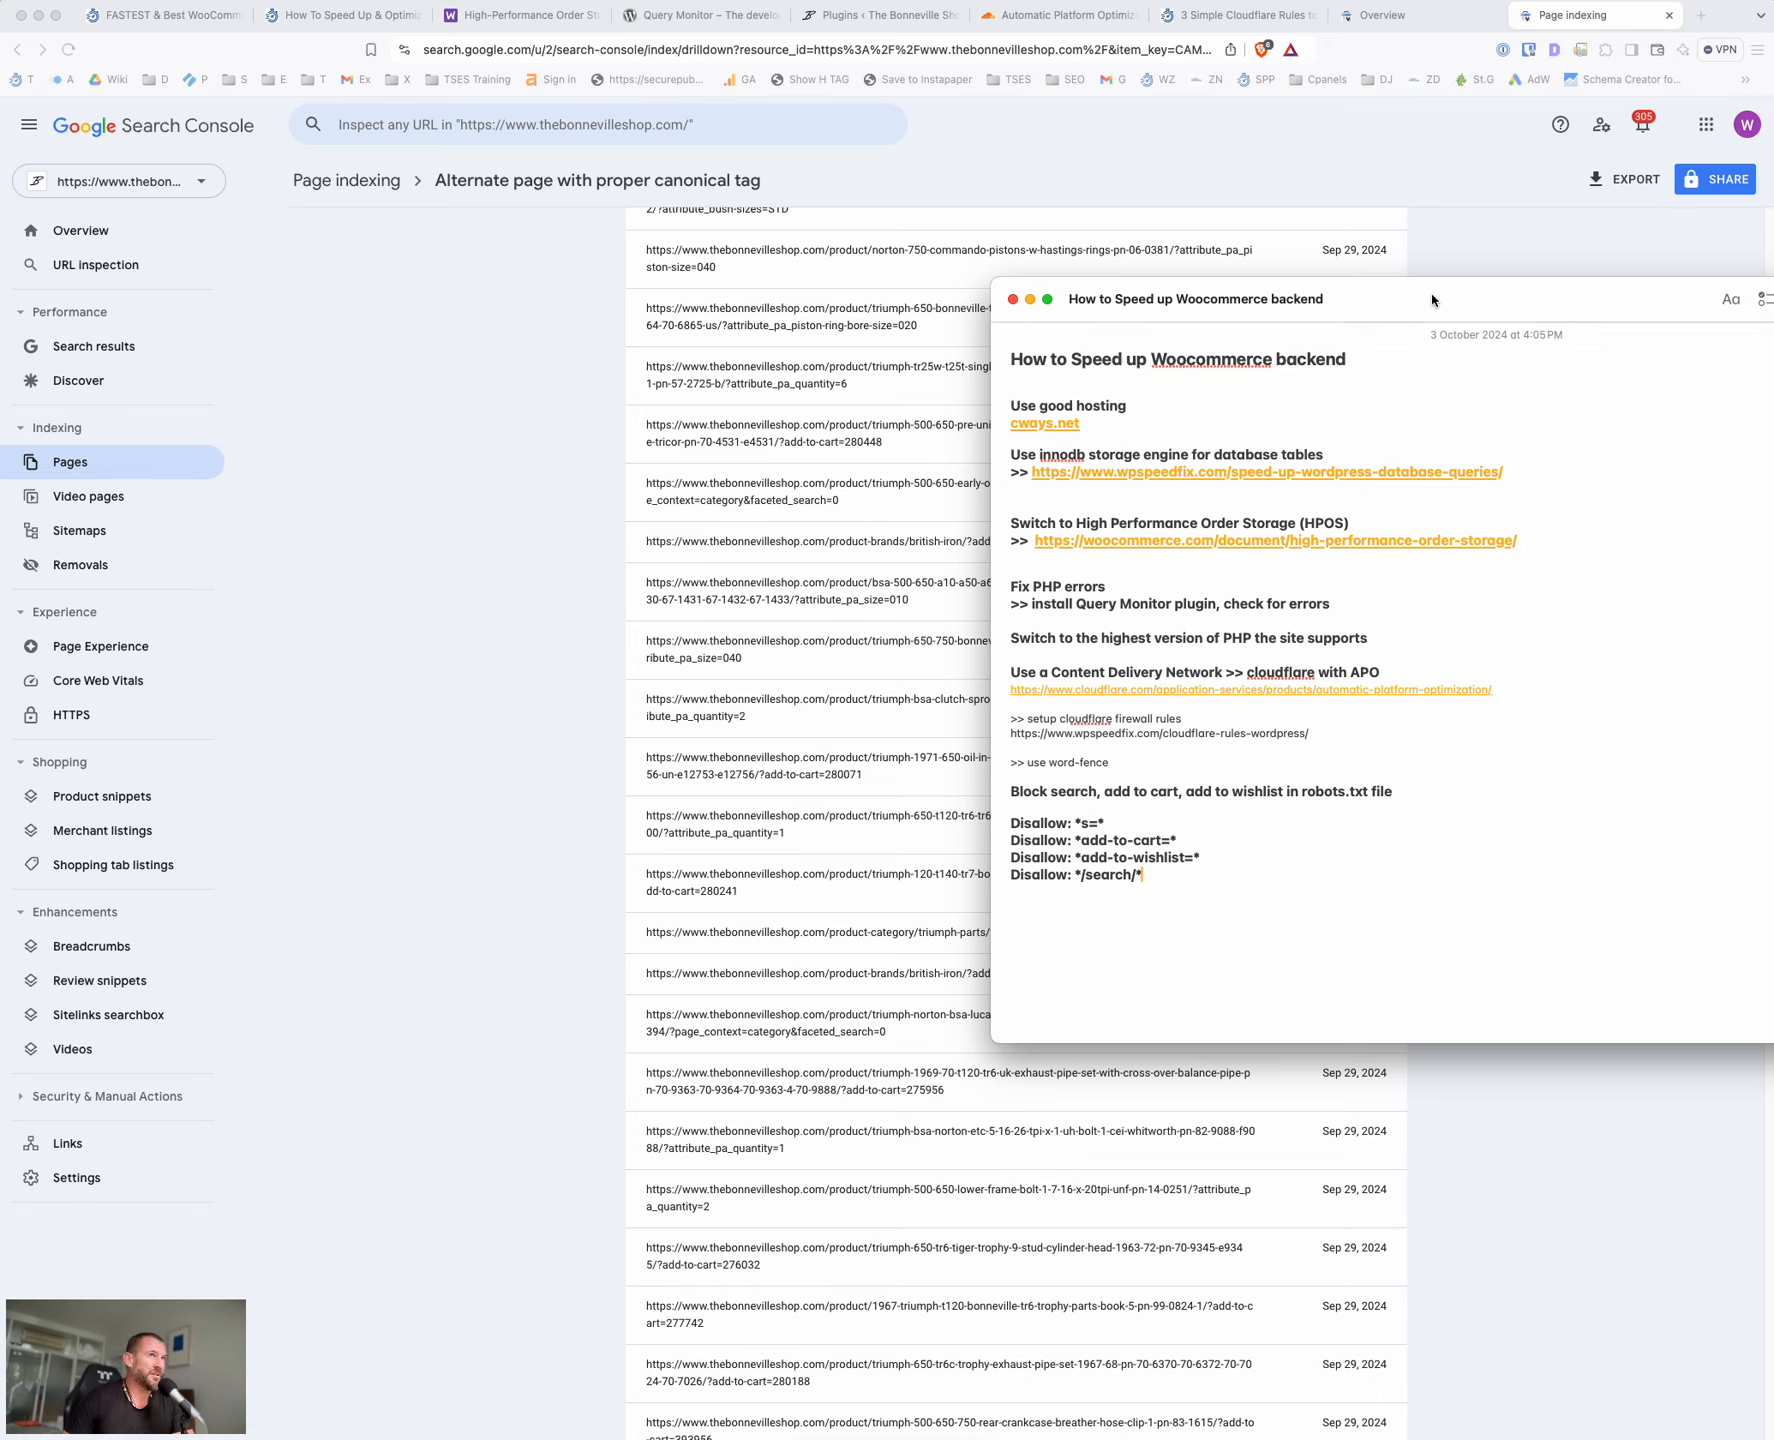
mouse_move(1452, 358)
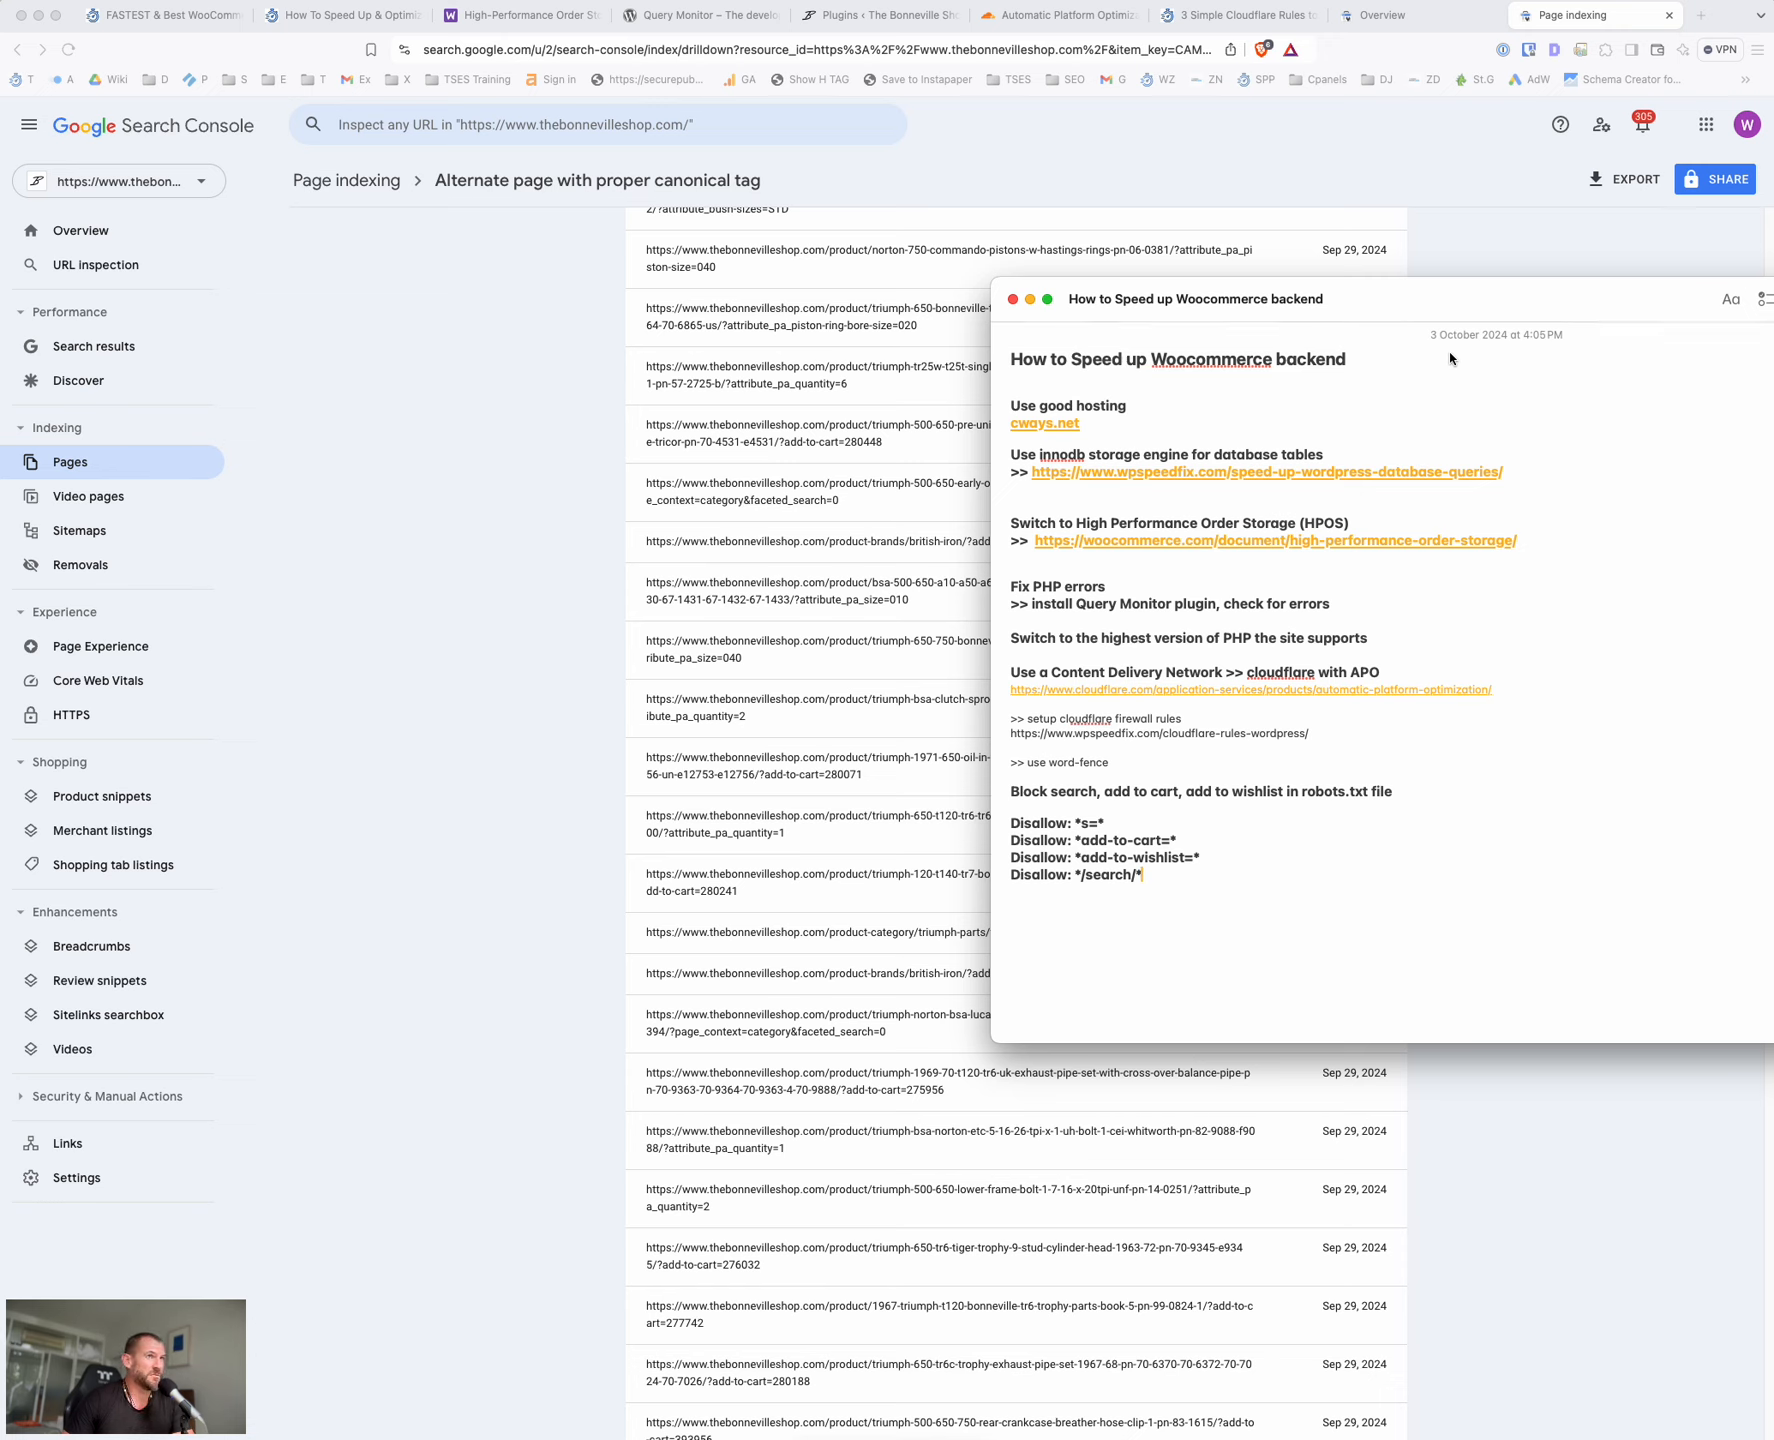
mouse_move(1312, 440)
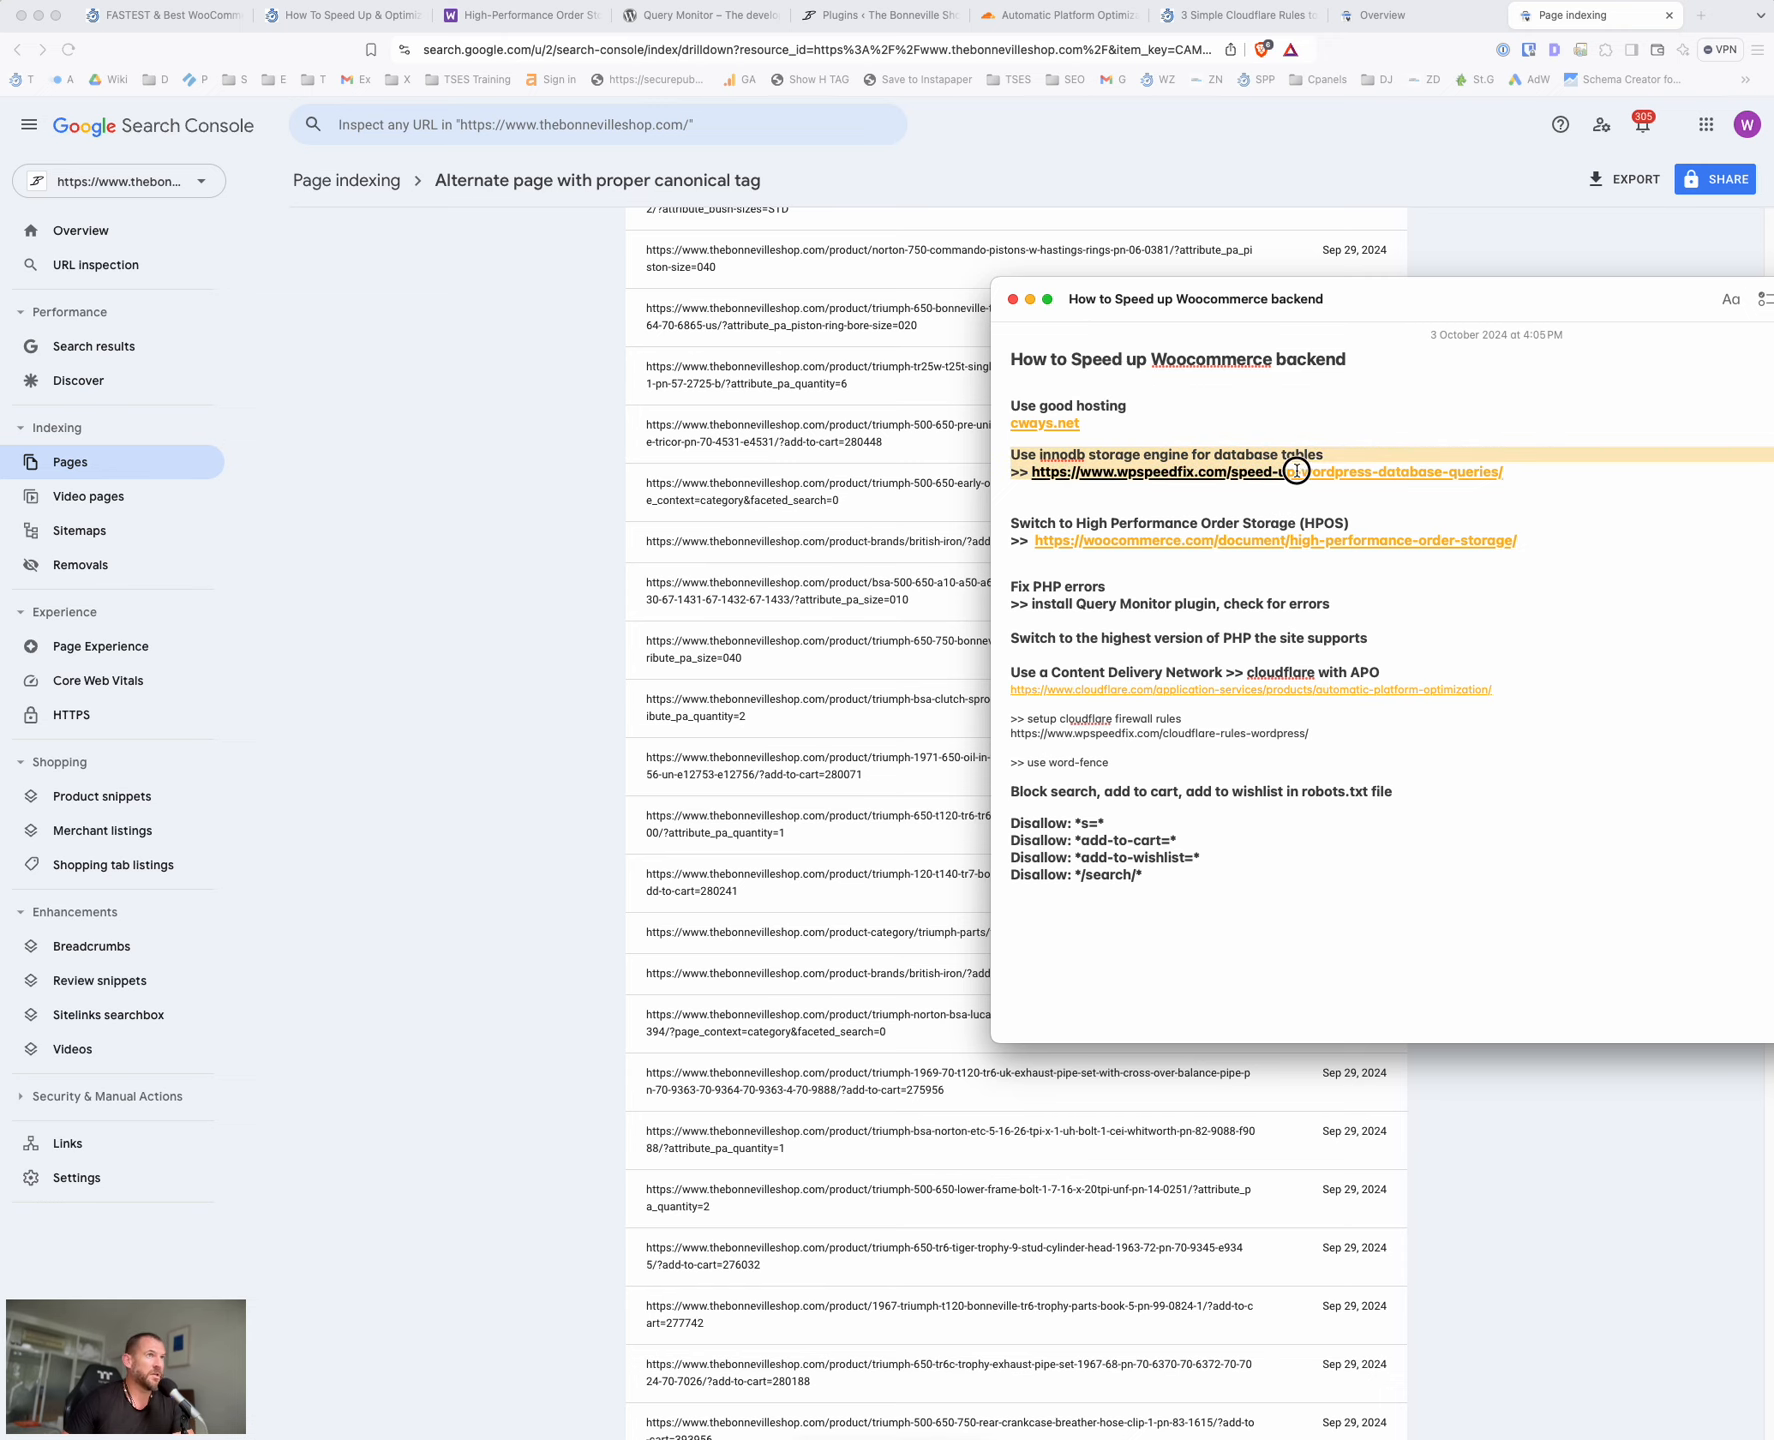
mouse_move(1546, 472)
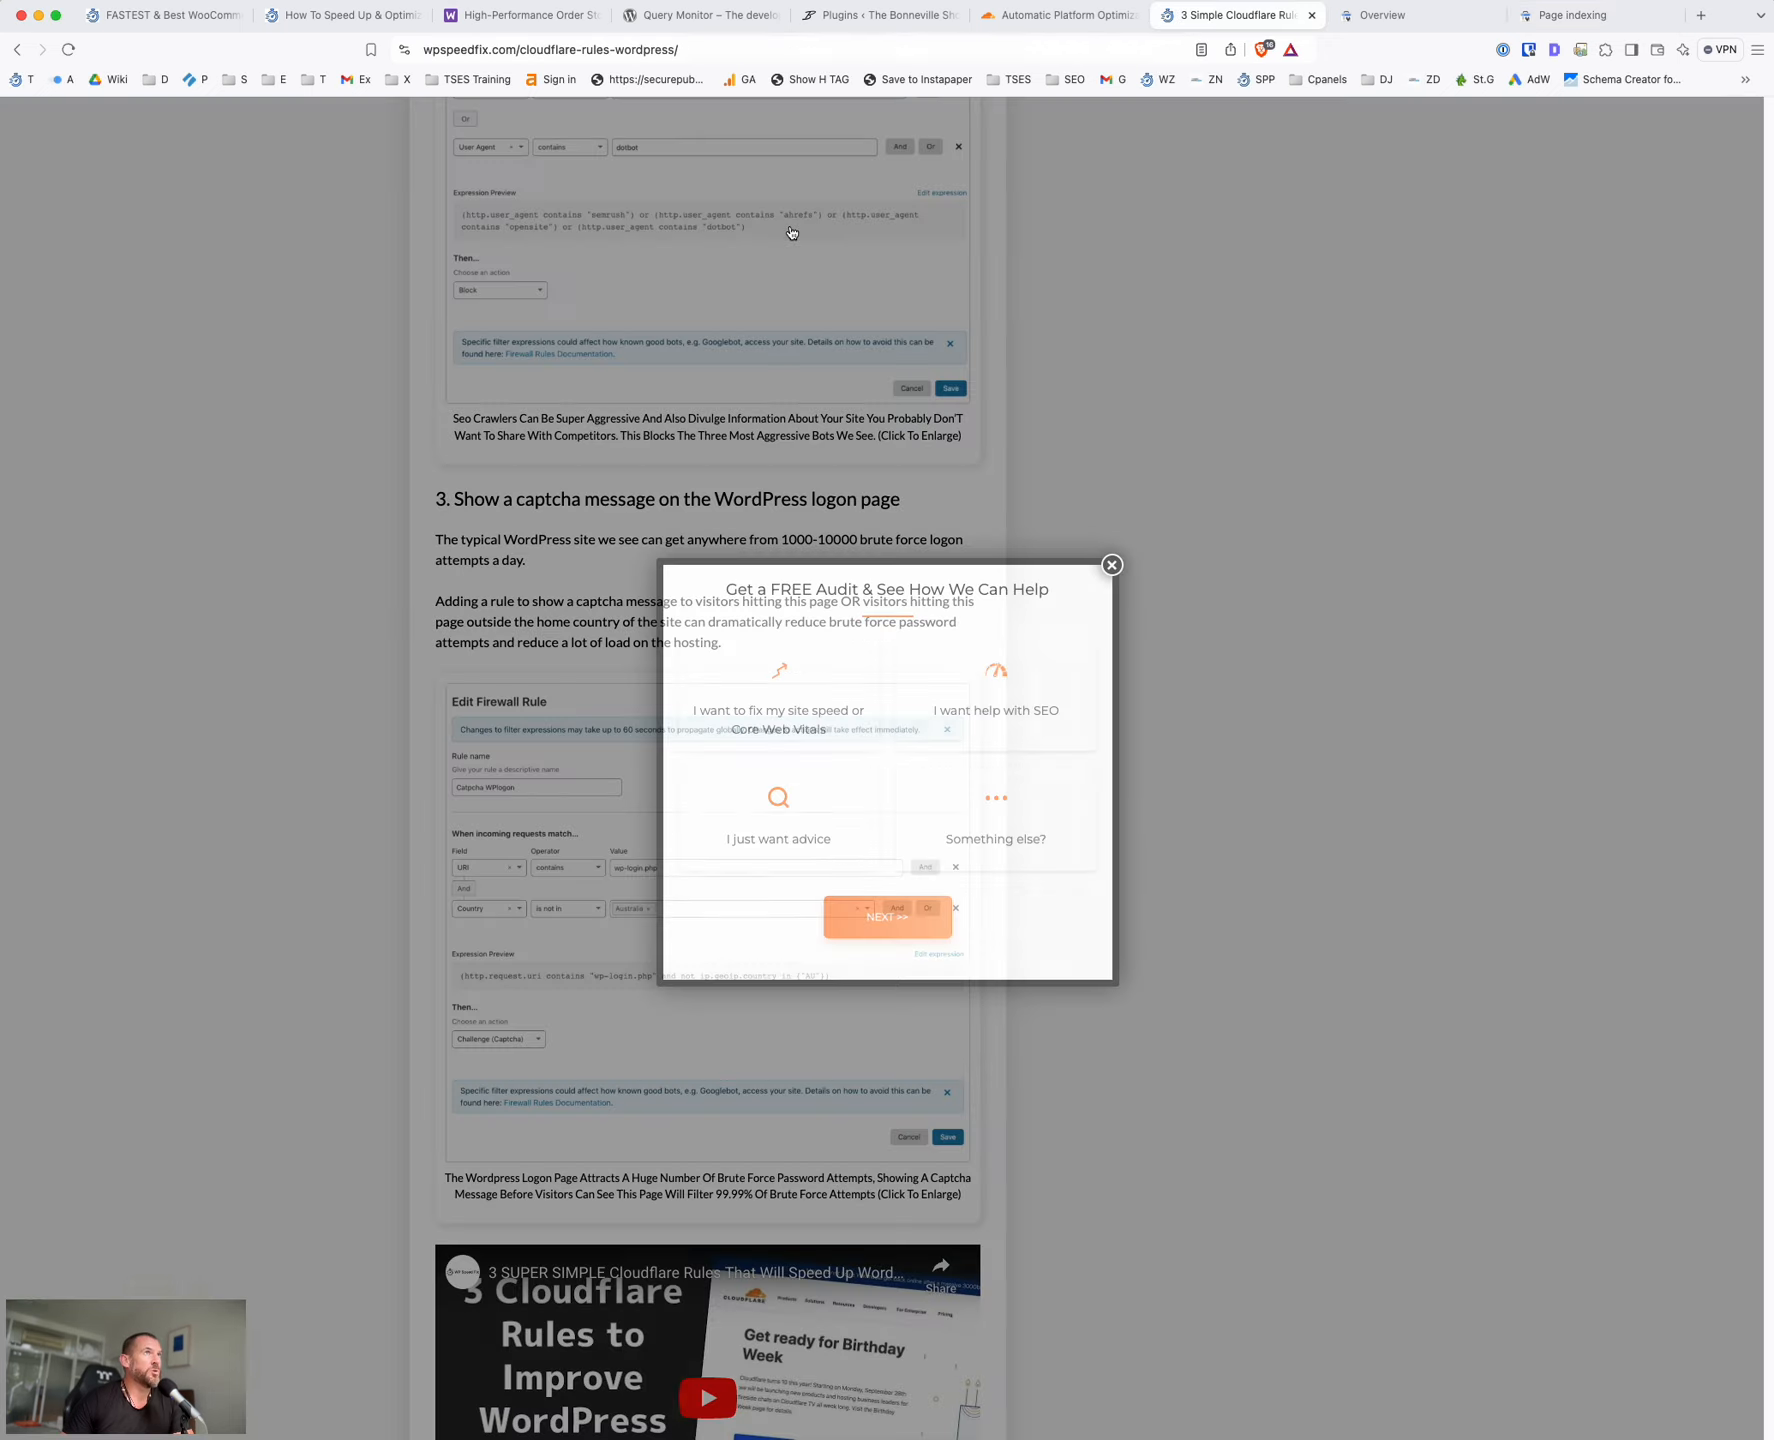
Close the audit popup, go to the home page, and open FREE Core Web Vitals Report in a new tab
click(1112, 564)
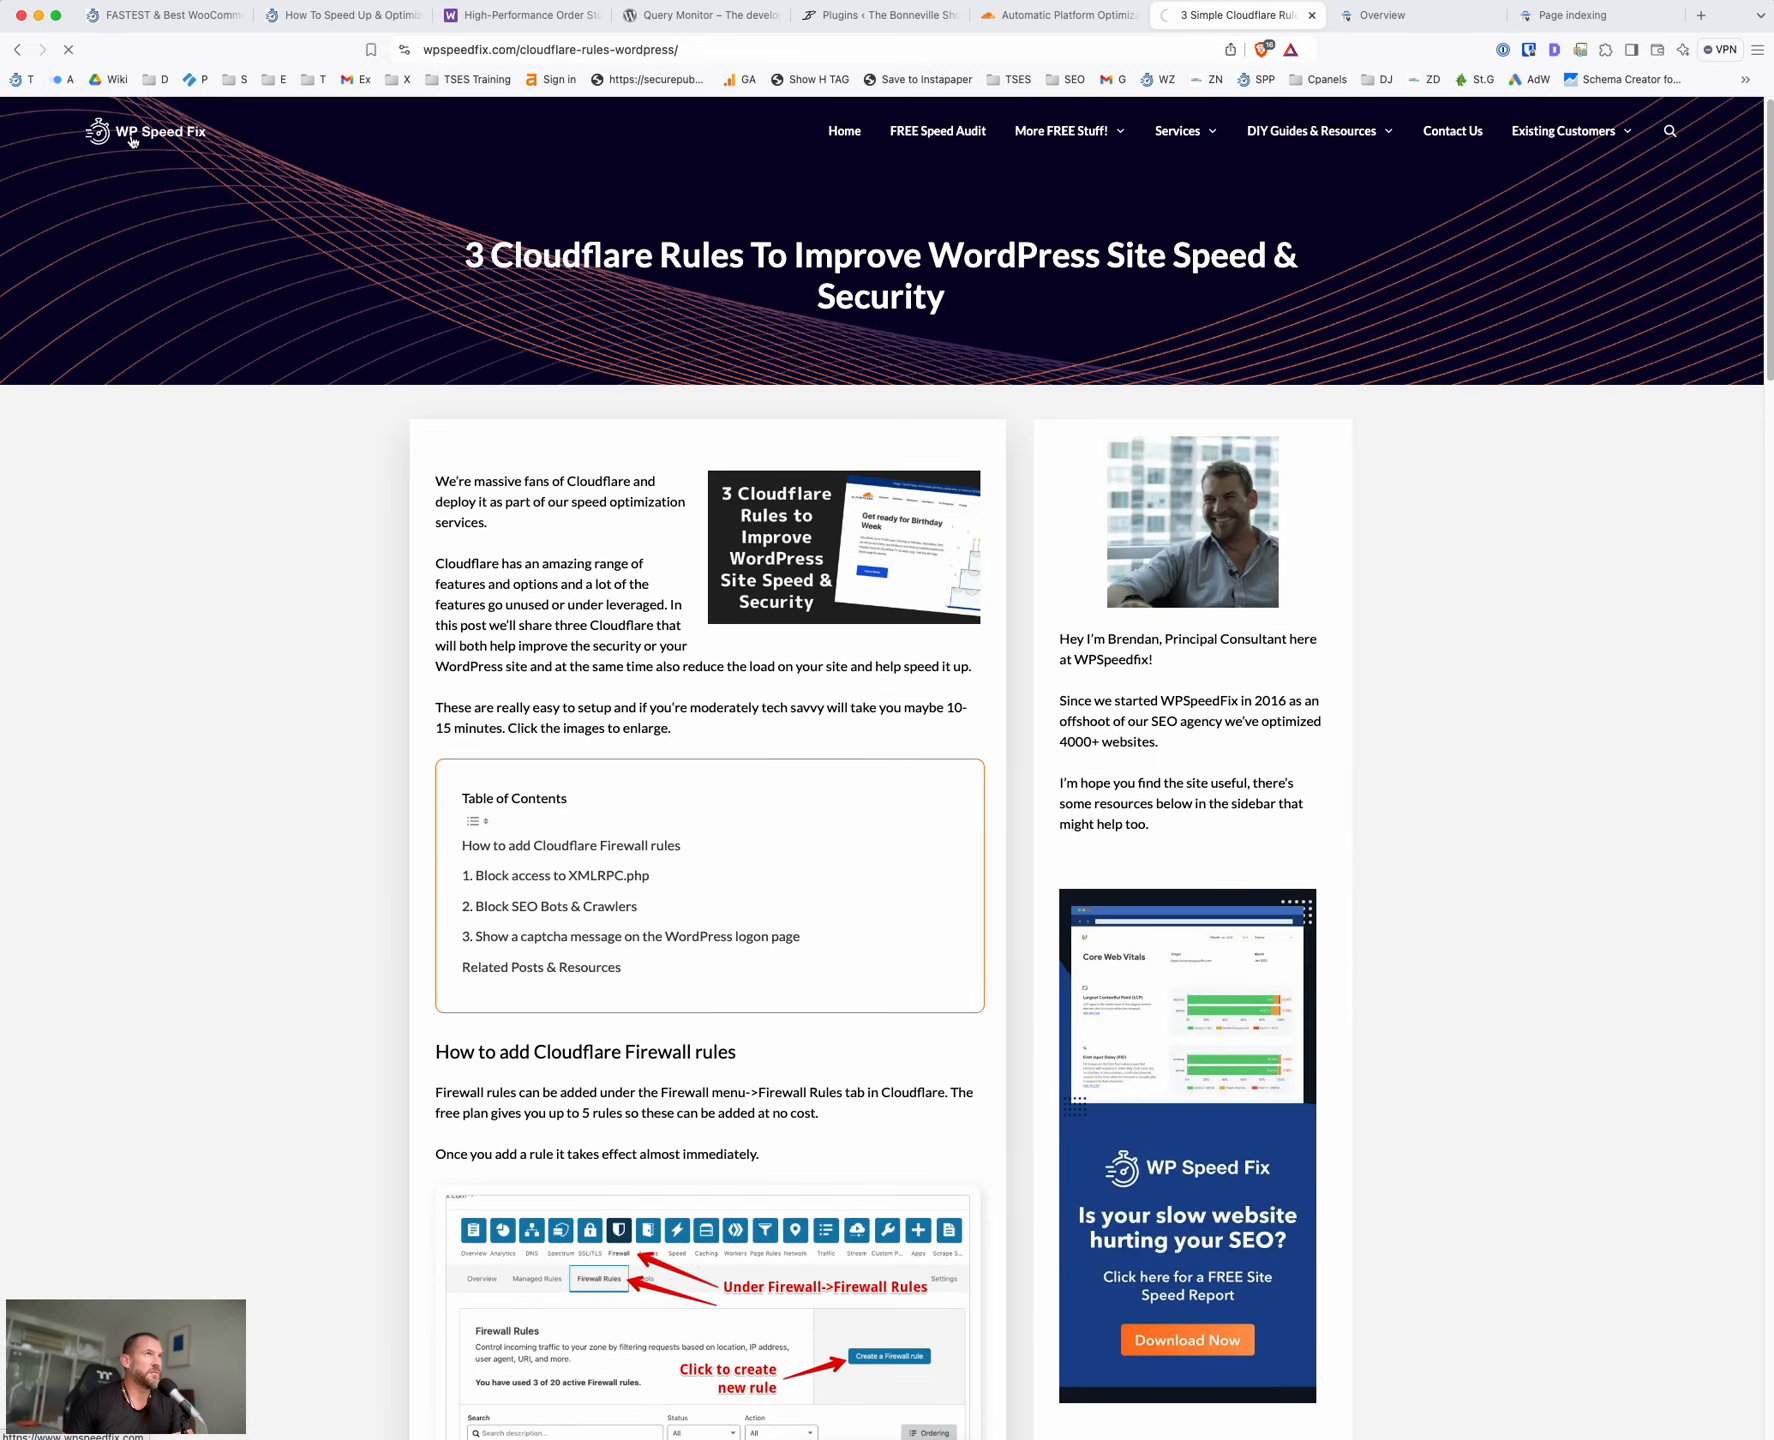
click(98, 130)
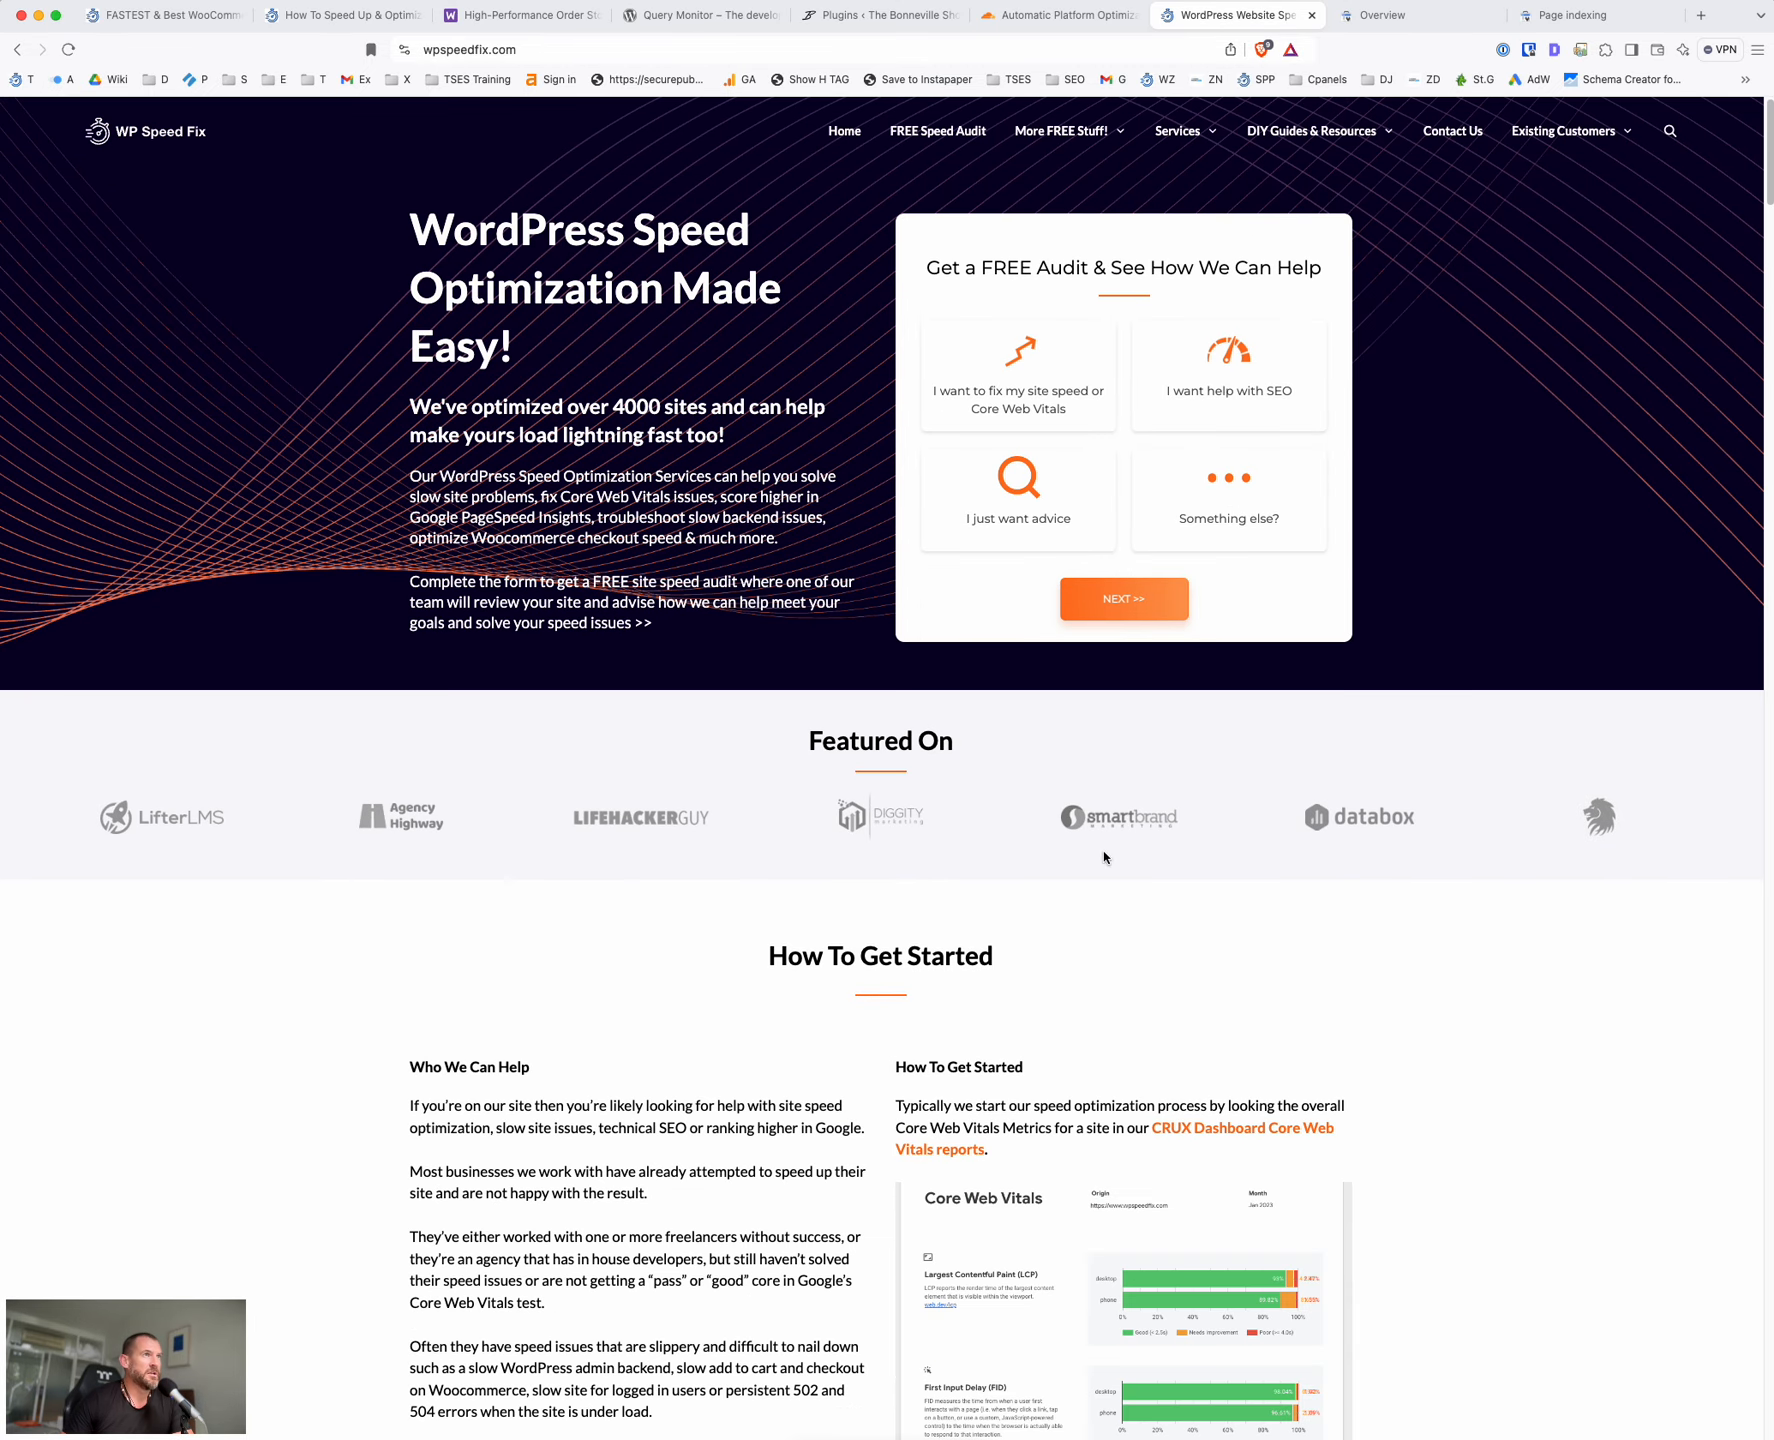
mouse_move(1484, 478)
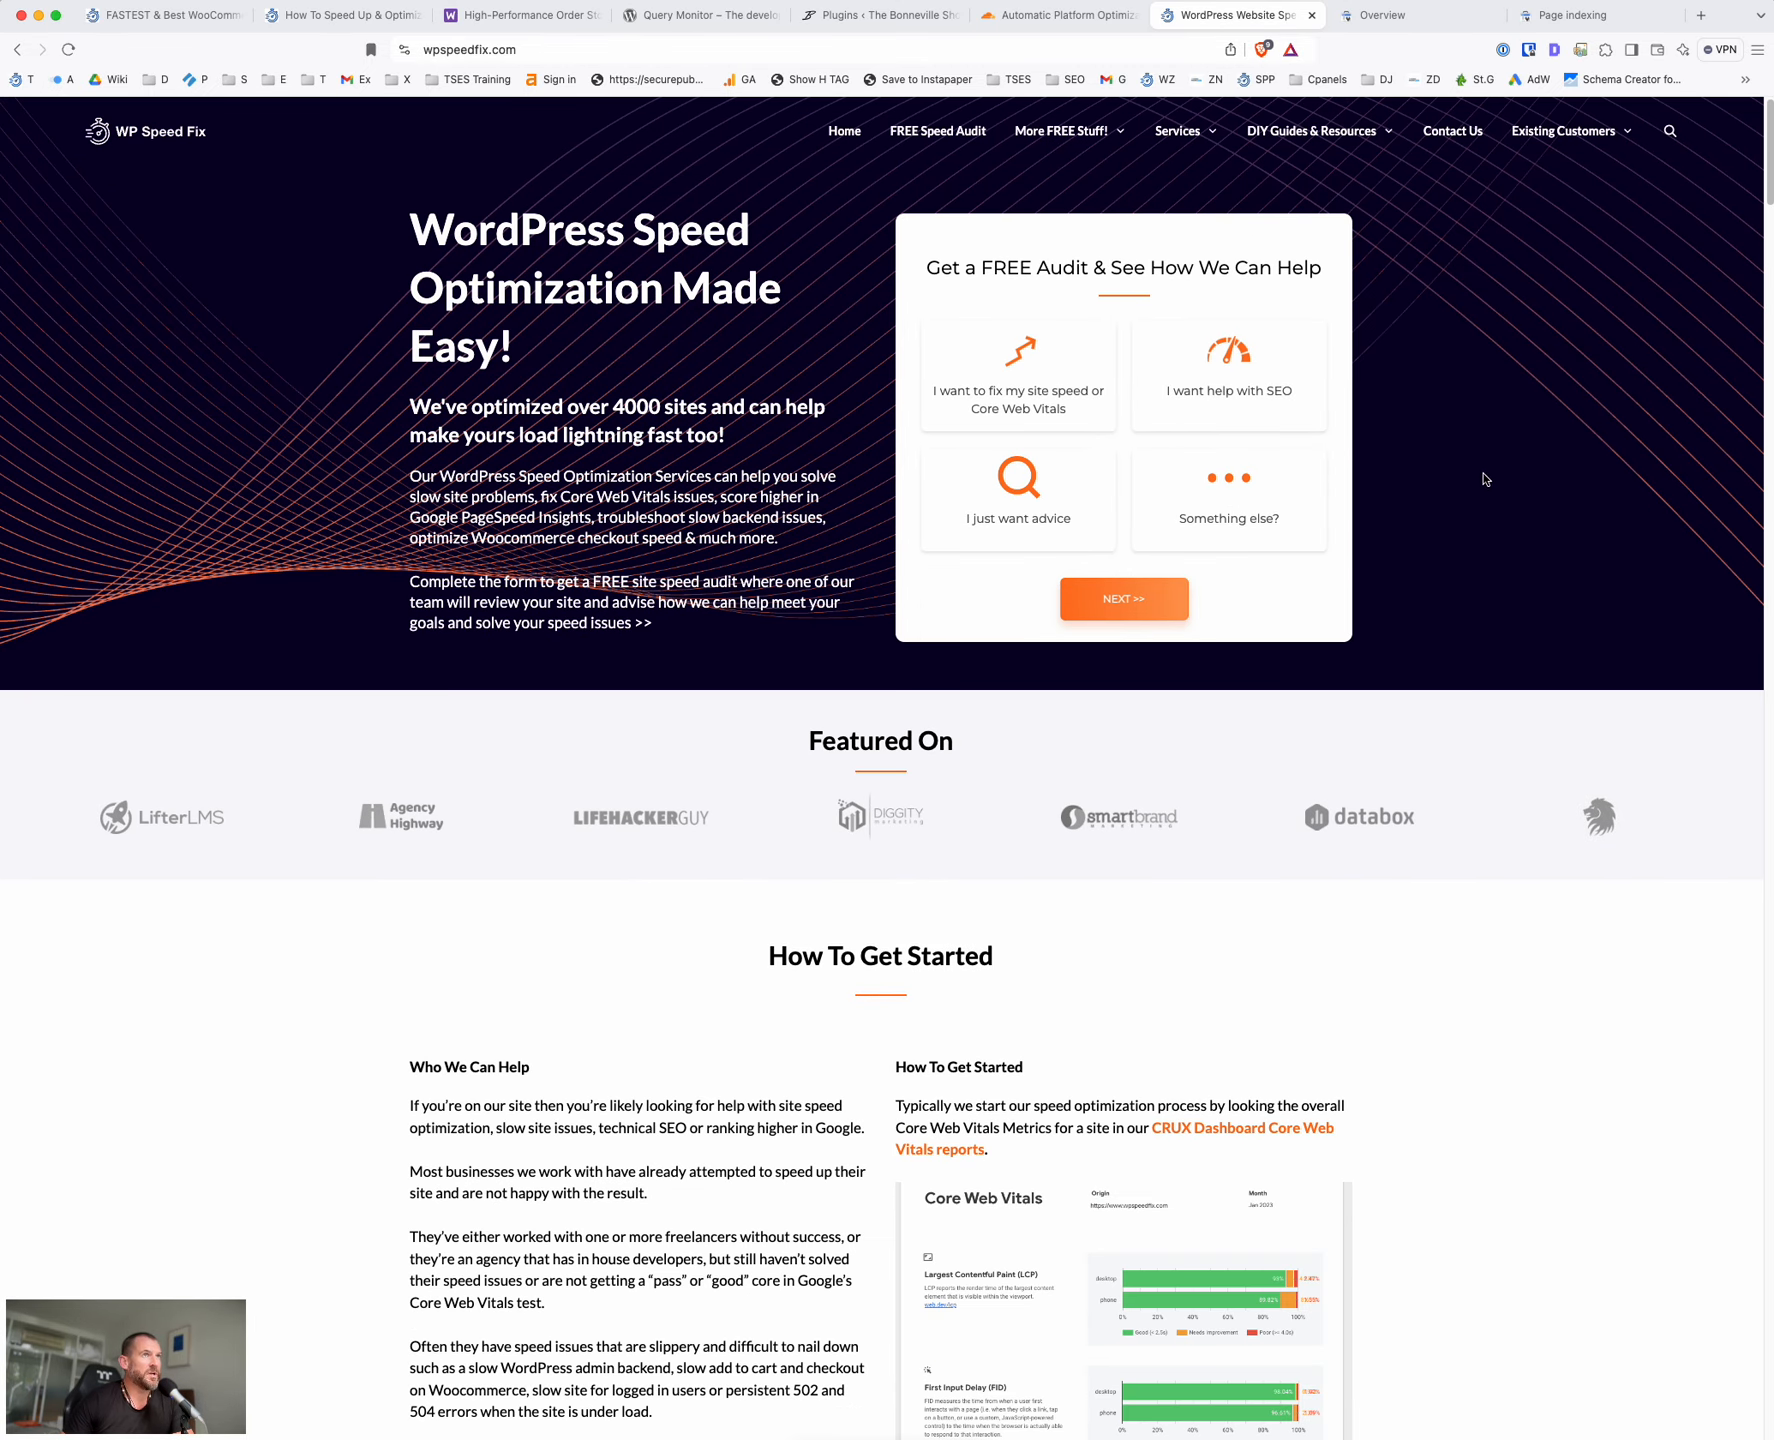
mouse_move(1428, 444)
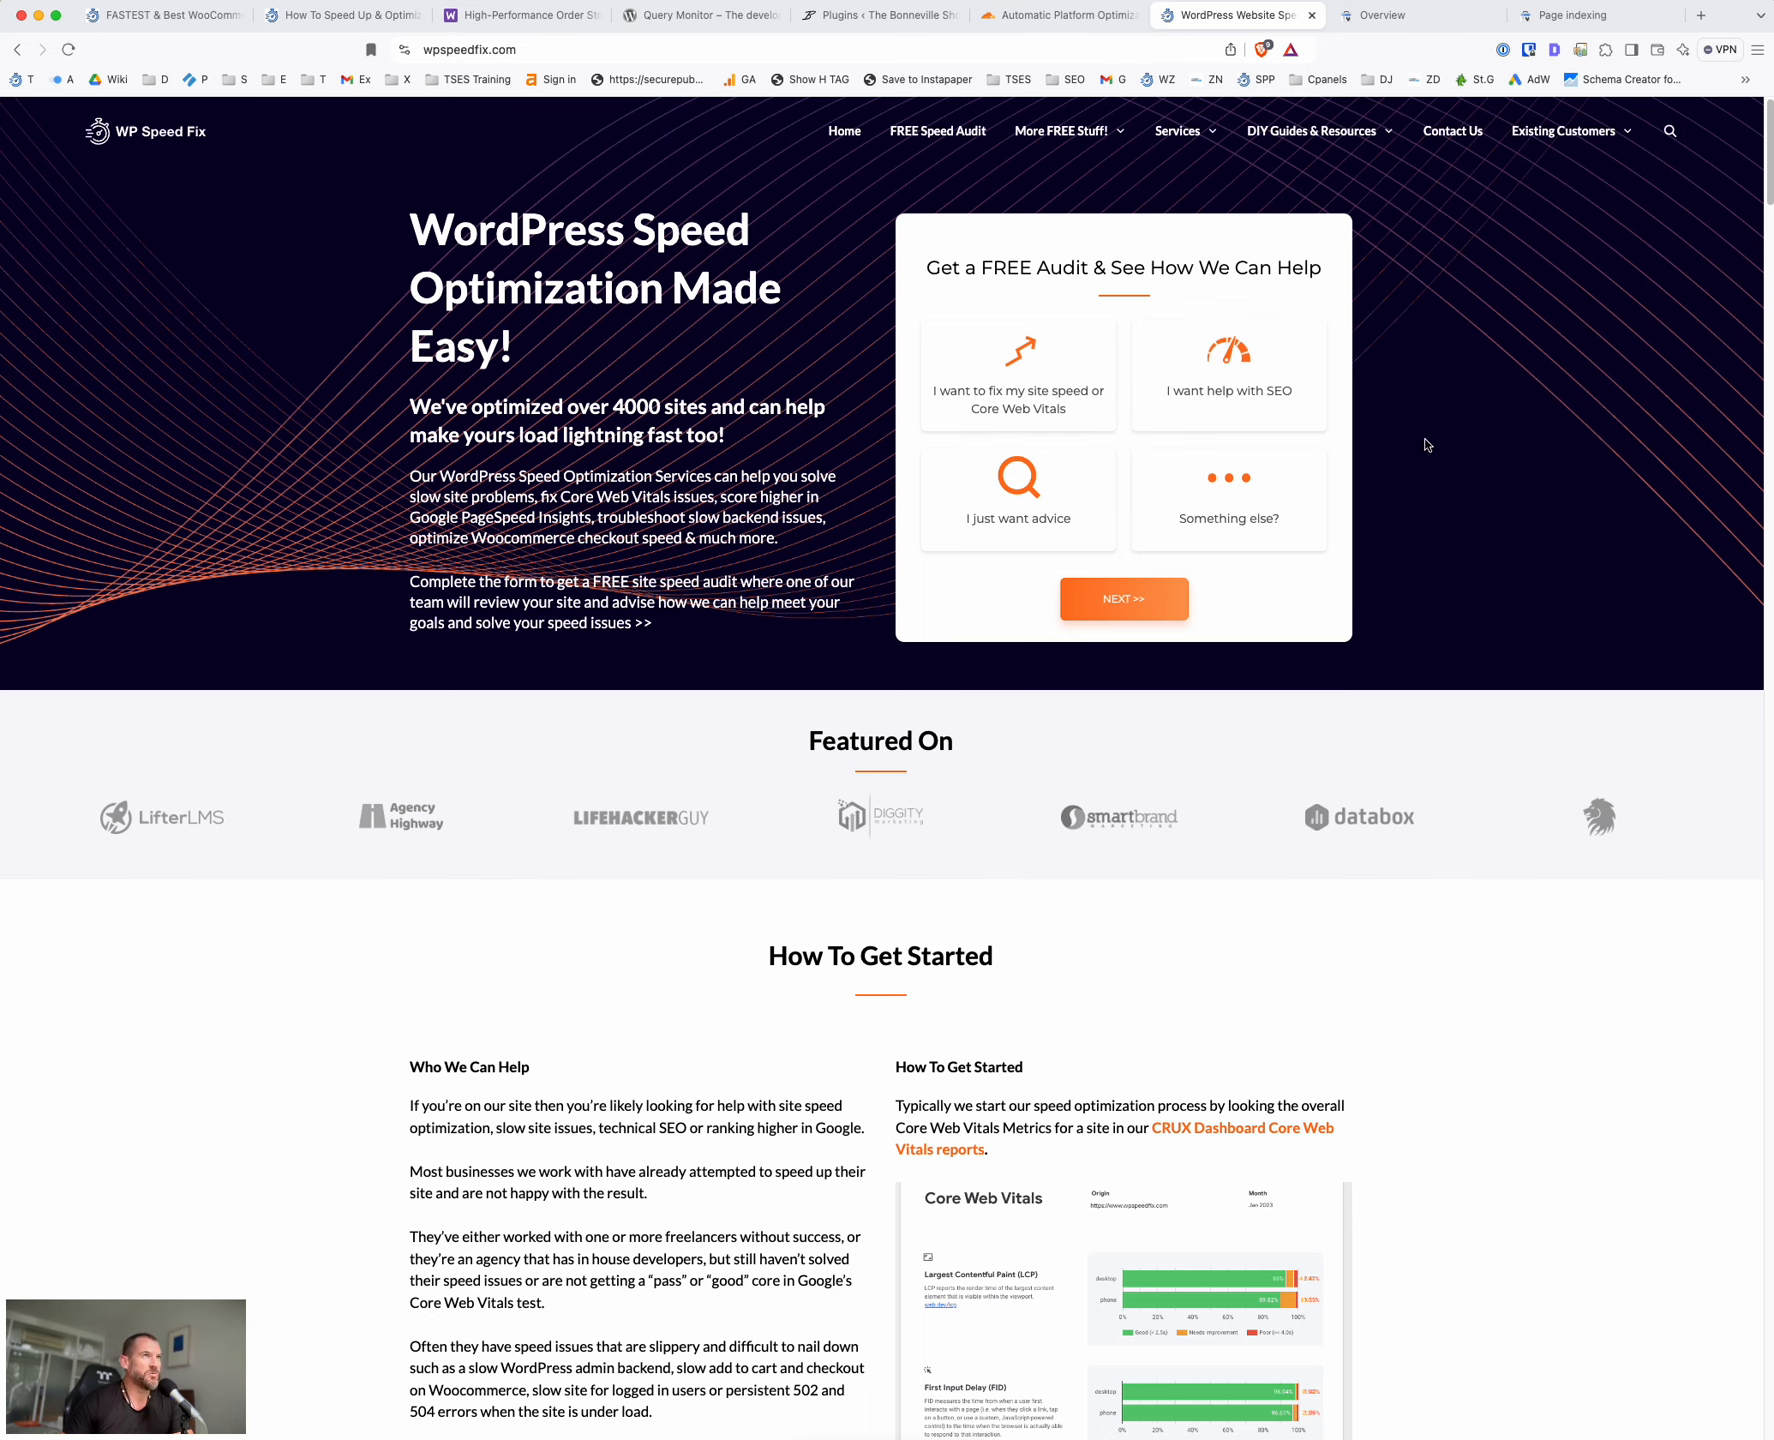
mouse_move(1504, 246)
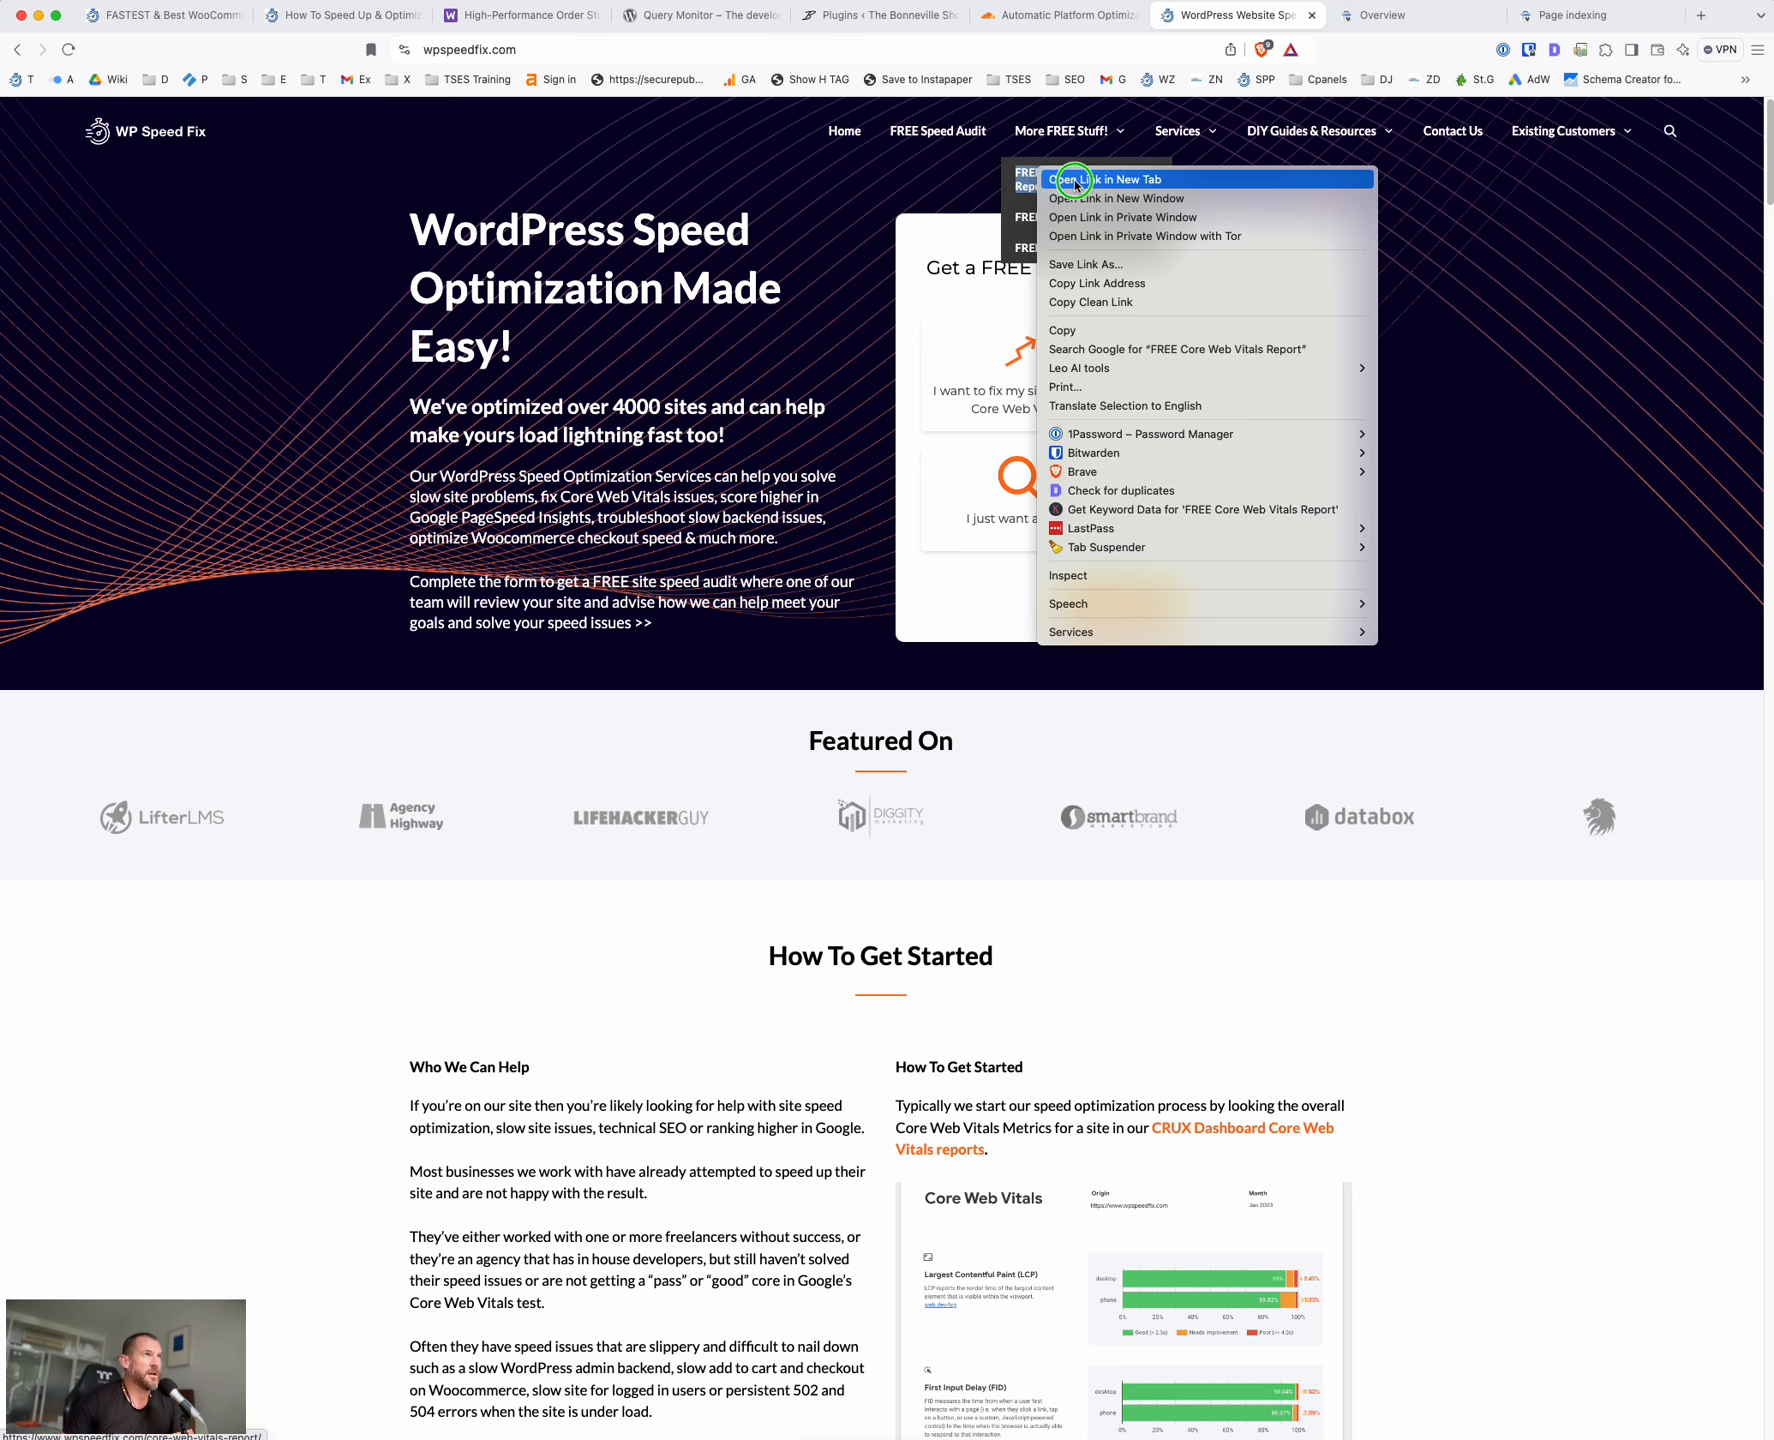
click(1076, 178)
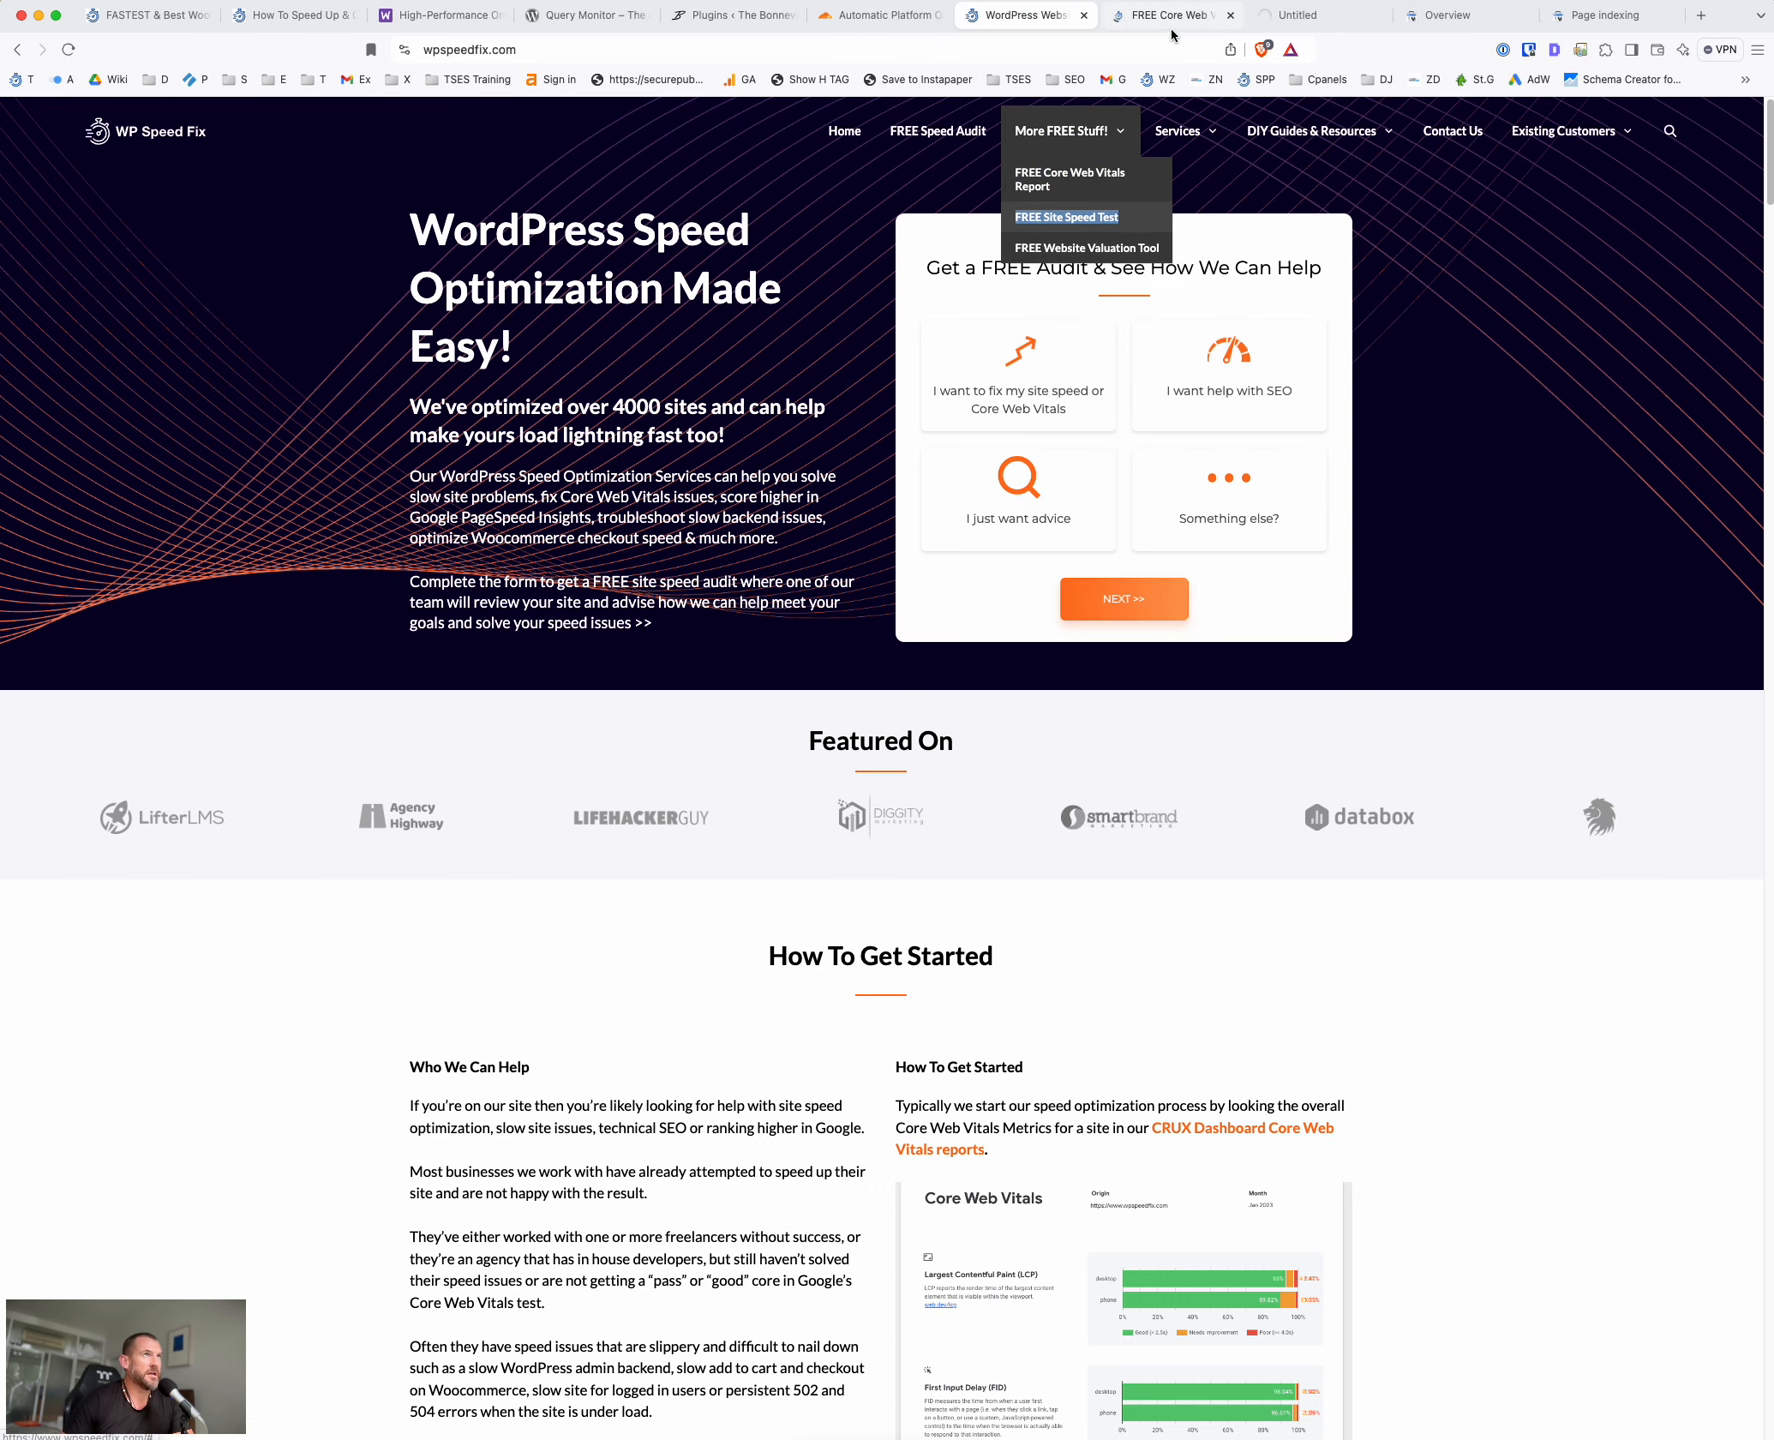
View the FREE Core Web Vitals Speed Test & Report page and look further down it
click(1070, 178)
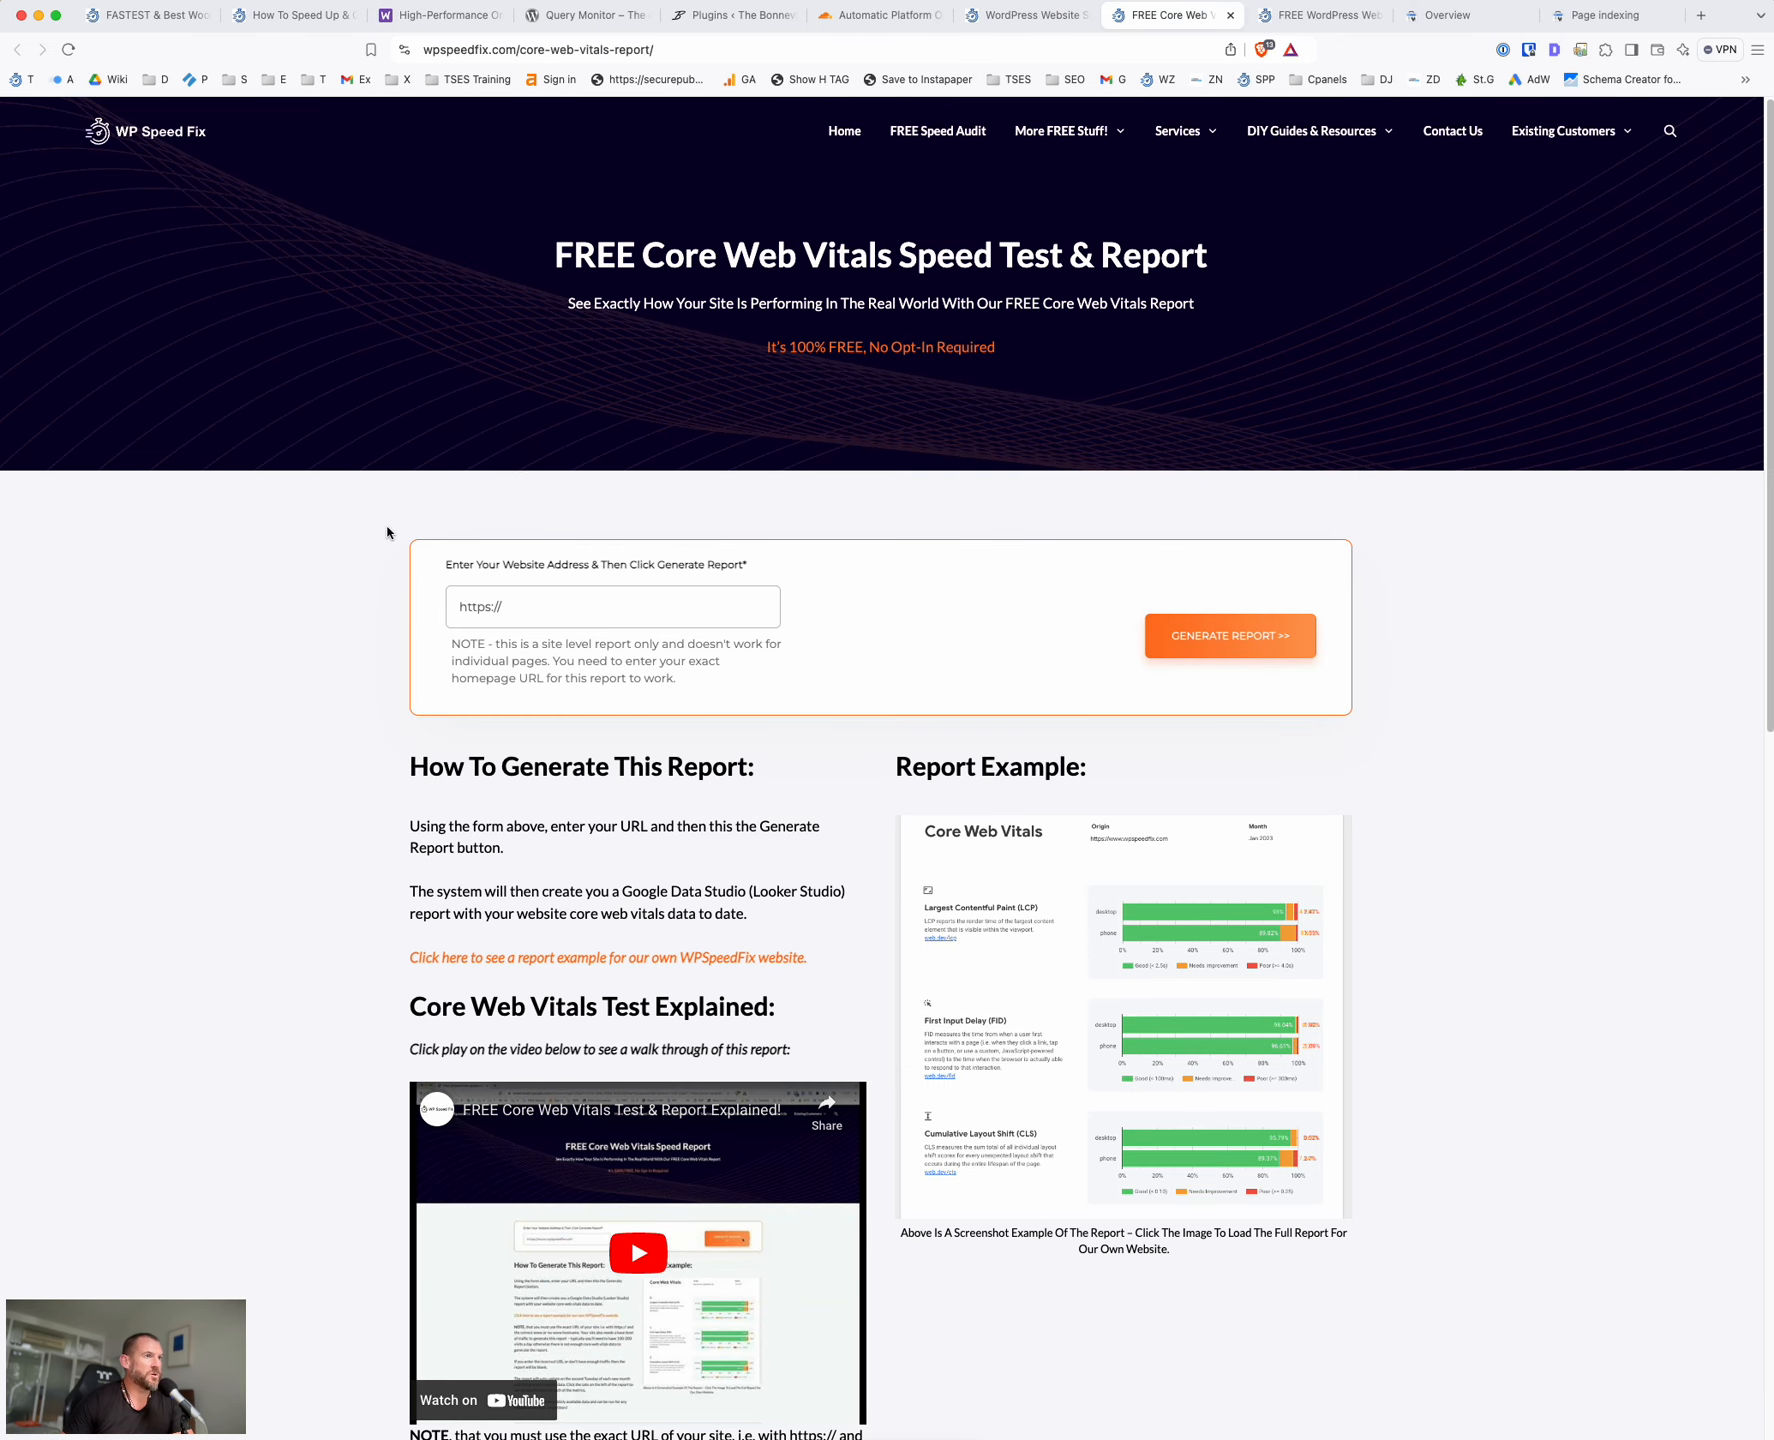
mouse_move(956, 602)
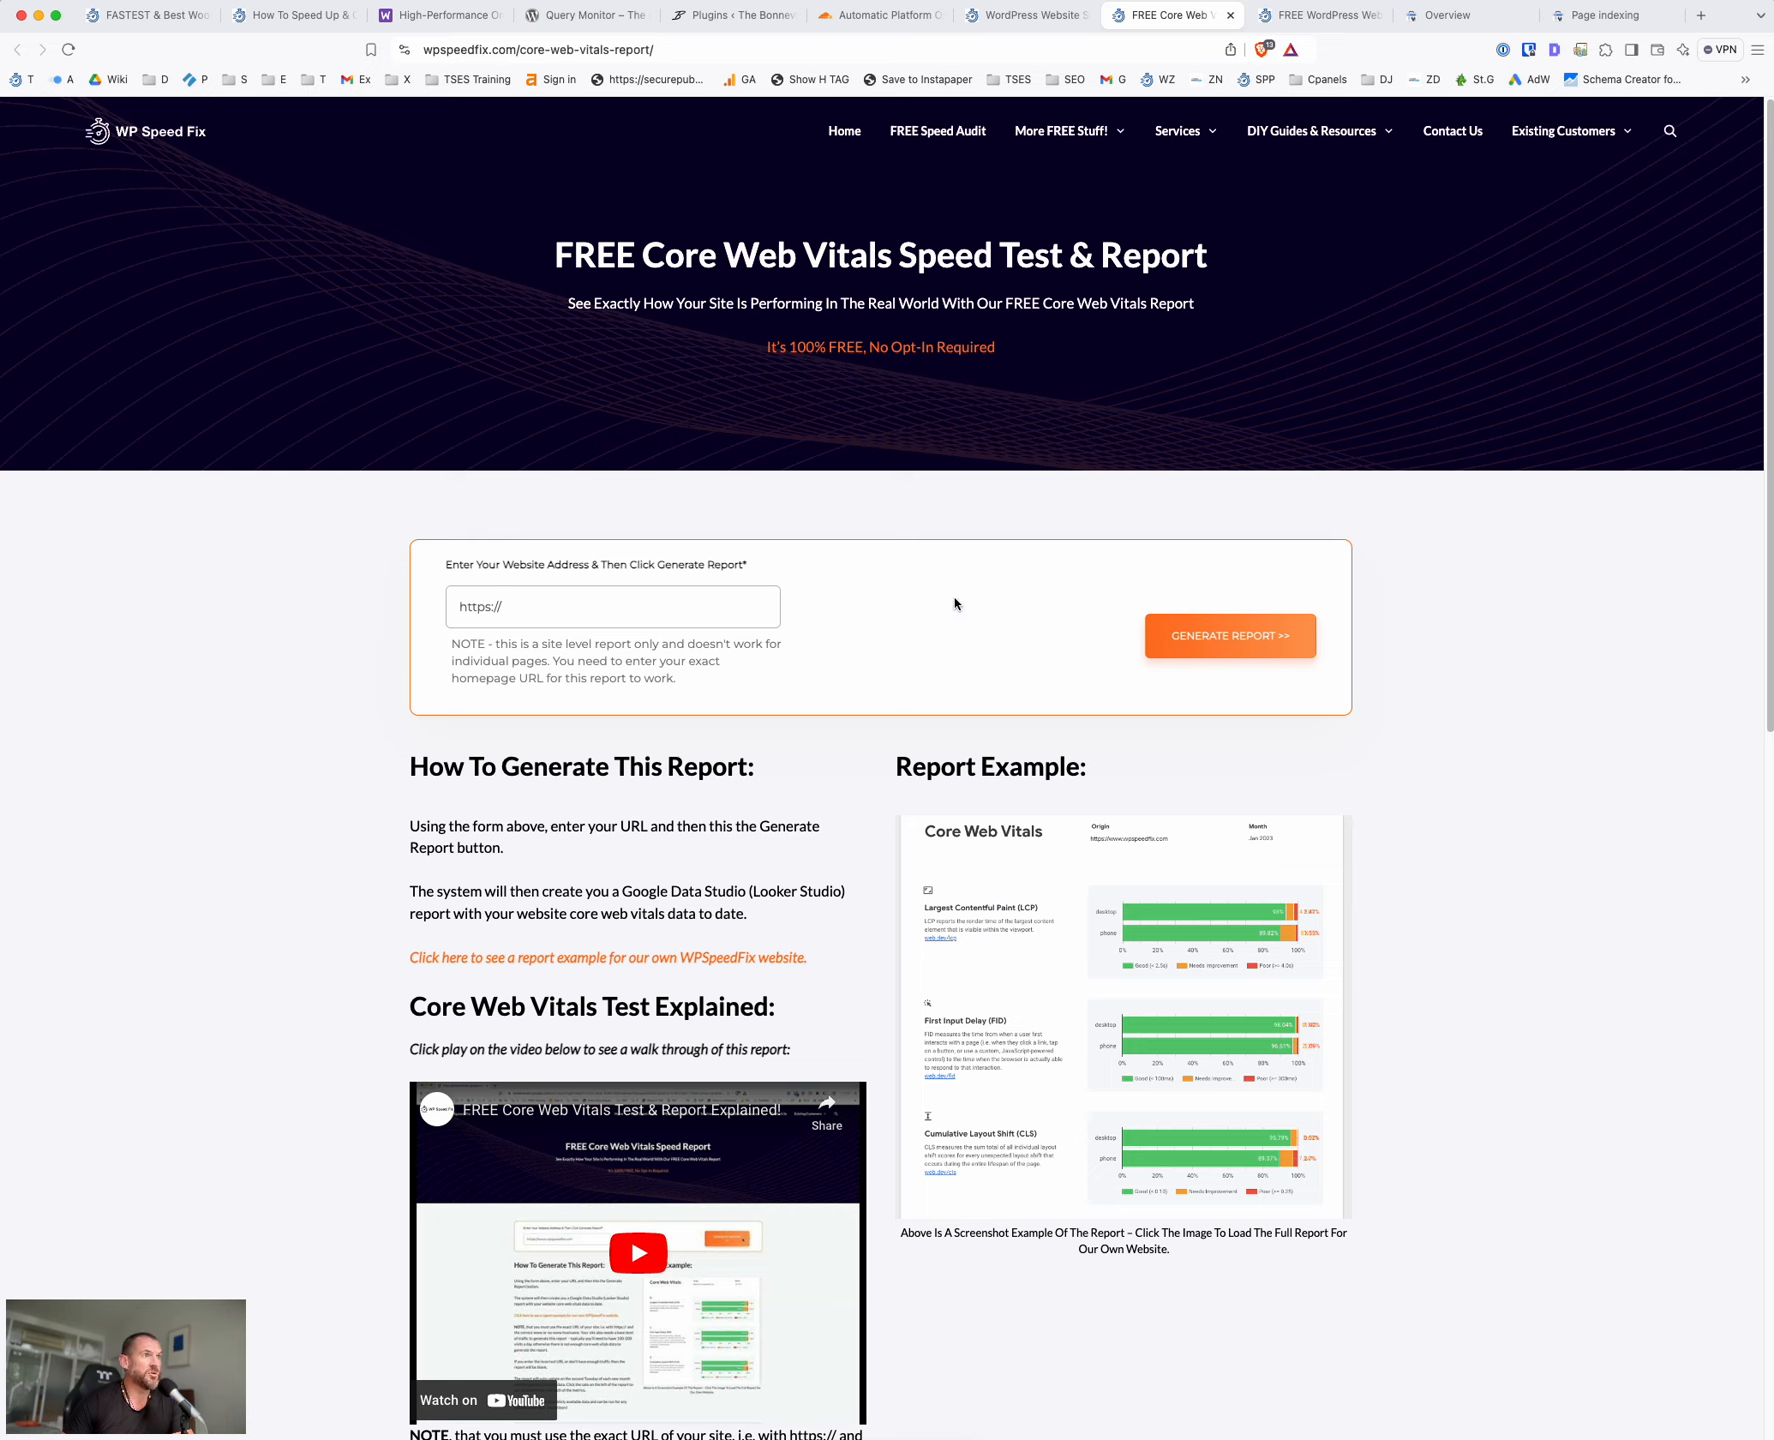
mouse_move(972, 582)
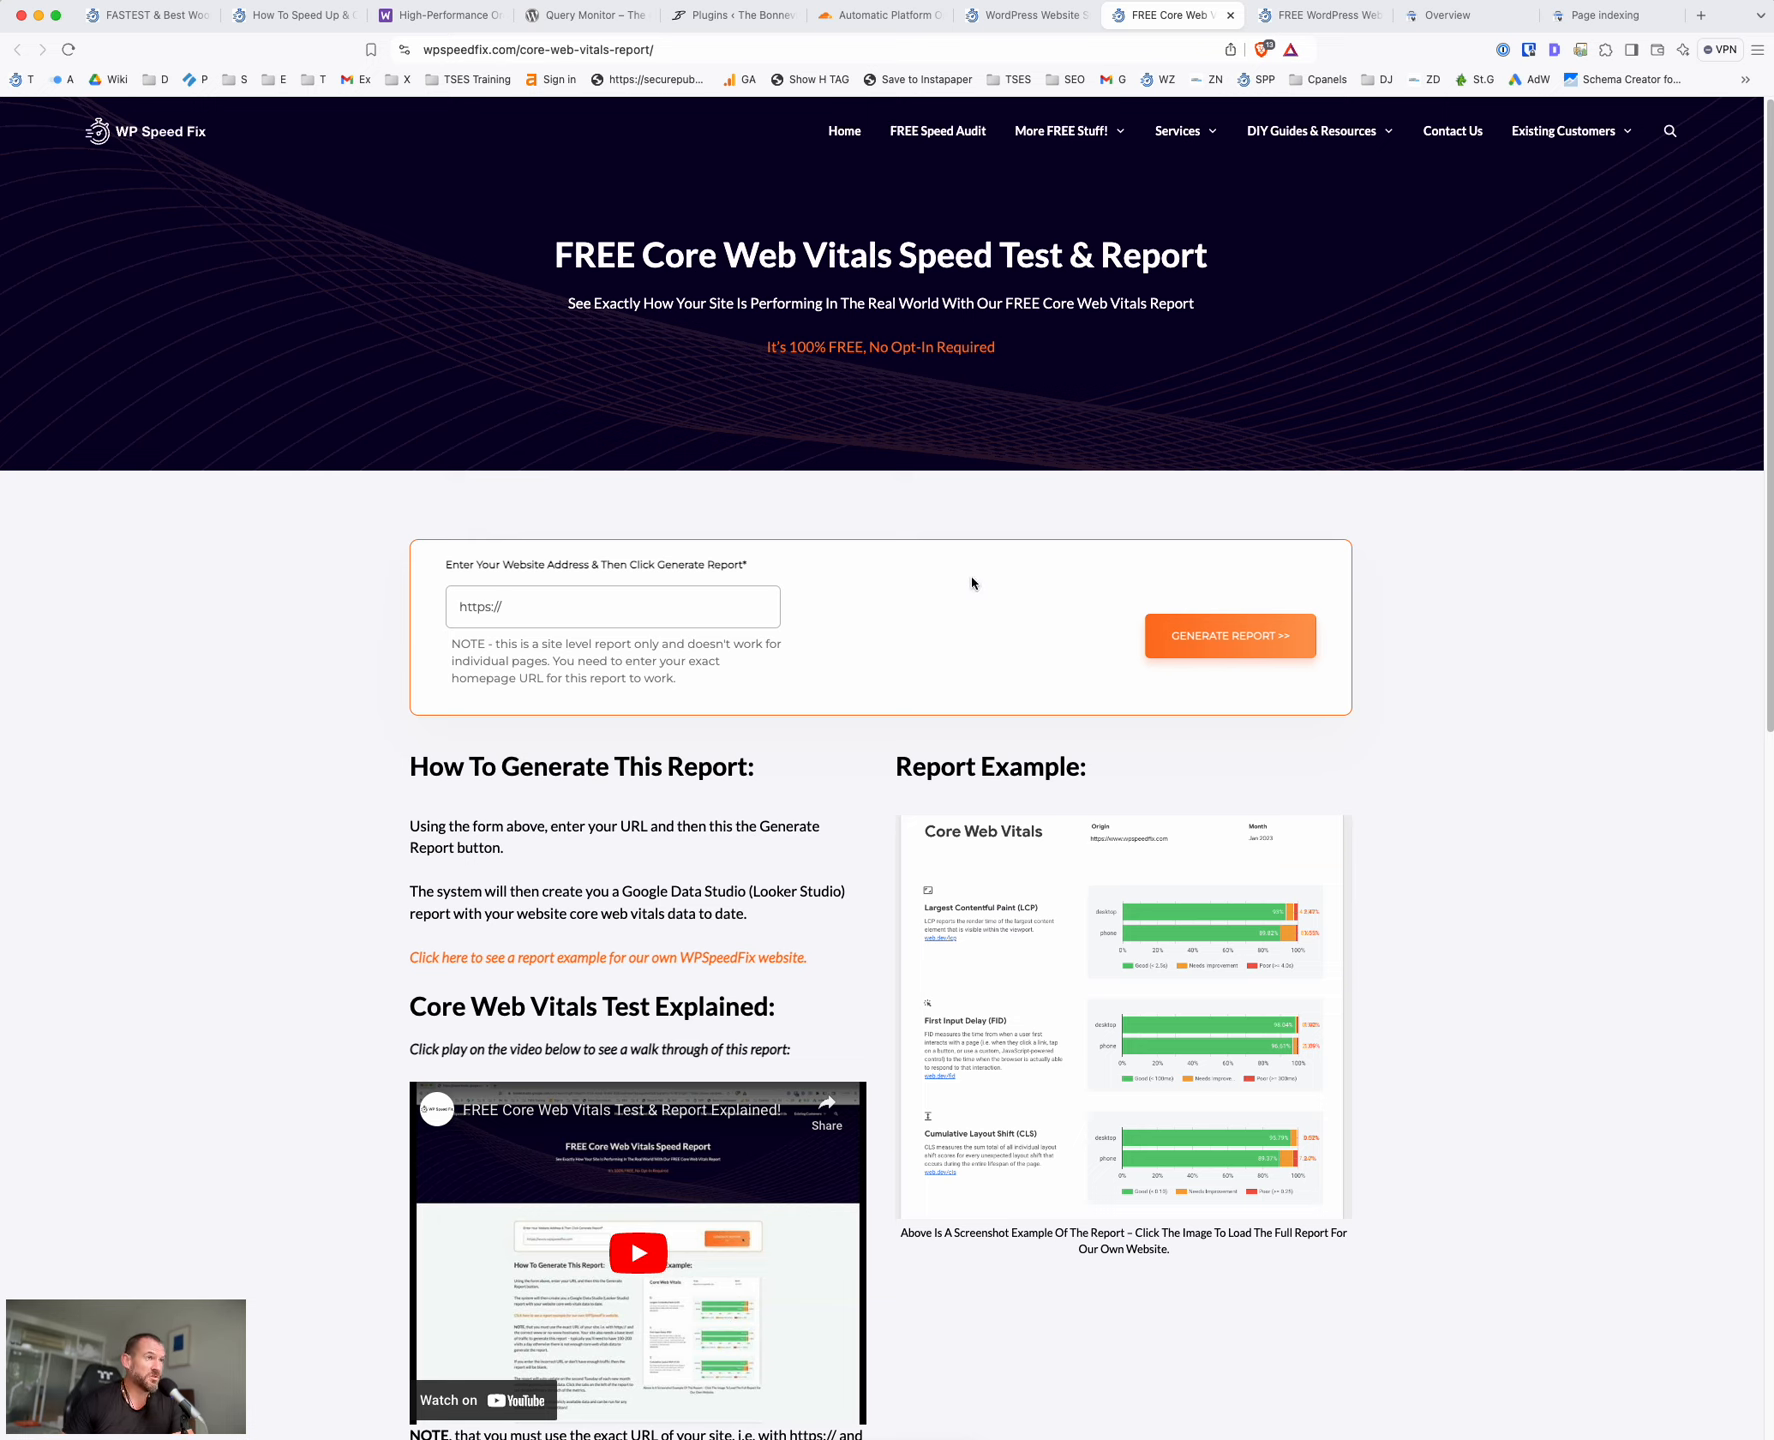
mouse_move(1144, 728)
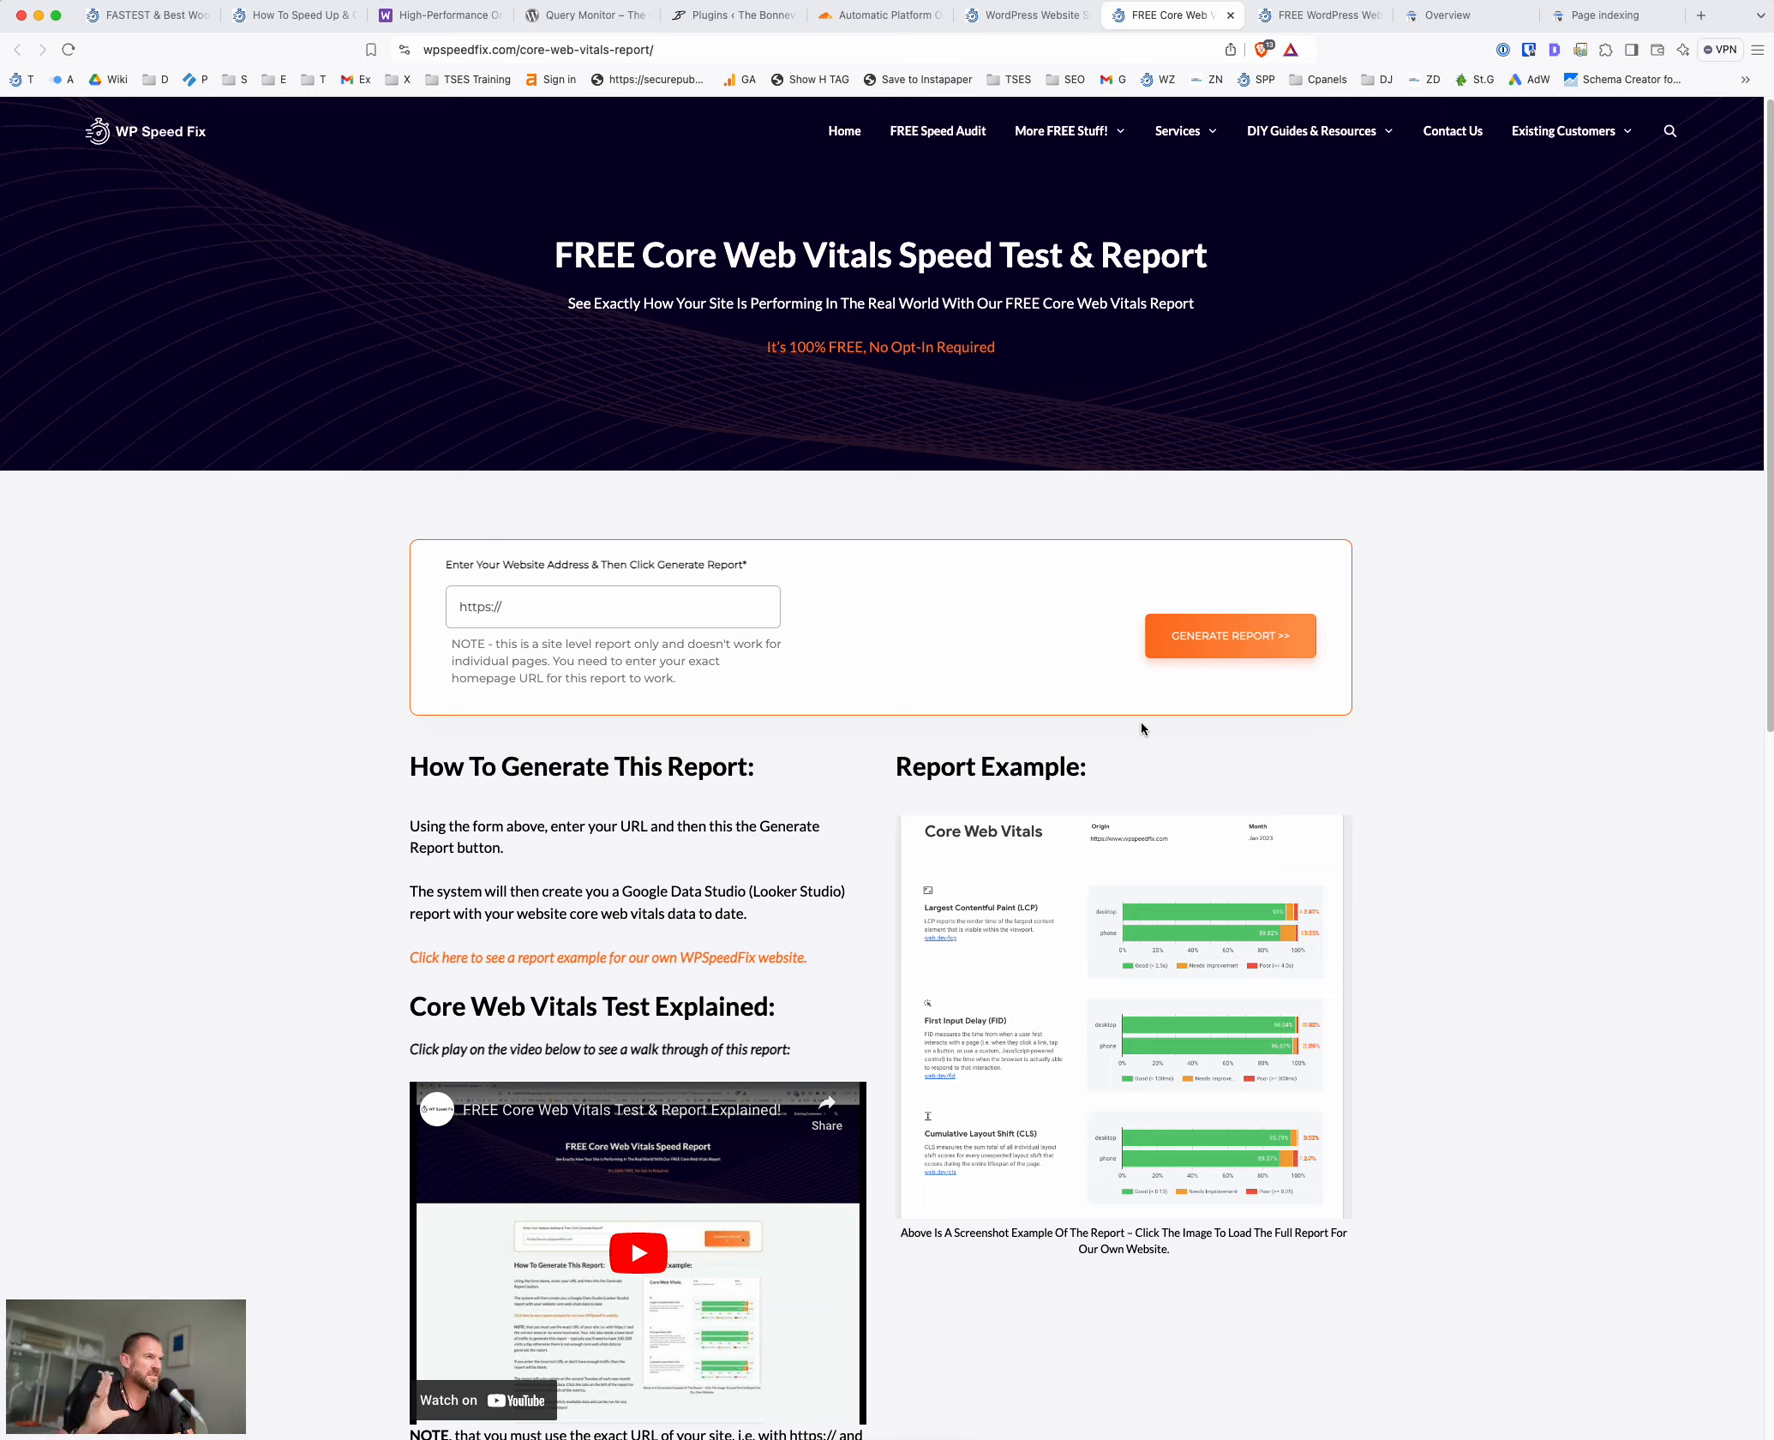
mouse_move(1060, 572)
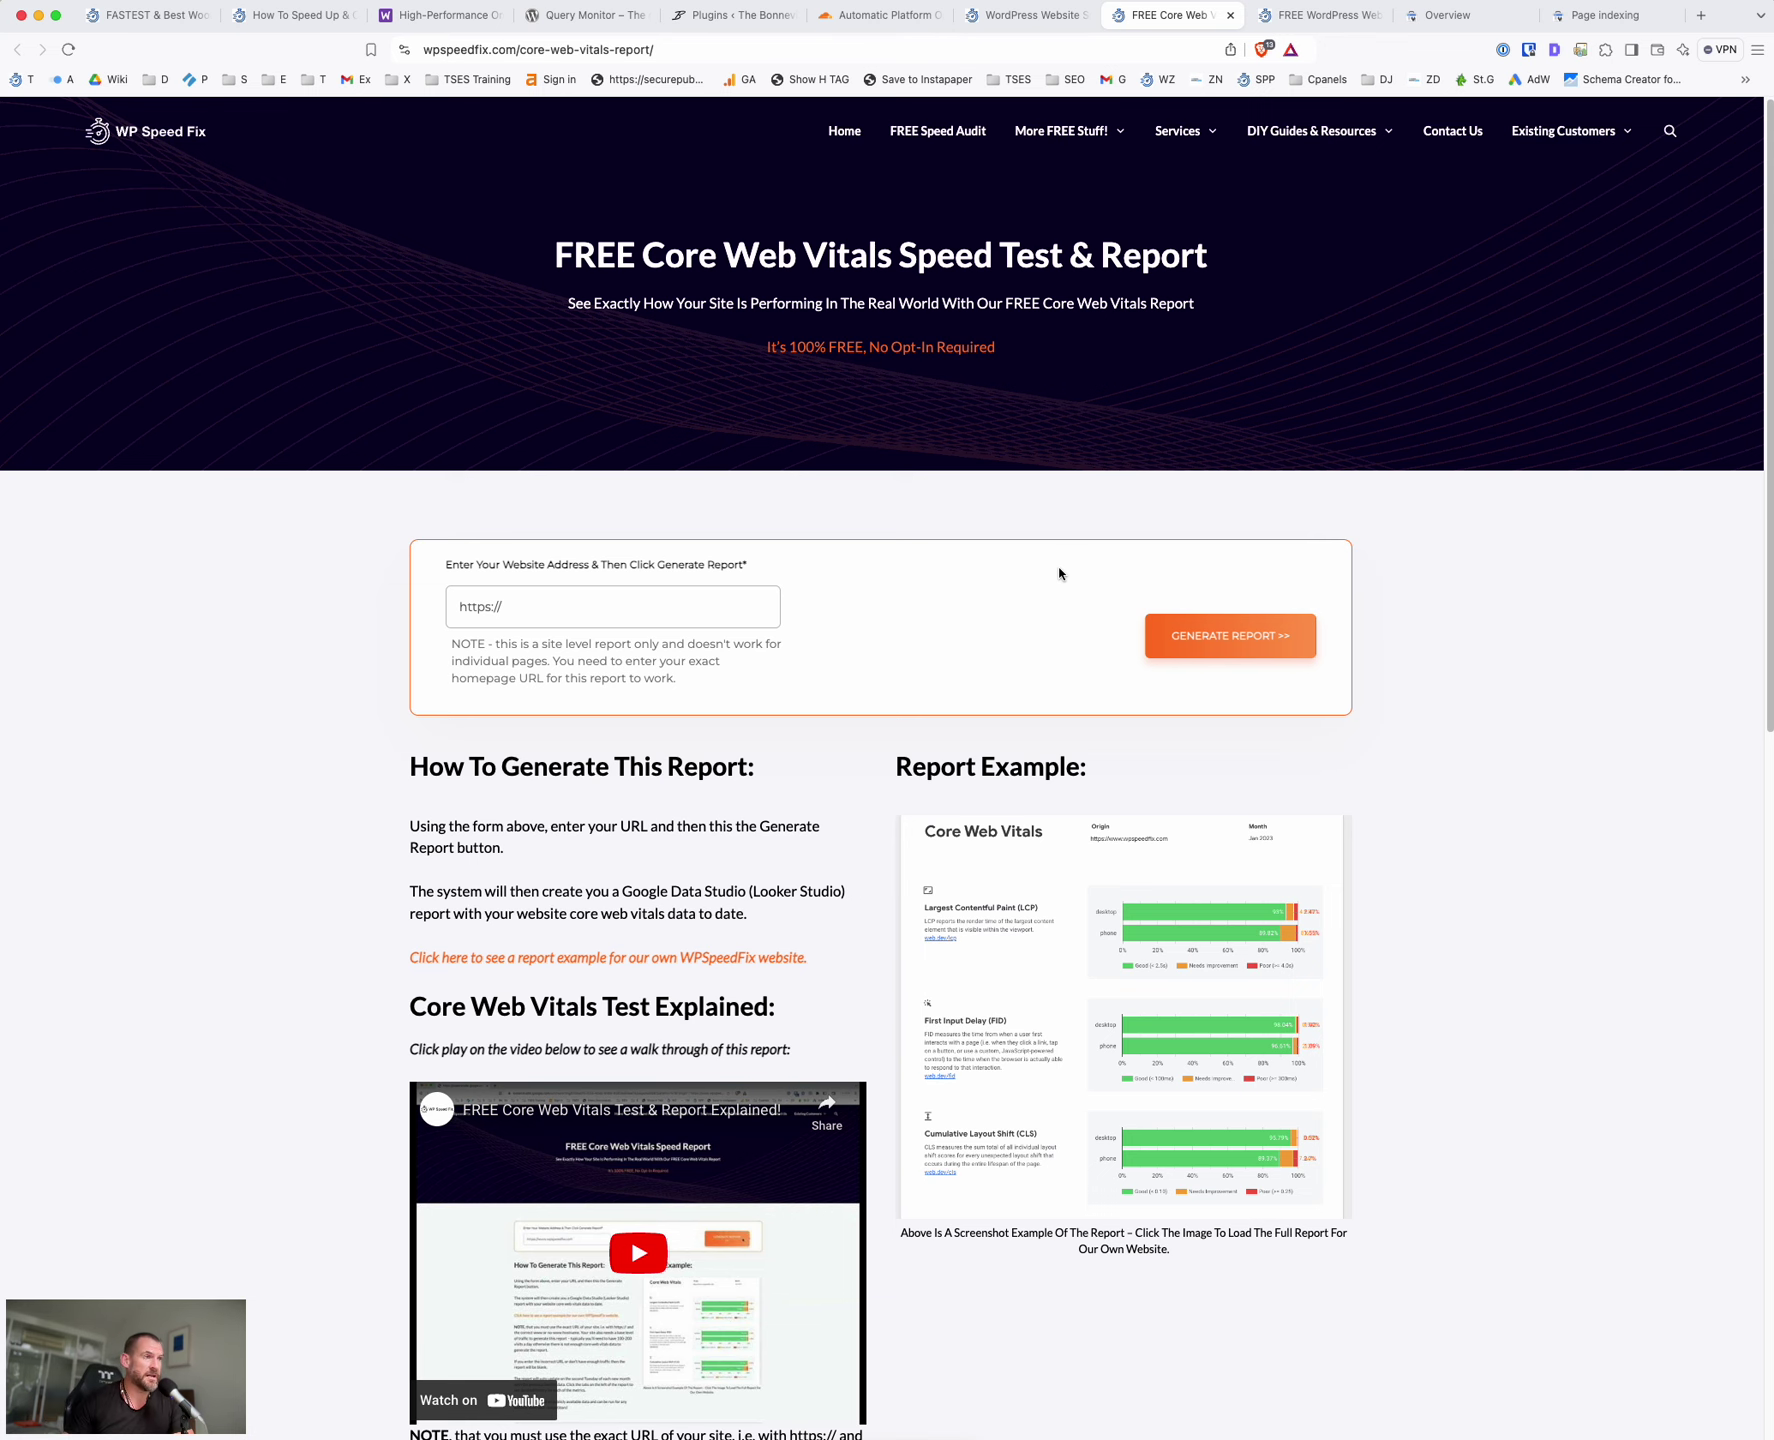
scroll(down, 3)
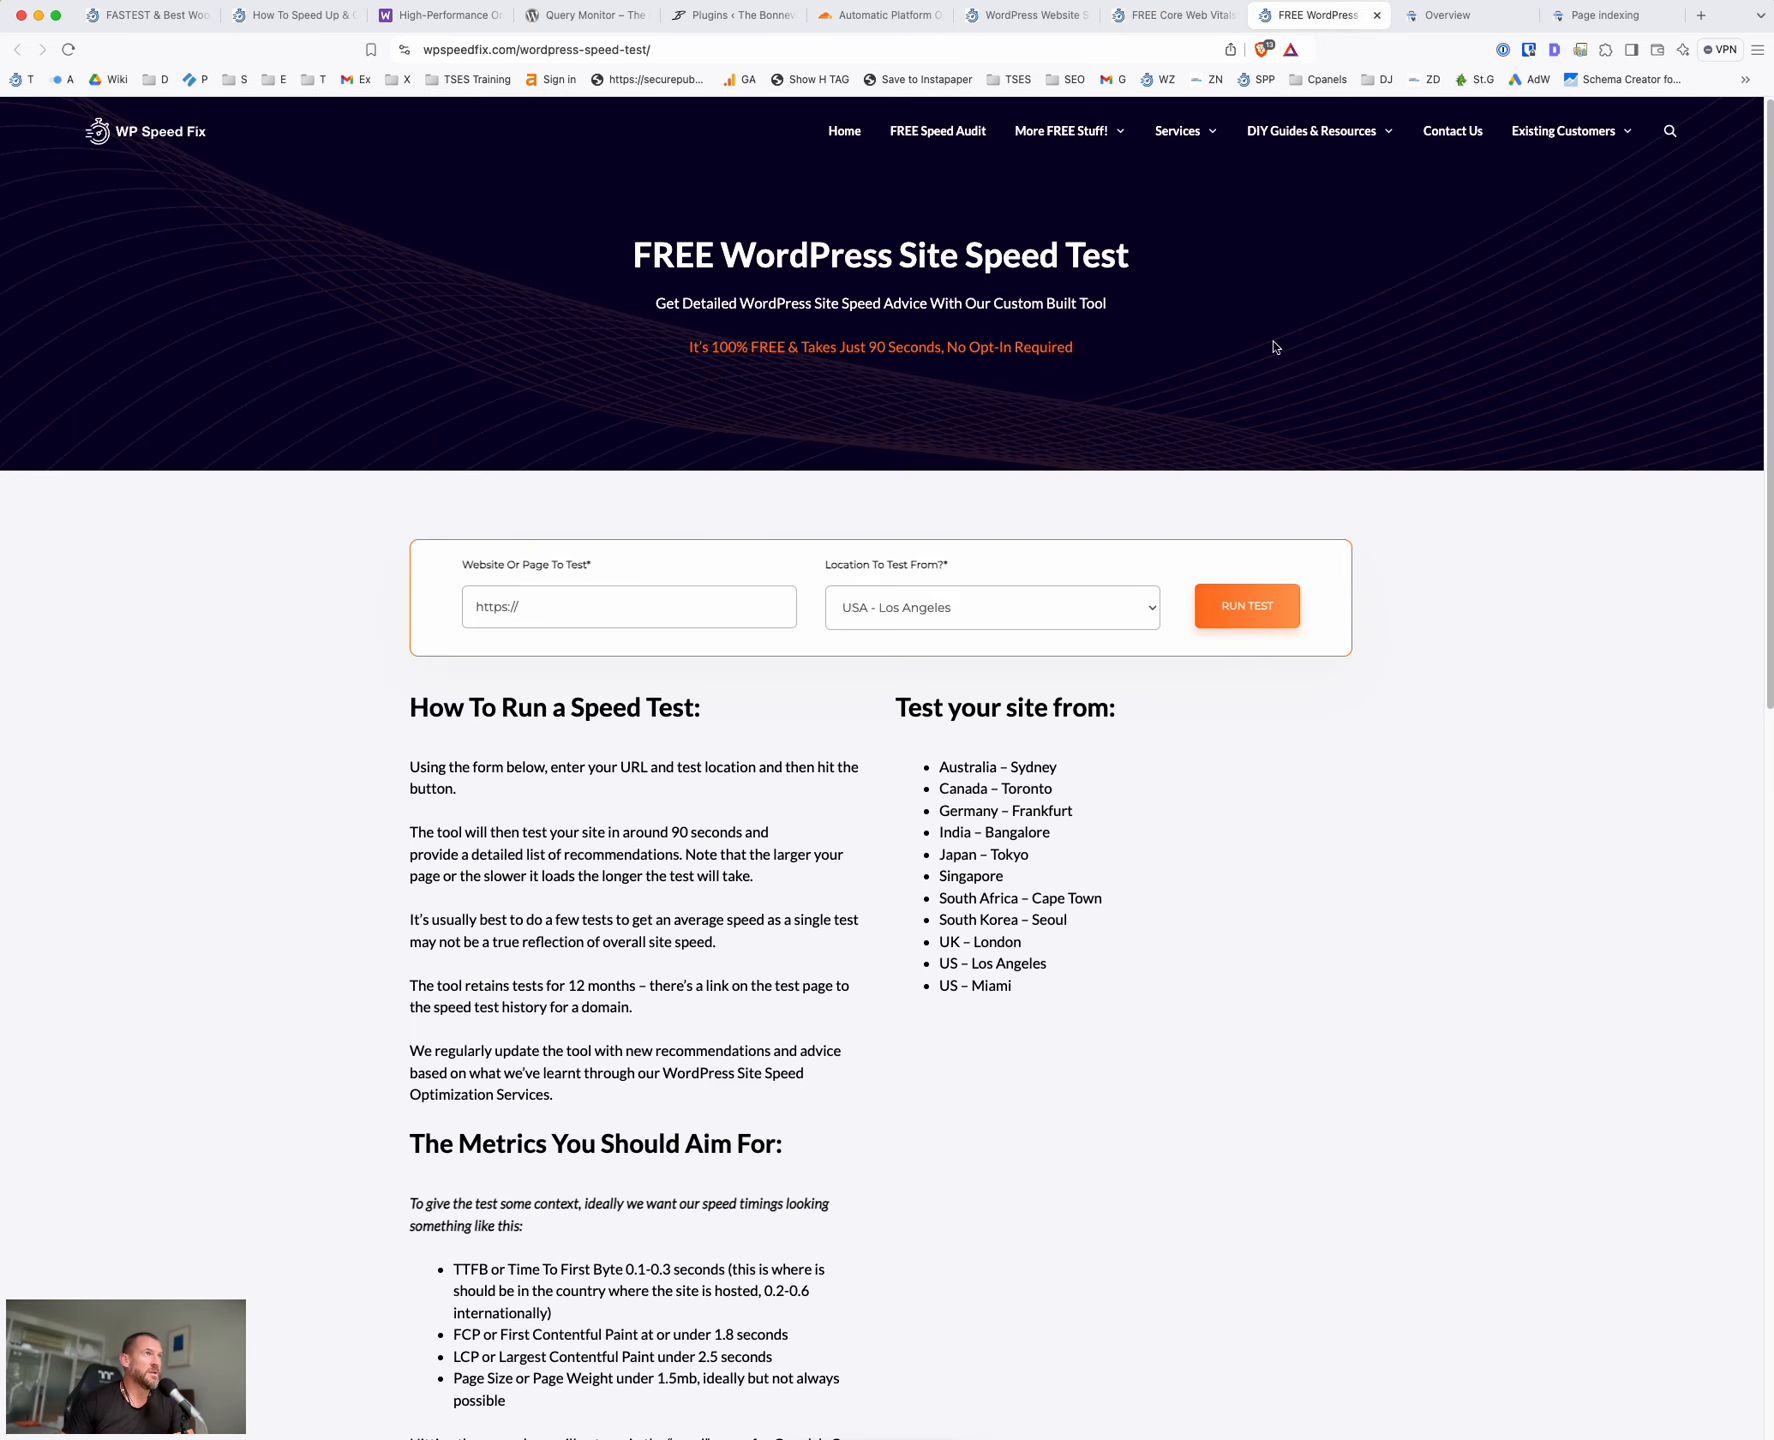
mouse_move(698, 456)
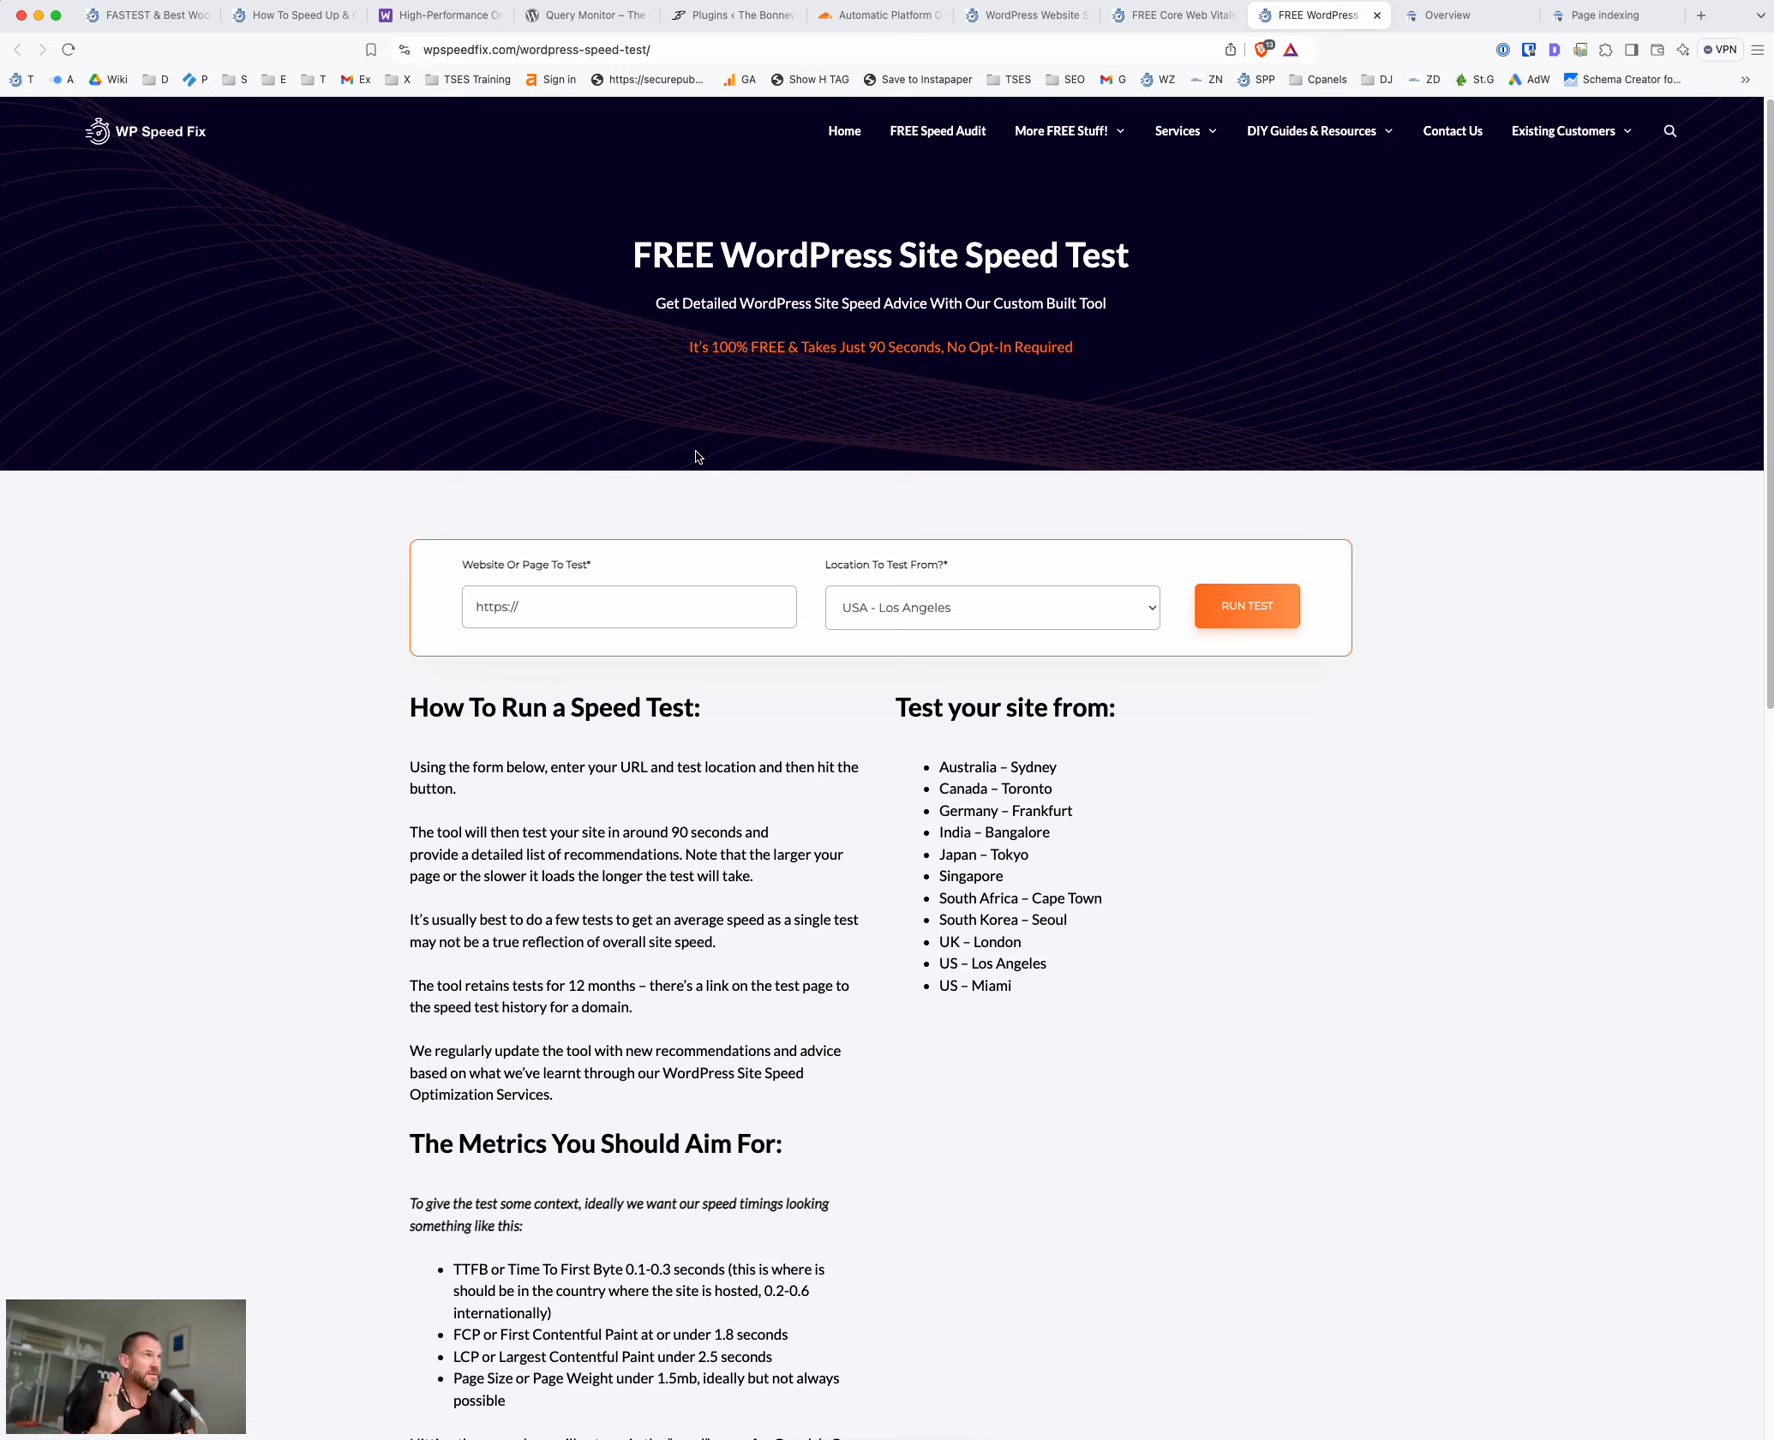
Select the FREE WordPress Site Speed Test page's address in the address bar
click(536, 48)
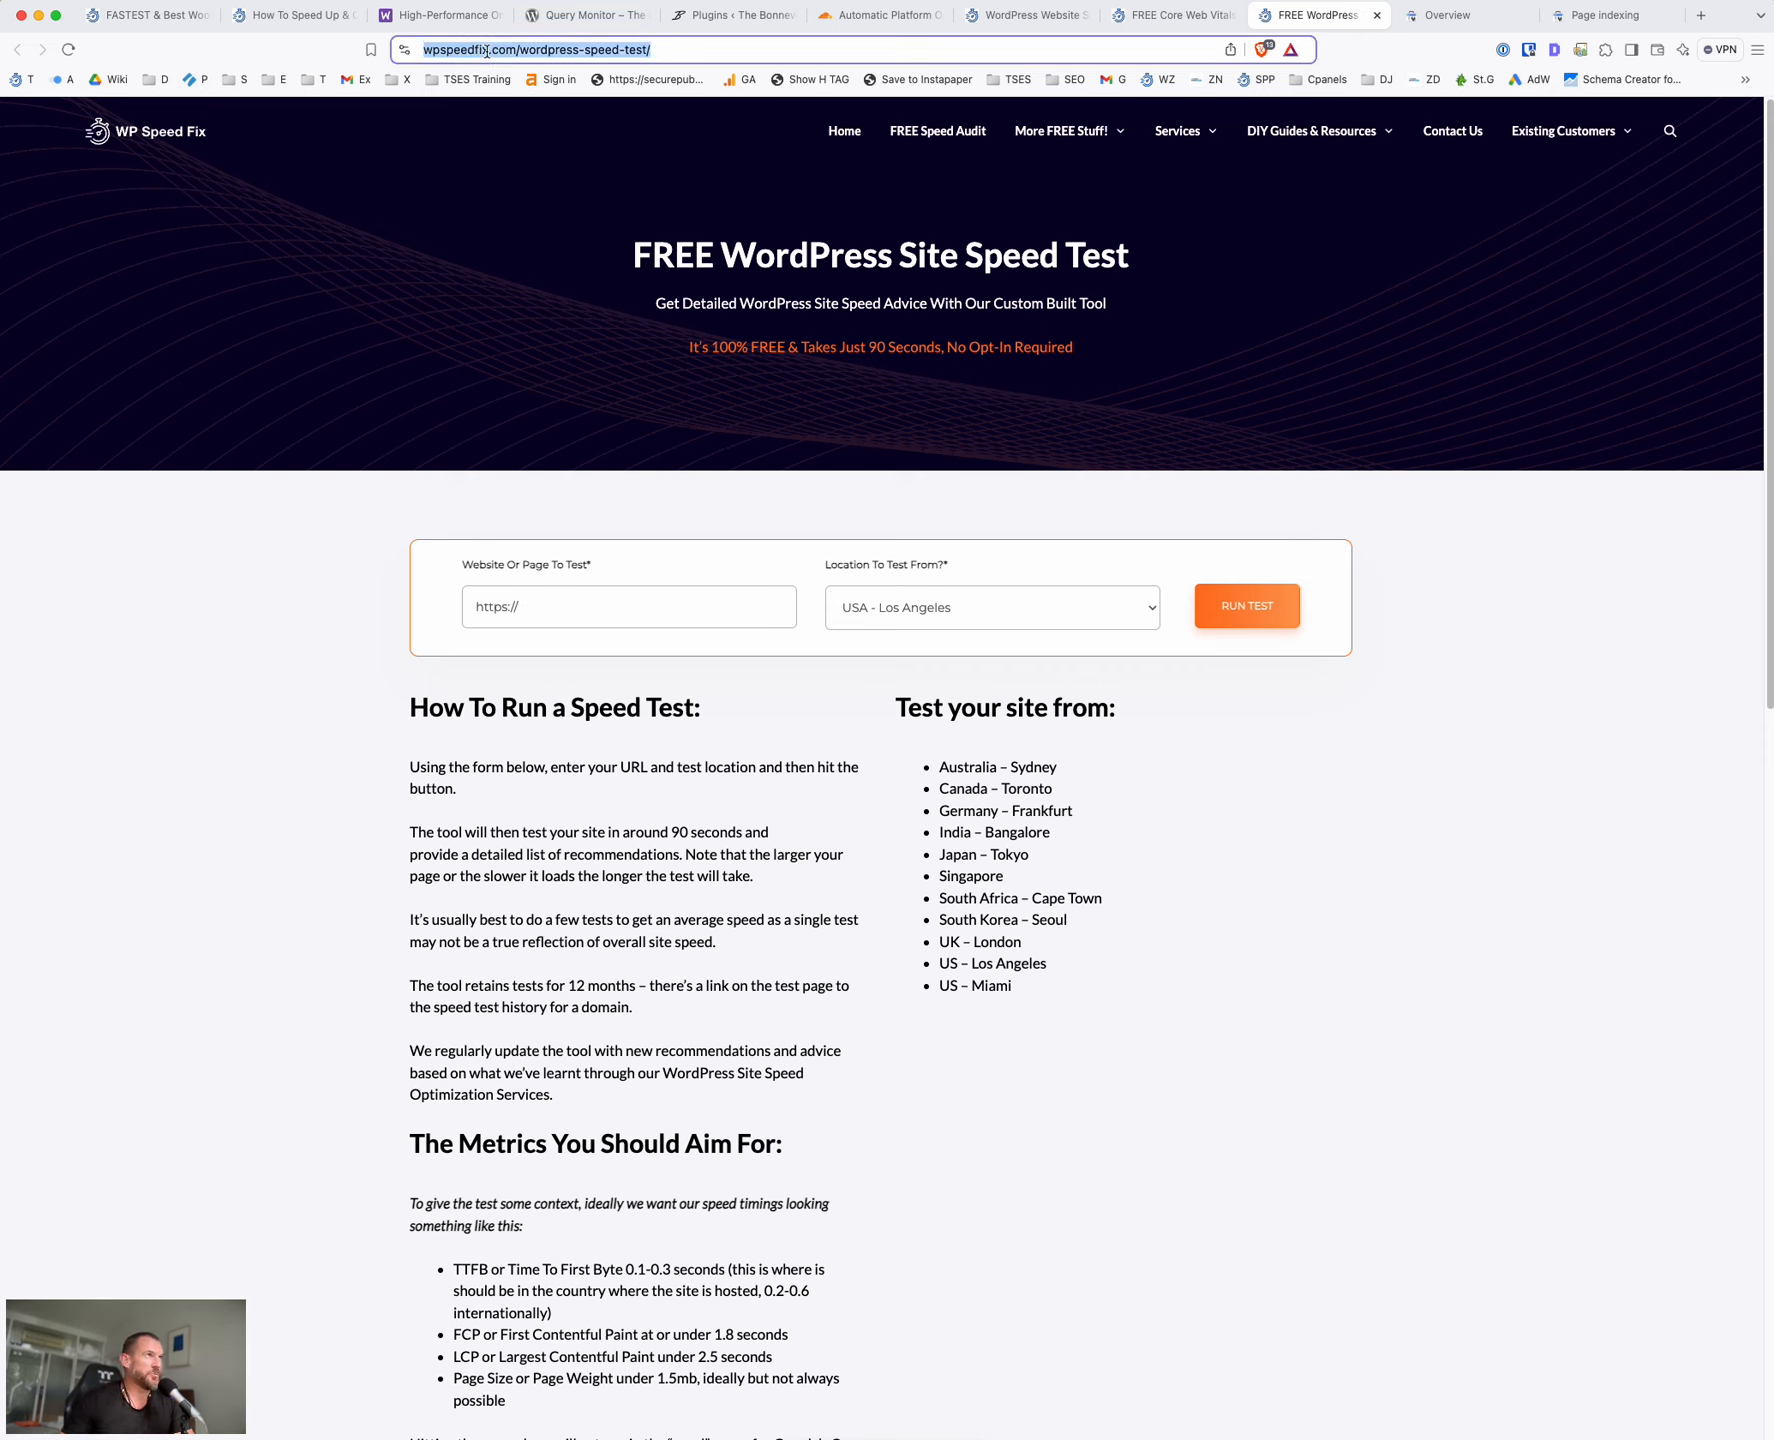